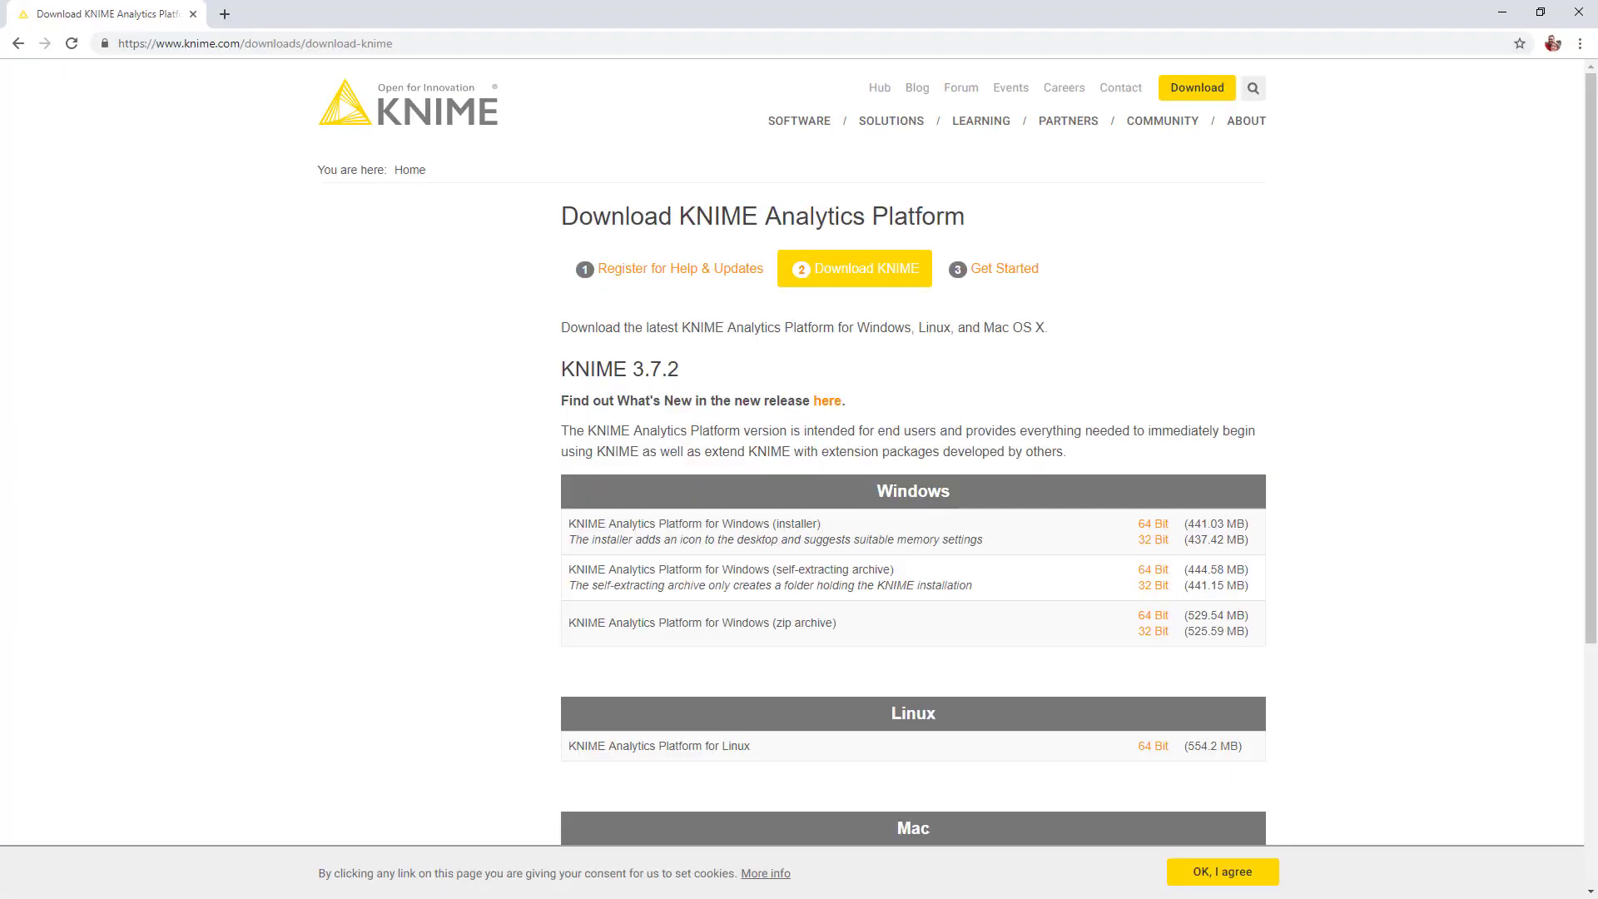
- Expand EXAMPLES > 01_Data_Access > 01_Common_Type_Files and open 05_Read_all_sheets_from_an_XLS_file_in_a_loop
{"action": "left_click", "coordinate": [254, 44]}
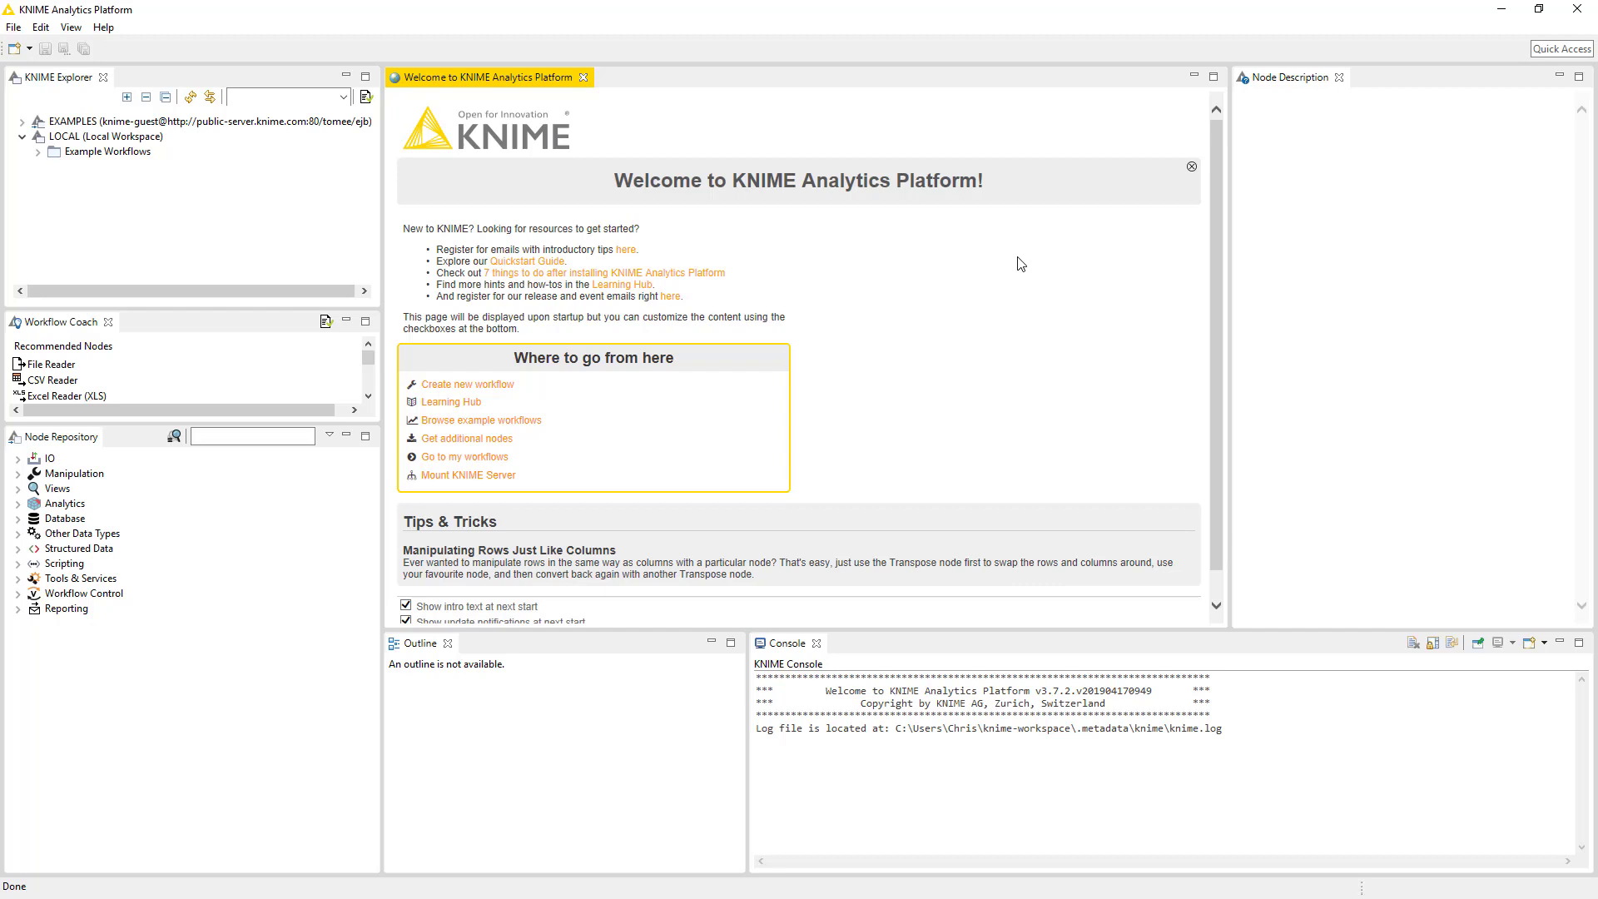
{"action": "mouse_move", "coordinate": [969, 287]}
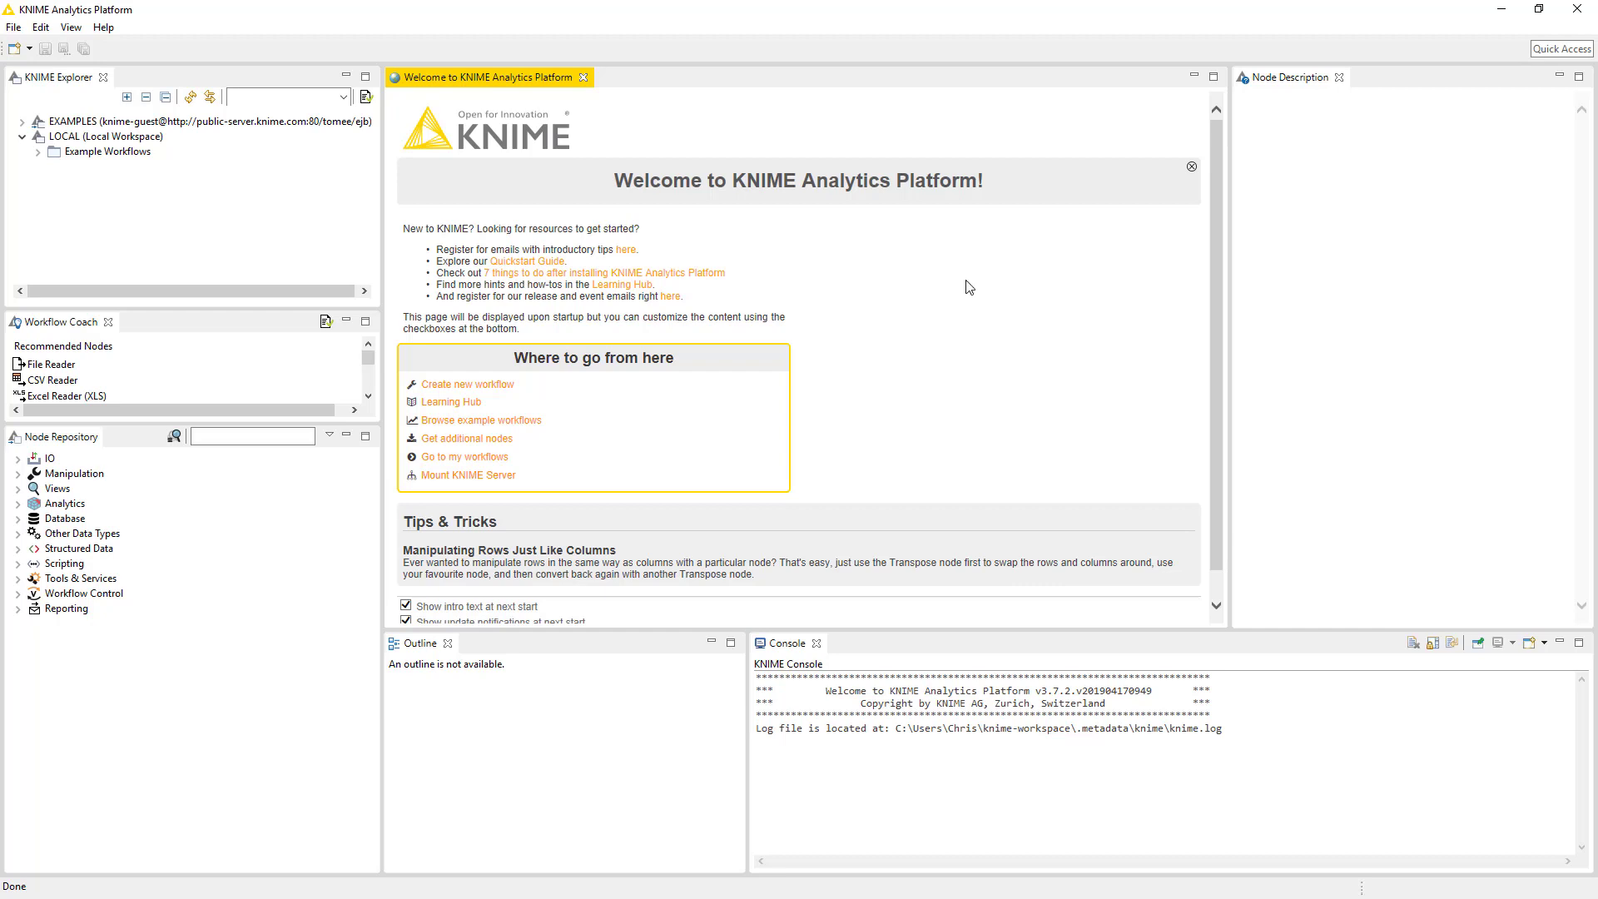
{"action": "mouse_move", "coordinate": [659, 183]}
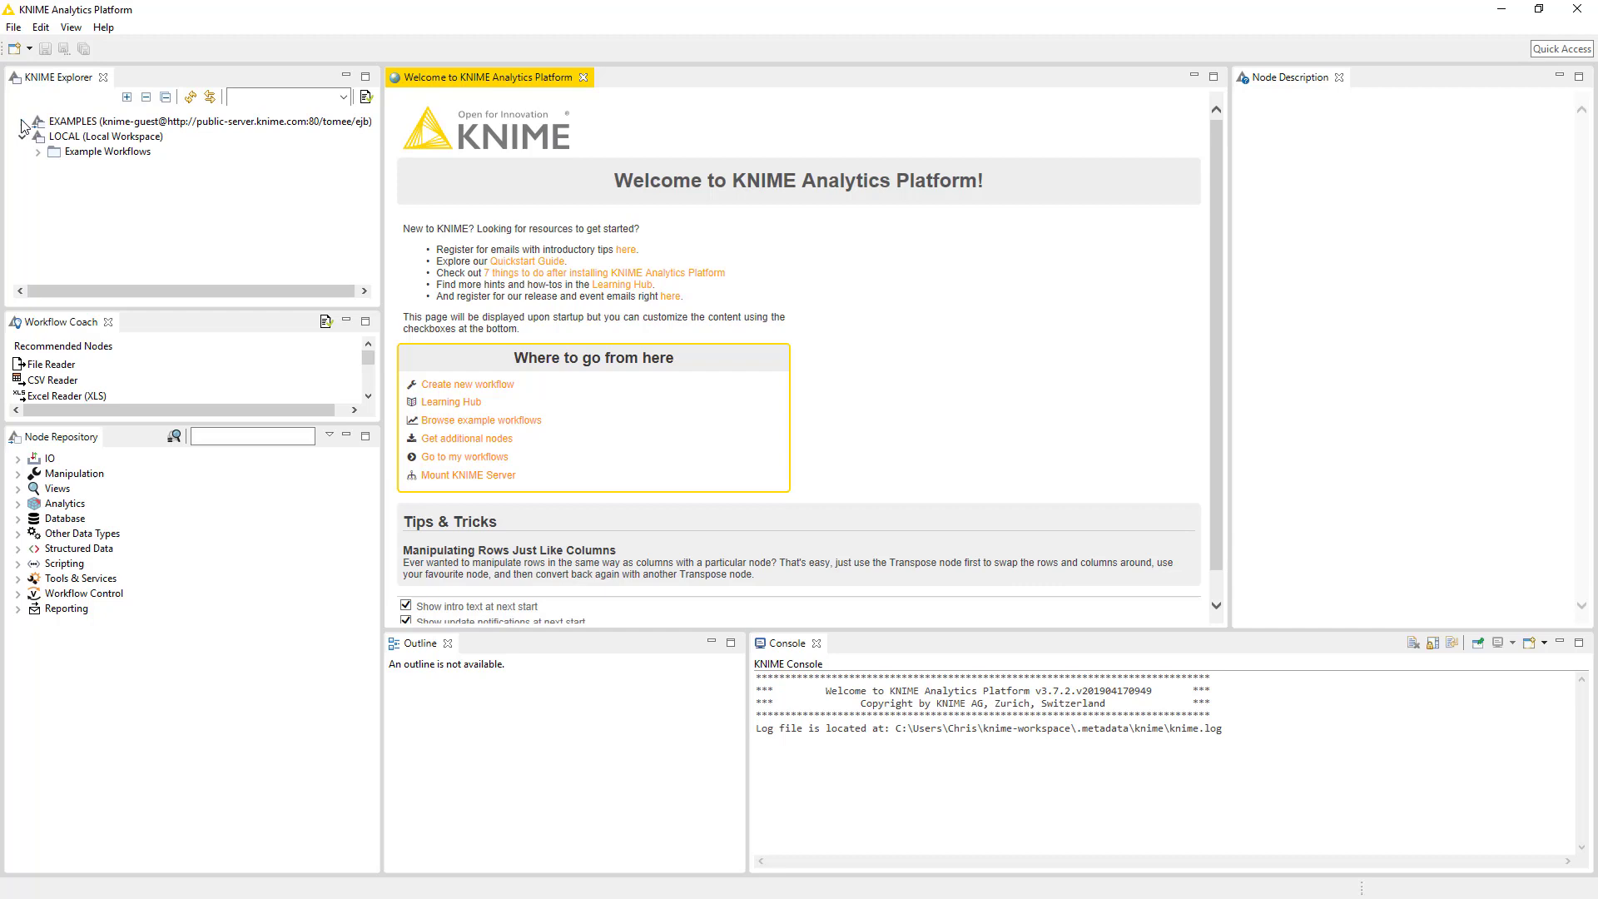
{"action": "left_click", "coordinate": [37, 122]}
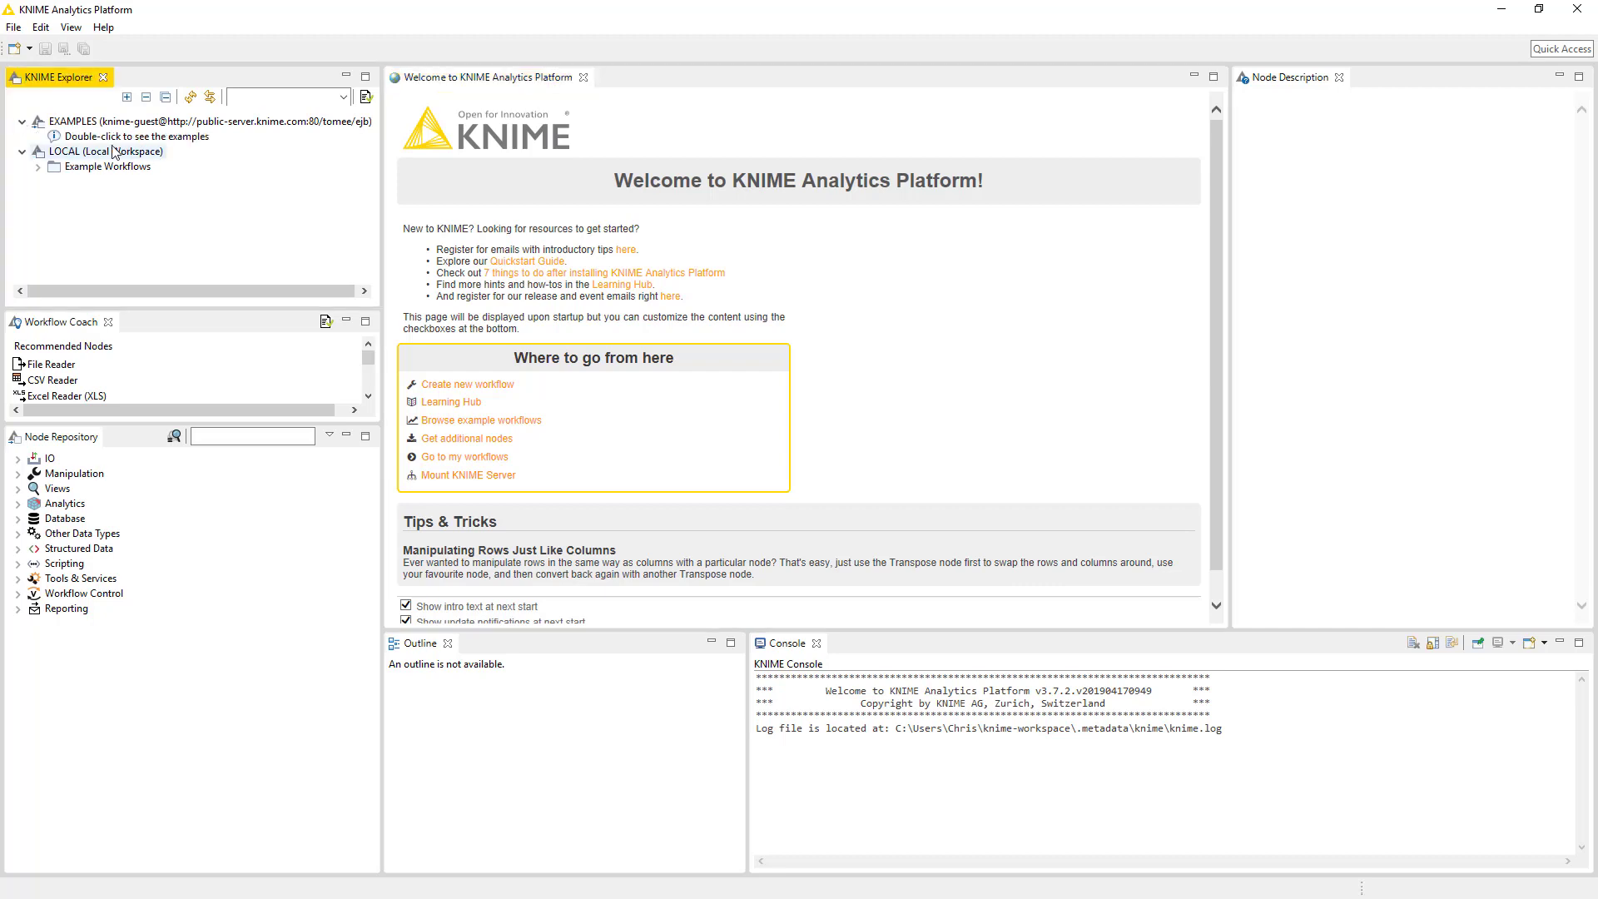
{"action": "double_click", "coordinate": [138, 135]}
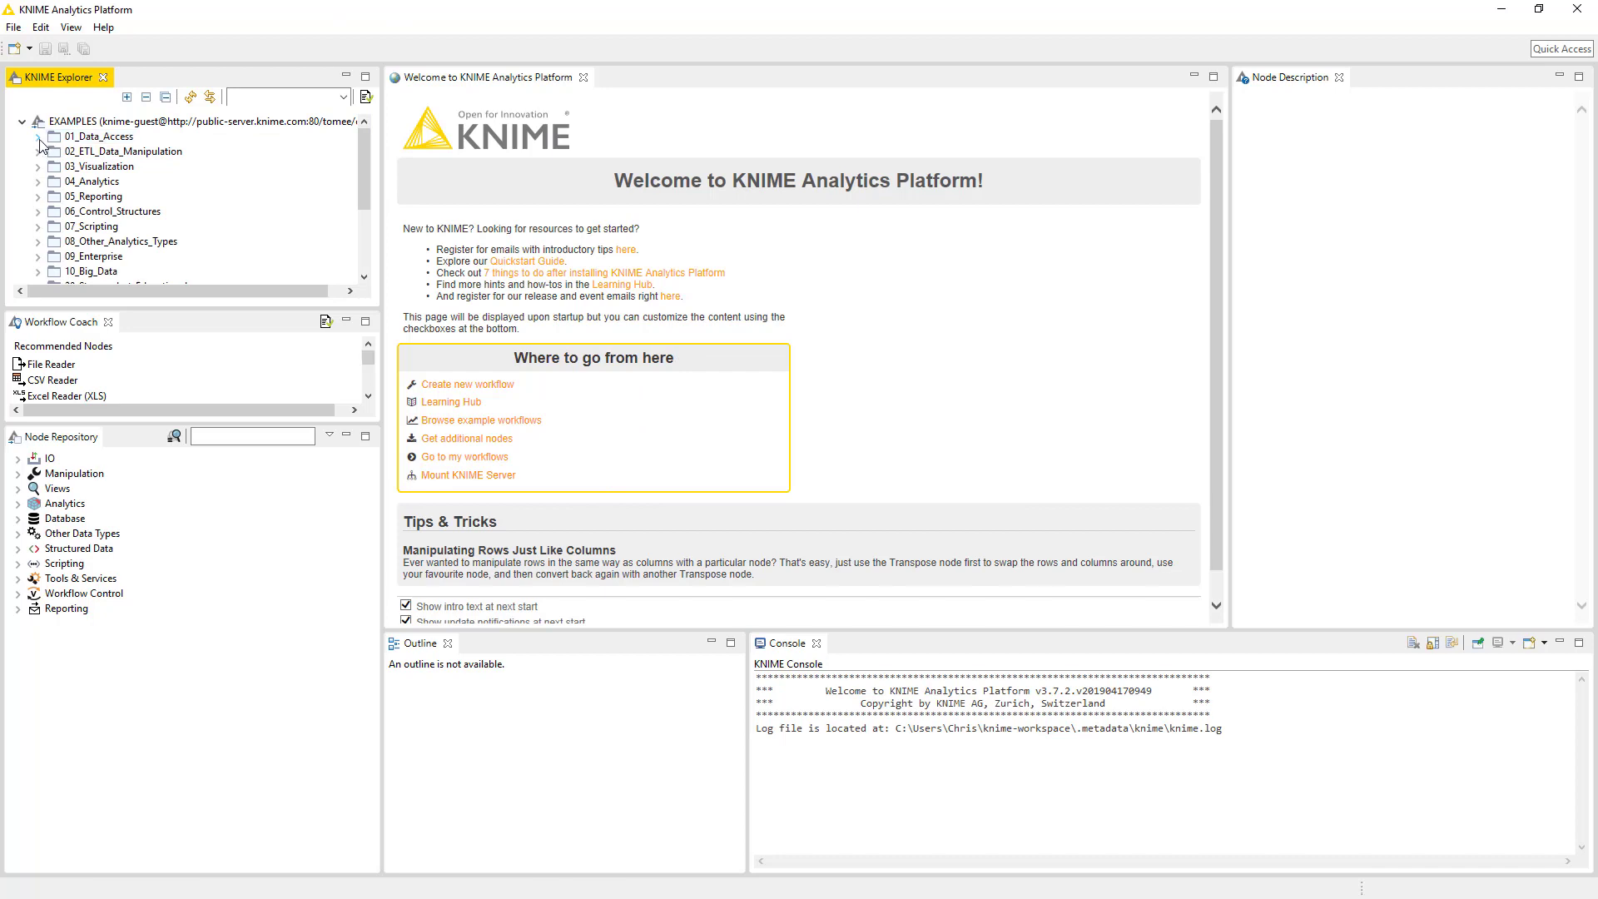
{"action": "left_click", "coordinate": [40, 135]}
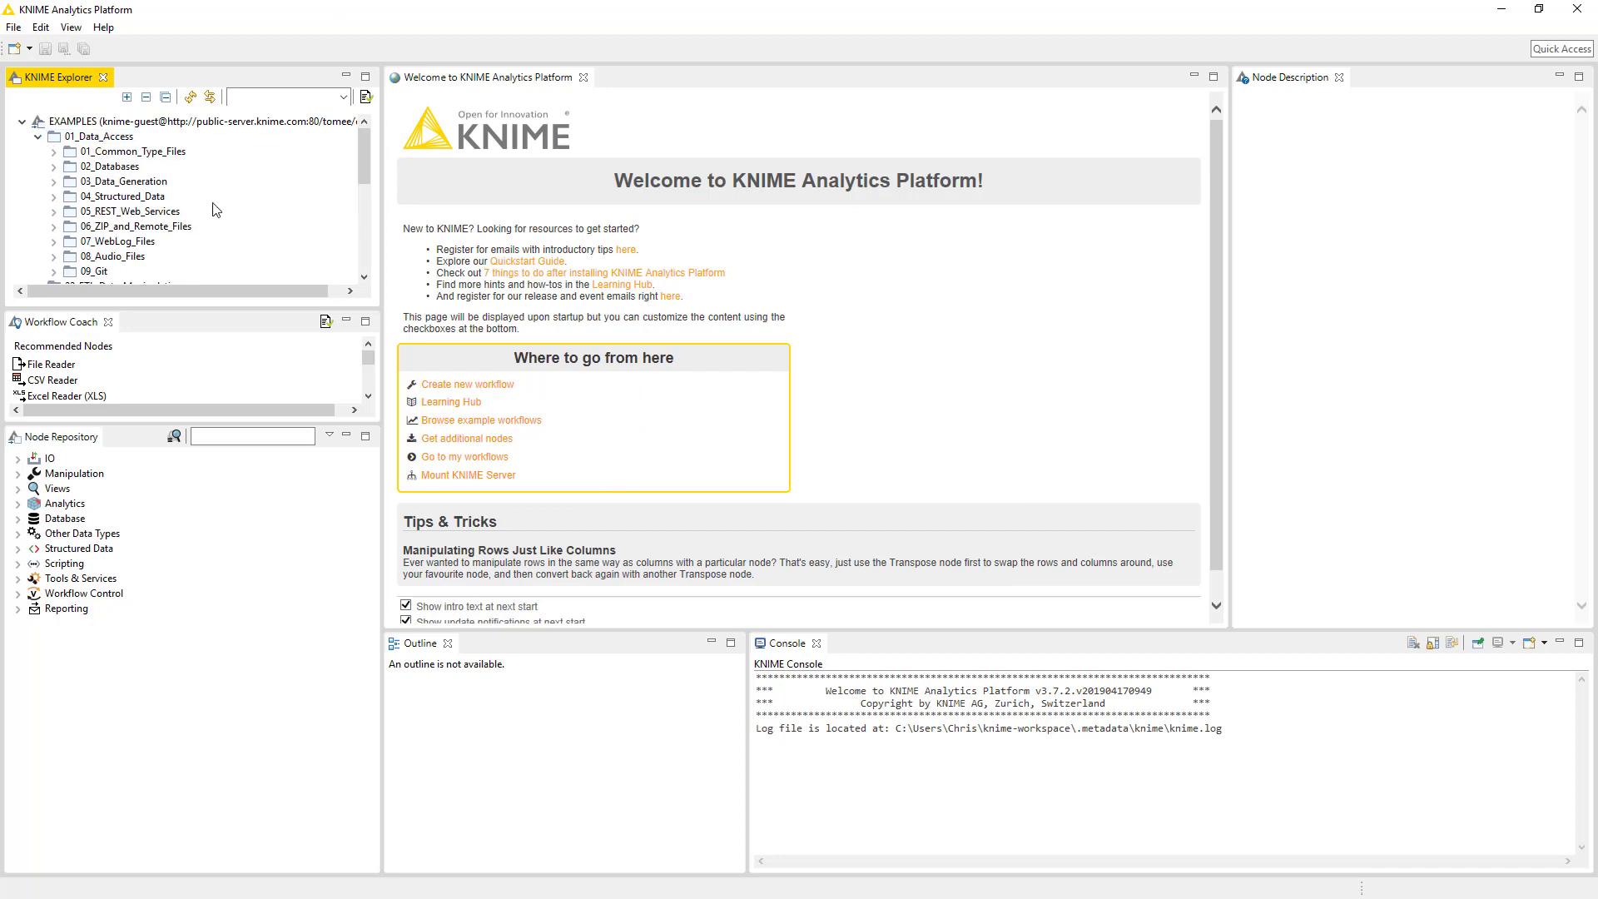
{"action": "mouse_move", "coordinate": [60, 161]}
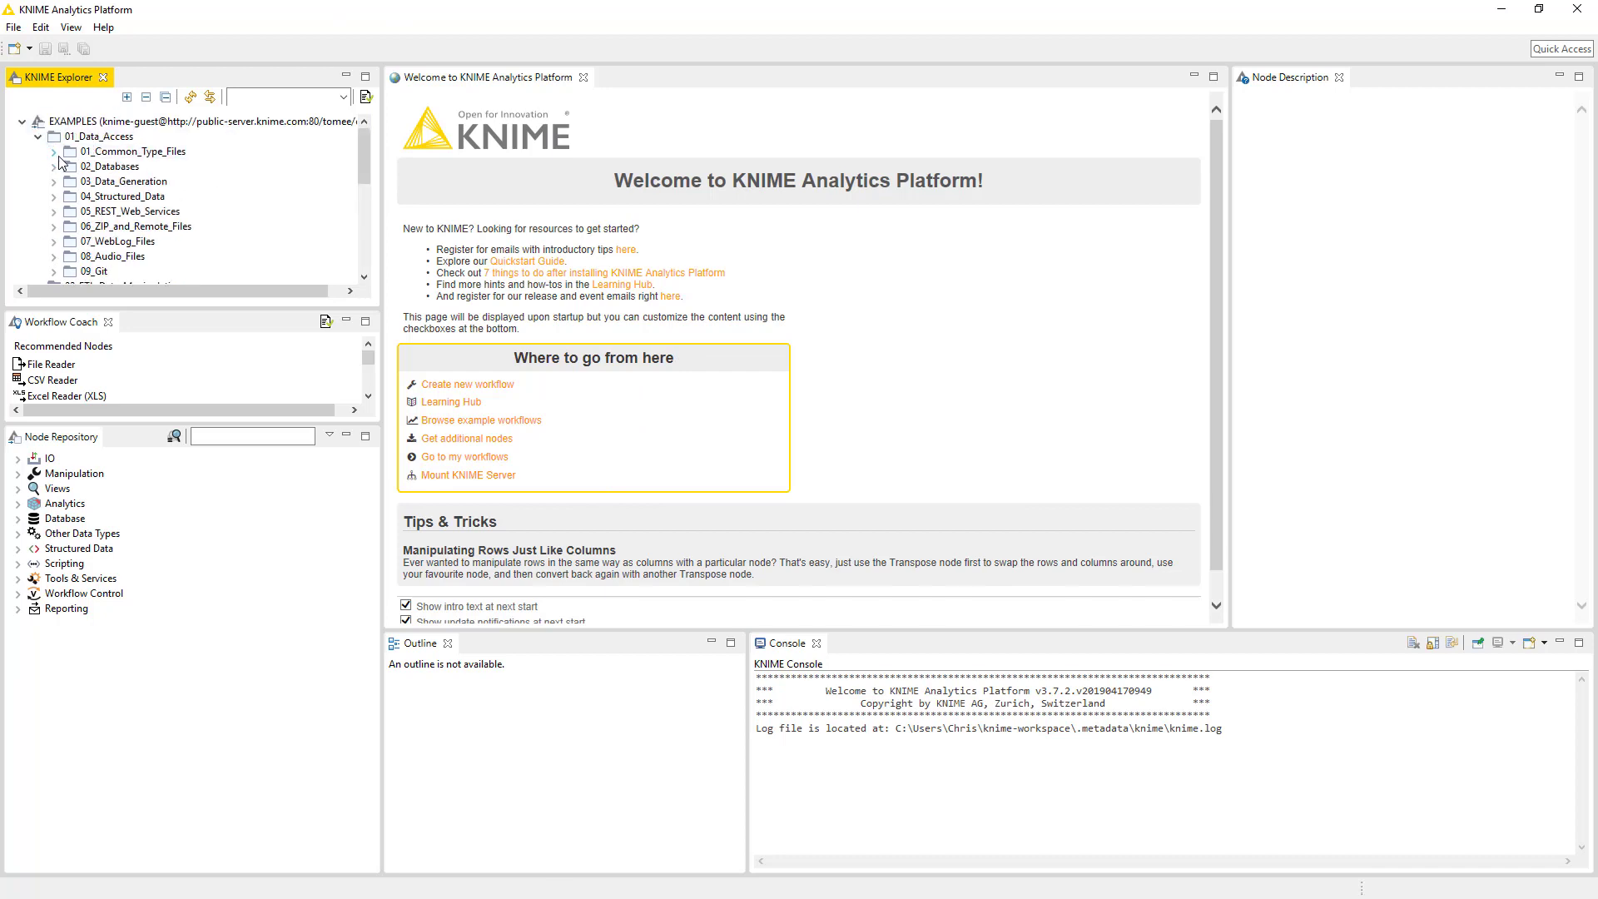
{"action": "left_click", "coordinate": [53, 152]}
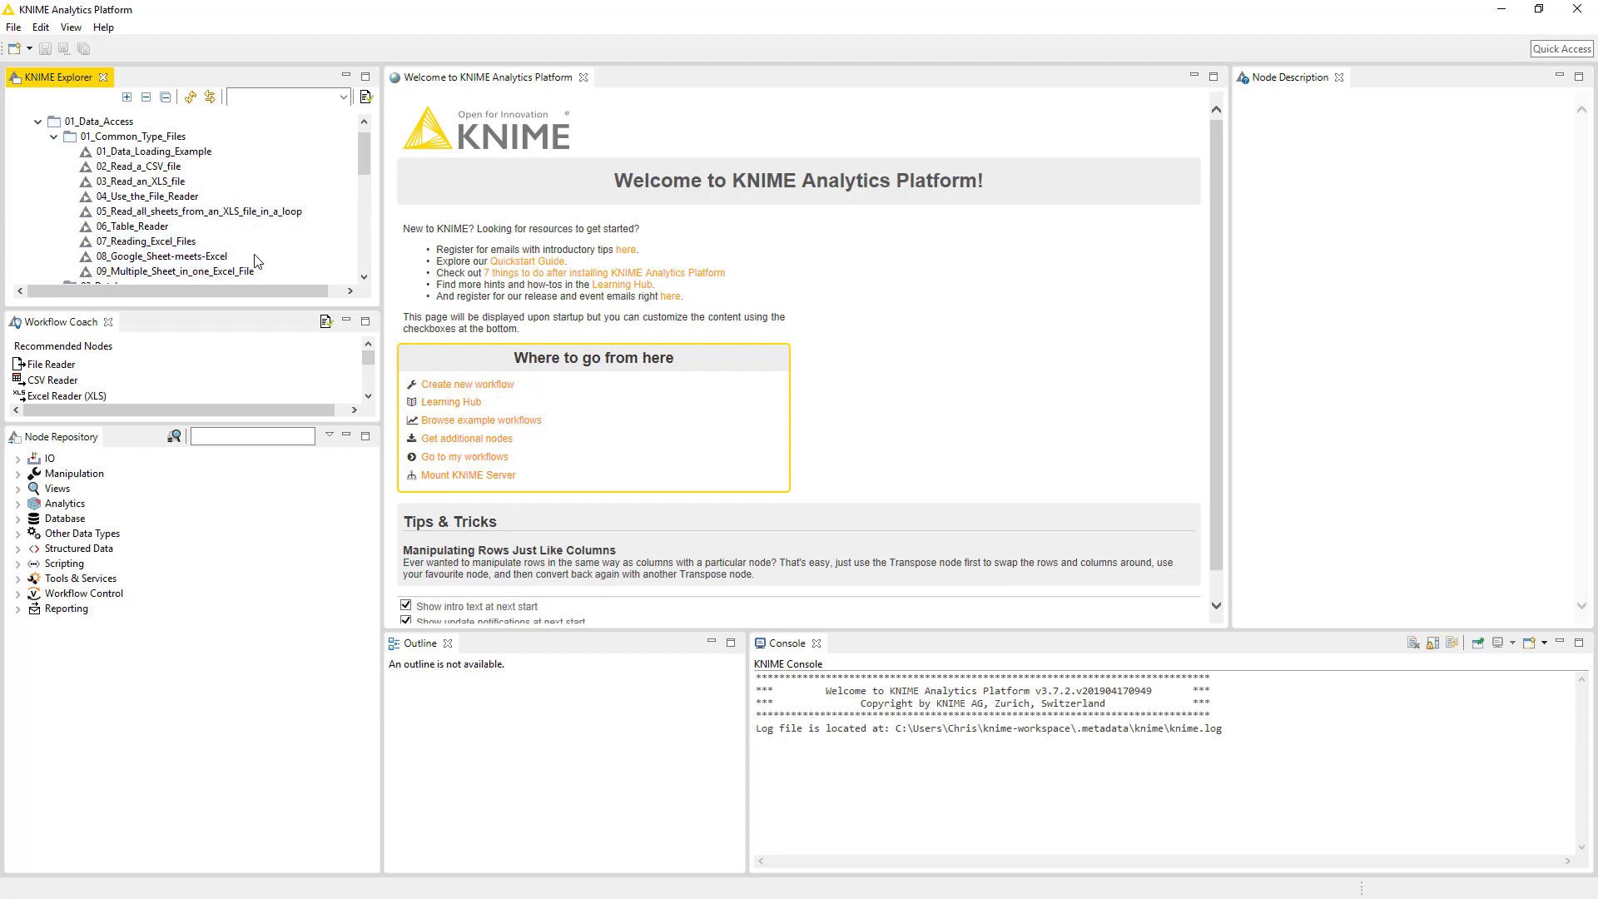
{"action": "left_click", "coordinate": [194, 211]}
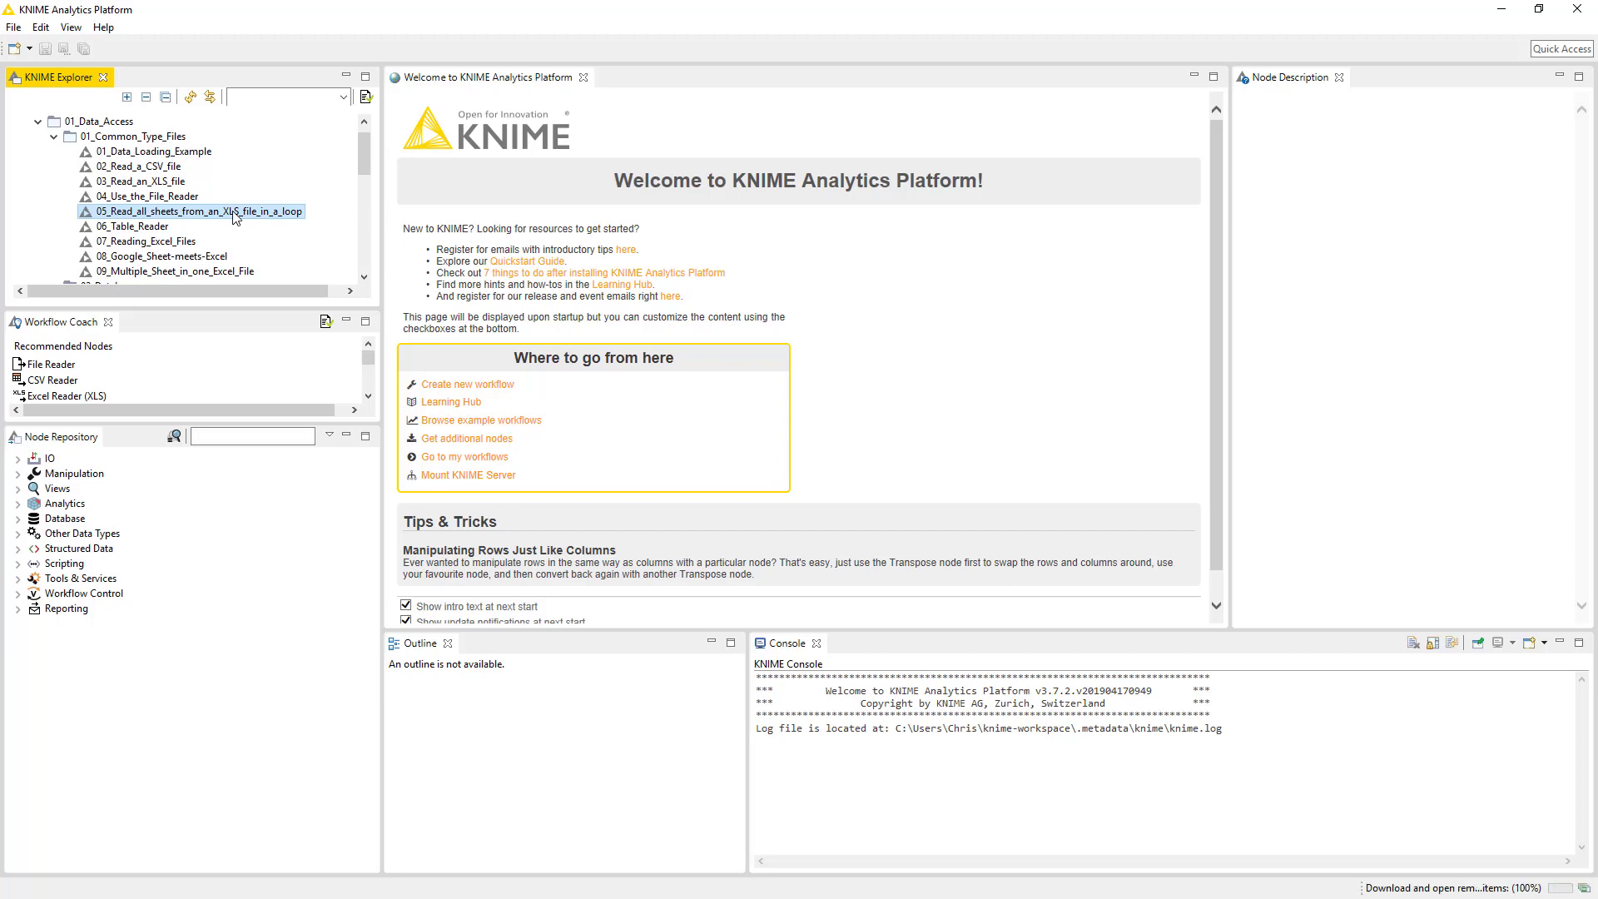
{"action": "double_click", "coordinate": [191, 211]}
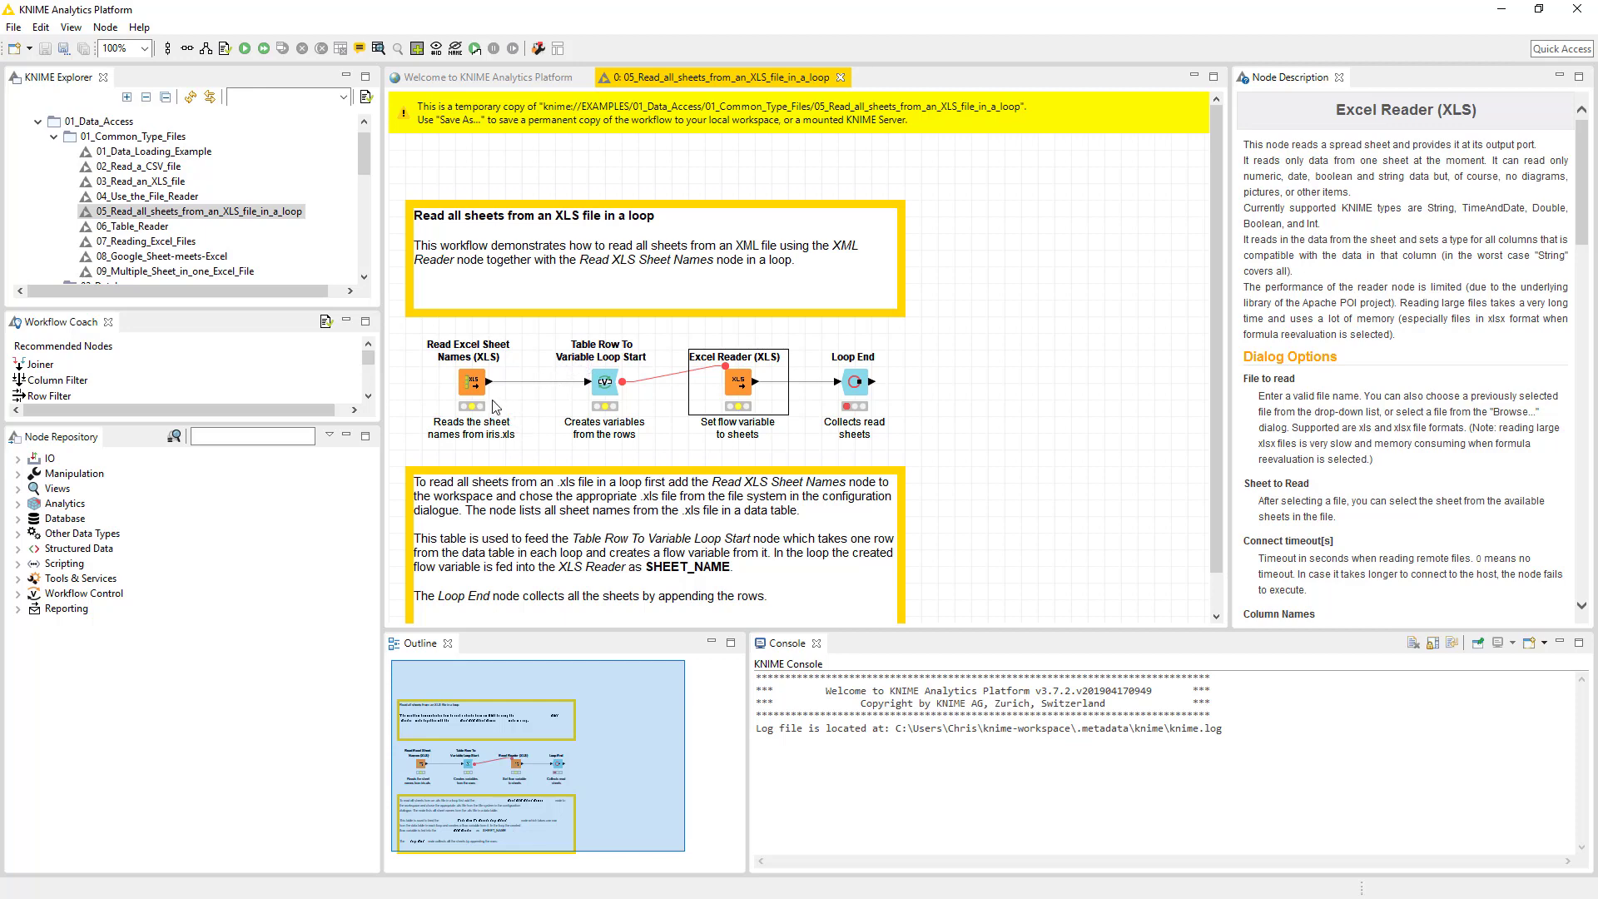
{"action": "mouse_move", "coordinate": [474, 379]}
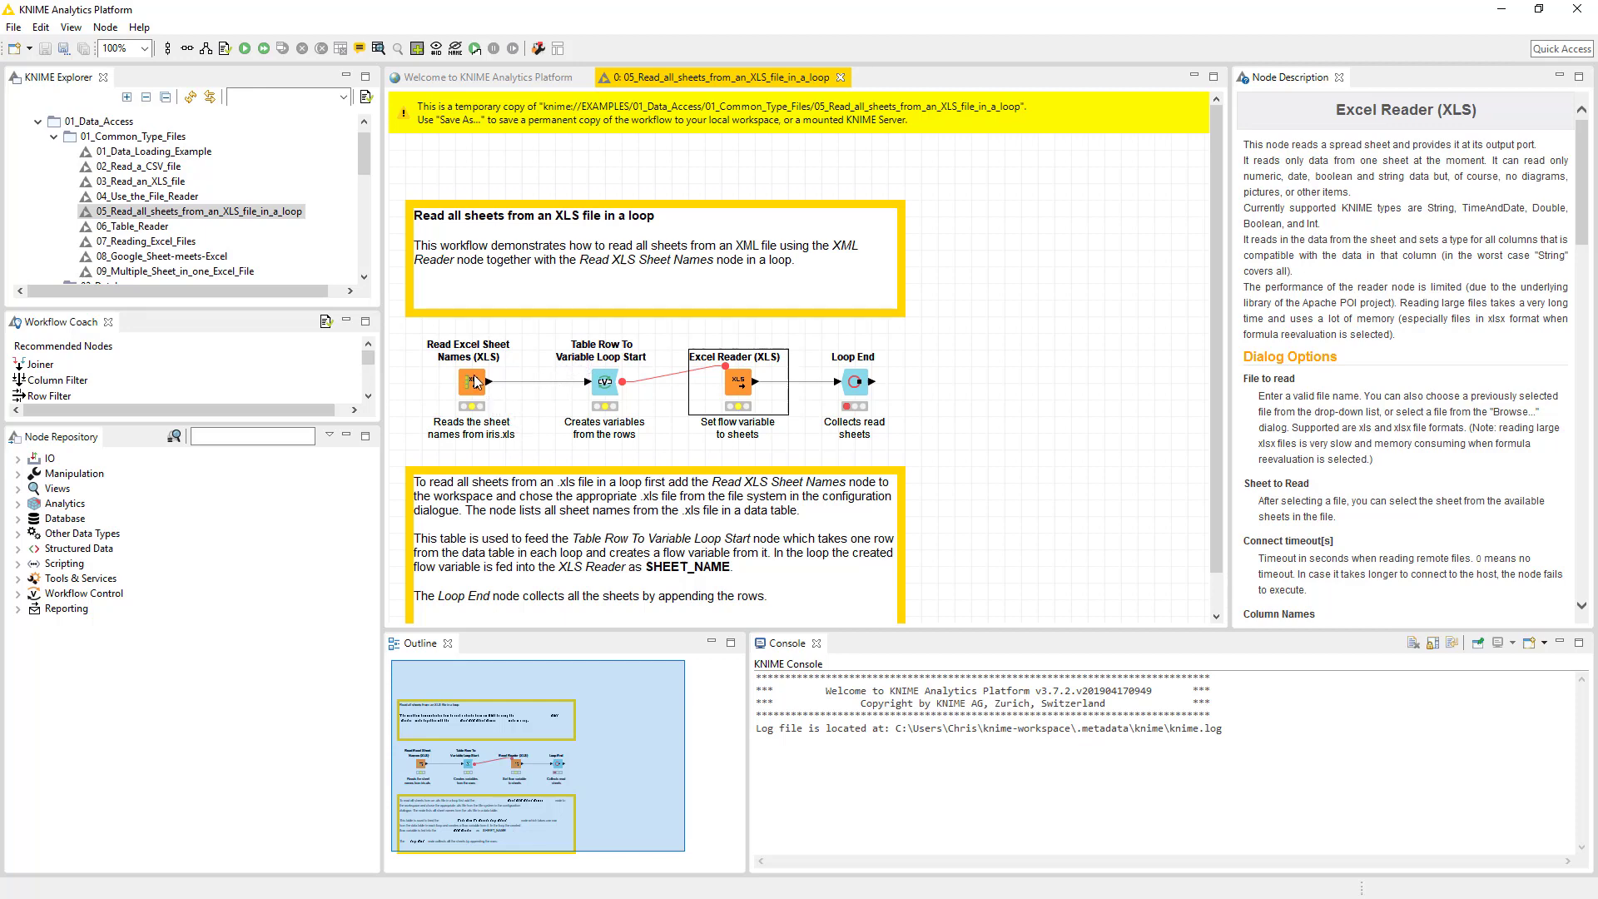
- Show the Read Excel Sheet Names (XLS) node's description via its context menu
{"action": "right_click", "coordinate": [470, 381]}
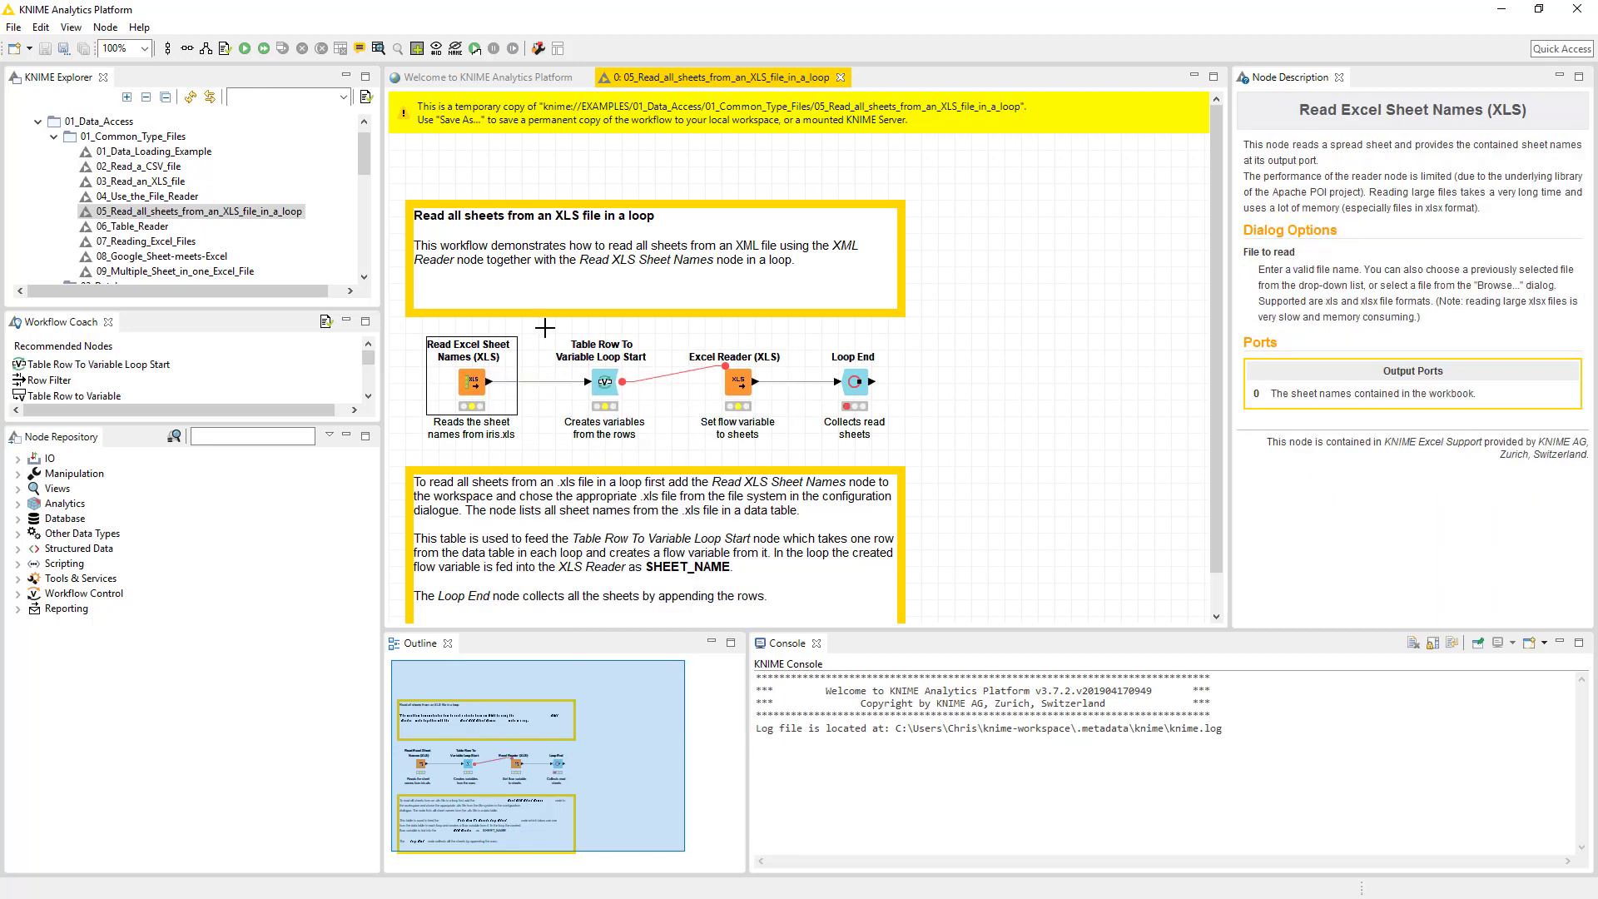
{"action": "mouse_move", "coordinate": [471, 385]}
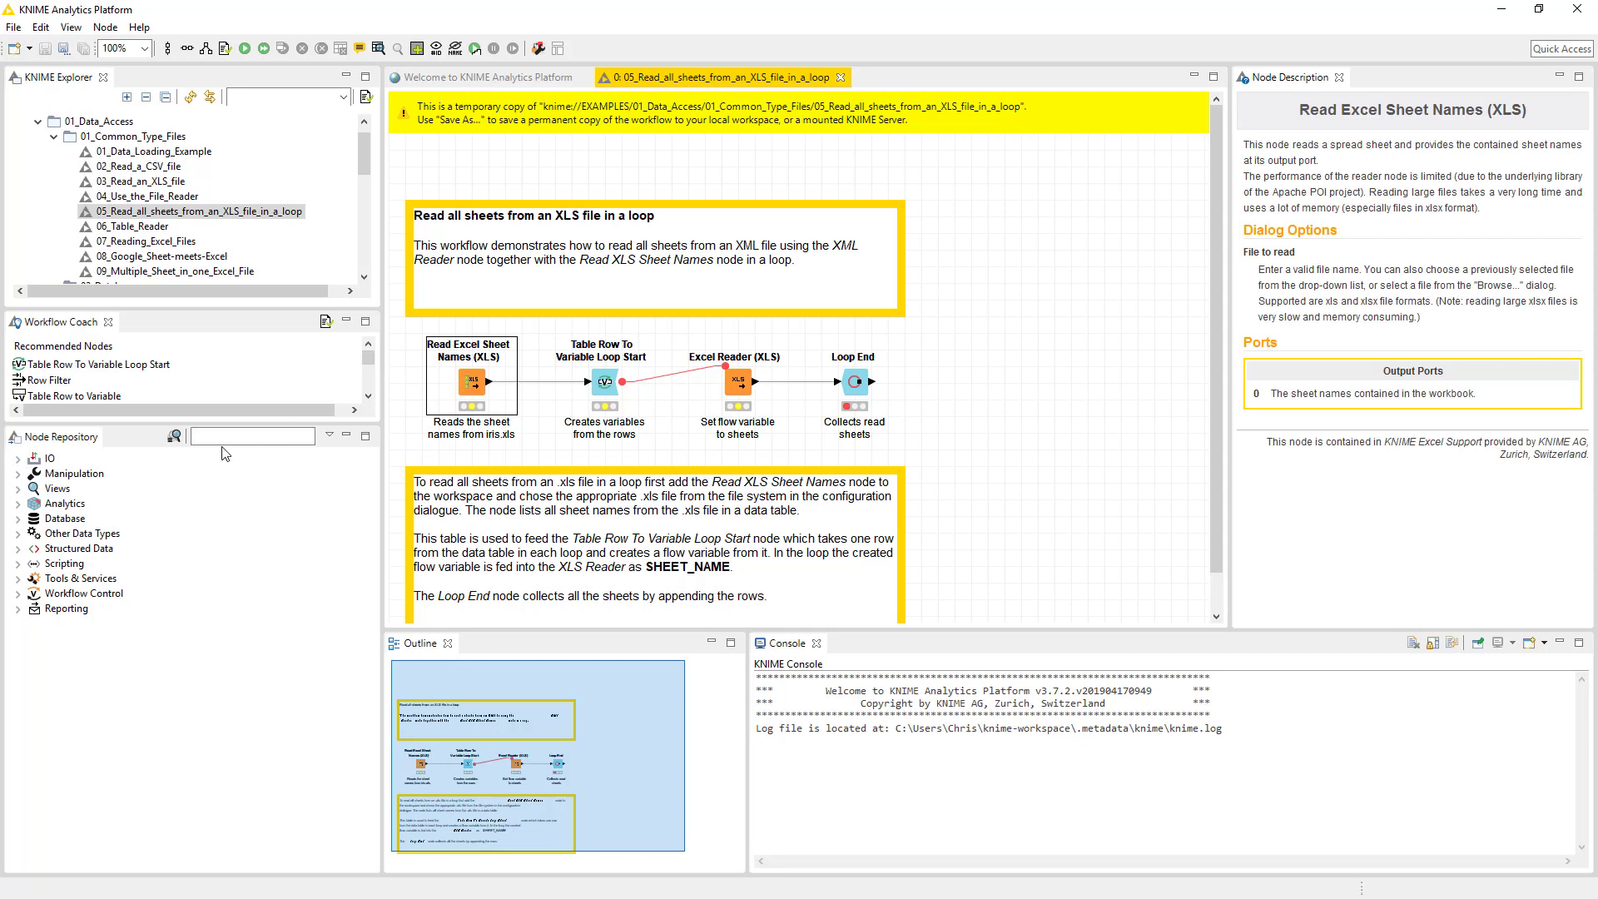
{"action": "left_click", "coordinate": [252, 434]}
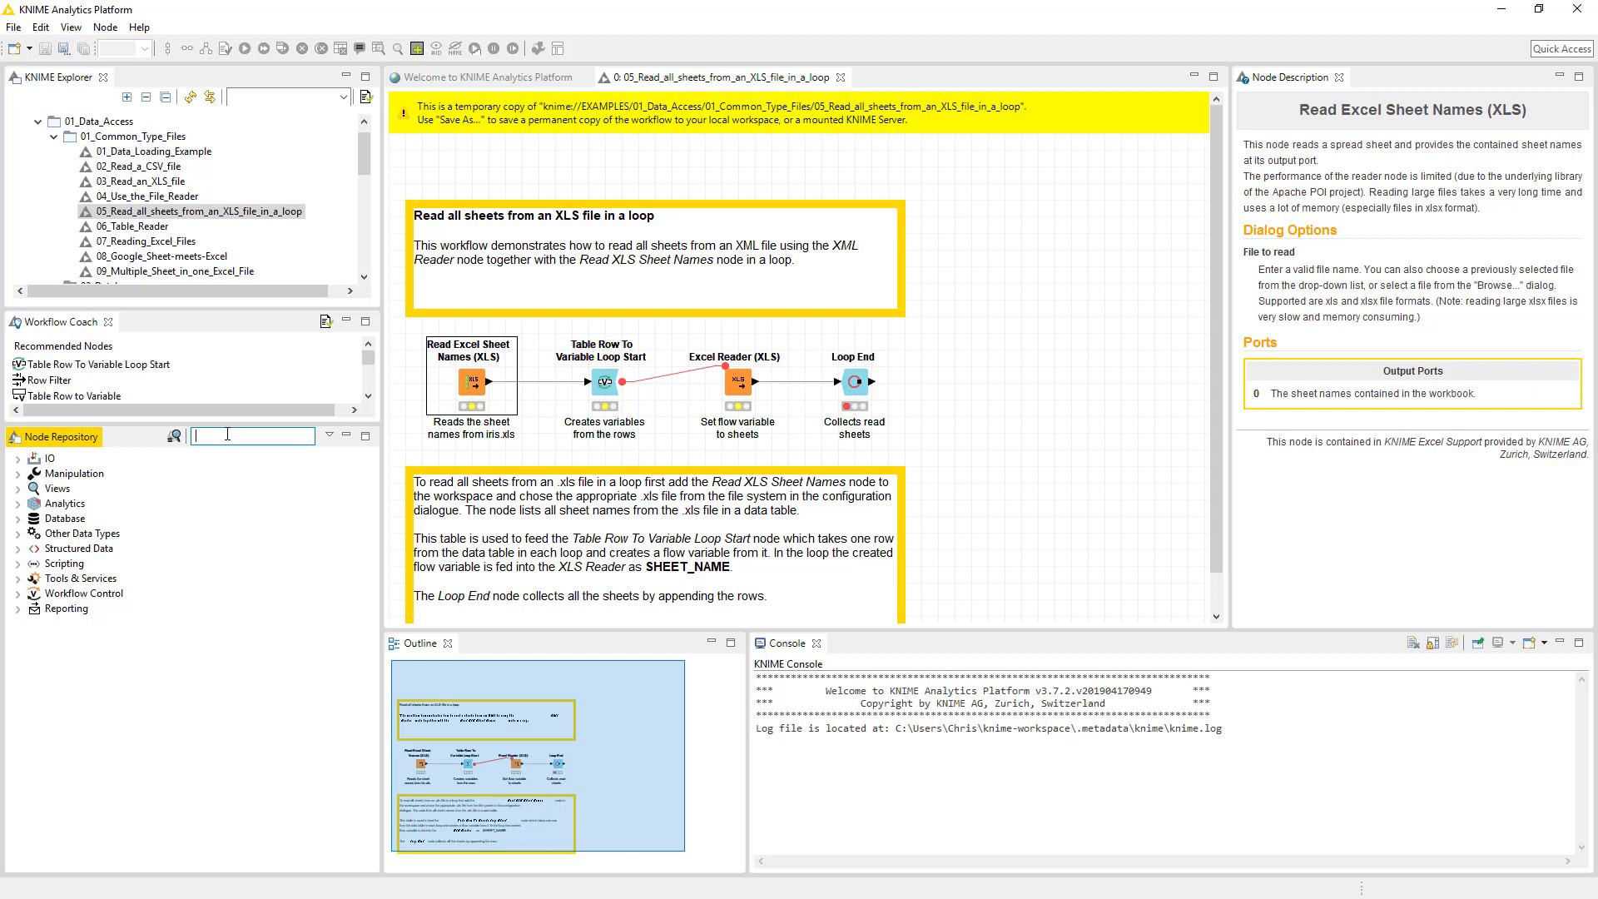
{"action": "type", "text": "Excel"}
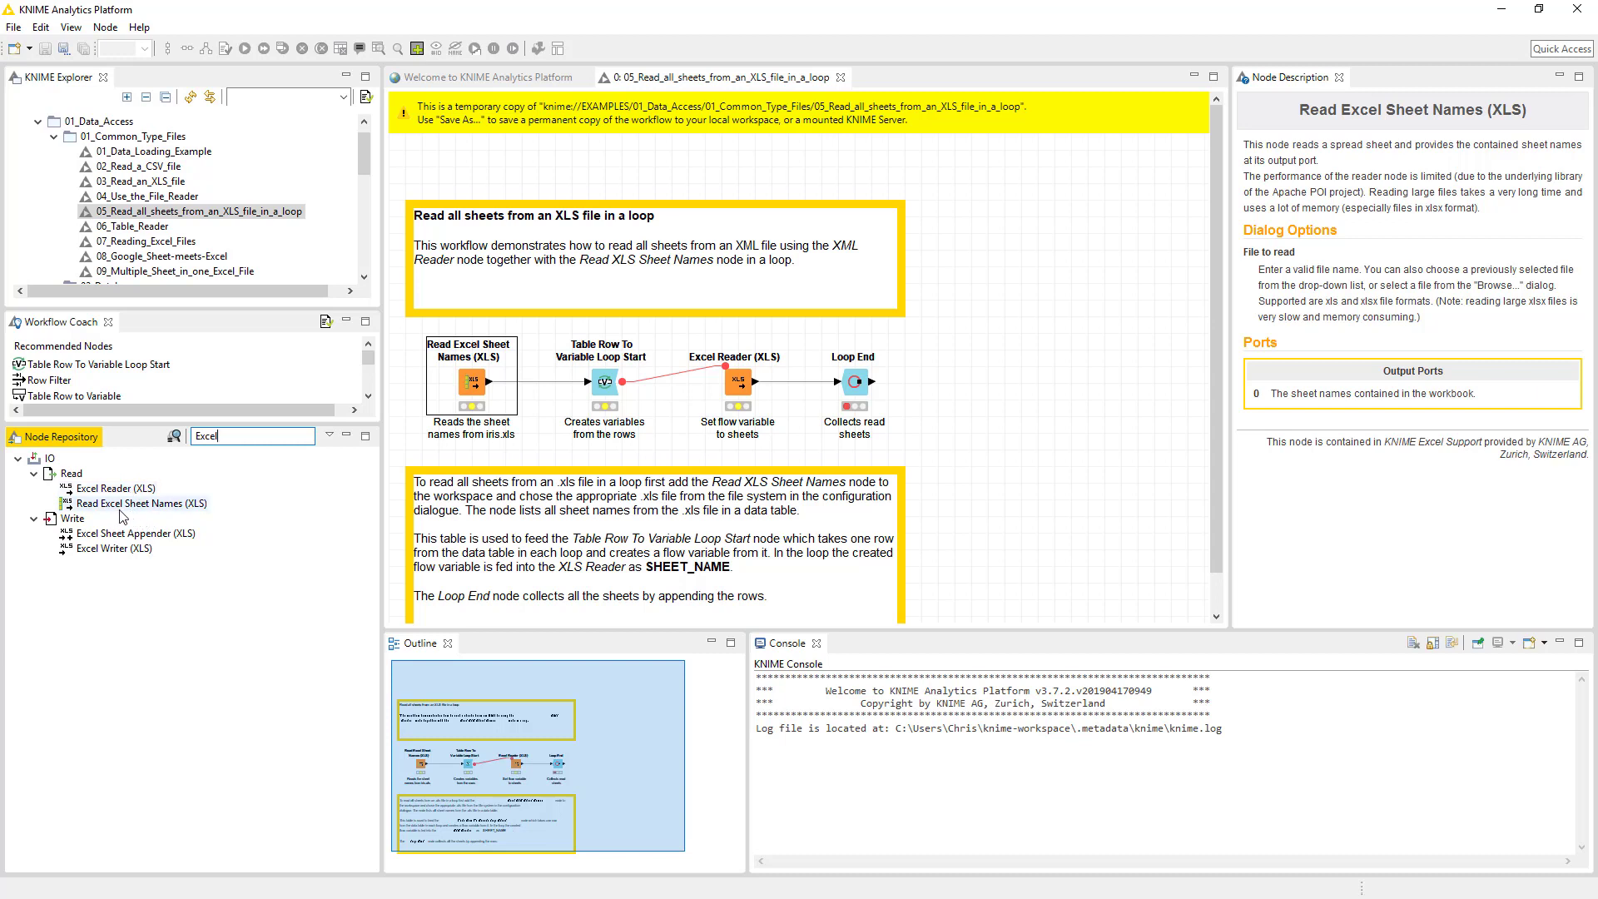
{"action": "mouse_move", "coordinate": [133, 538]}
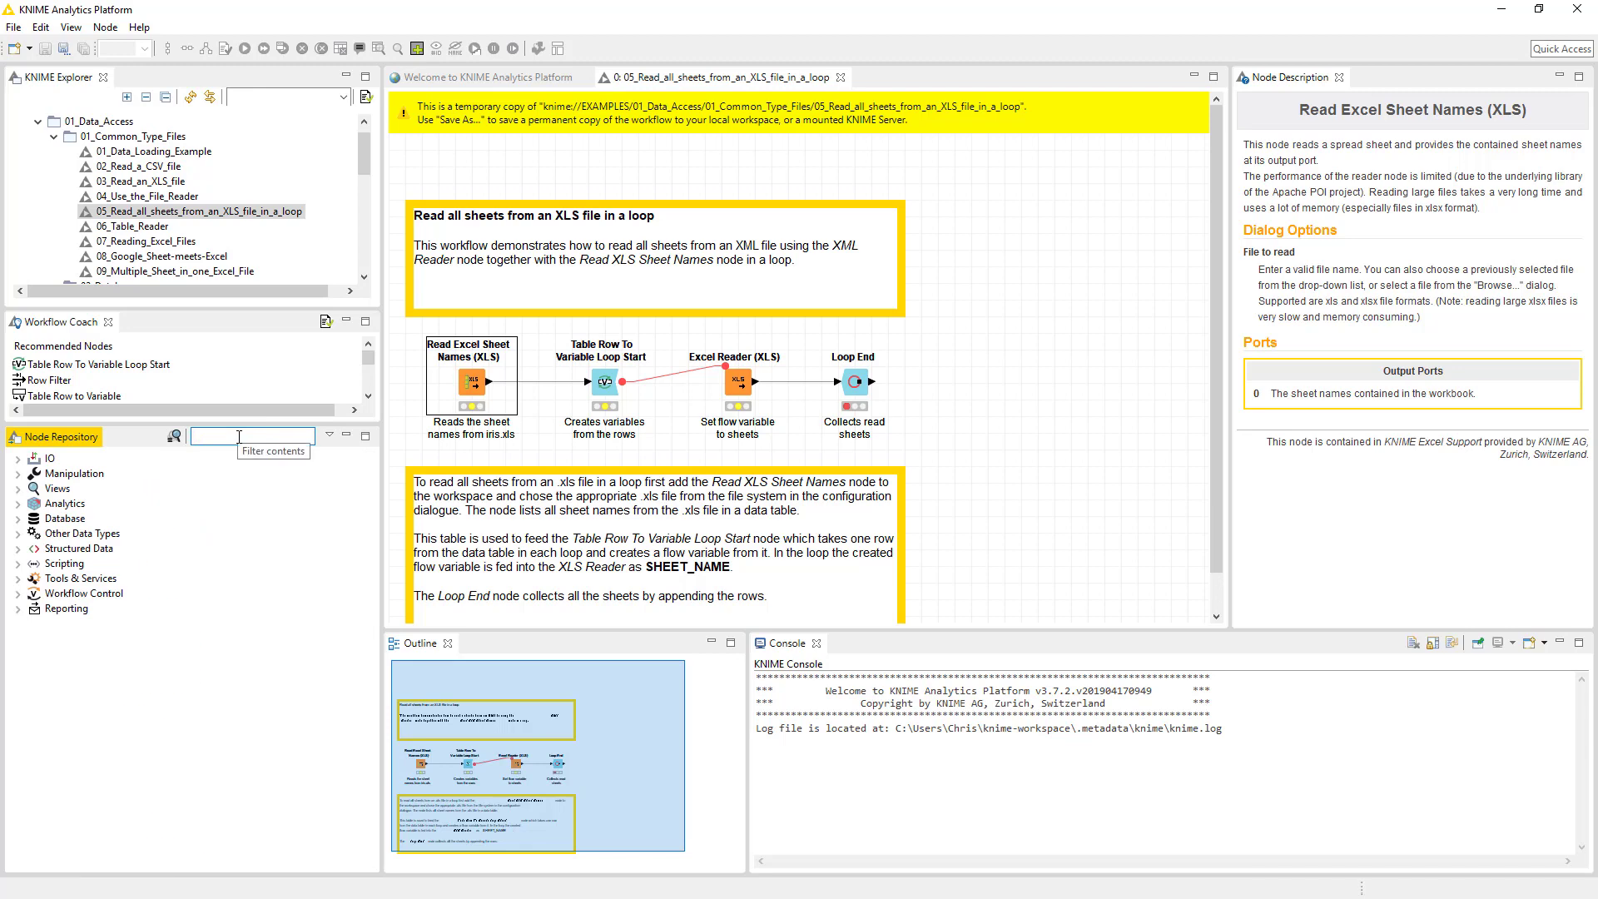
{"action": "type", "text": "g"}
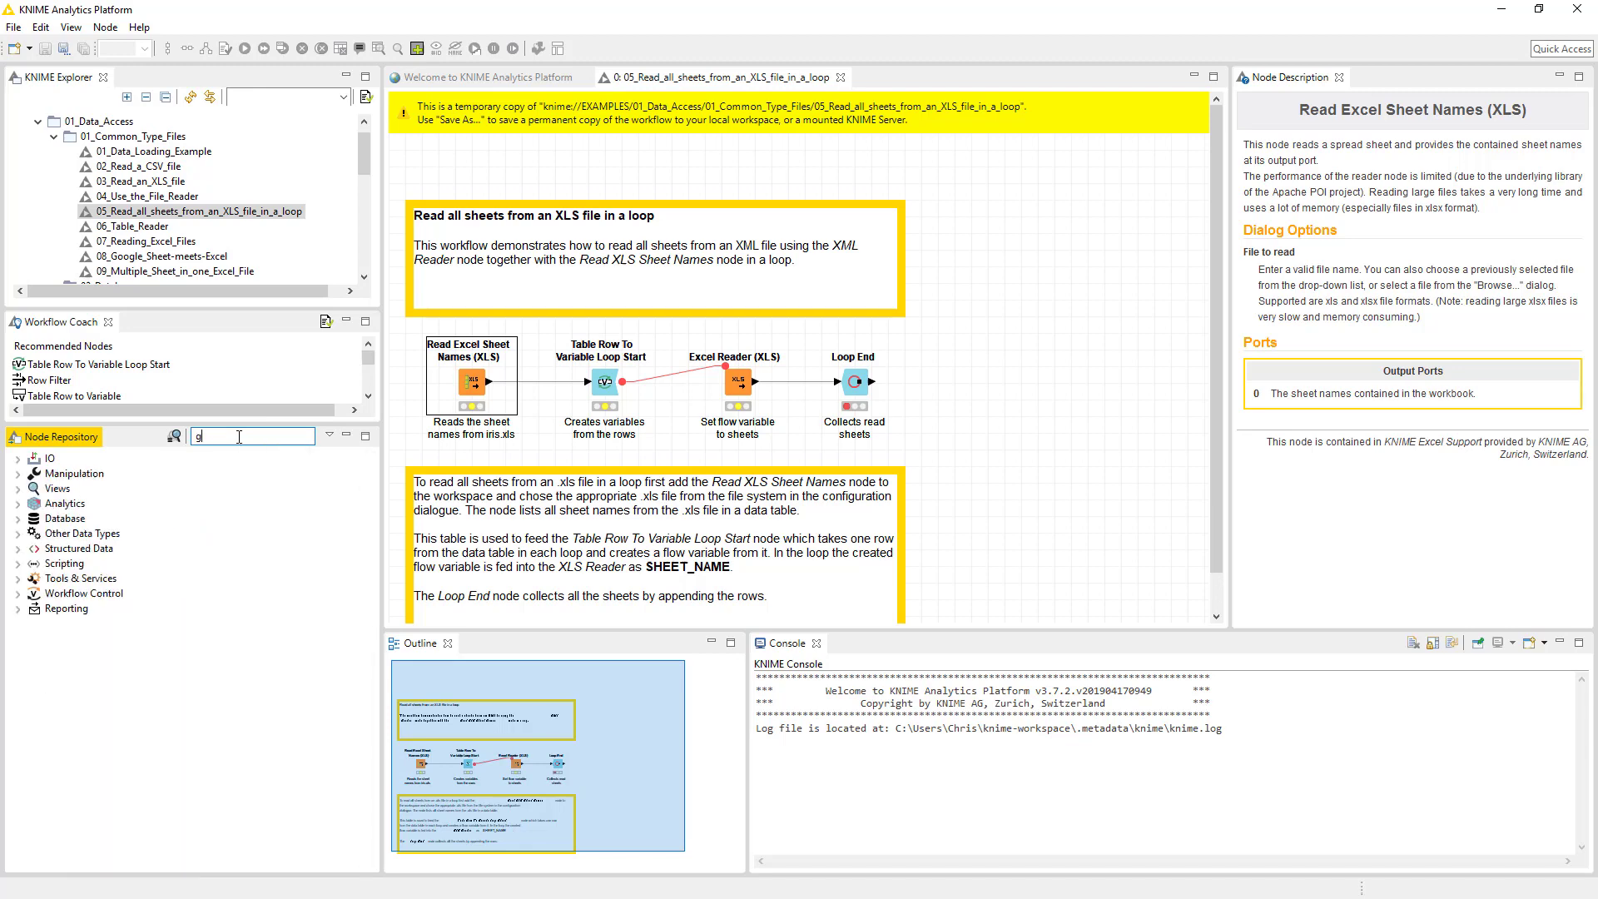
{"action": "type", "text": "grup"}
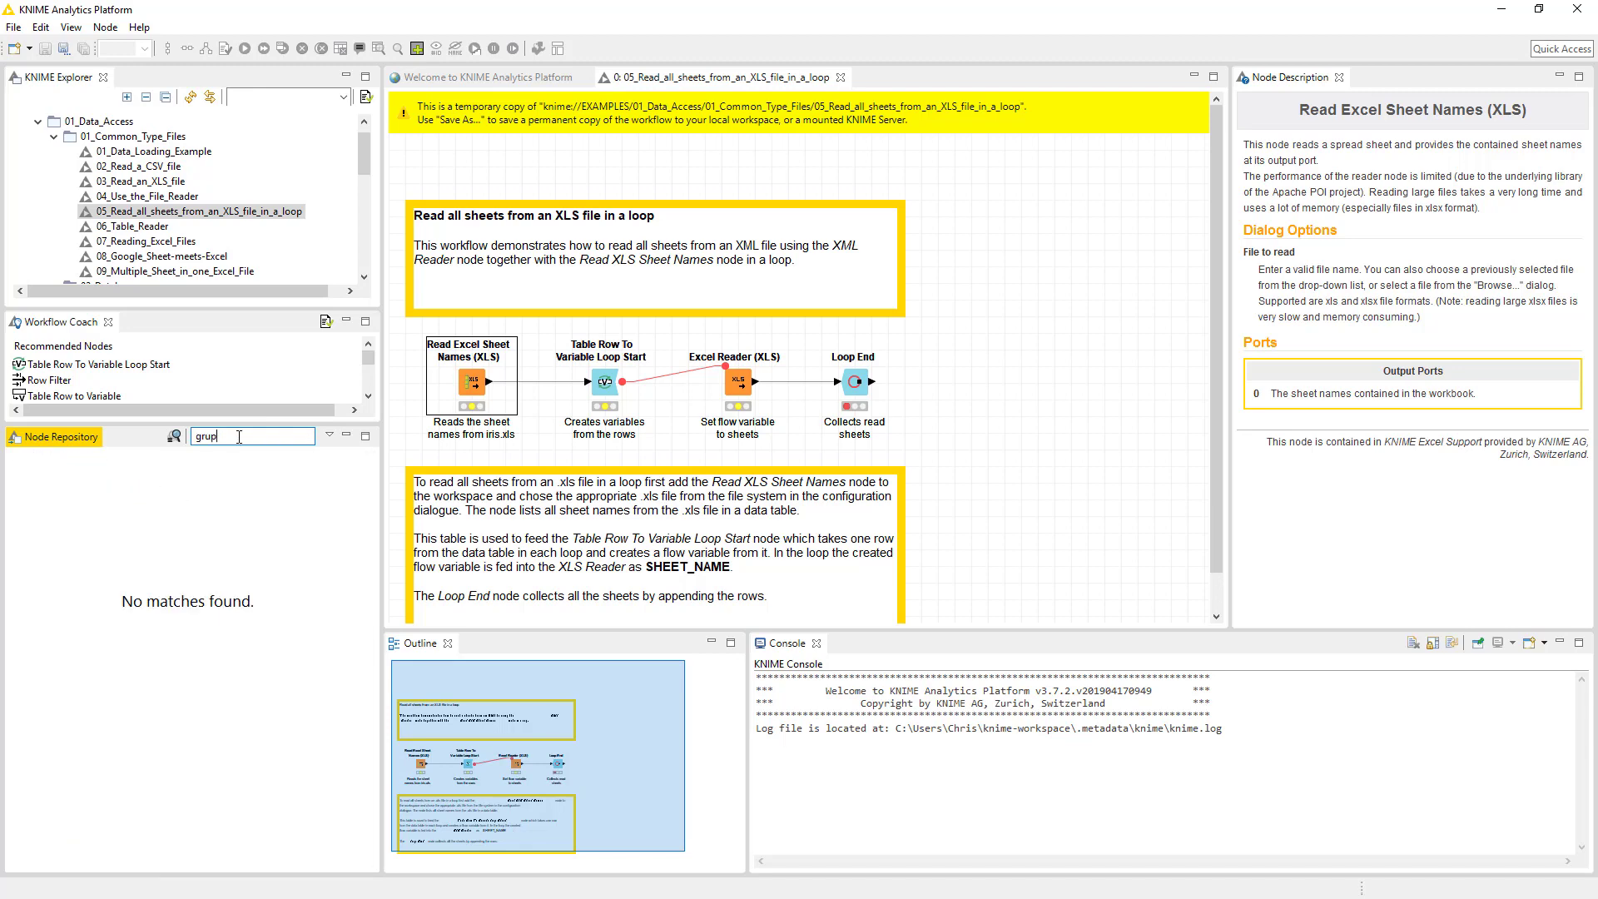
{"action": "type", "text": "p"}
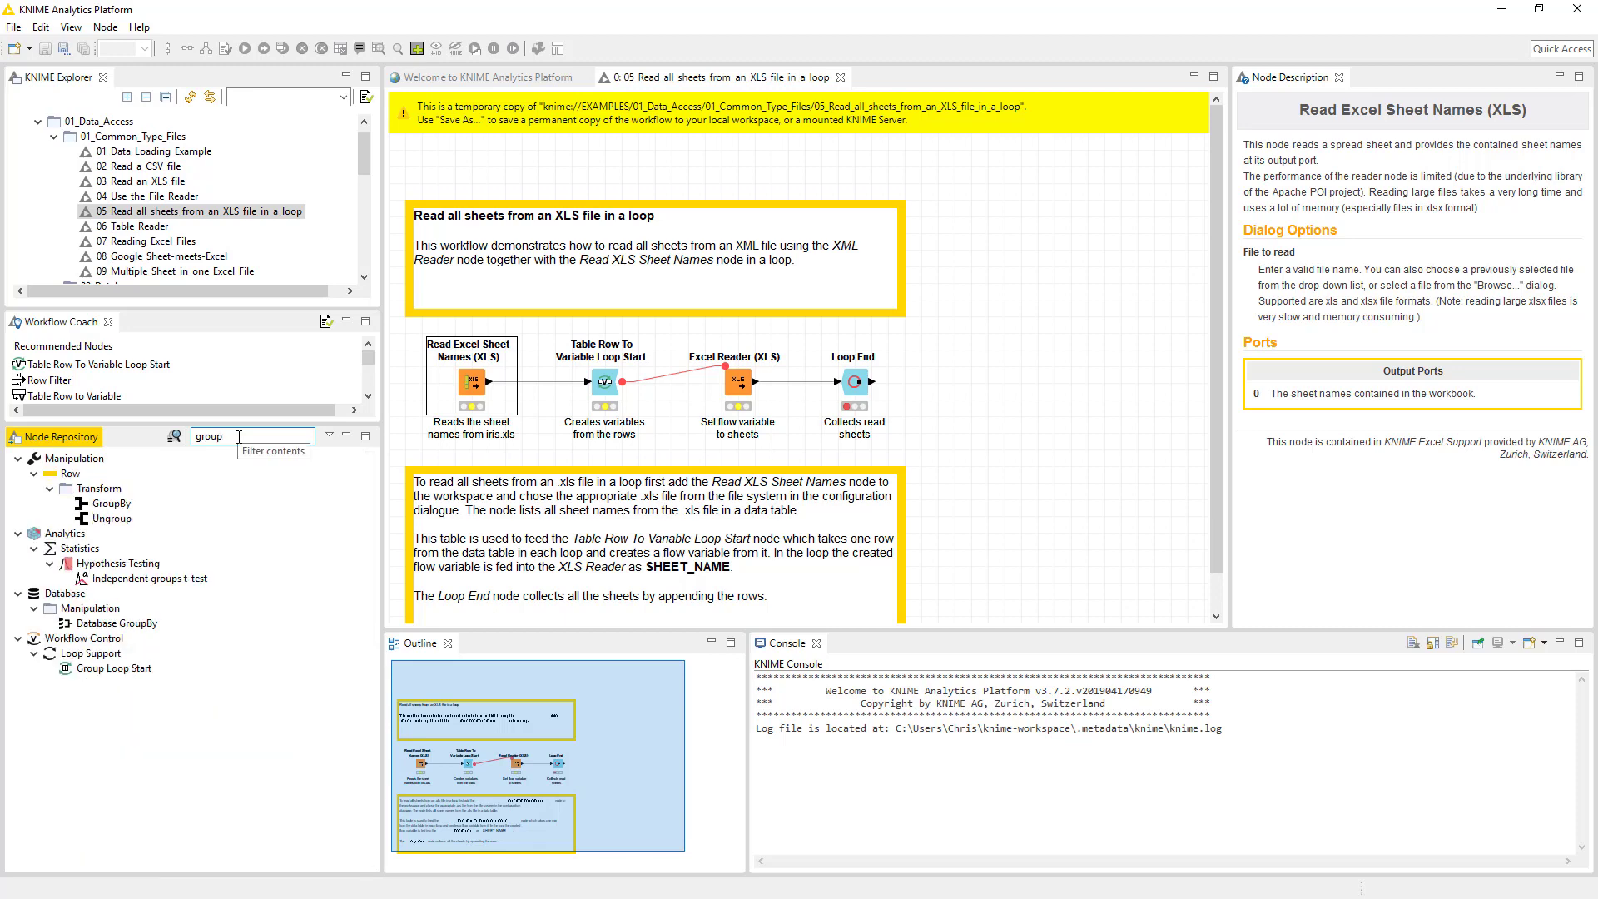
{"action": "mouse_move", "coordinate": [258, 548]}
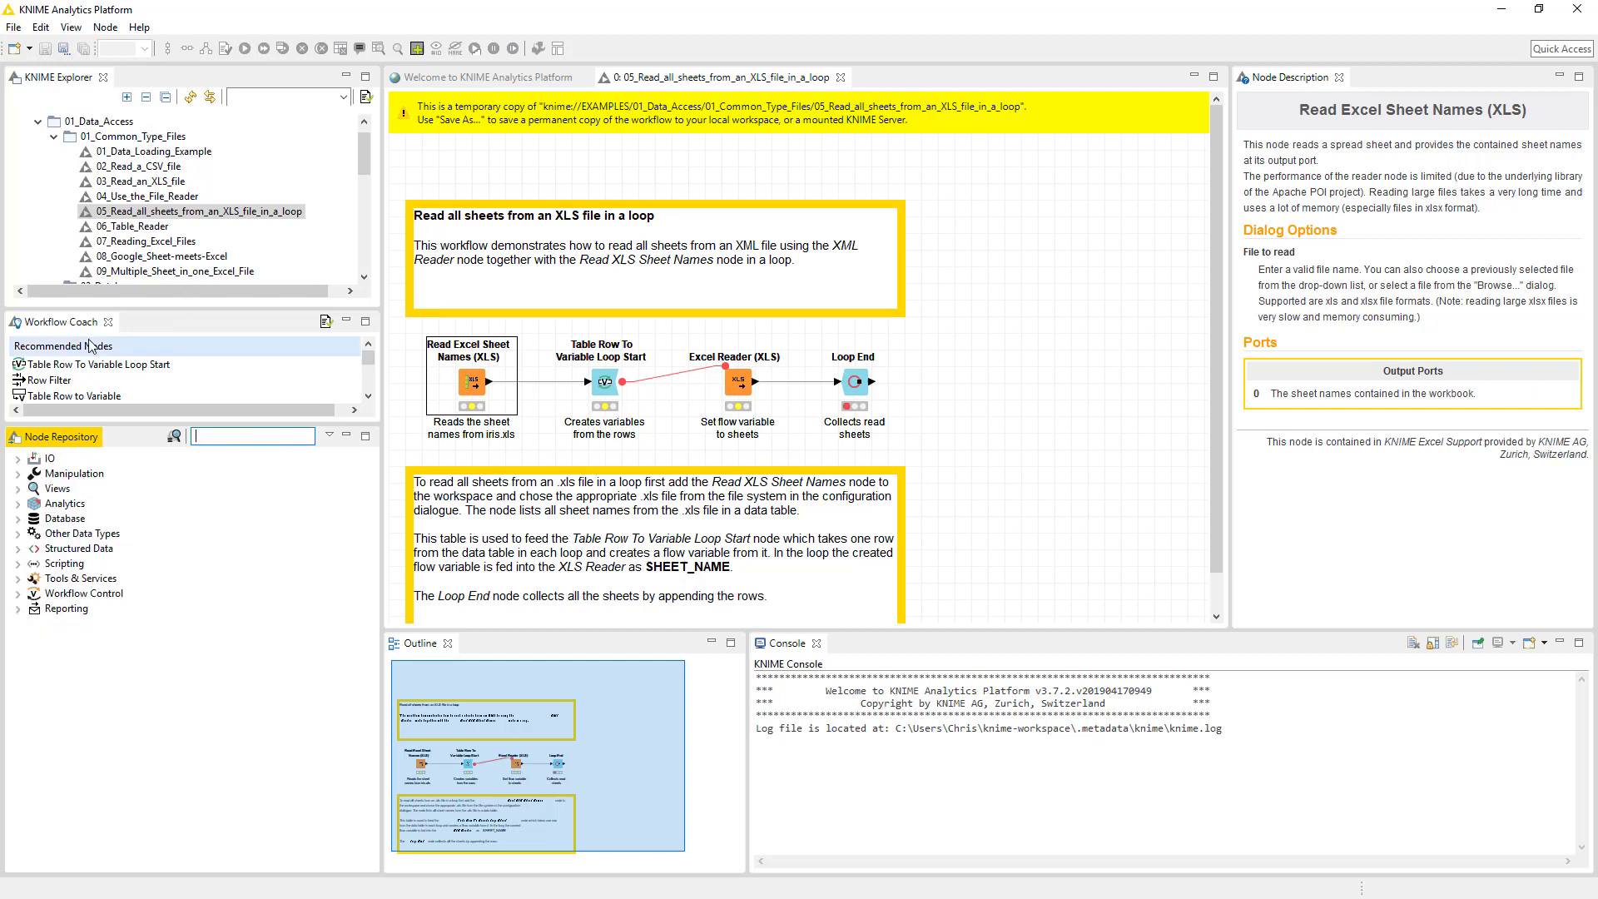
{"action": "mouse_move", "coordinate": [145, 425]}
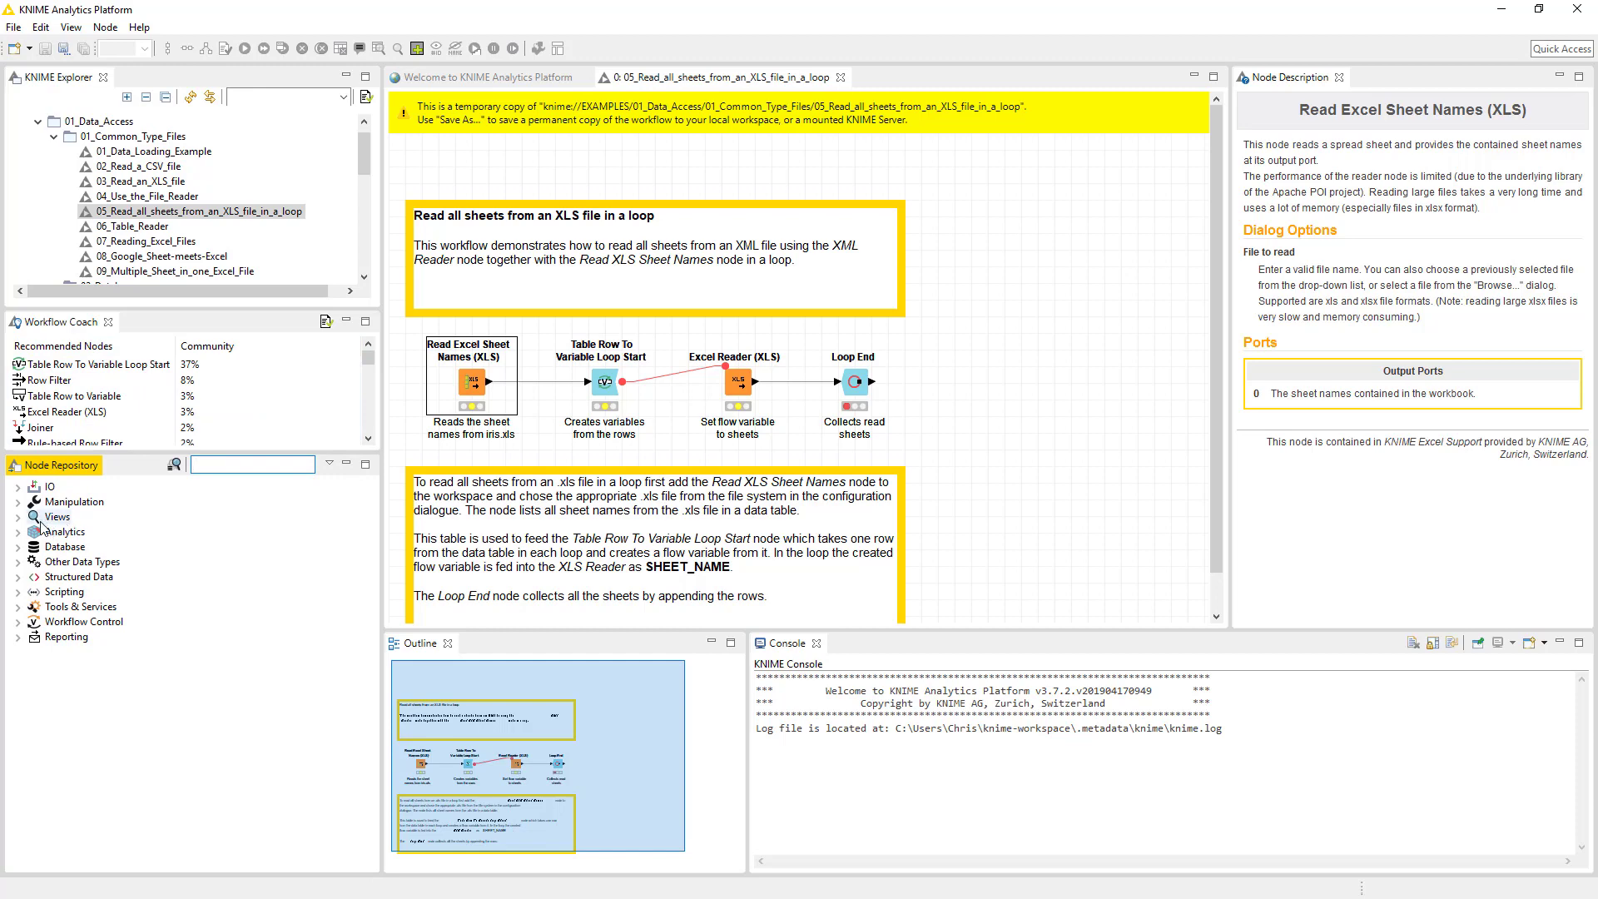
- Expand IO > Read in the Node Repository and view the File Reader node description
{"action": "left_click", "coordinate": [18, 485]}
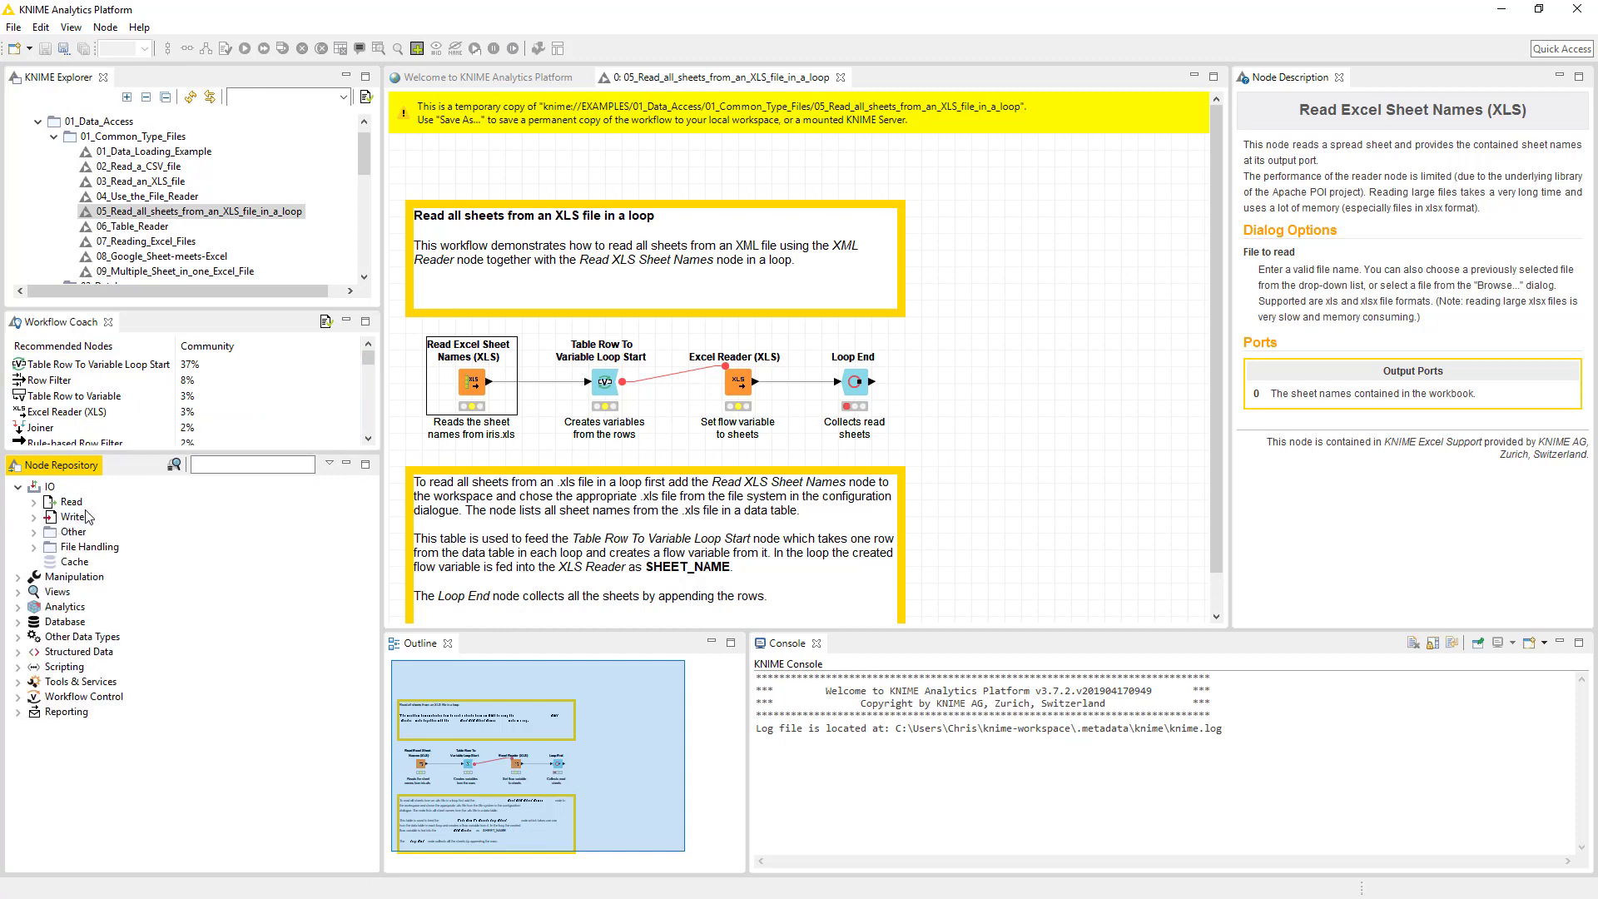
{"action": "left_click", "coordinate": [34, 501]}
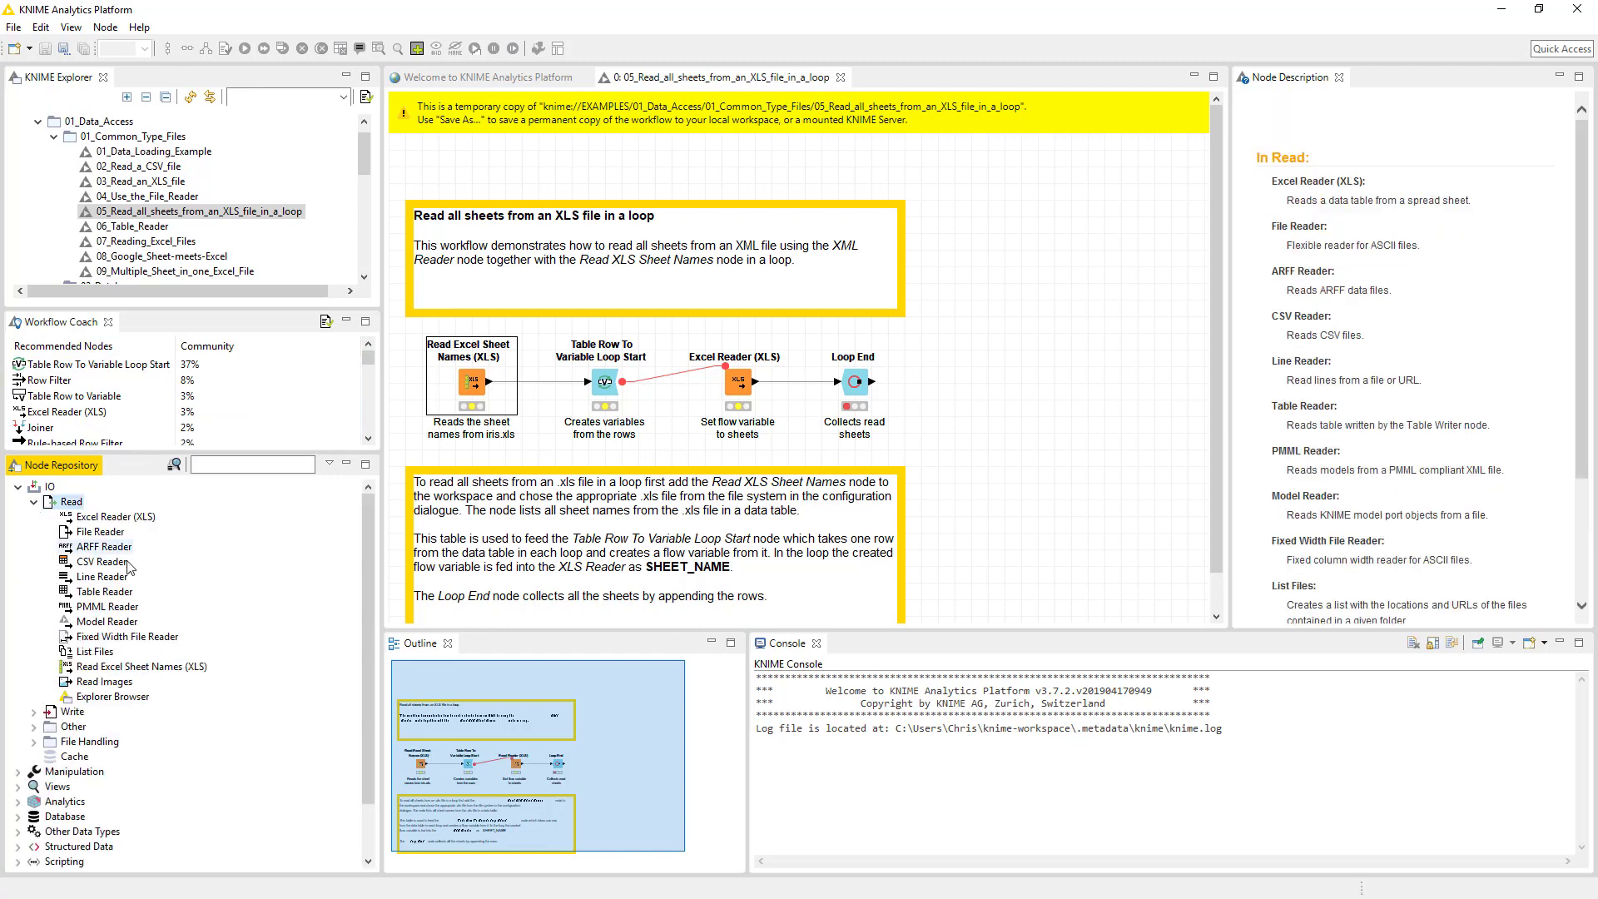
{"action": "mouse_move", "coordinate": [353, 537]}
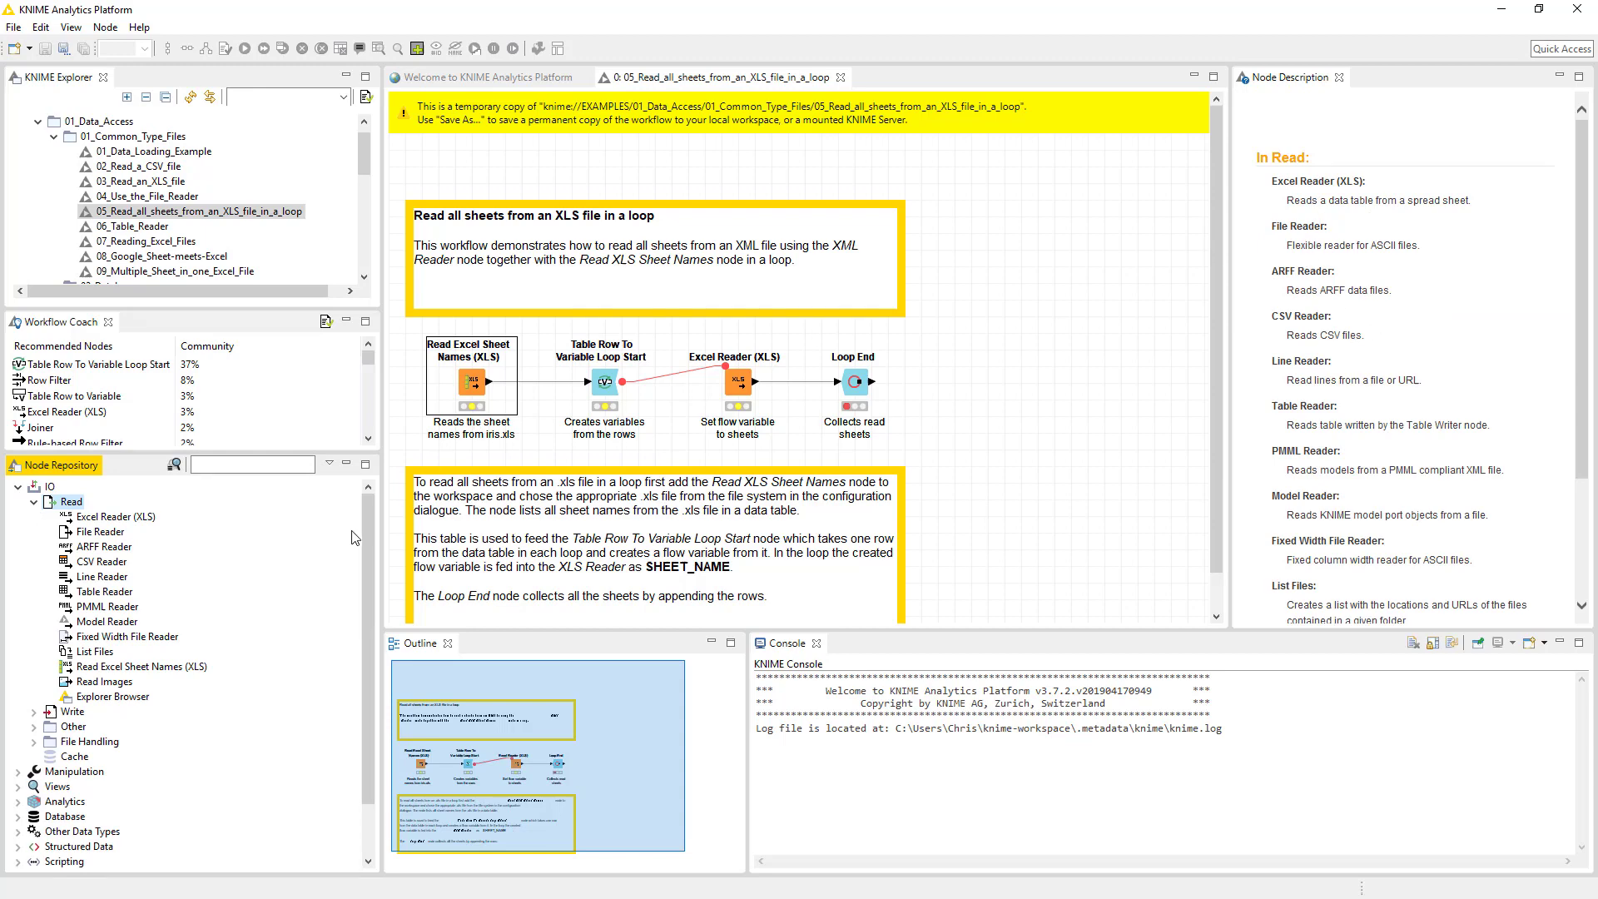
{"action": "left_click", "coordinate": [99, 531]}
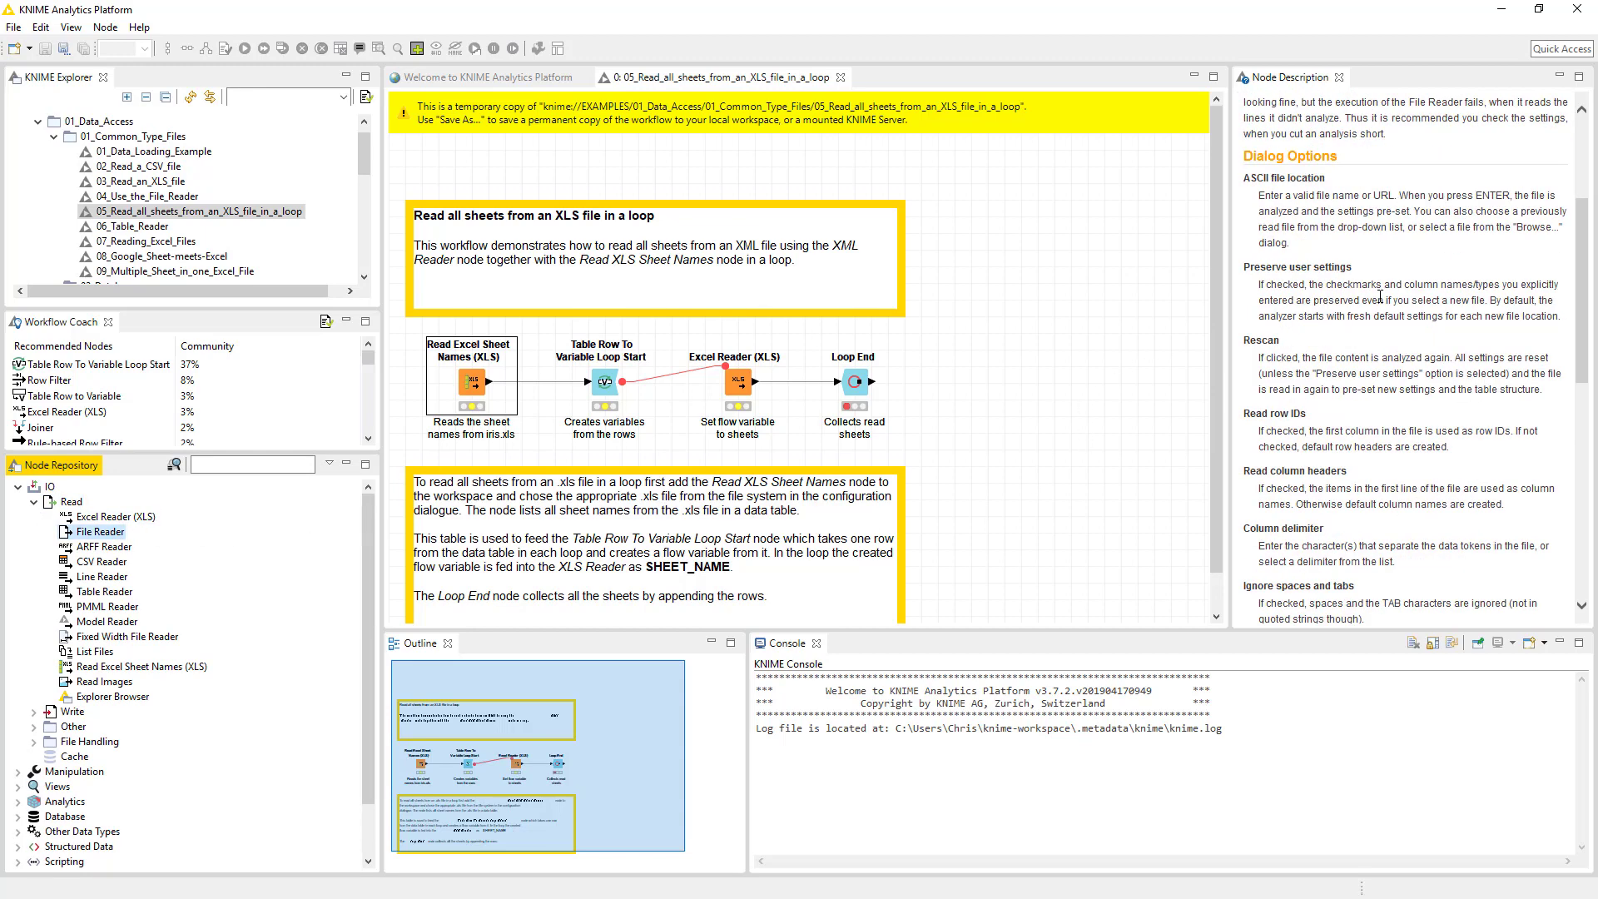
{"action": "scroll", "scroll_direction": "down", "scroll_amount": 3}
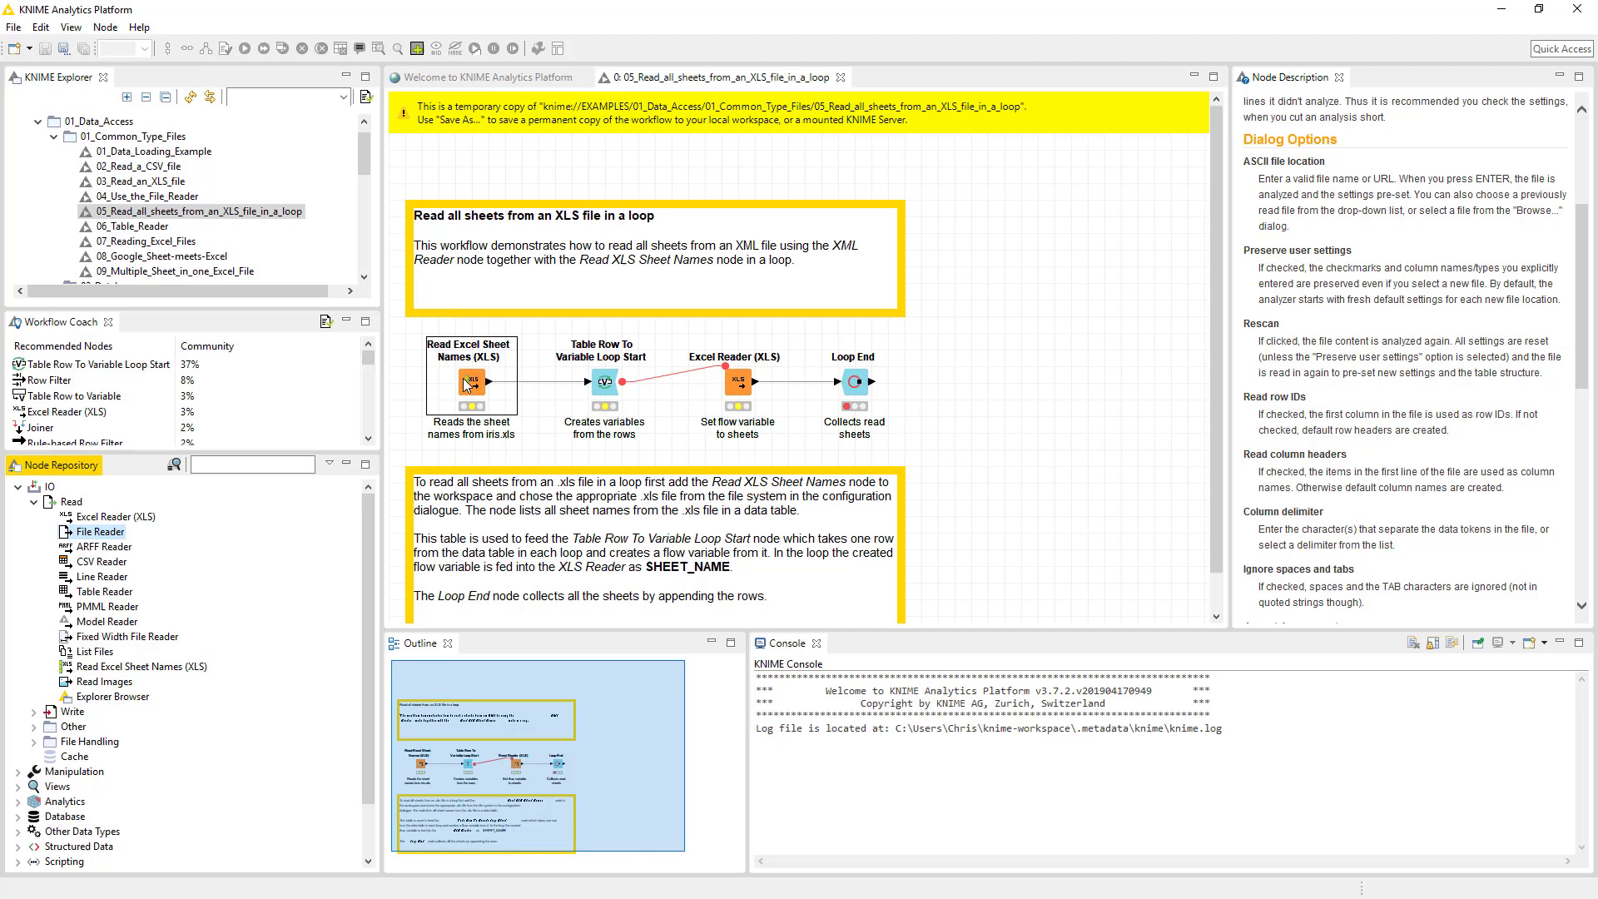
{"action": "right_click", "coordinate": [470, 383]}
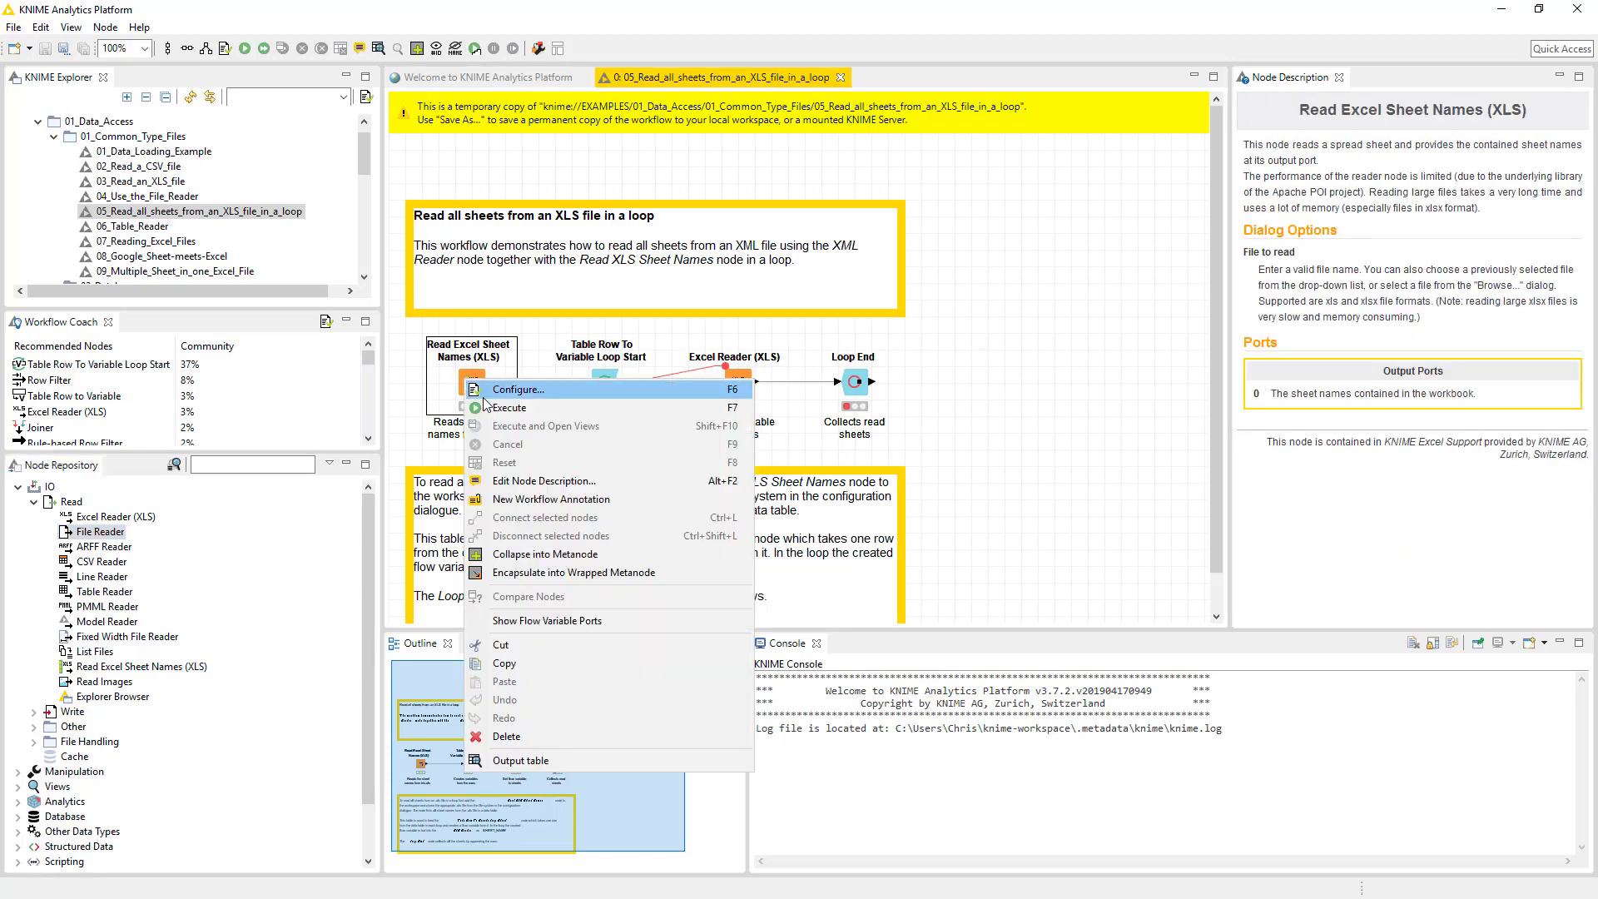
{"action": "left_click", "coordinate": [519, 388]}
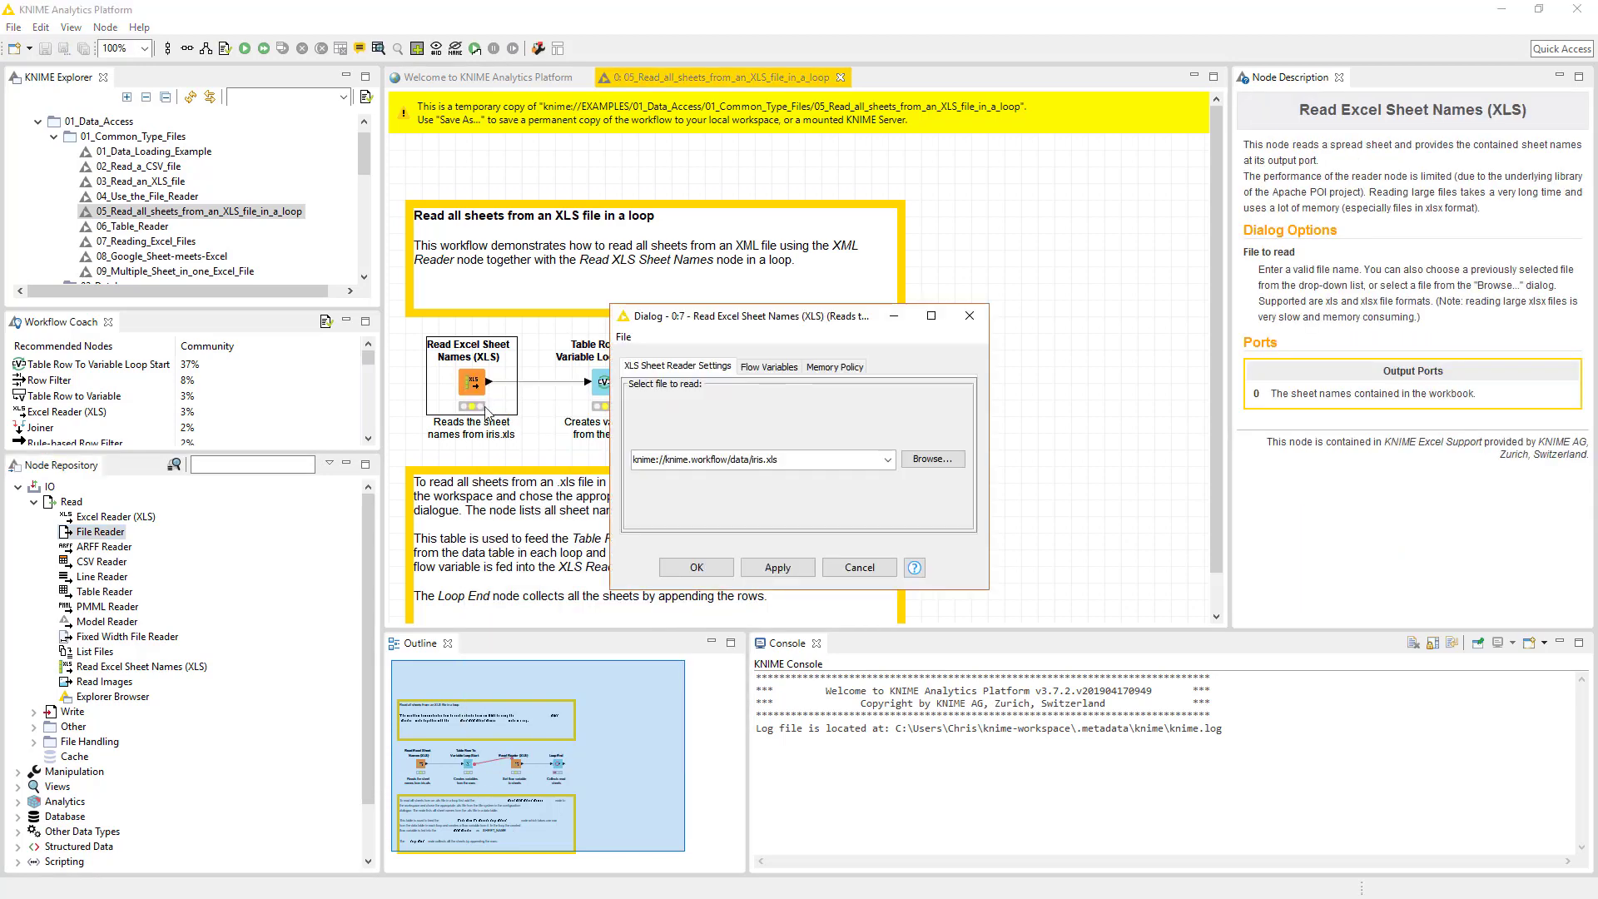
{"action": "mouse_move", "coordinate": [700, 401]}
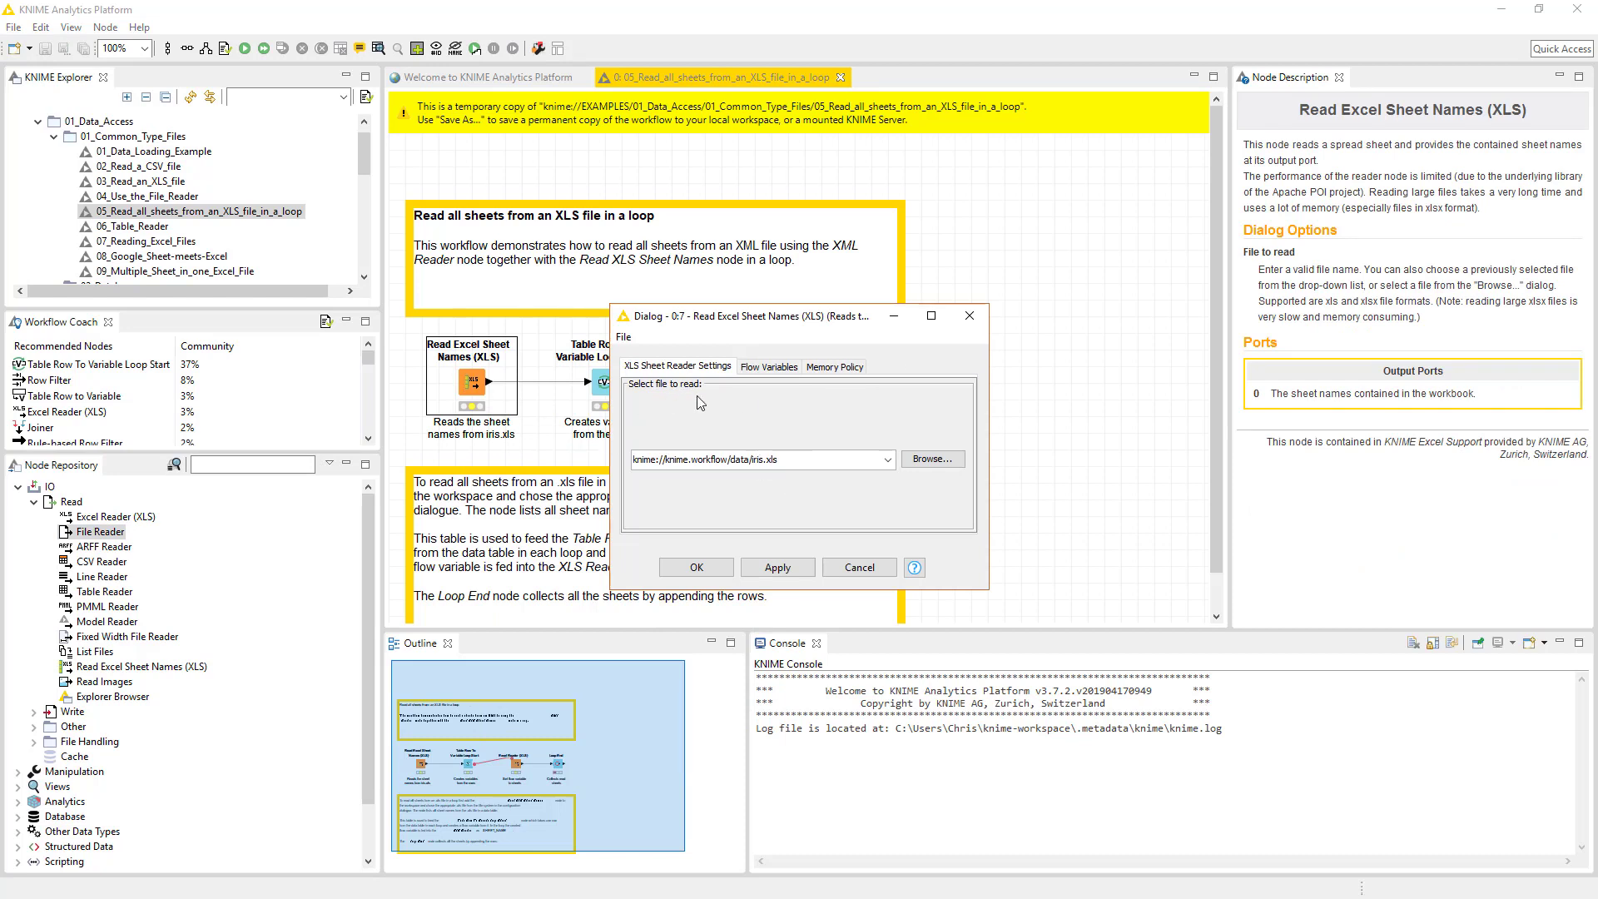
{"action": "mouse_move", "coordinate": [931, 460]}
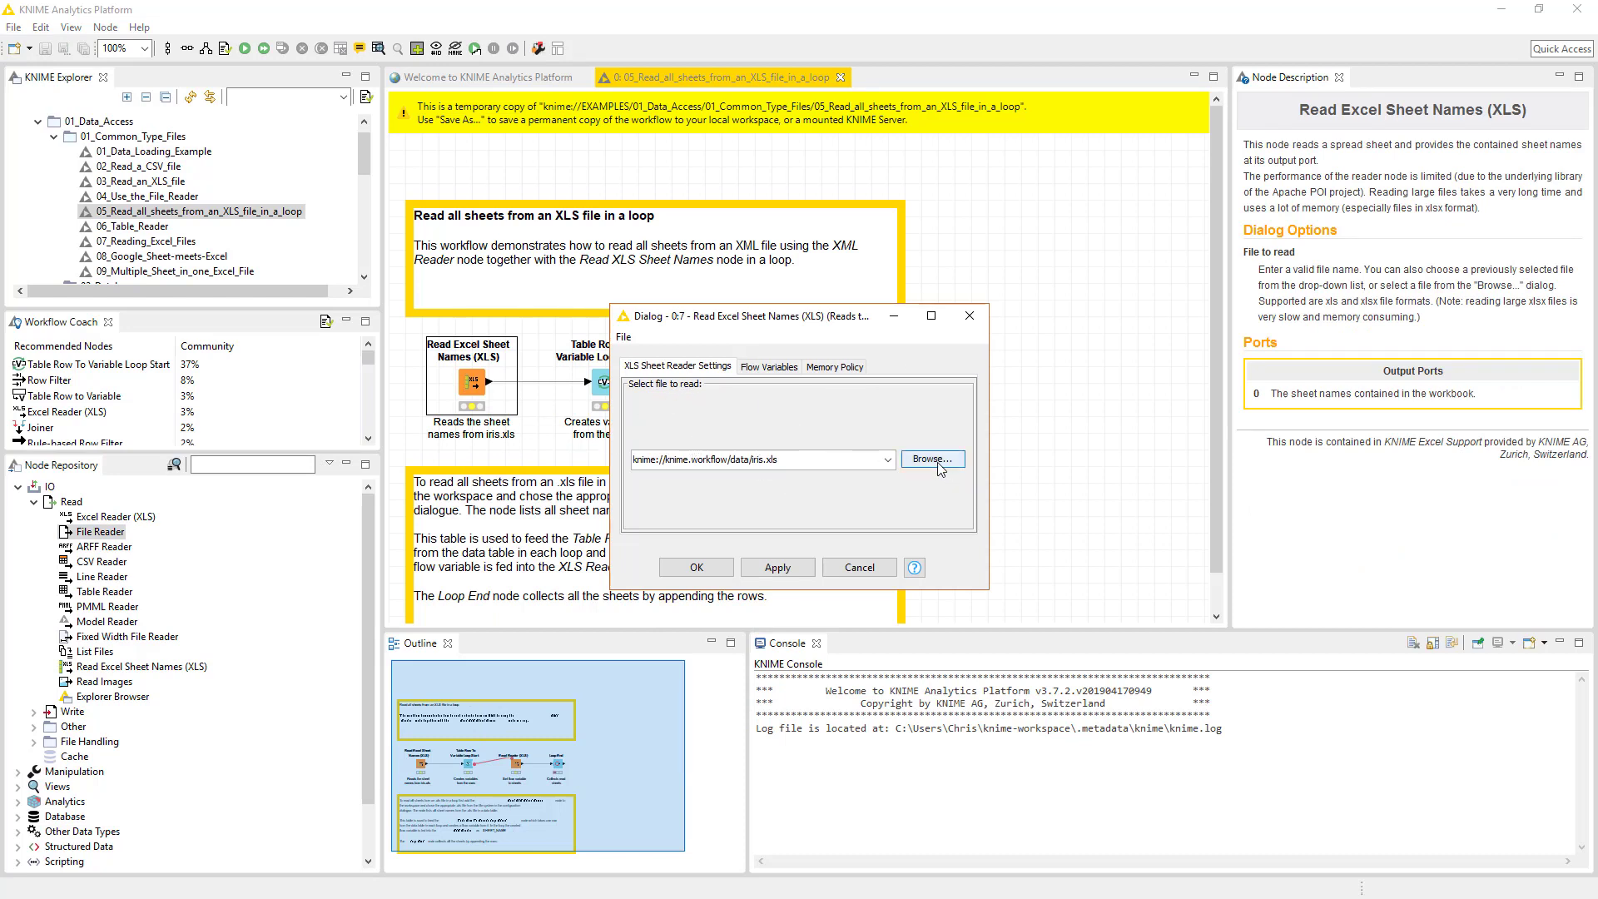
{"action": "mouse_move", "coordinate": [769, 383]}
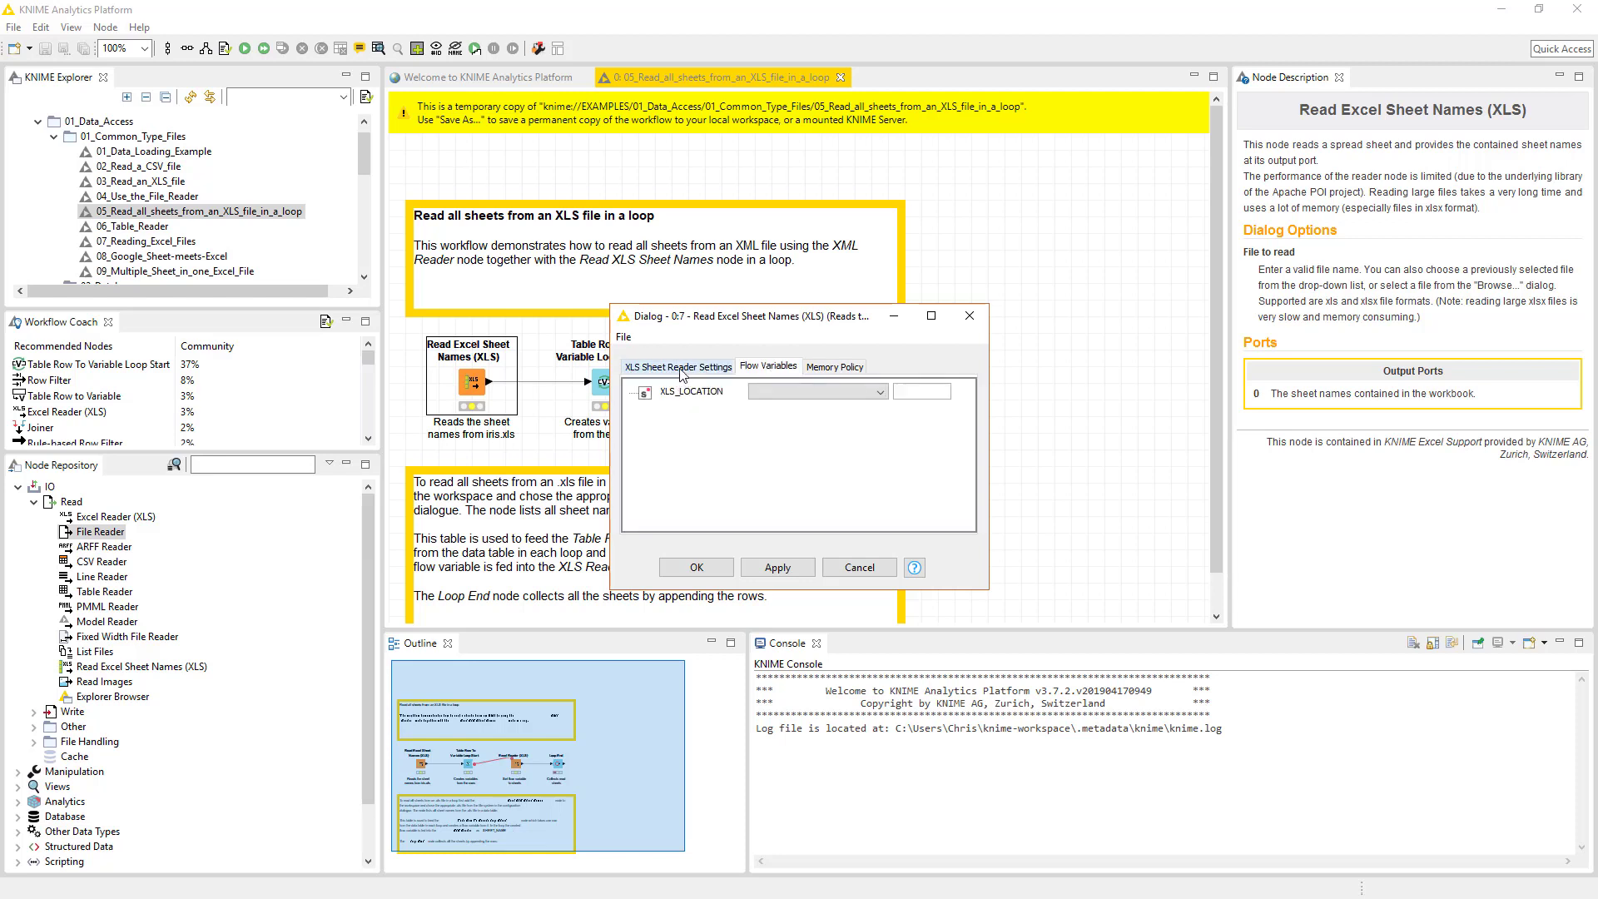
{"action": "left_click", "coordinate": [678, 367]}
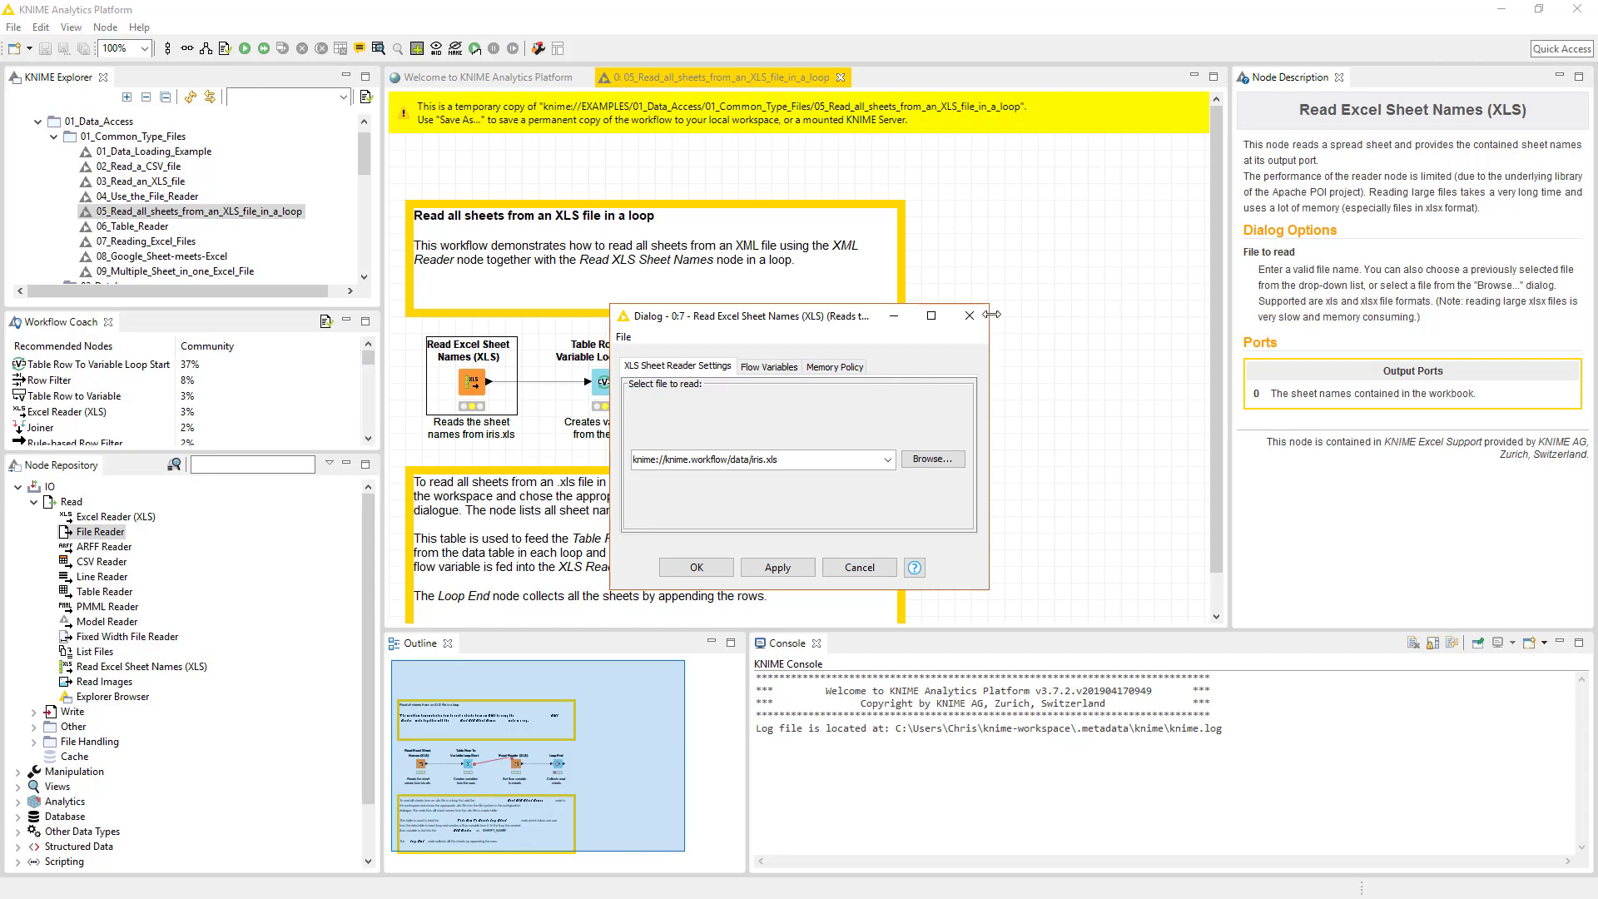
{"action": "mouse_move", "coordinate": [967, 316]}
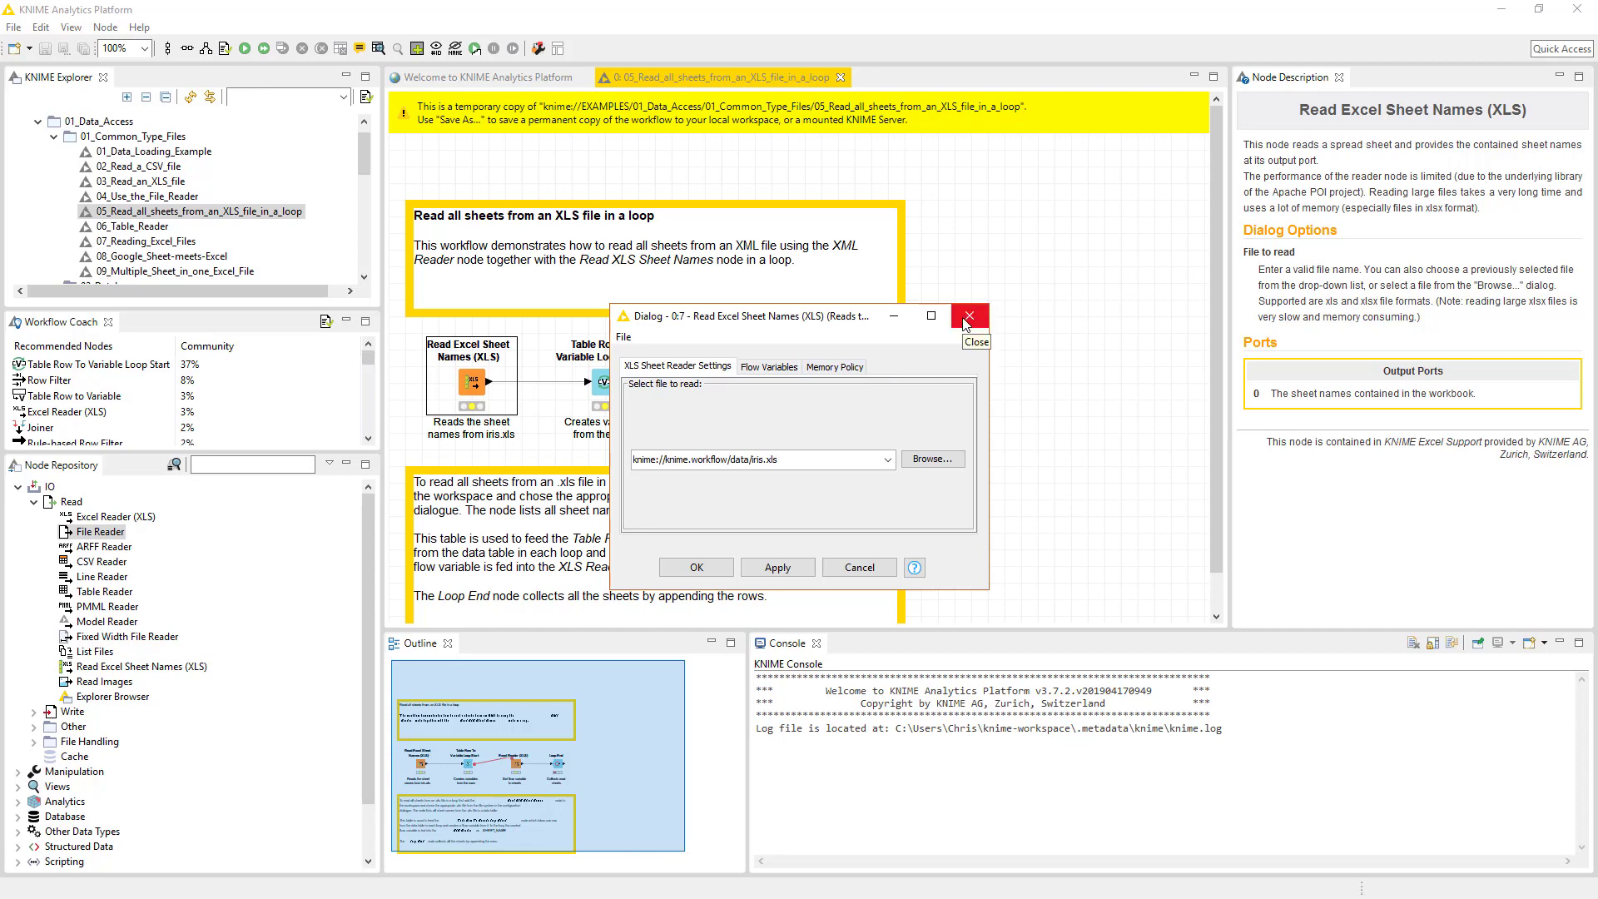
{"action": "left_click", "coordinate": [968, 316]}
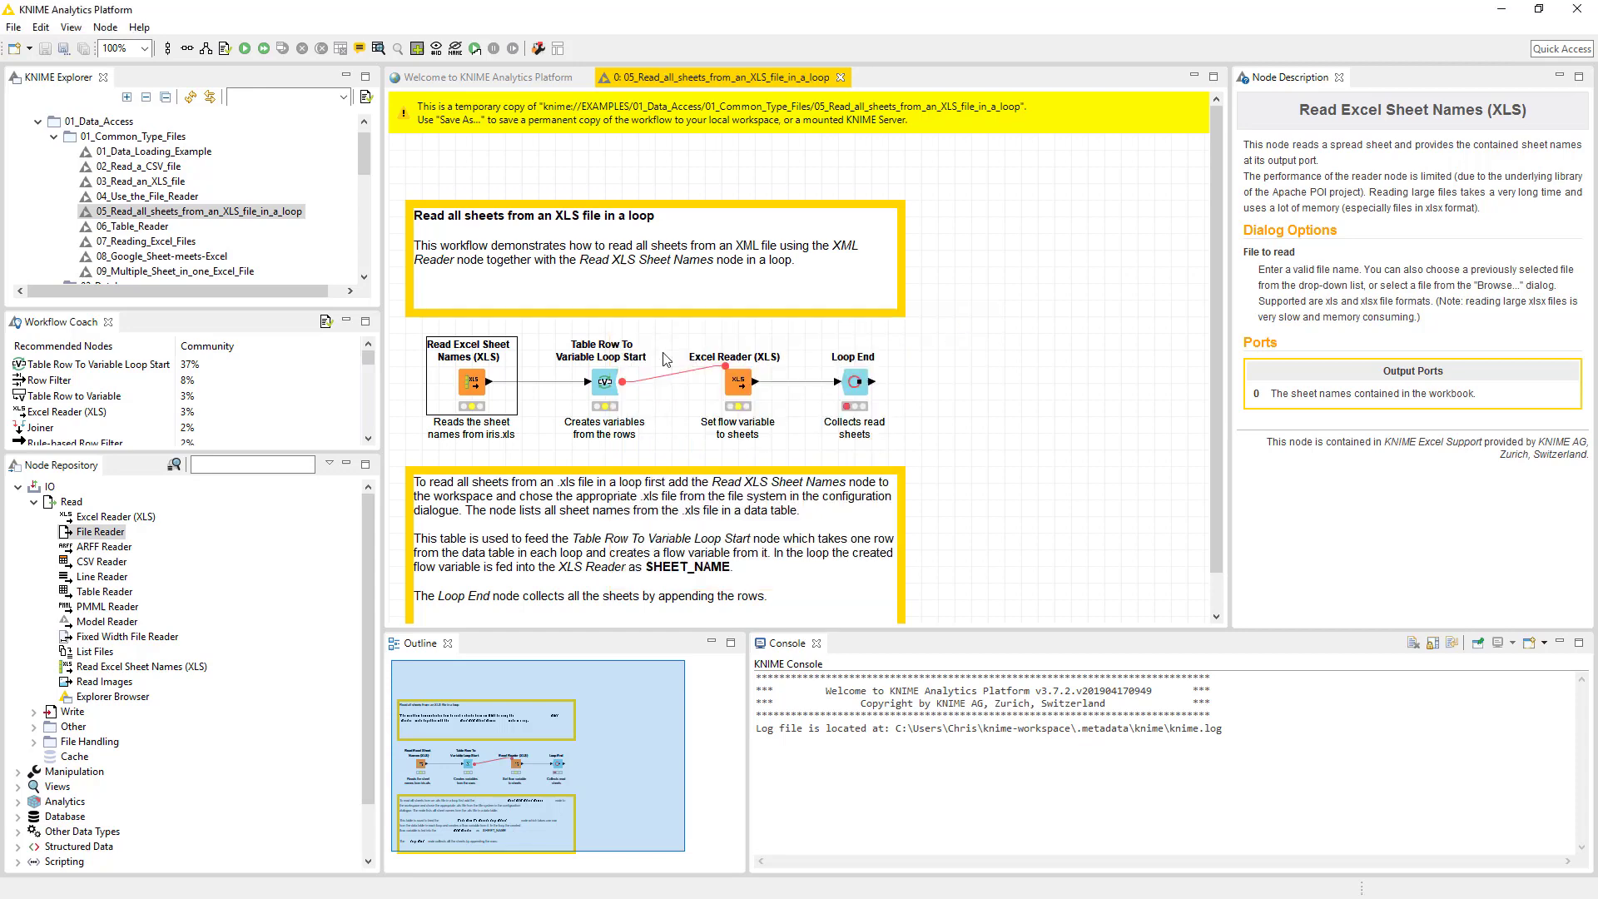
{"action": "right_click", "coordinate": [470, 379]}
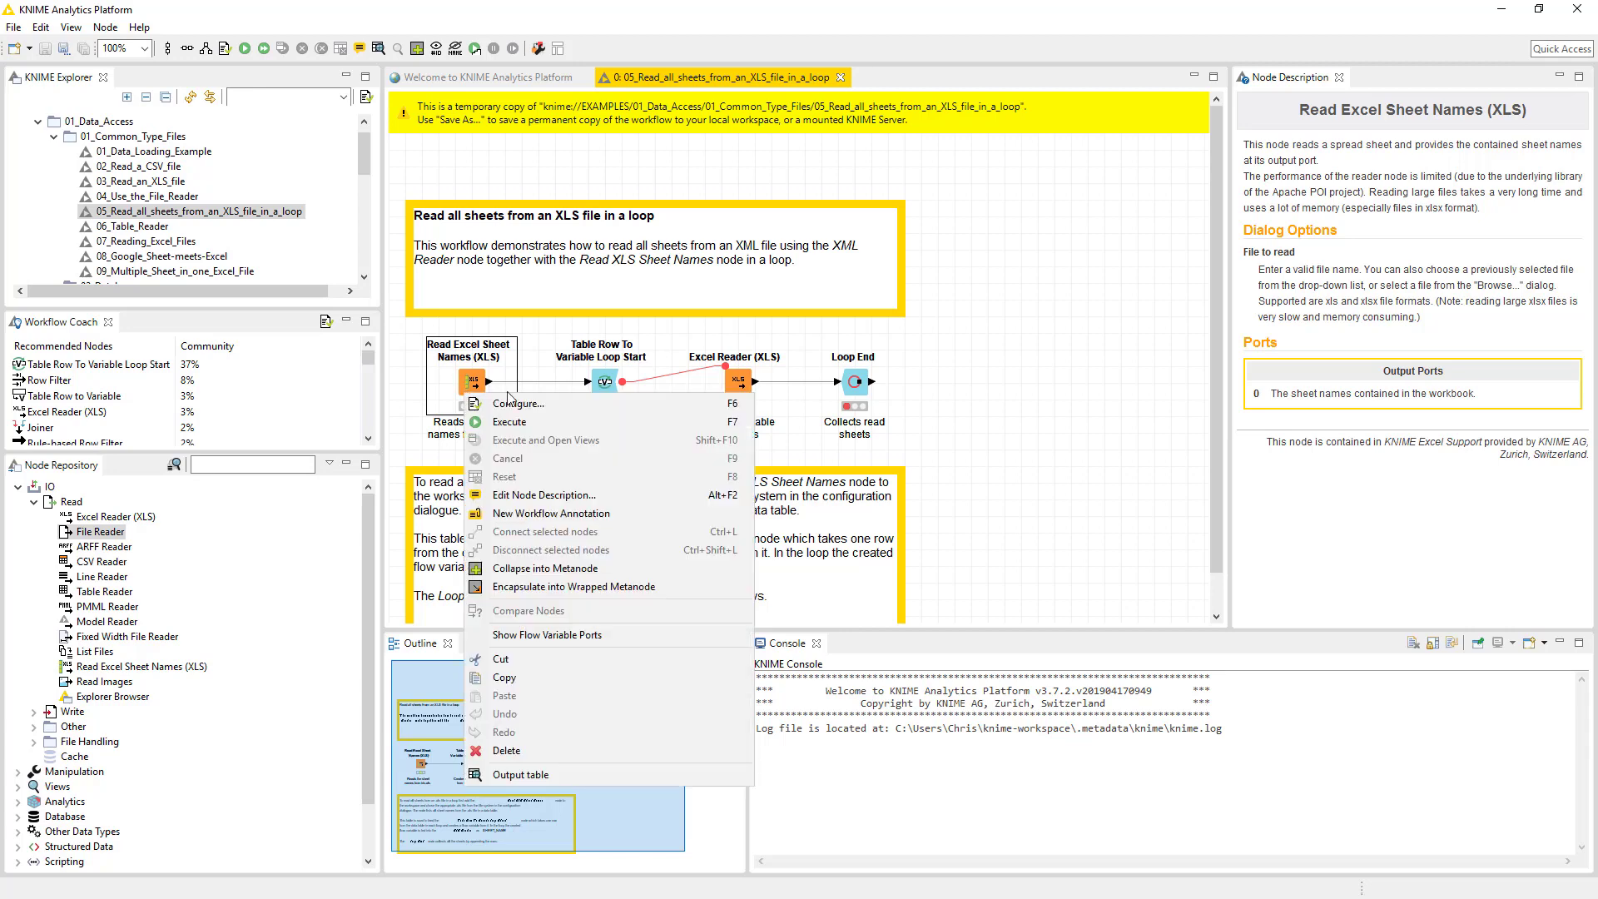
{"action": "left_click", "coordinate": [517, 402]}
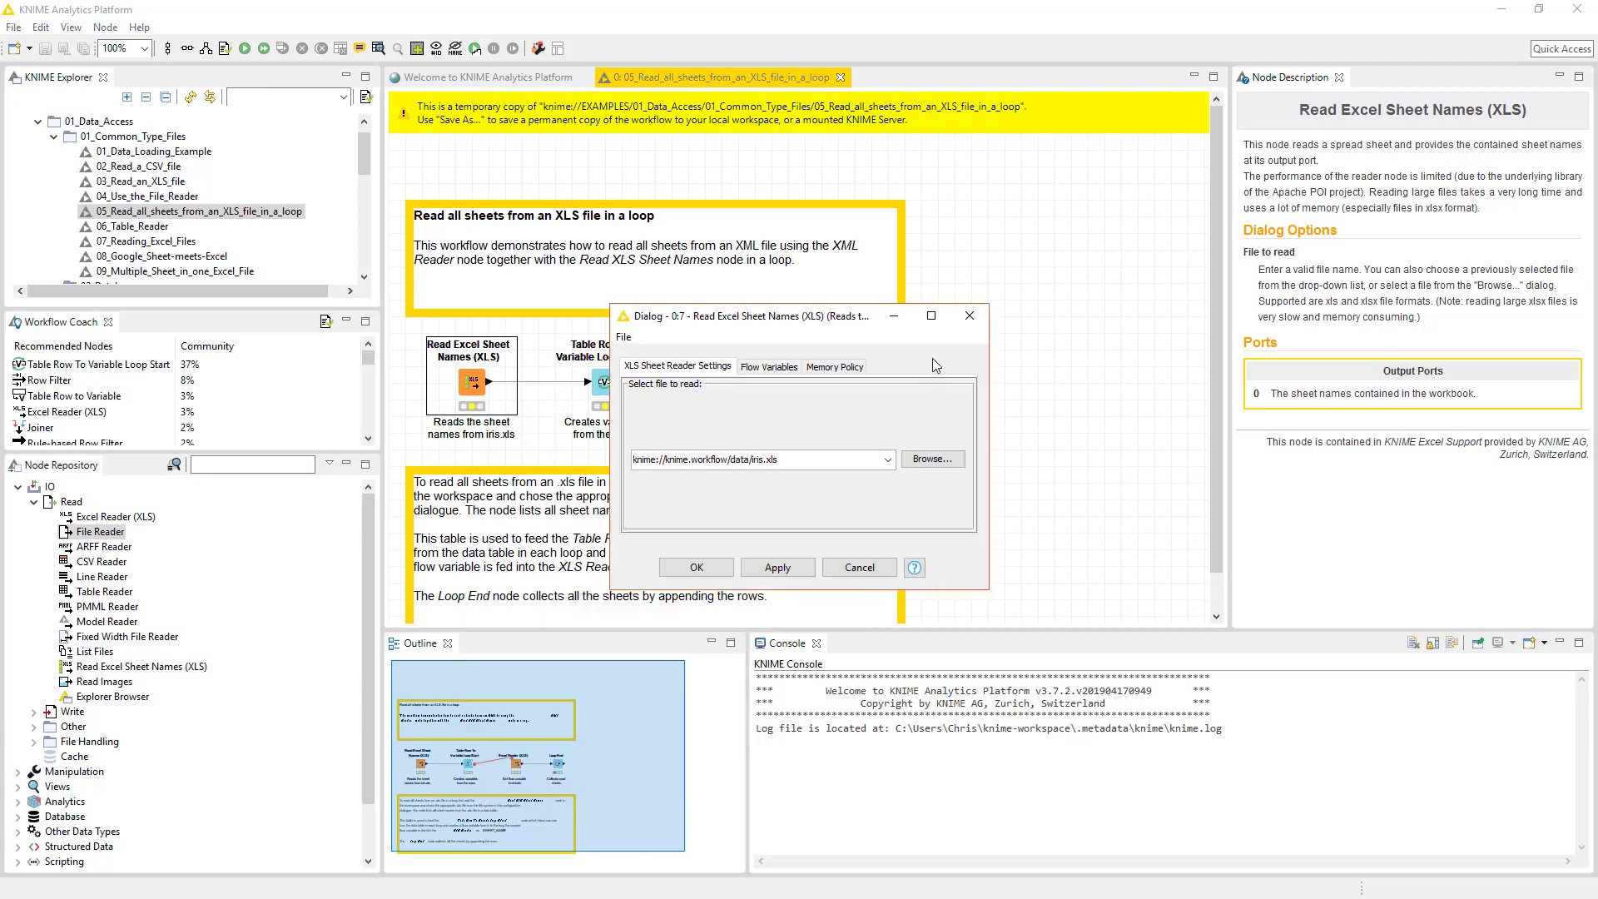
{"action": "mouse_move", "coordinate": [968, 314]}
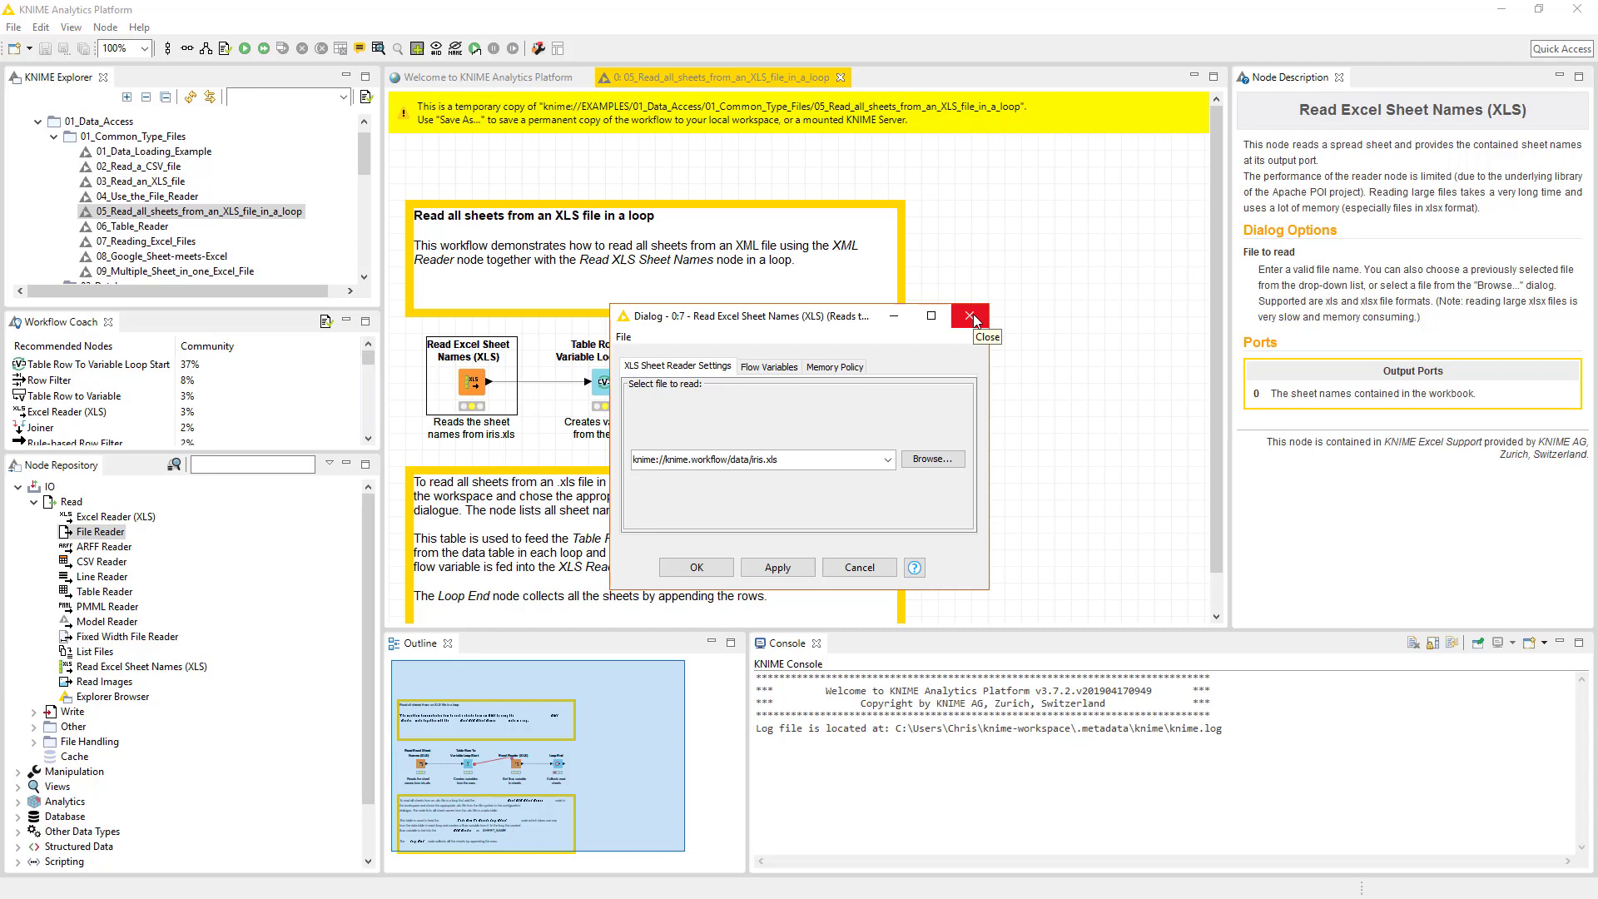
{"action": "left_click", "coordinate": [969, 315]}
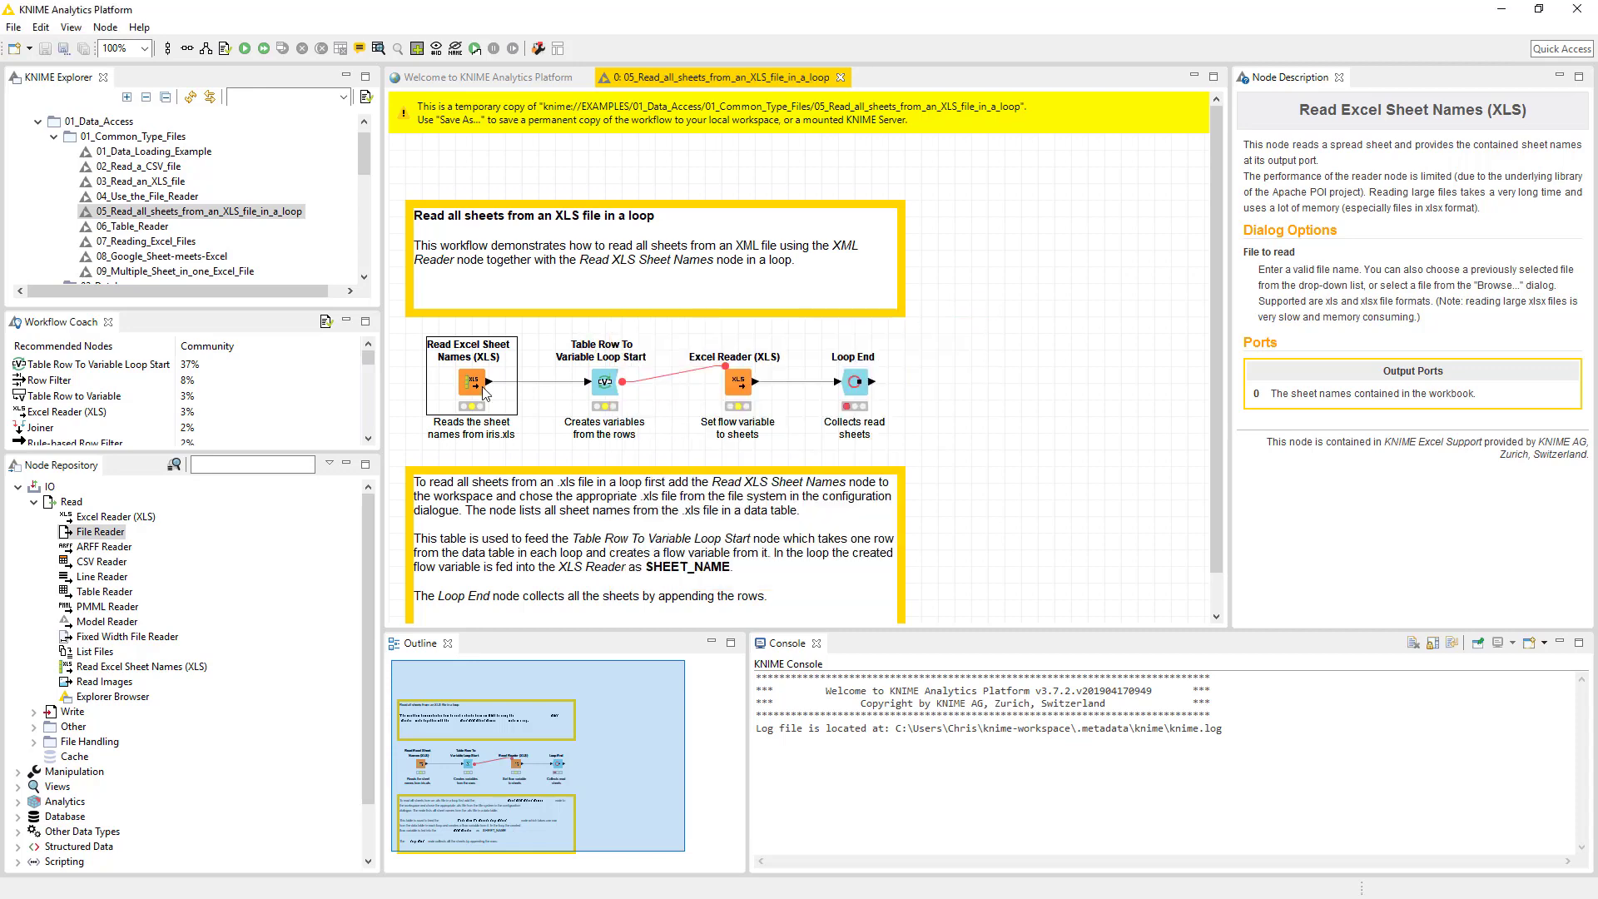
- Execute the Read Excel Sheet Names (XLS) node from its context menu
{"action": "right_click", "coordinate": [472, 383]}
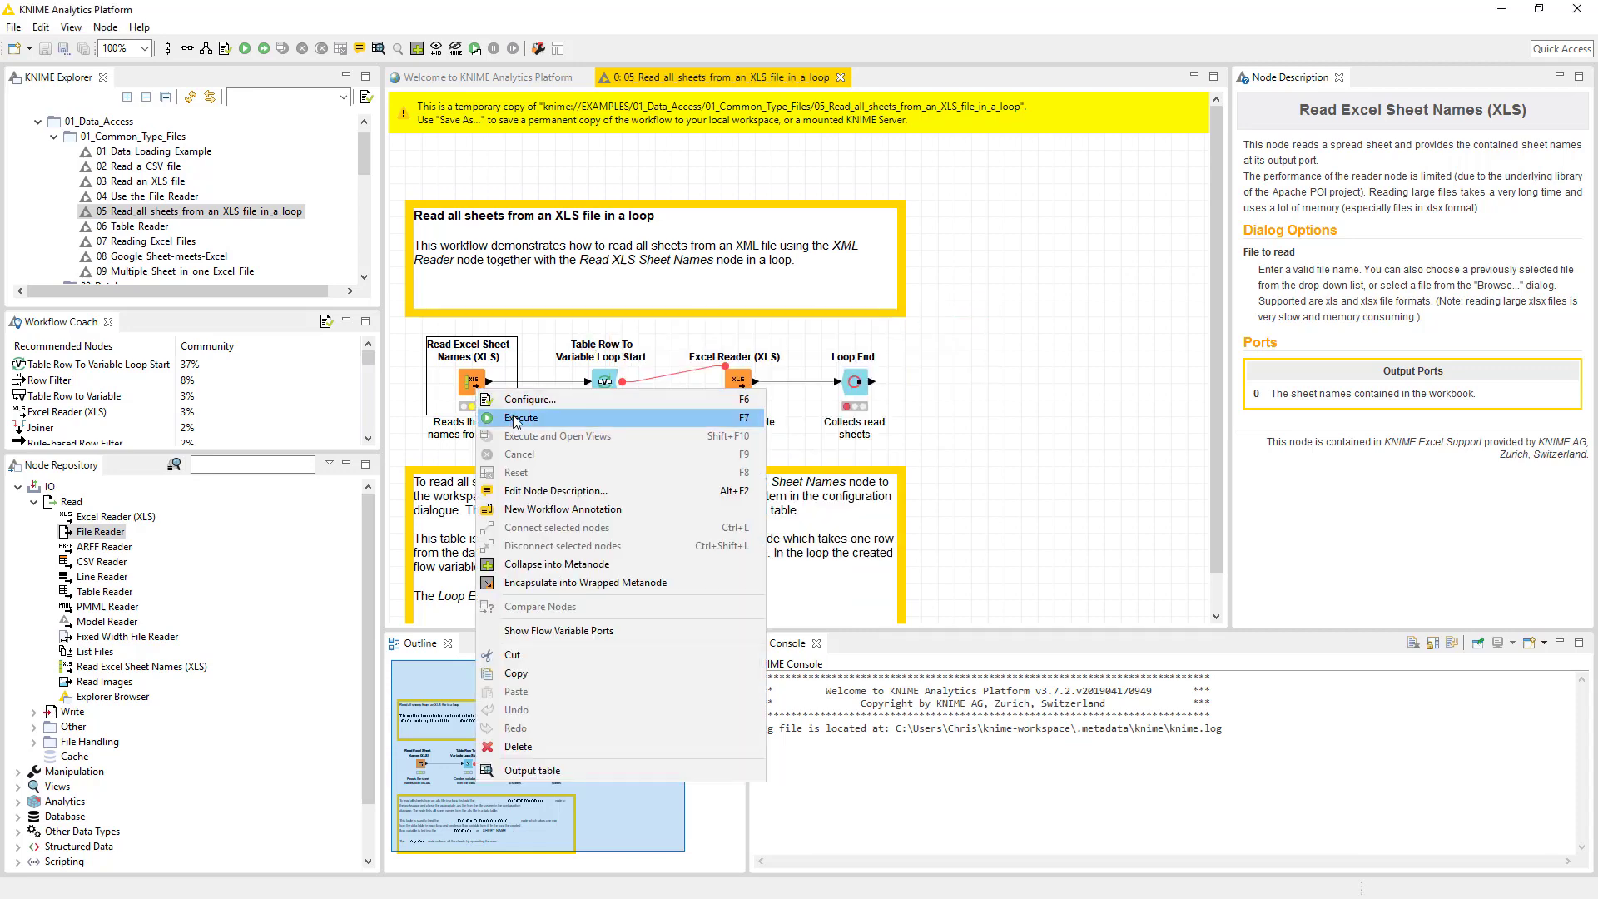
{"action": "left_click", "coordinate": [522, 416]}
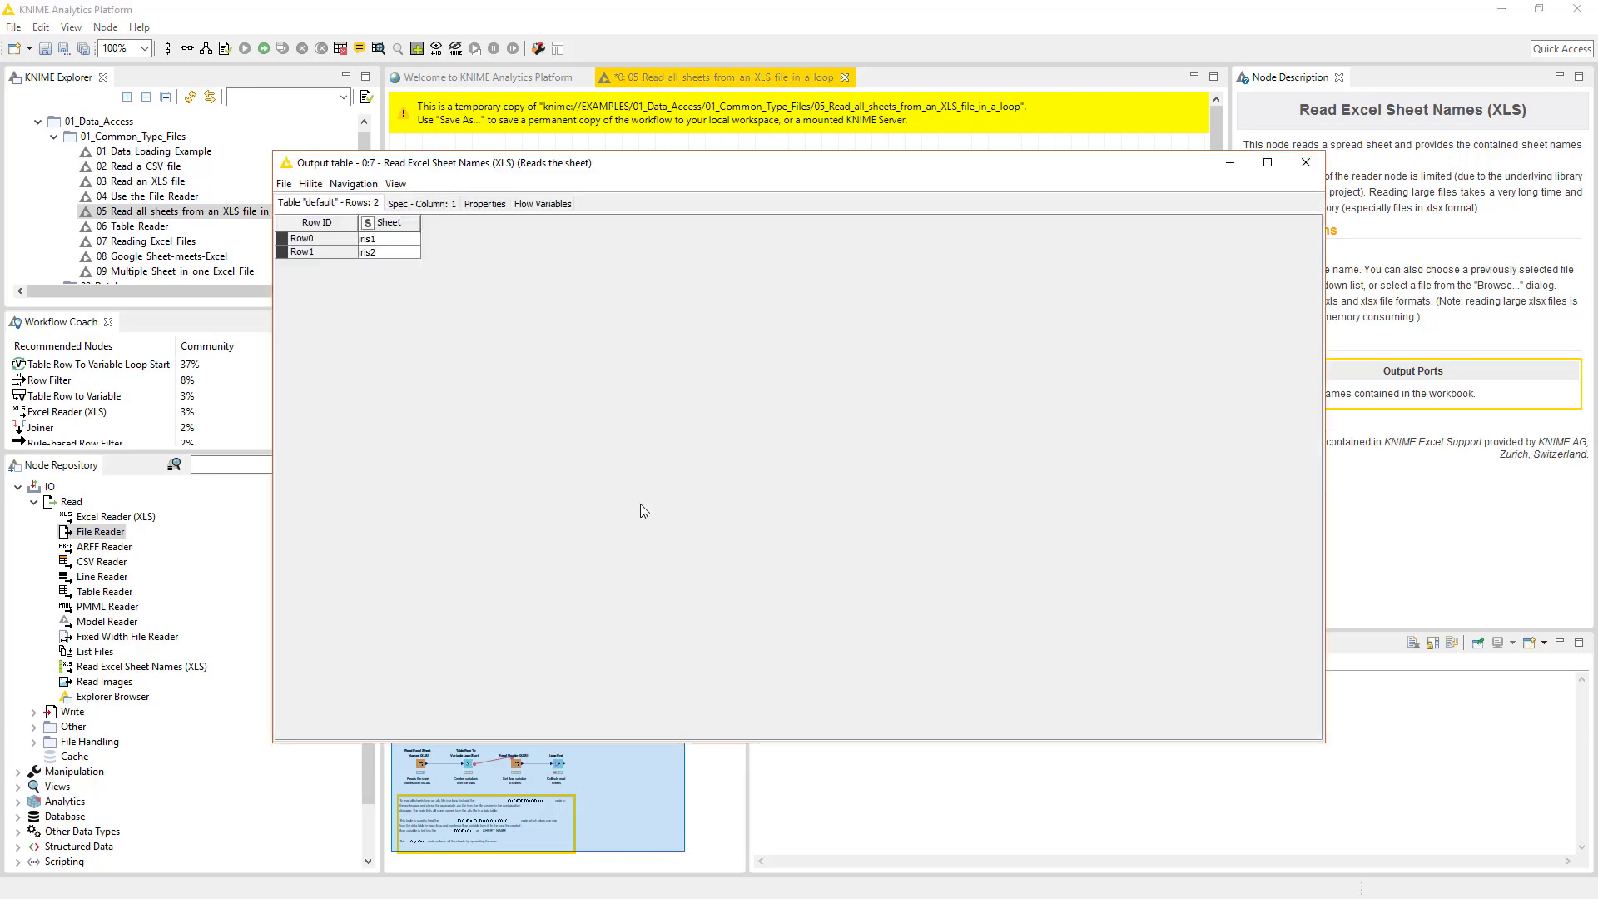
{"action": "mouse_move", "coordinate": [1305, 163]}
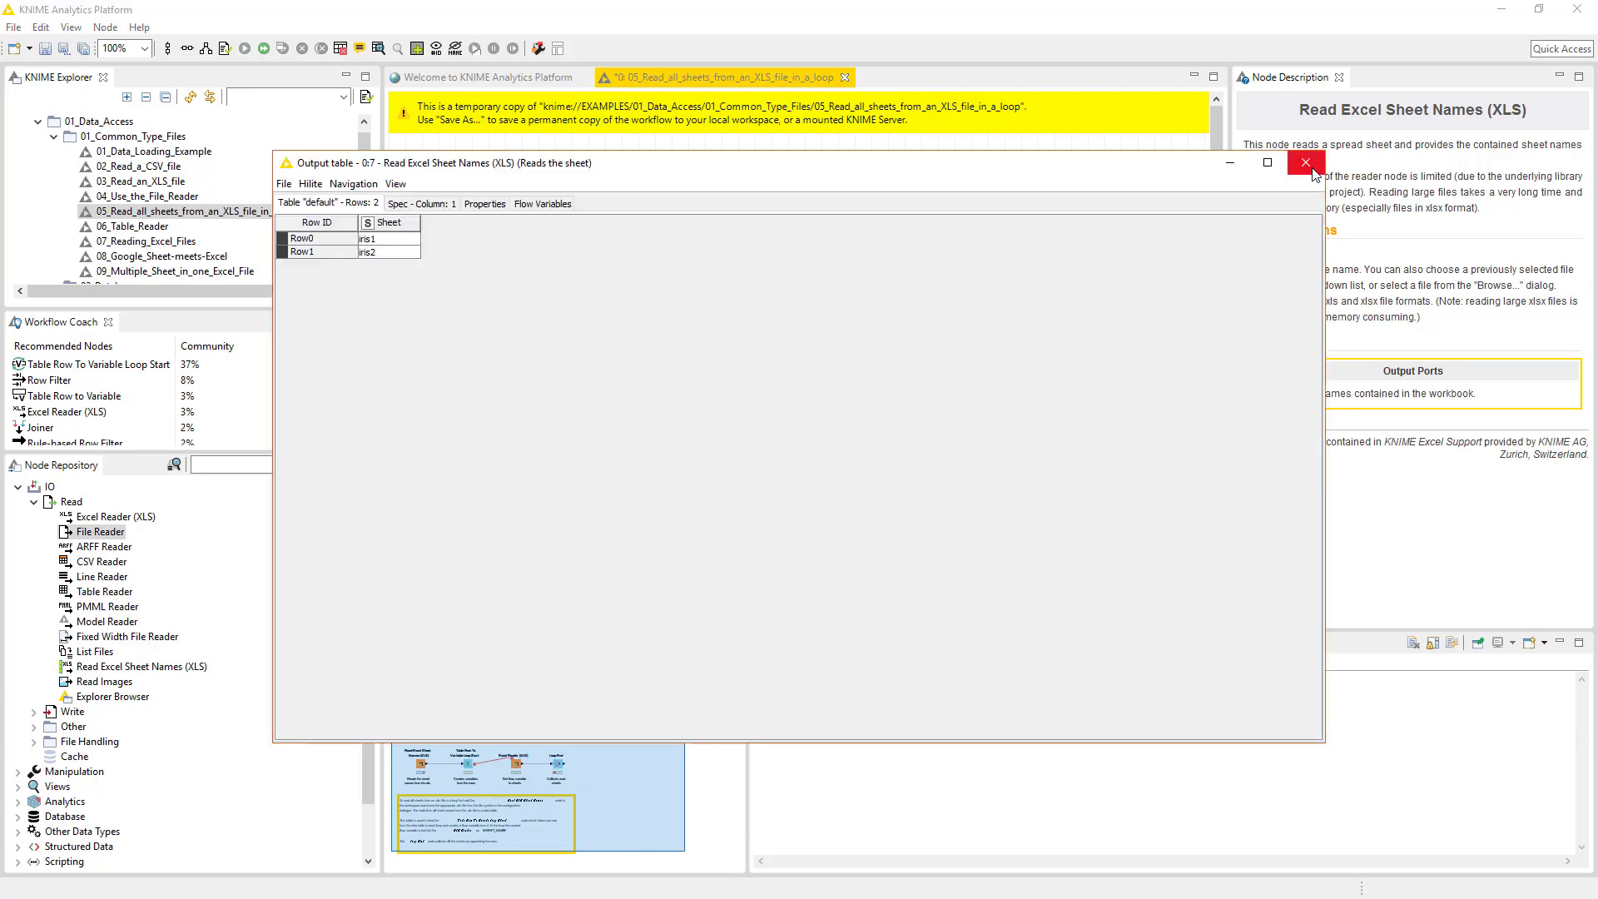
{"action": "left_click", "coordinate": [1305, 163]}
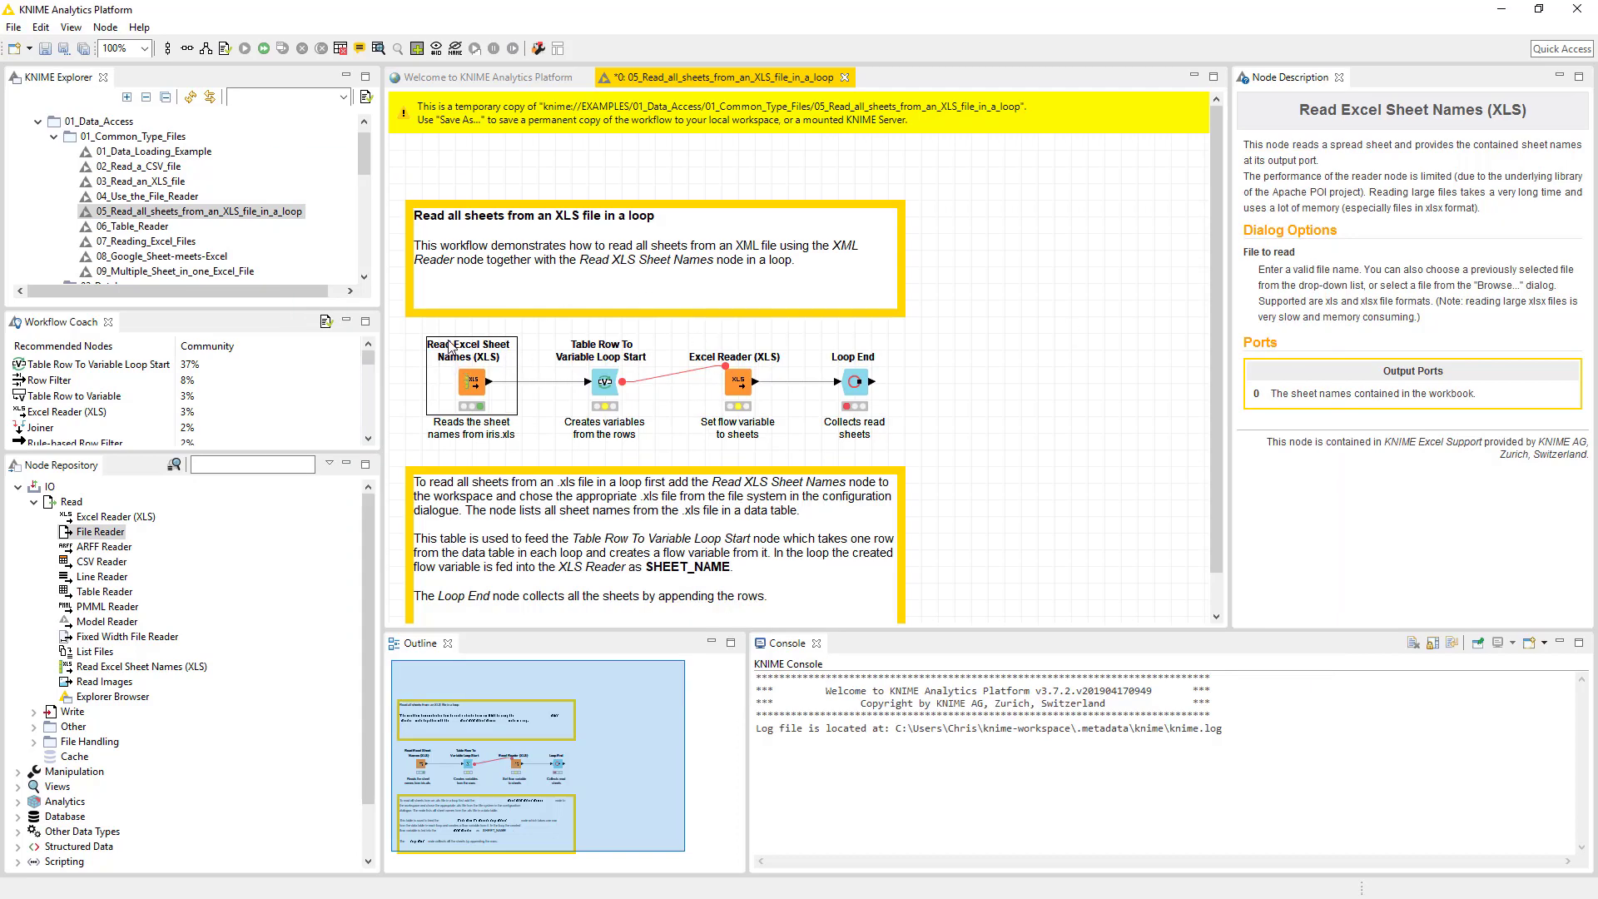
{"action": "mouse_move", "coordinate": [486, 361]}
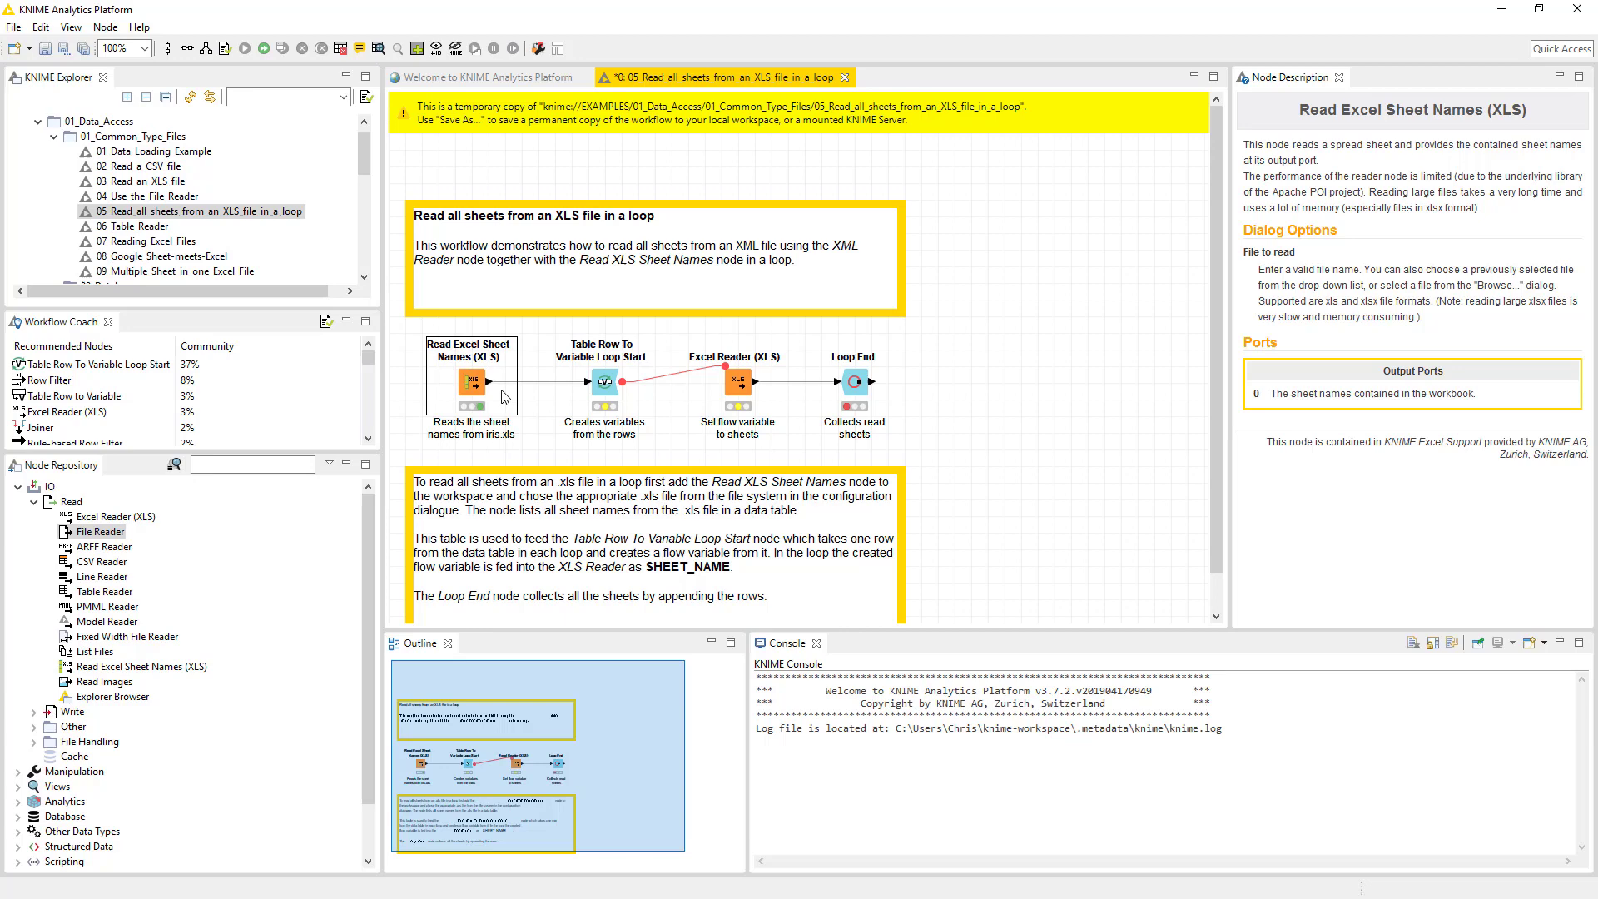
- View the node's output table listing sheets iris1 and iris2, then close it
{"action": "right_click", "coordinate": [469, 383]}
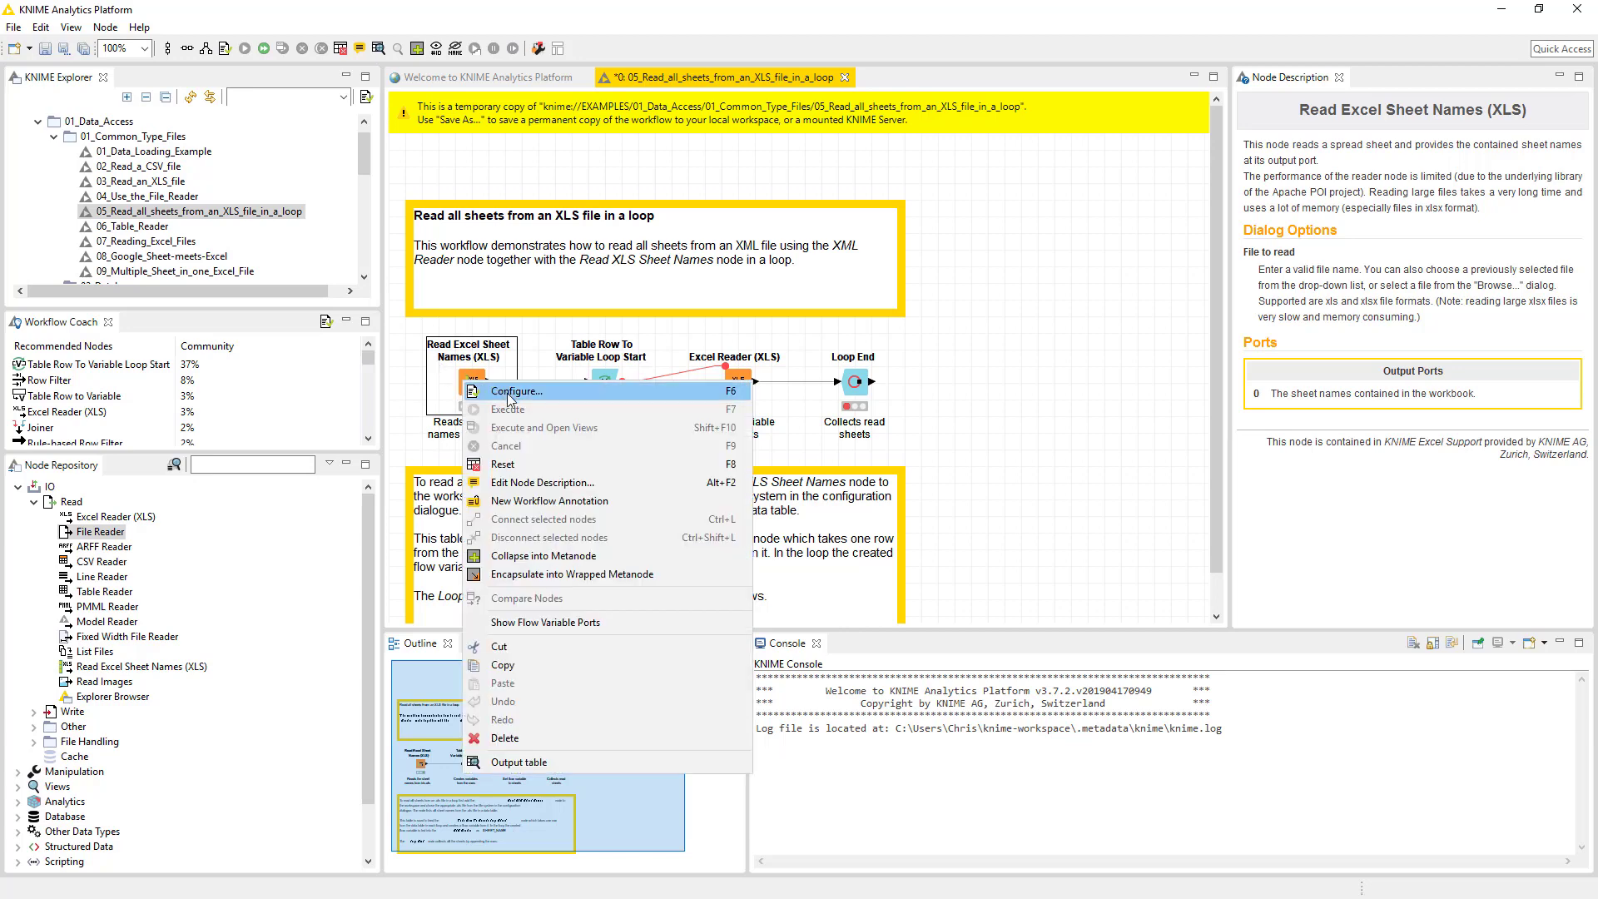
{"action": "left_click", "coordinate": [516, 391]}
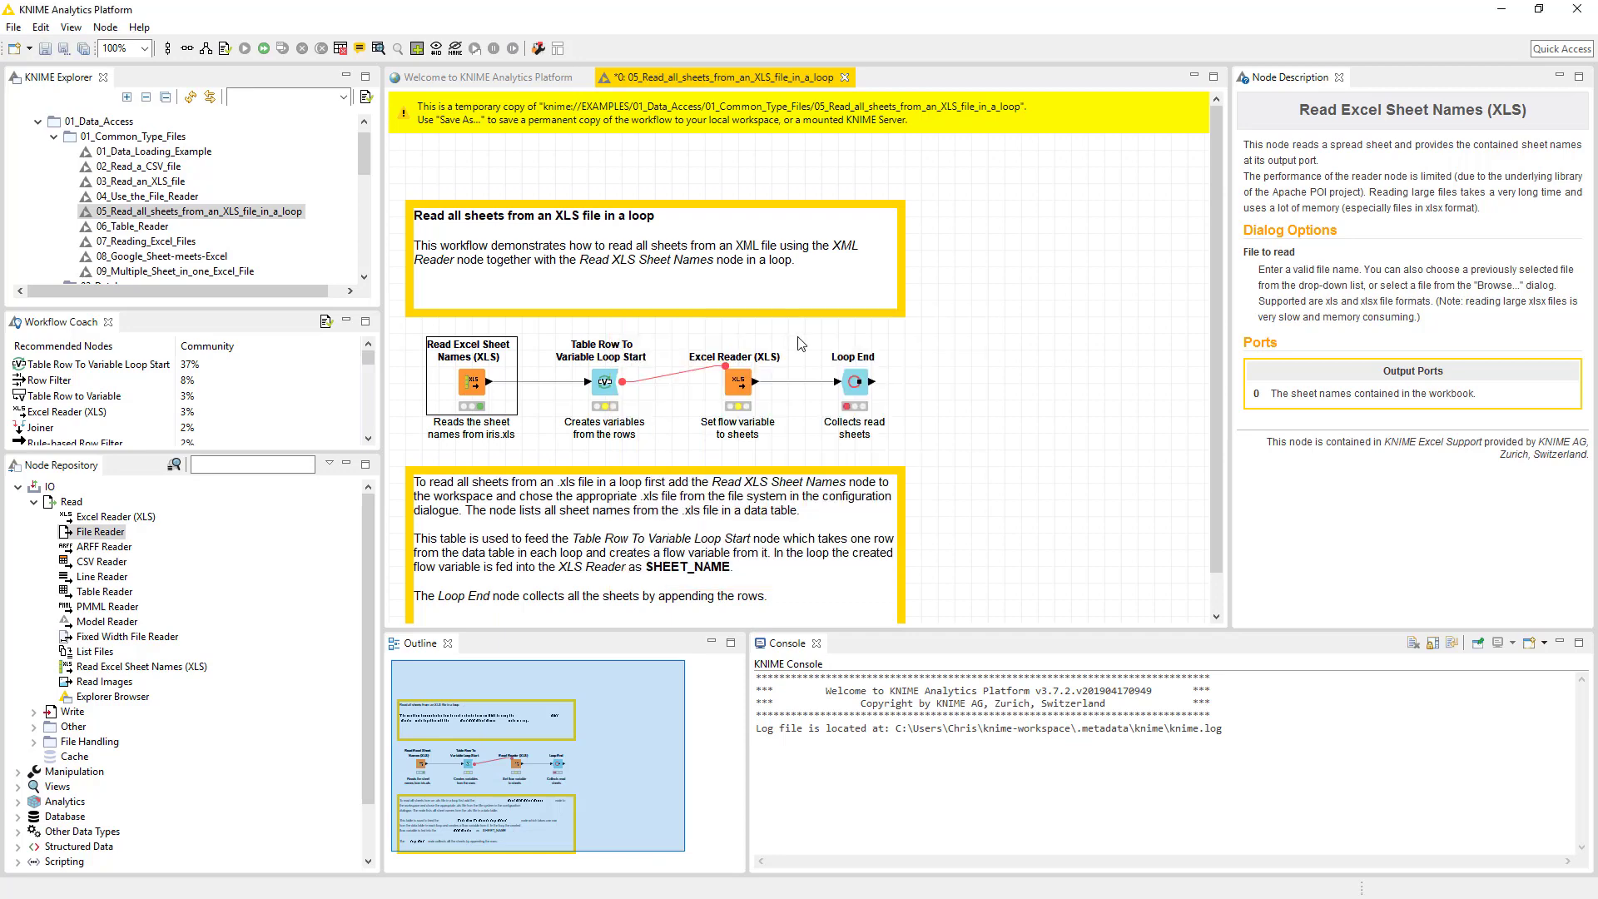
{"action": "right_click", "coordinate": [470, 390]}
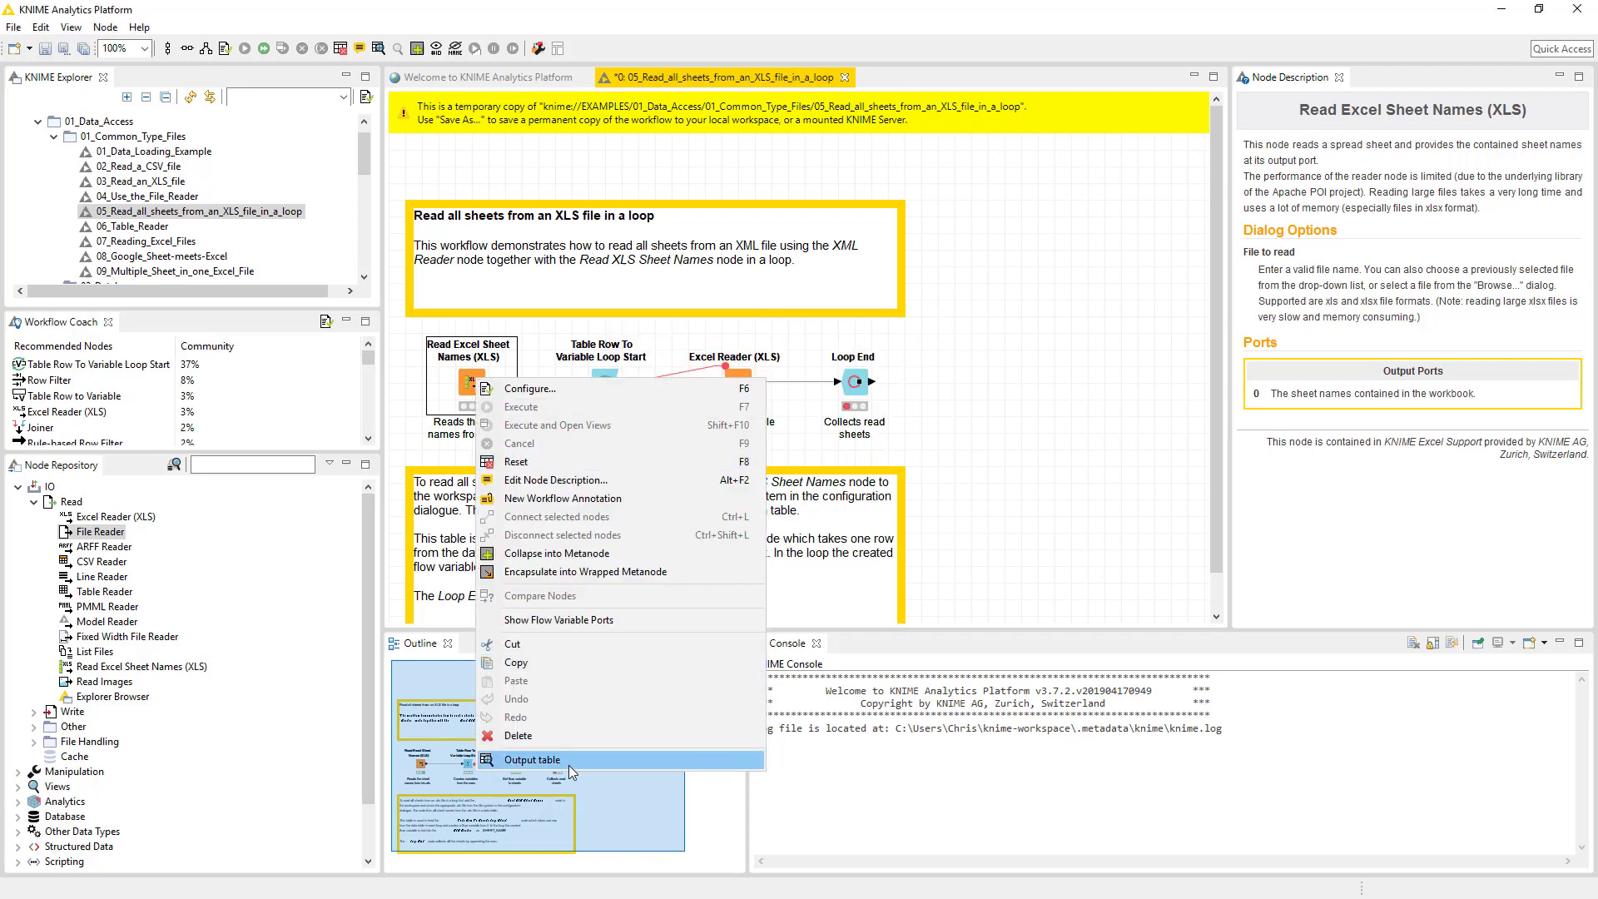
{"action": "left_click", "coordinate": [533, 760]}
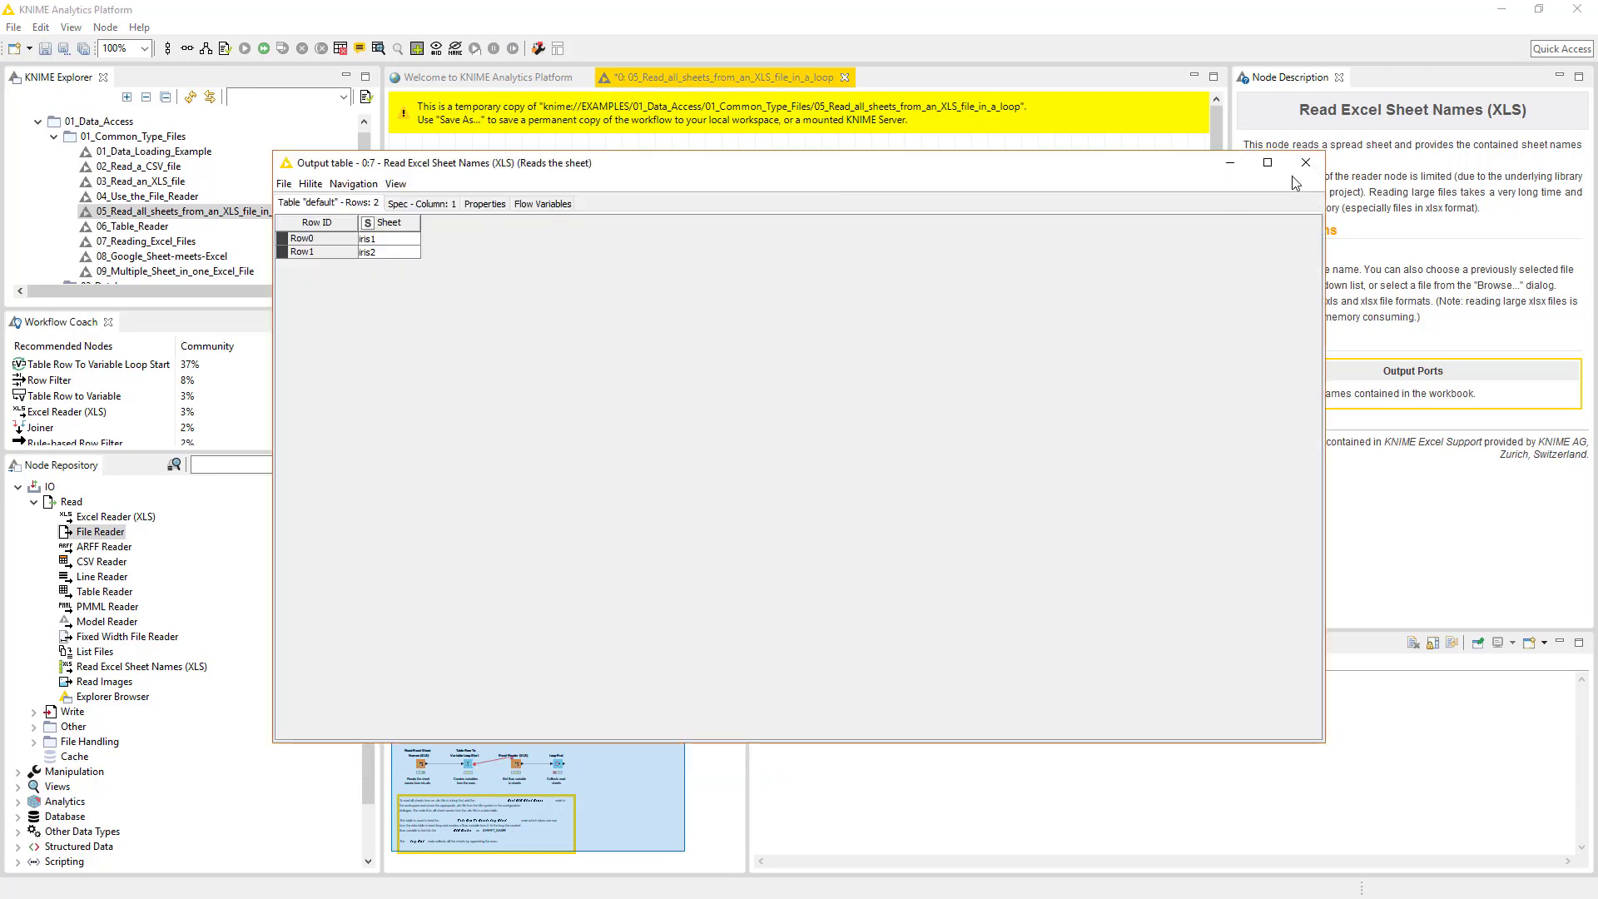
{"action": "left_click", "coordinate": [1304, 161]}
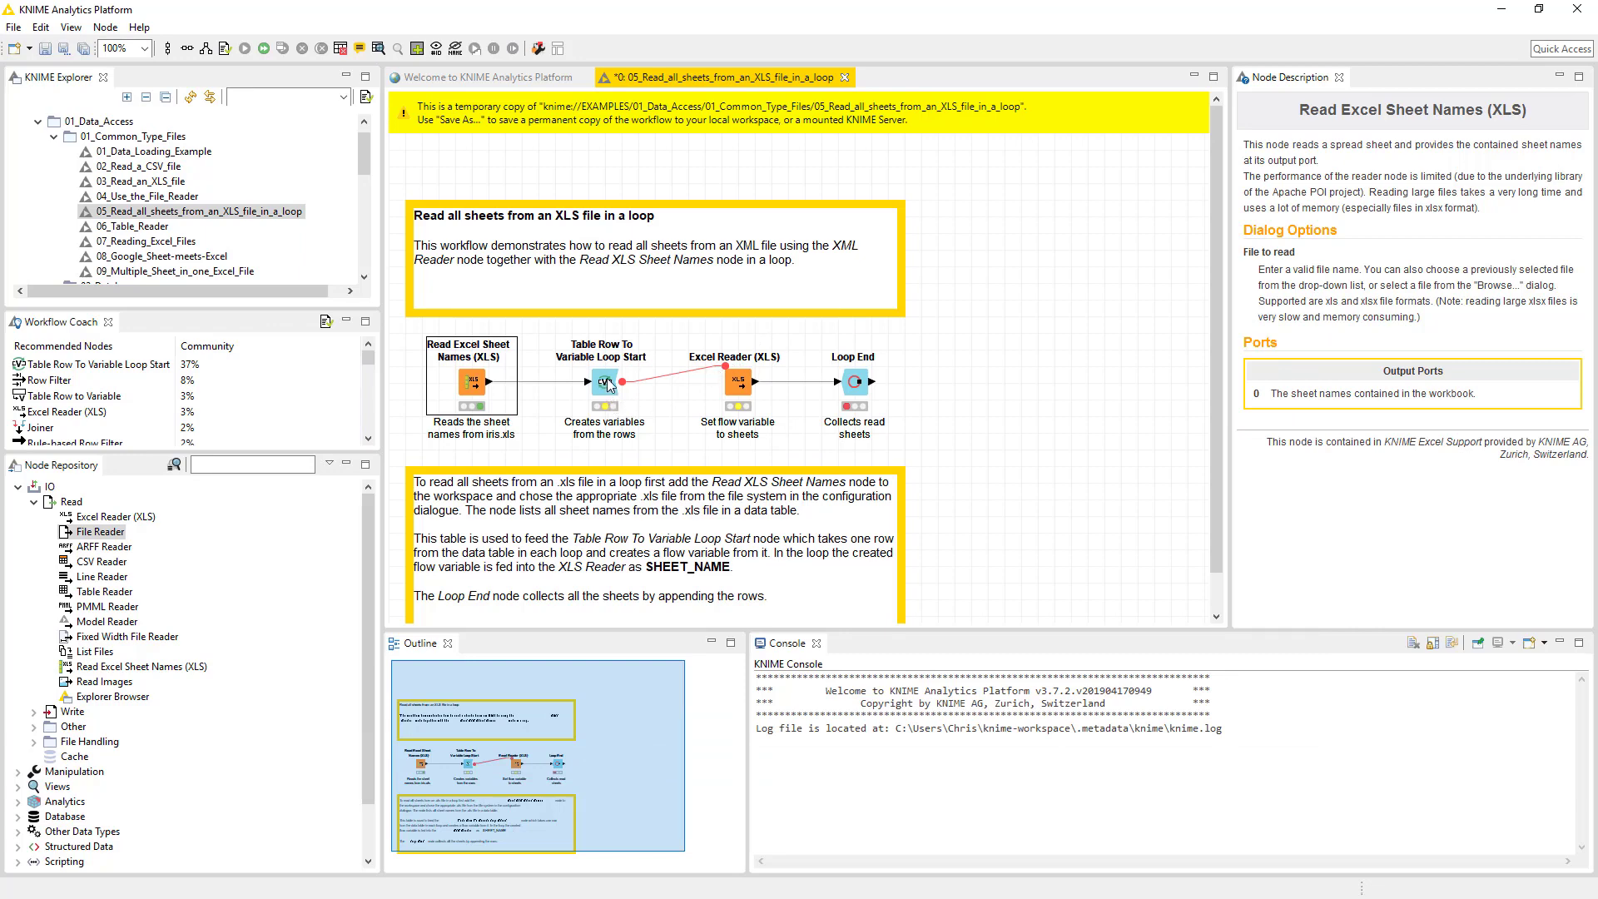
{"action": "right_click", "coordinate": [602, 378]}
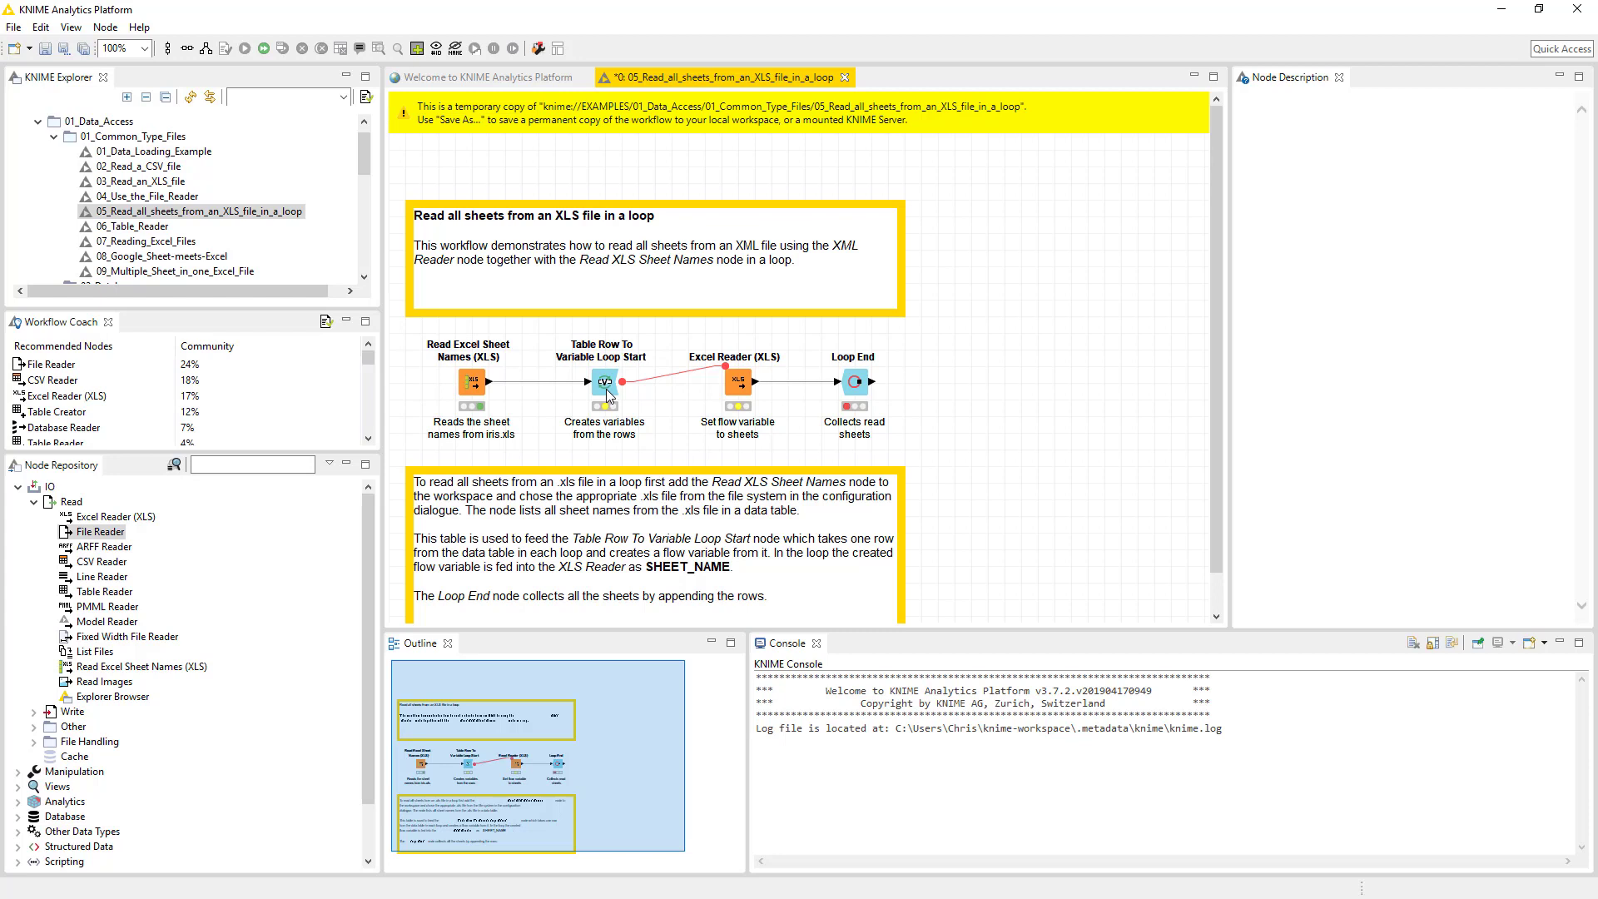
- Review the Table Row To Variable Loop Start flow variables and Missing Values option (Fail) in its dialog
{"action": "right_click", "coordinate": [604, 381]}
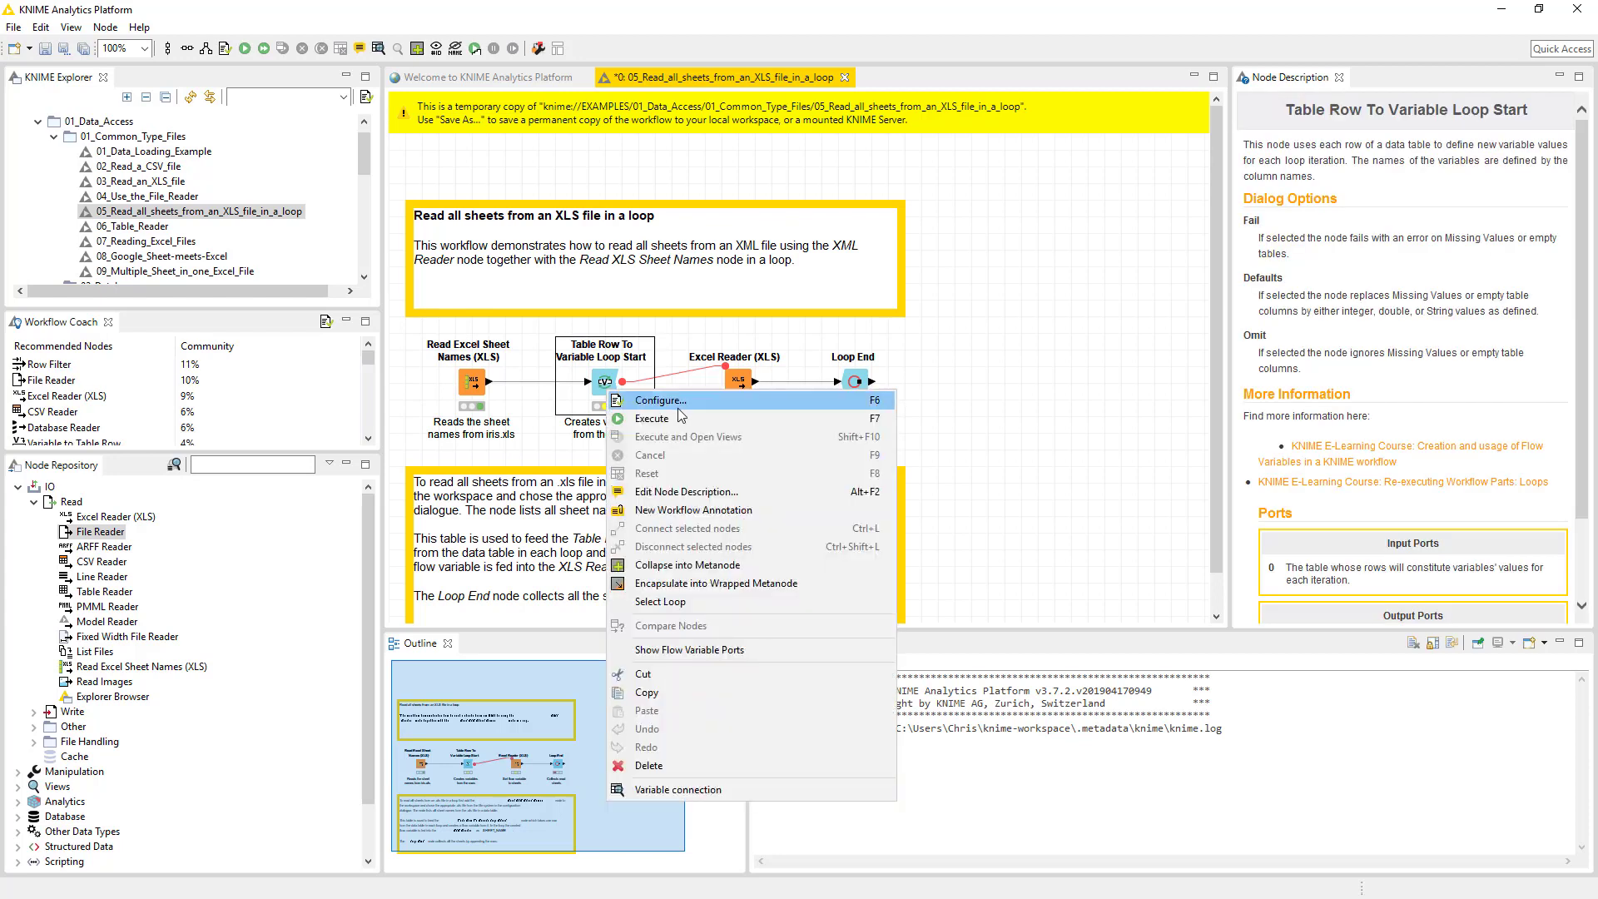
{"action": "left_click", "coordinate": [661, 399]}
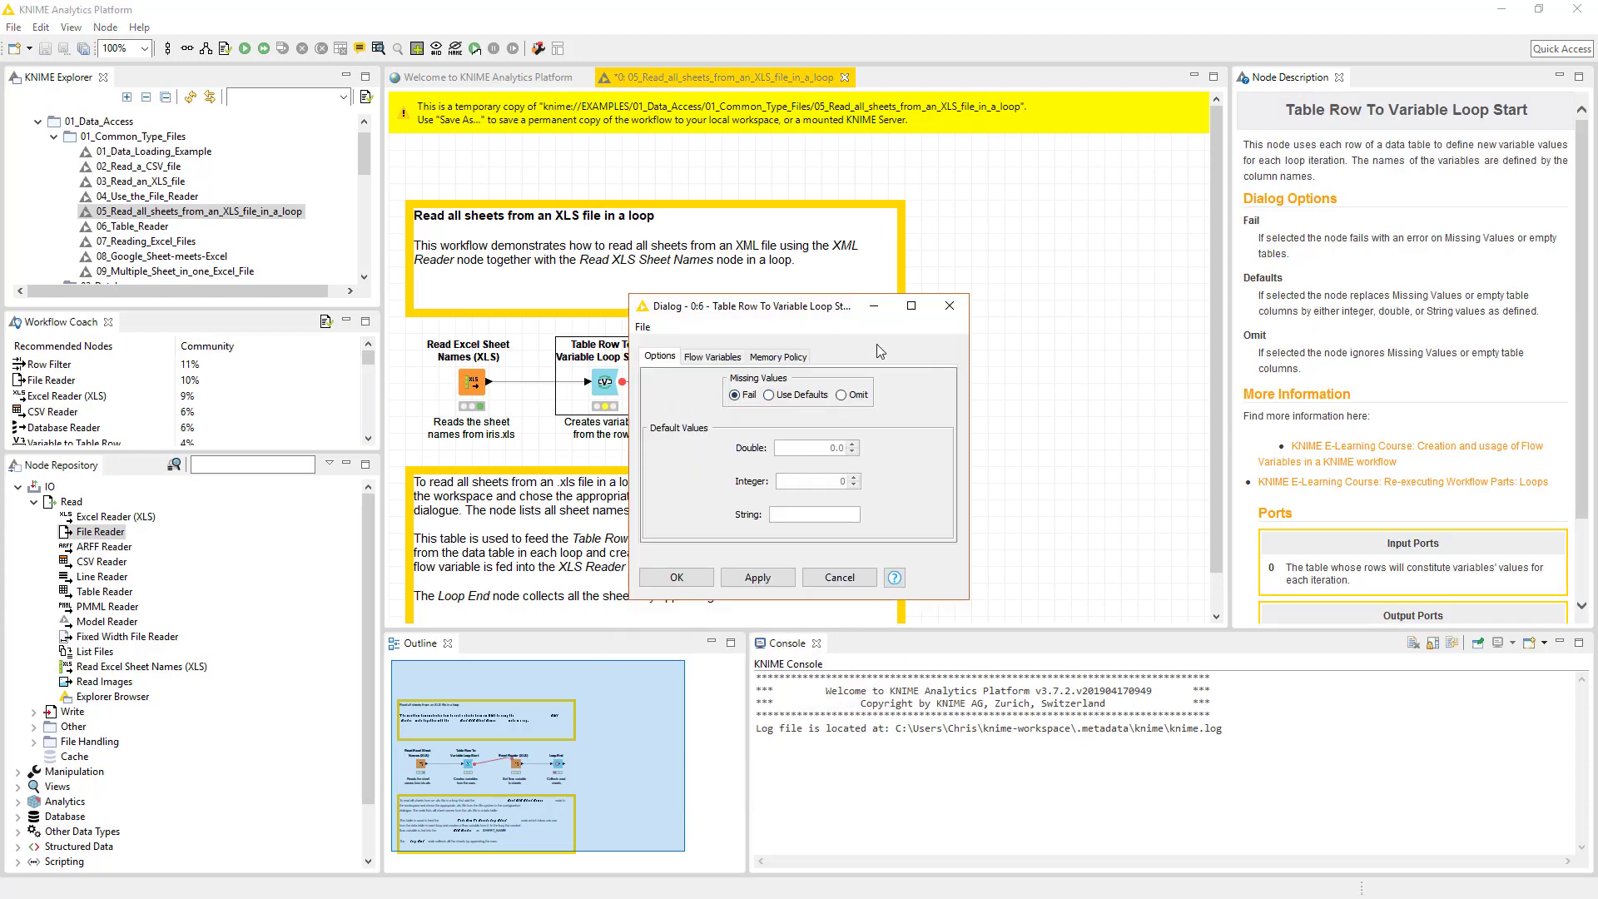
{"action": "left_click", "coordinate": [711, 356]}
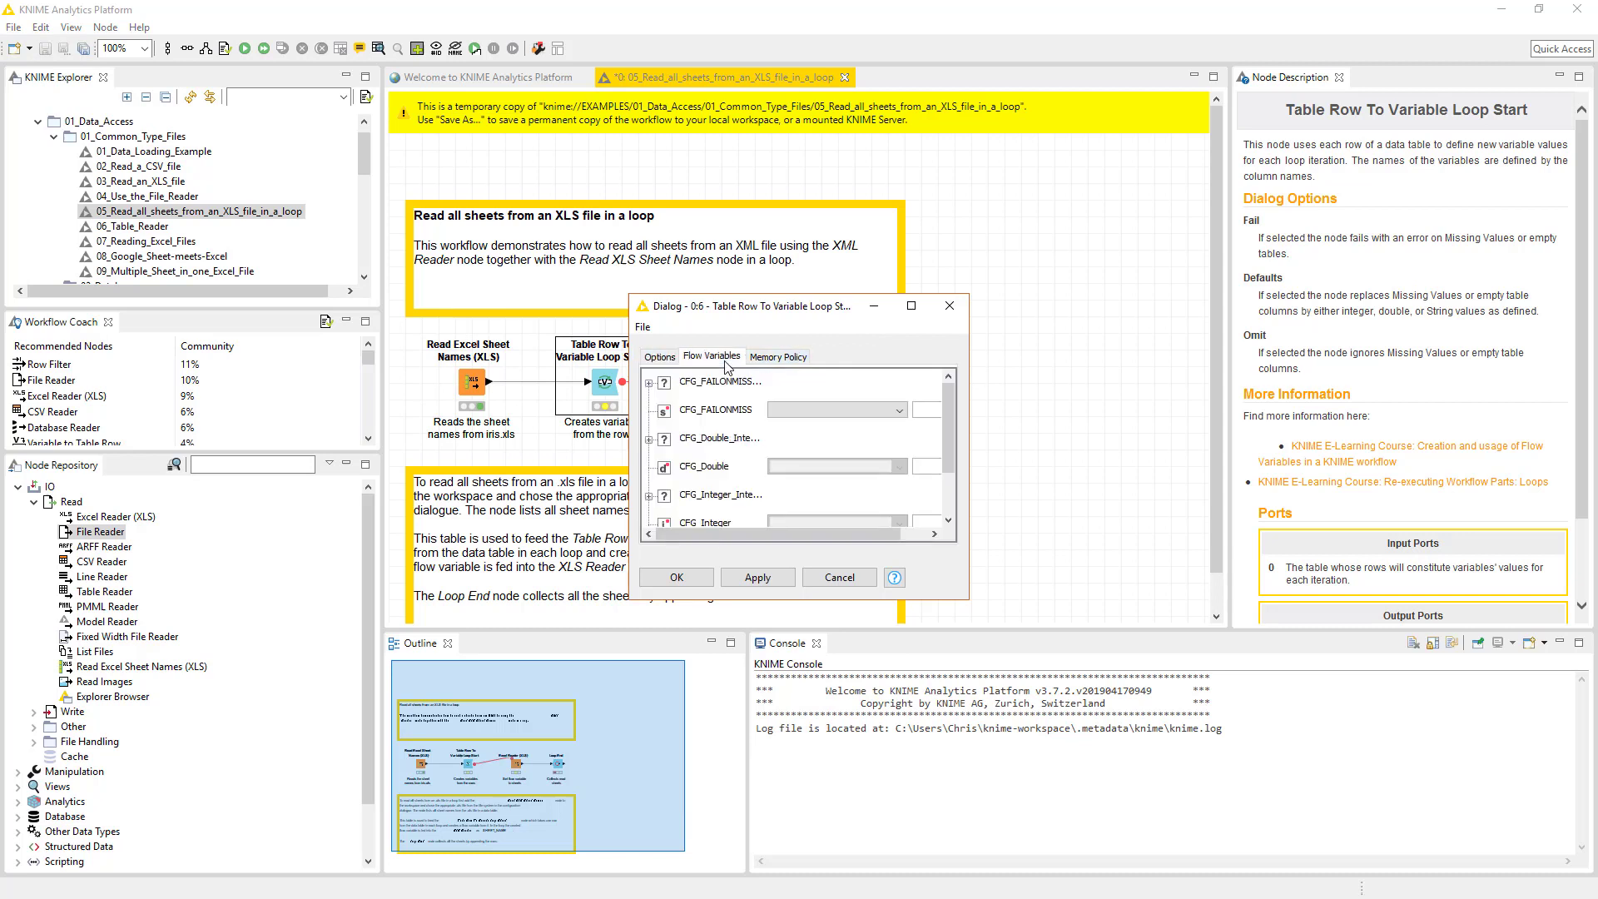
{"action": "scroll", "scroll_direction": "down", "scroll_amount": 3}
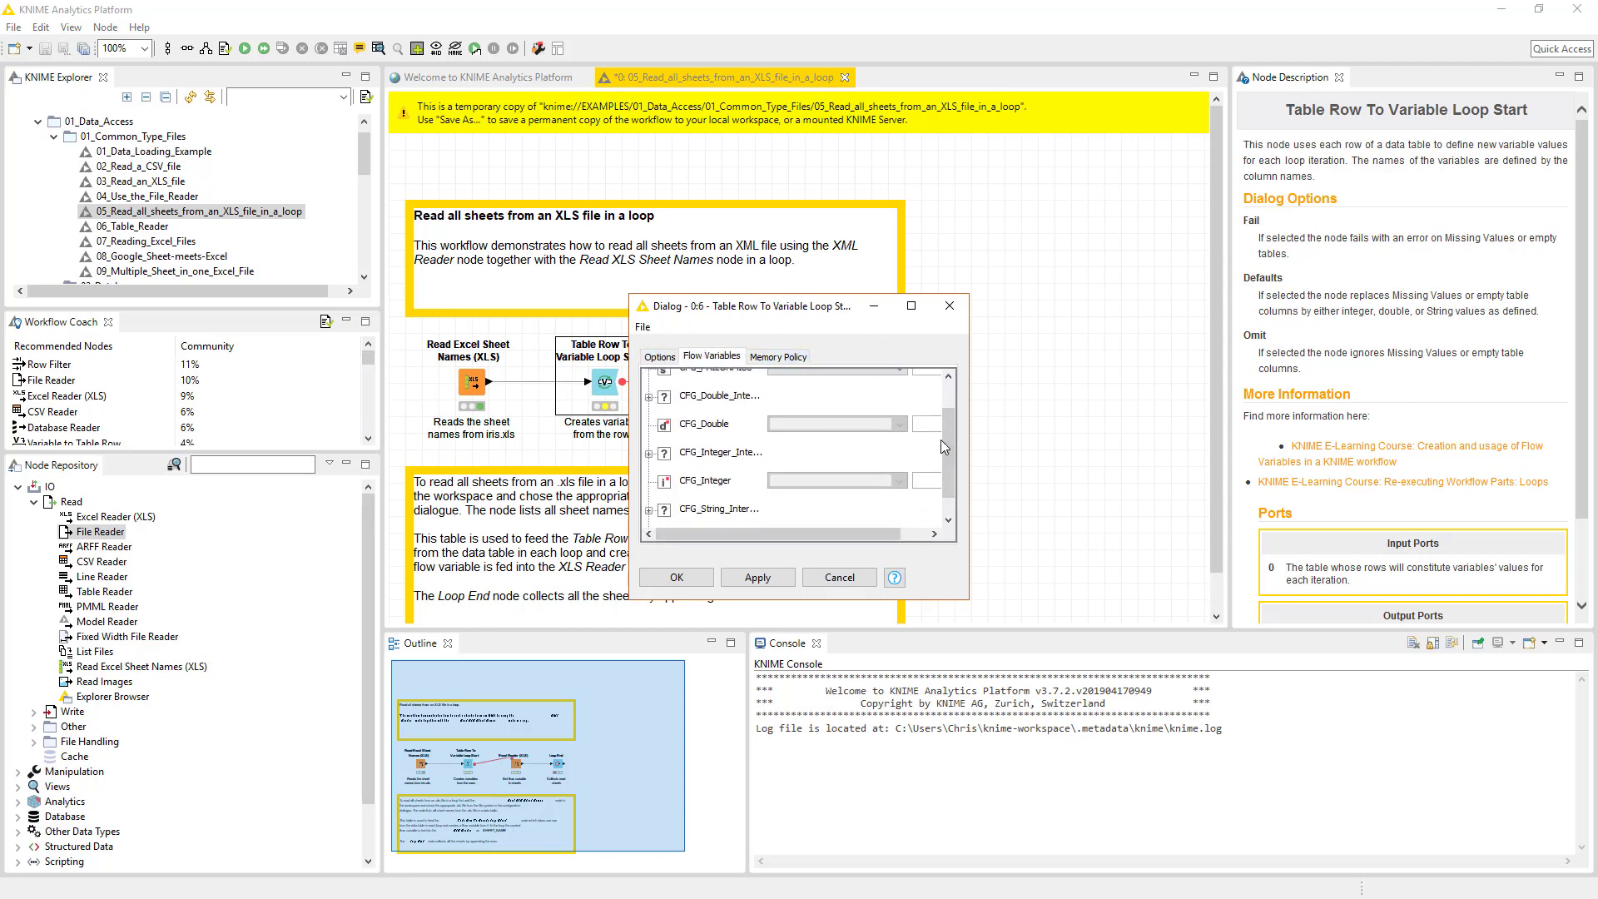
{"action": "scroll", "scroll_direction": "up", "scroll_amount": 3}
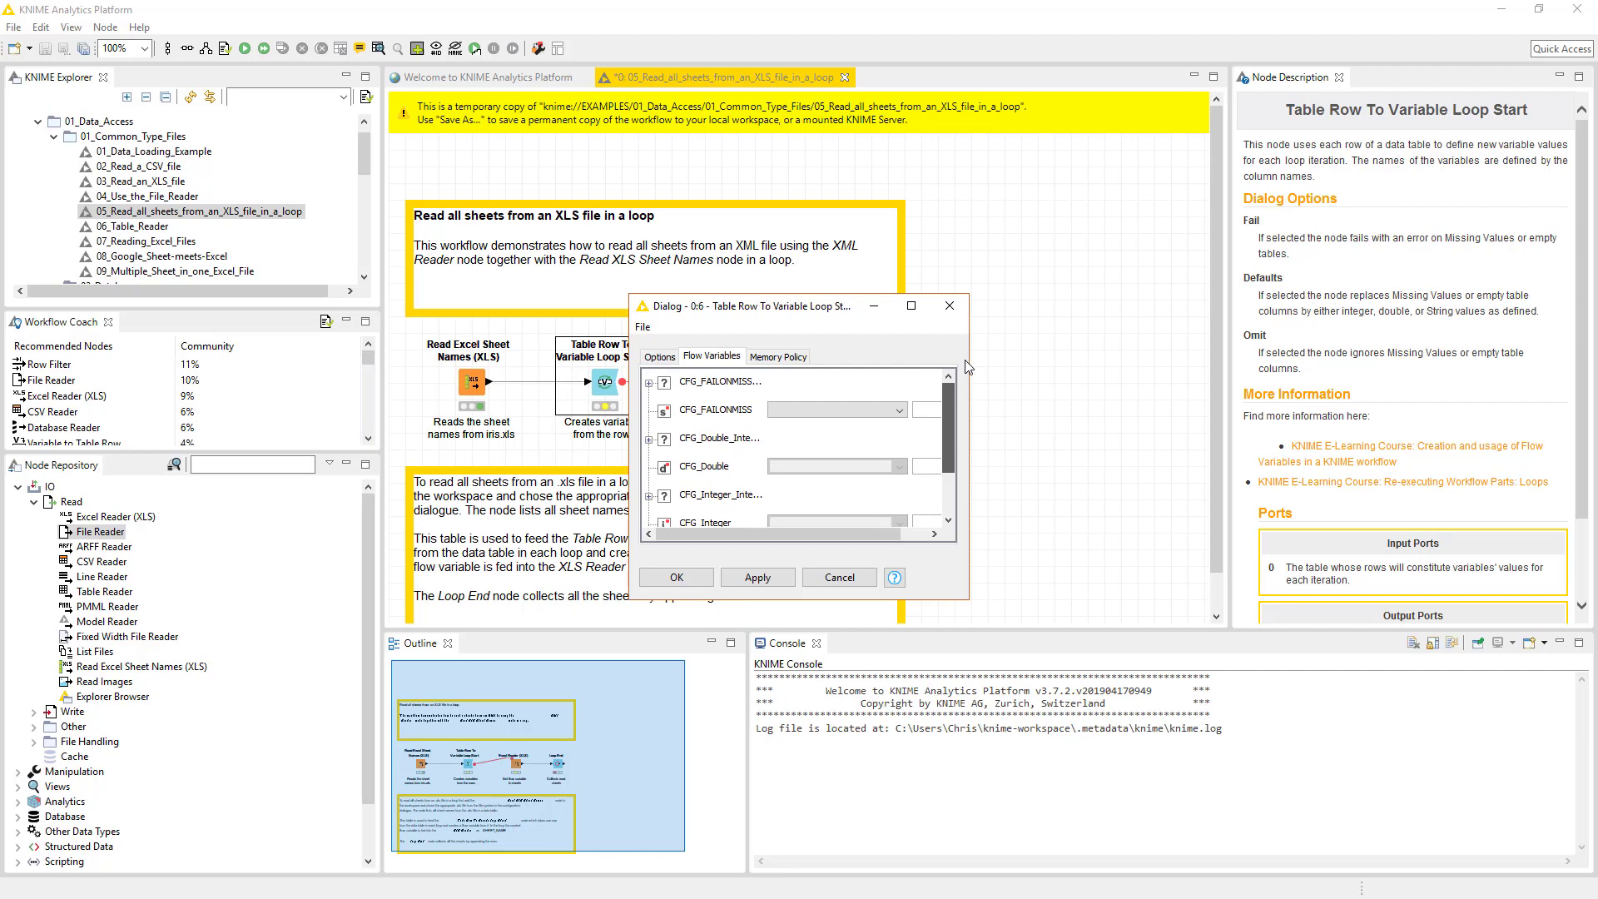
{"action": "left_click", "coordinate": [660, 356]}
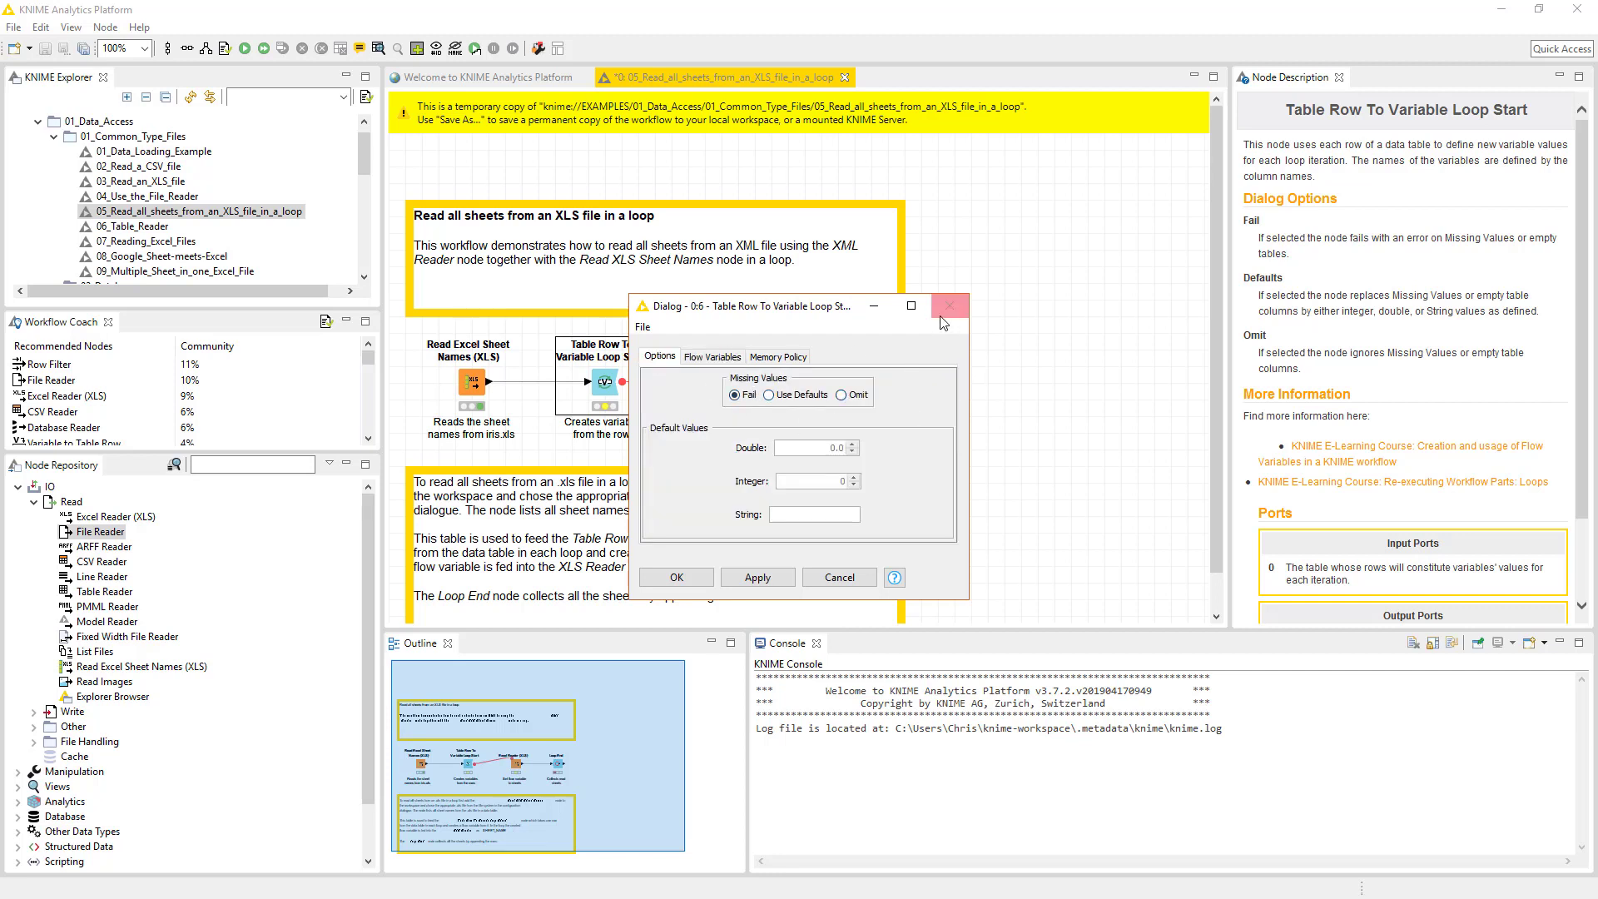
{"action": "mouse_move", "coordinate": [761, 345]}
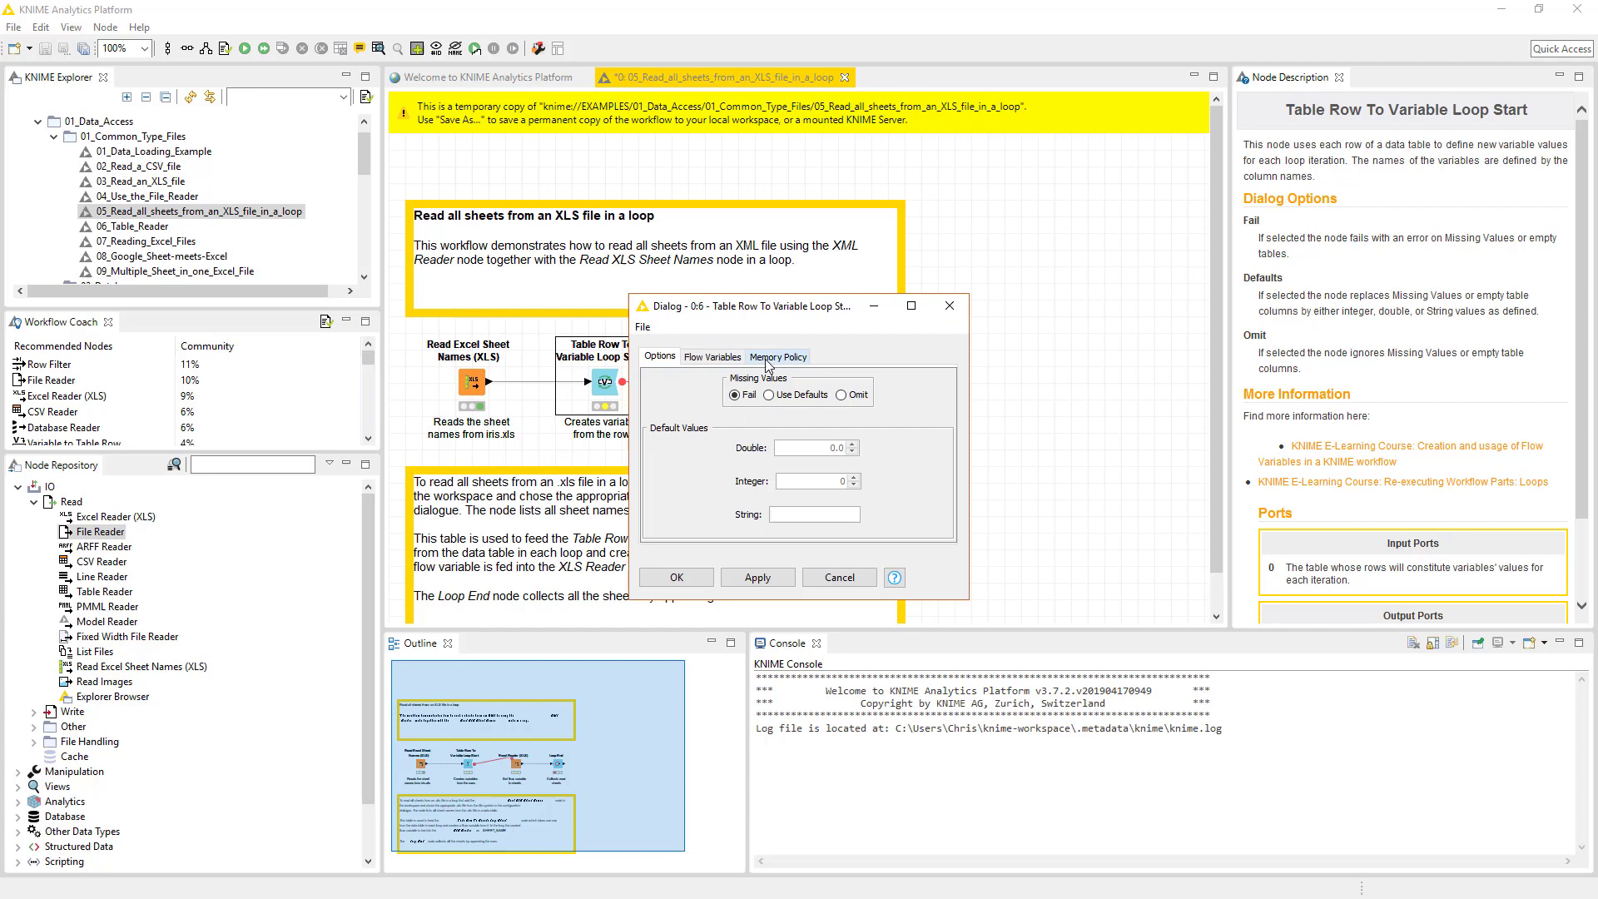
{"action": "mouse_move", "coordinate": [812, 361]}
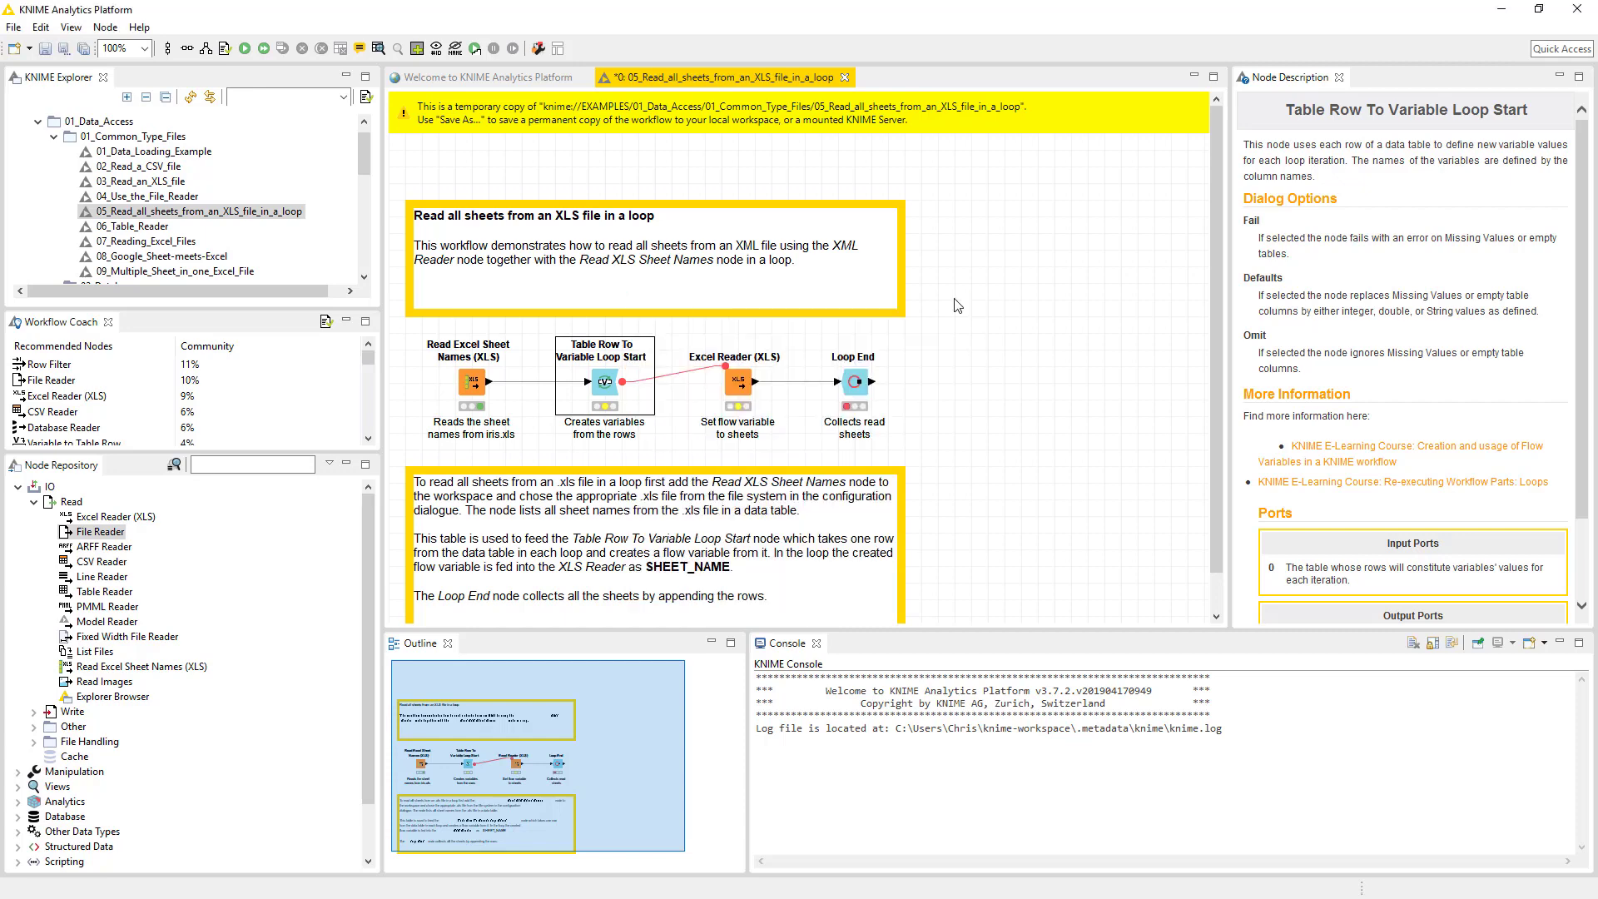
- Configure Excel Reader (XLS) and check SHEET_NAME bound to the Sheet flow variable, then close
{"action": "left_click", "coordinate": [734, 382]}
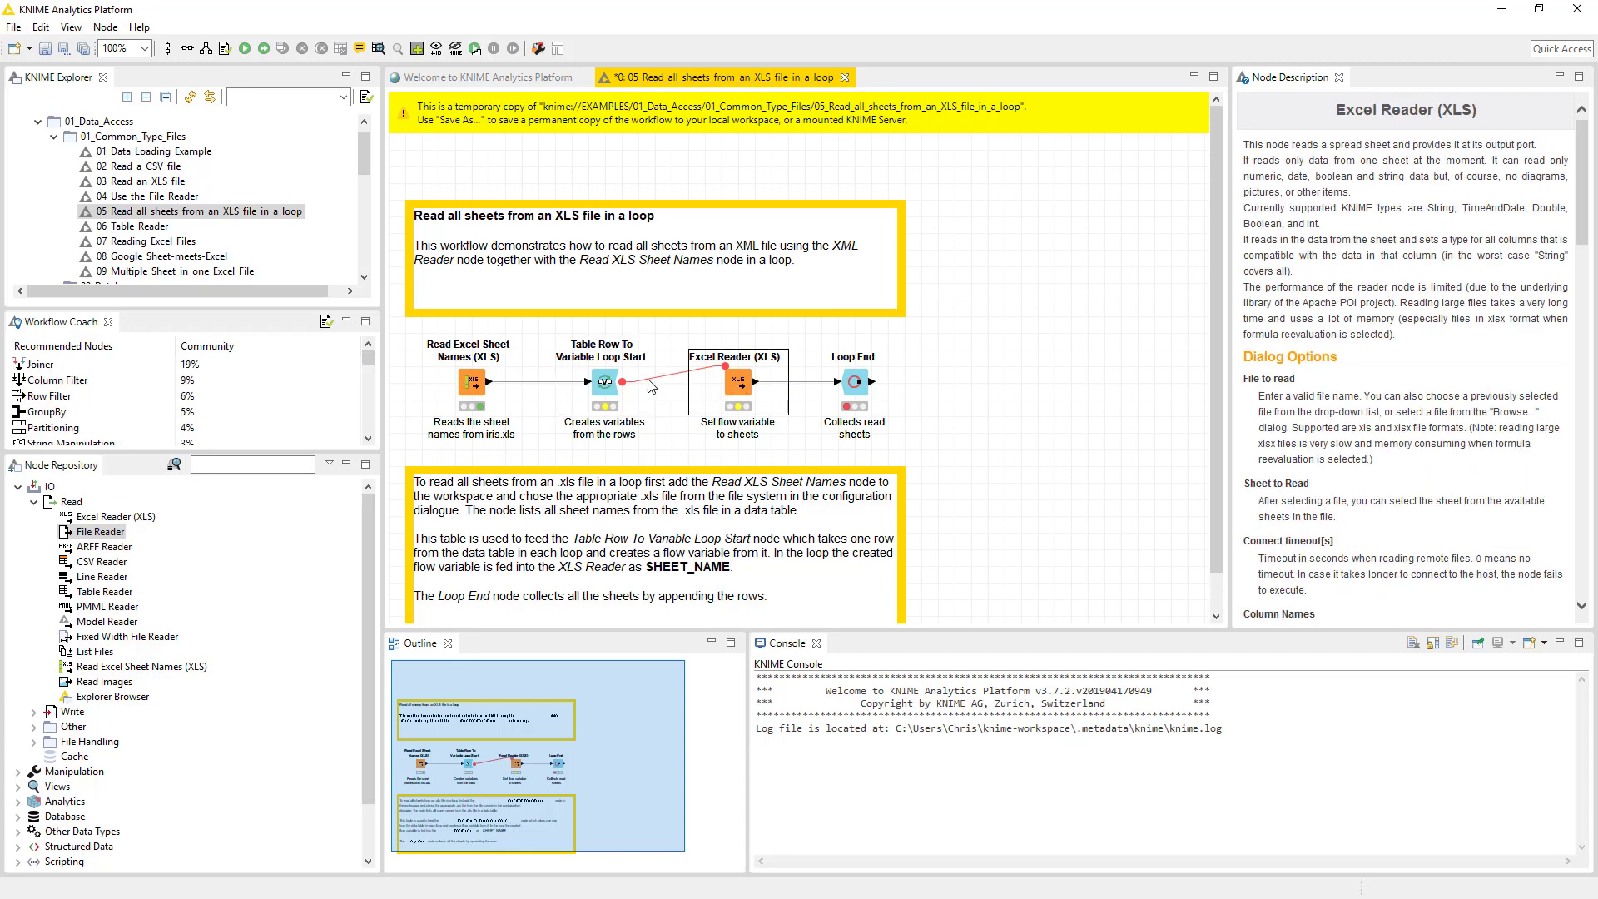
{"action": "left_click", "coordinate": [602, 381]}
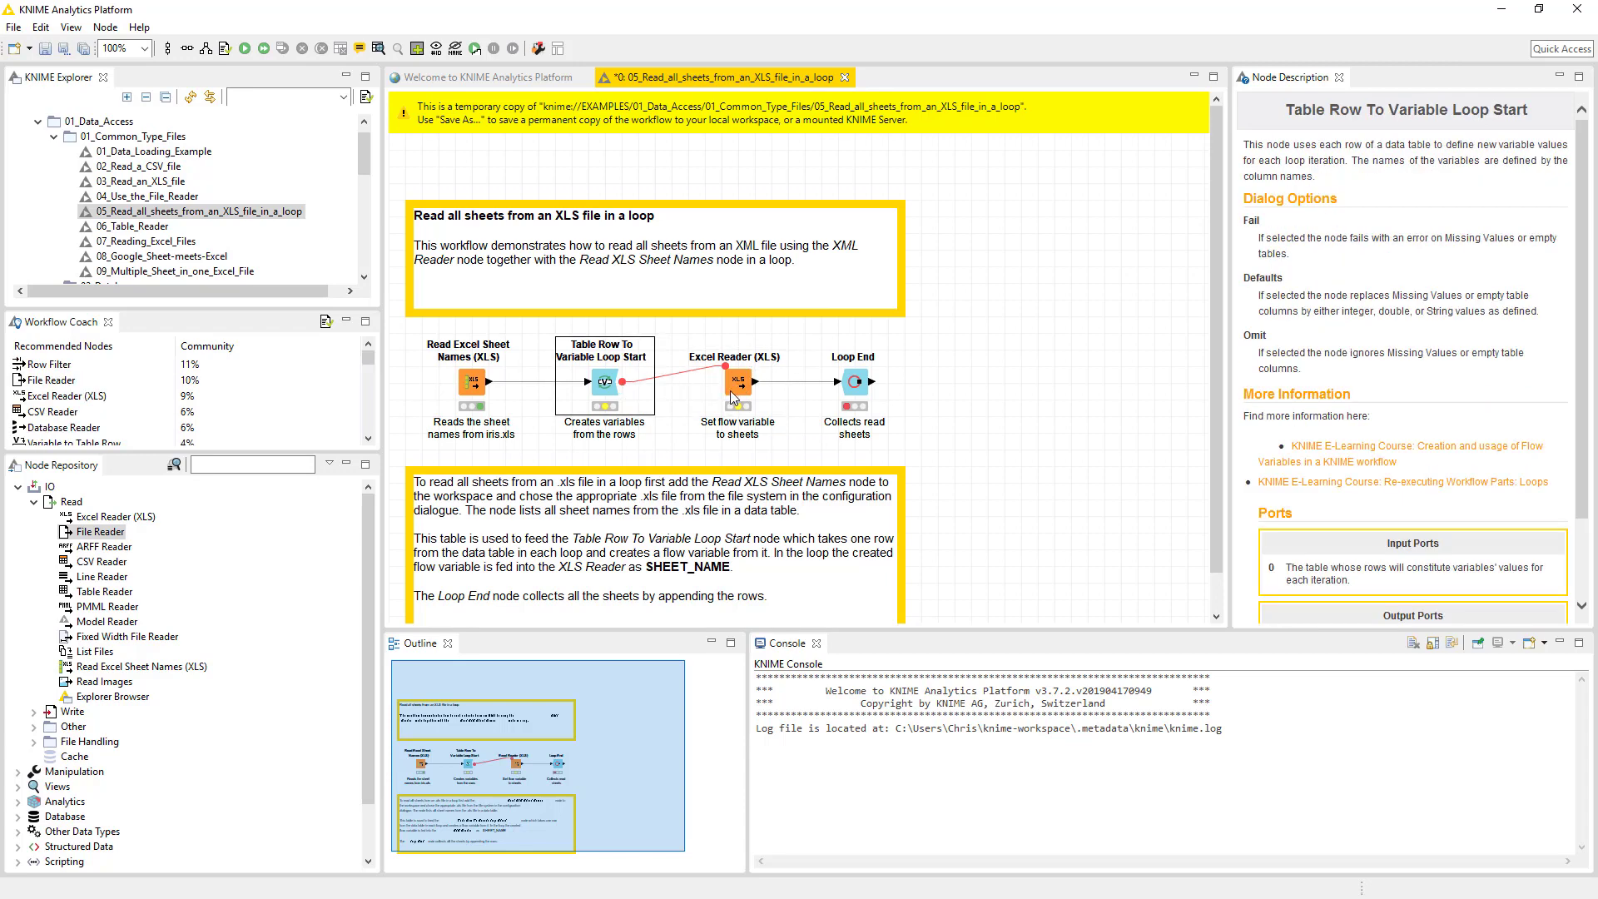
{"action": "right_click", "coordinate": [736, 379]}
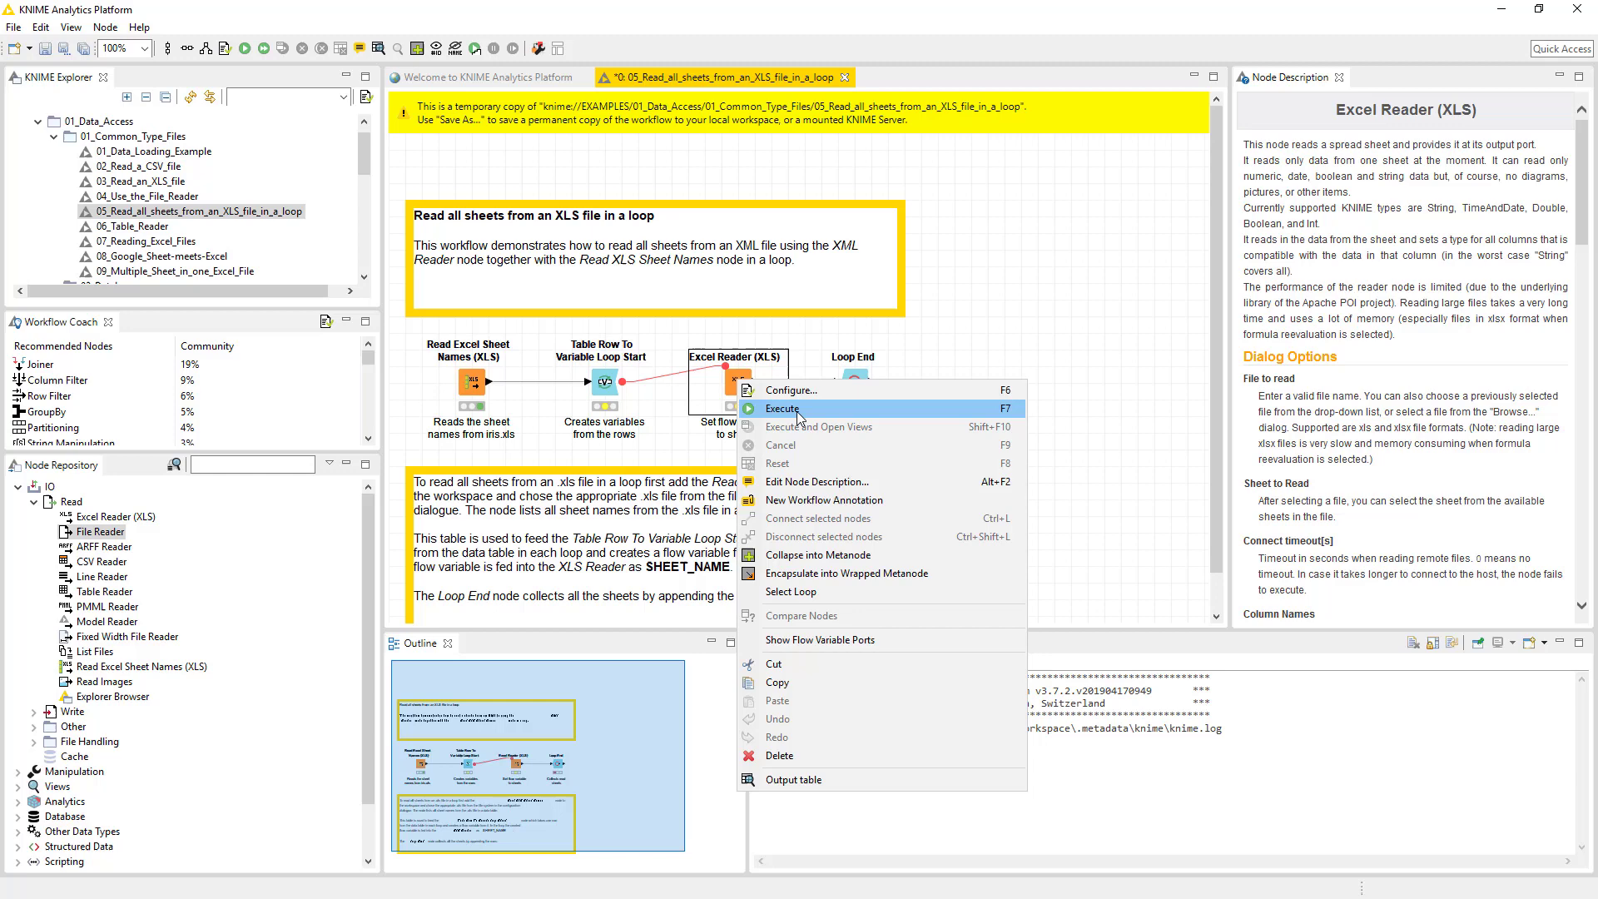
{"action": "left_click", "coordinate": [789, 389]}
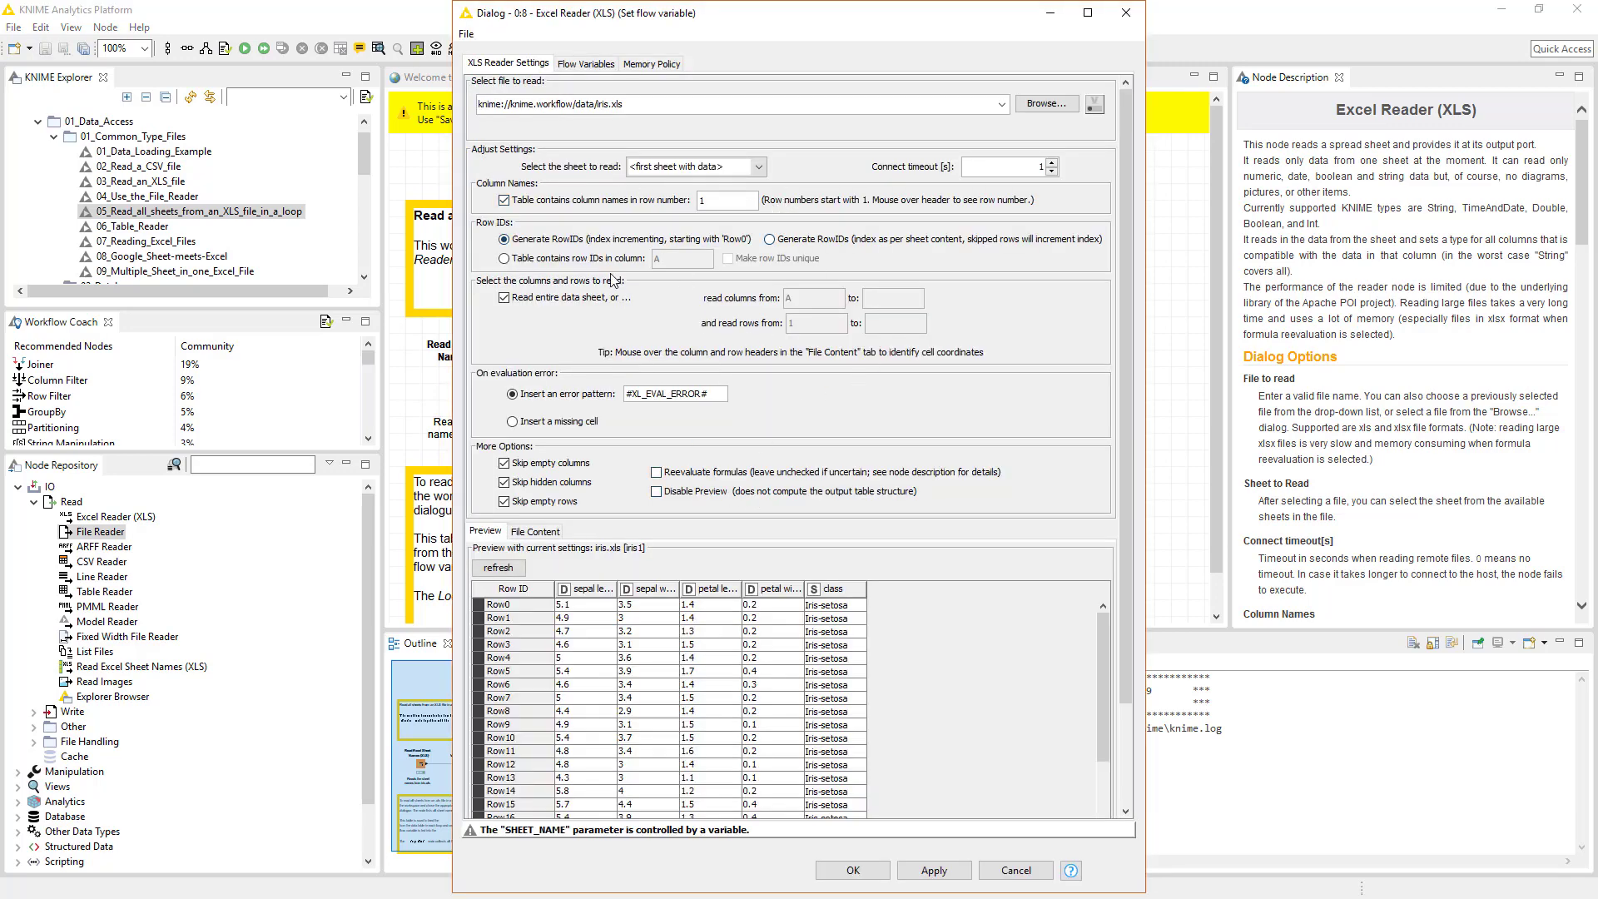
{"action": "left_click", "coordinate": [585, 63]}
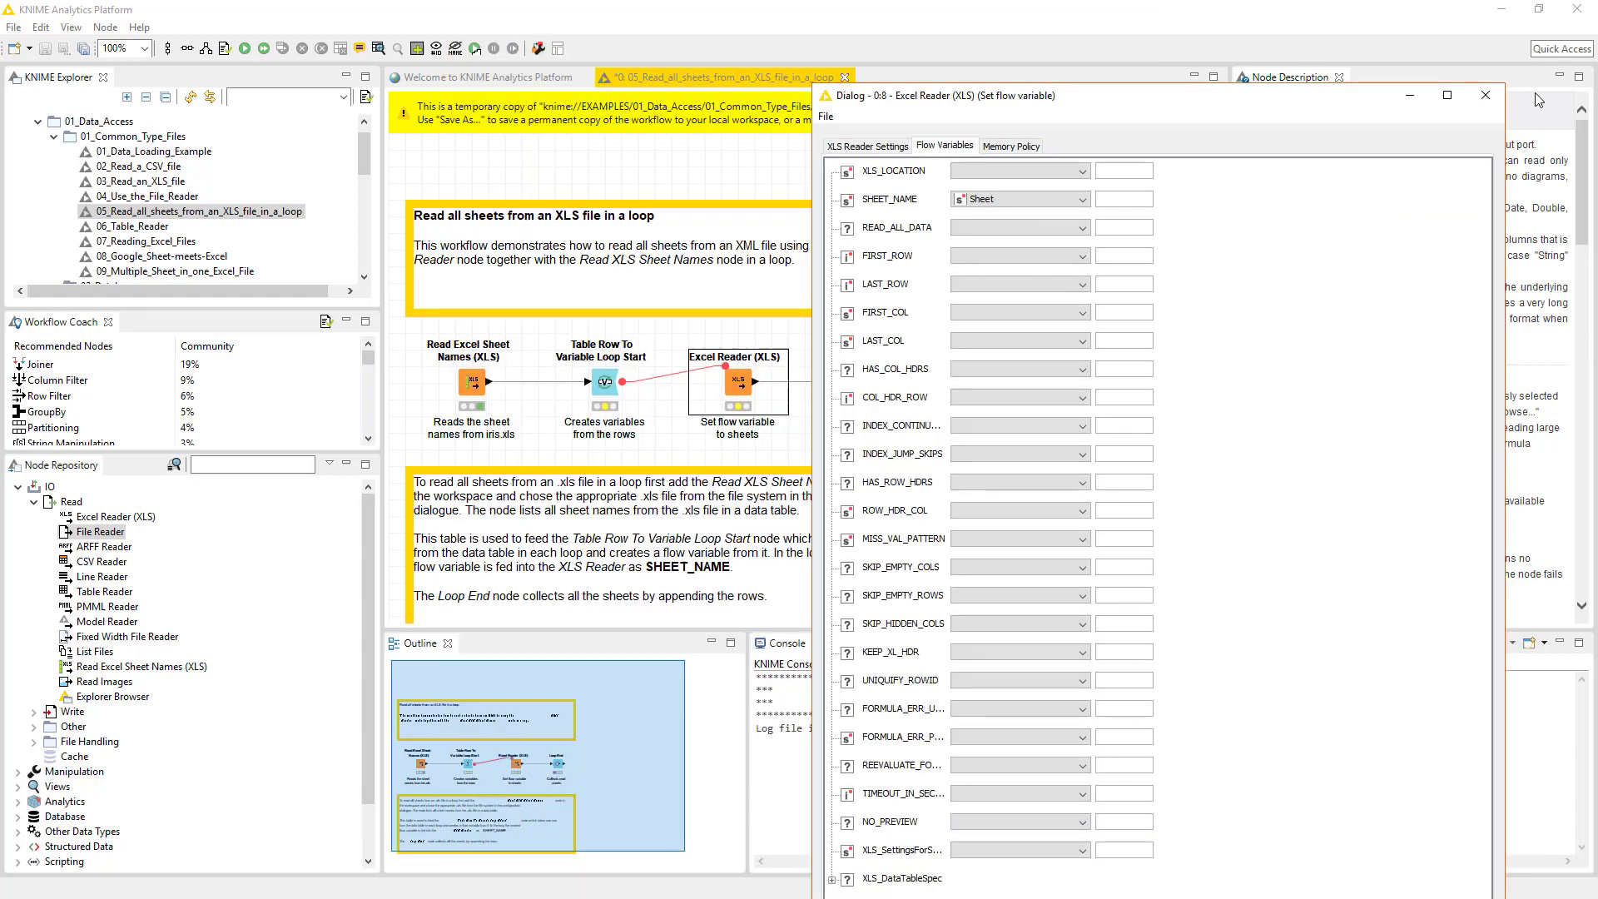
{"action": "left_click", "coordinate": [1483, 95]}
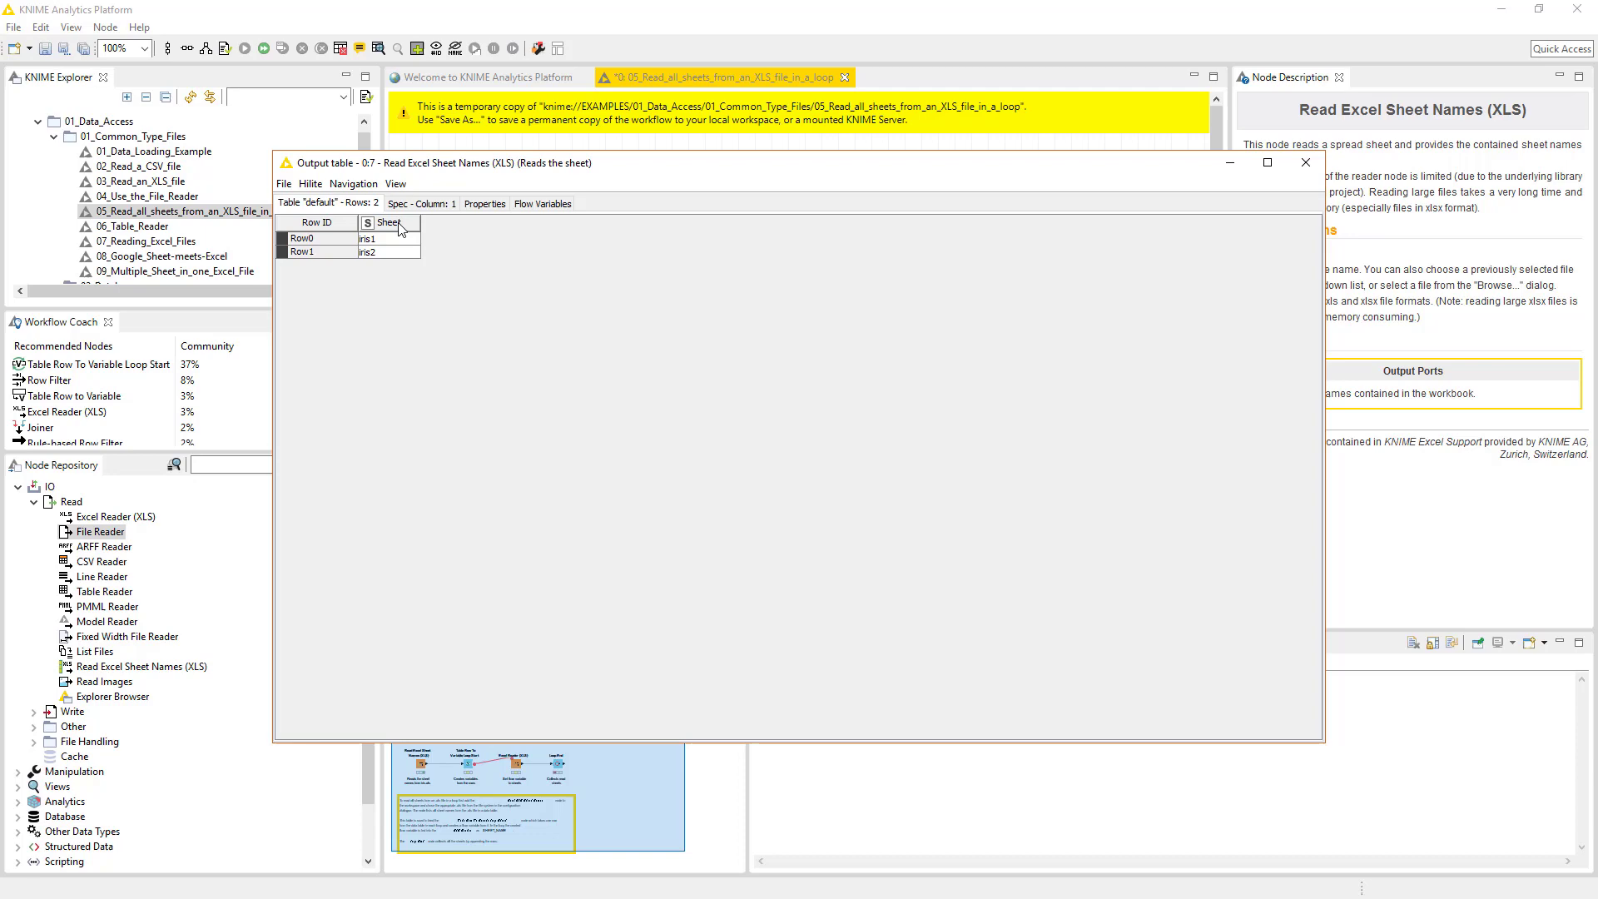
{"action": "mouse_move", "coordinate": [1307, 164]}
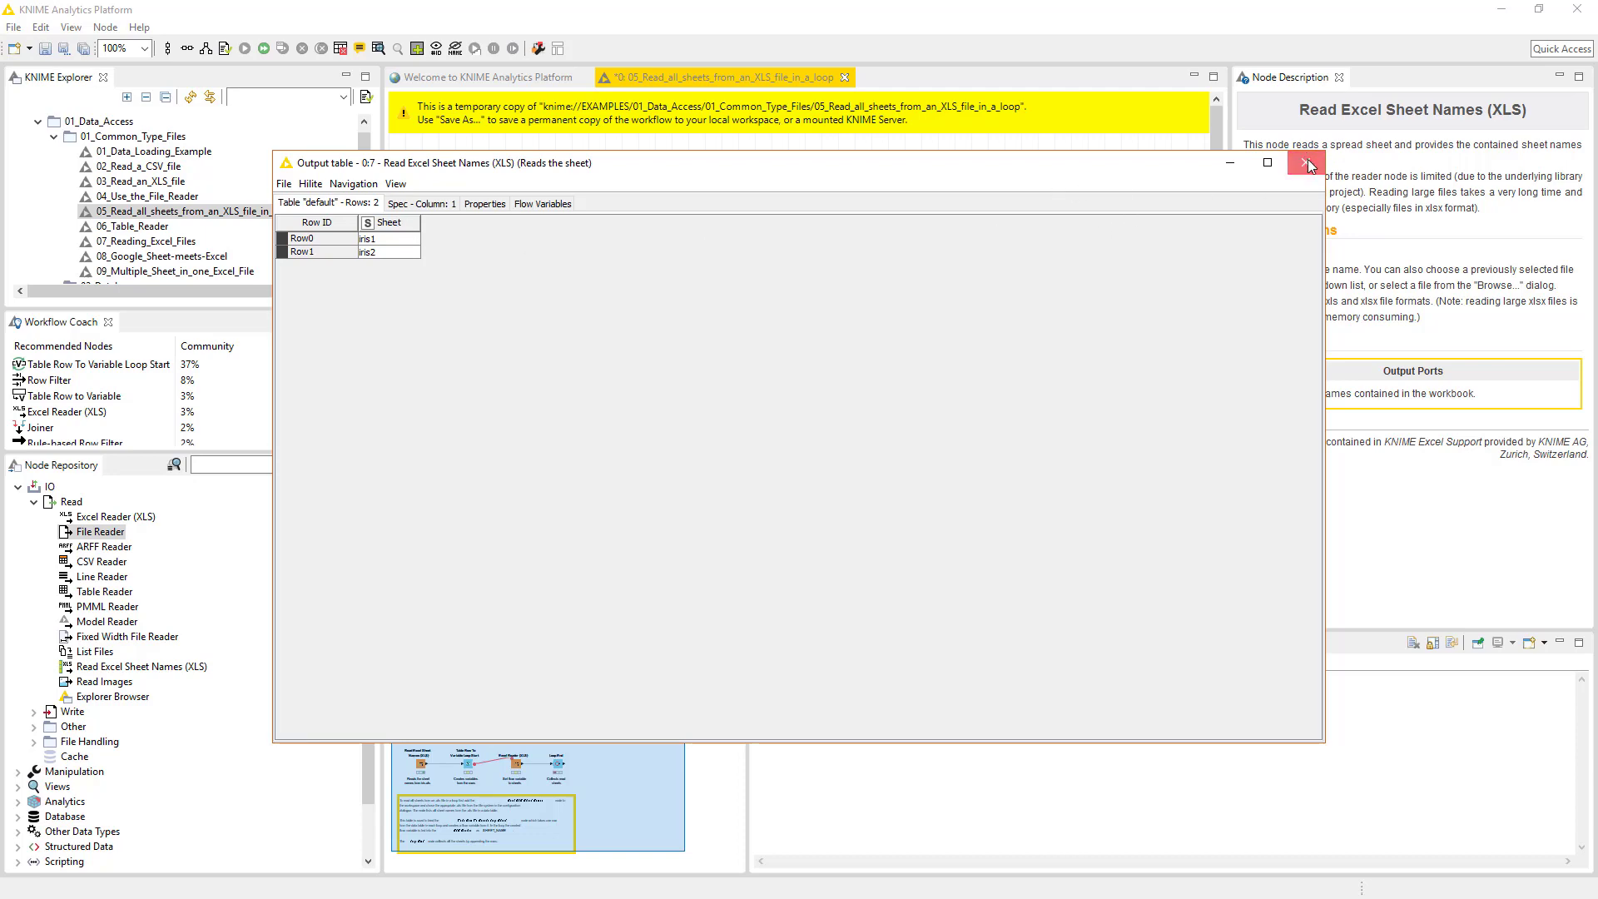
- Close the sheet names table and re-check the Excel Reader (XLS) SHEET_NAME flow variable binding
{"action": "left_click", "coordinate": [1312, 163]}
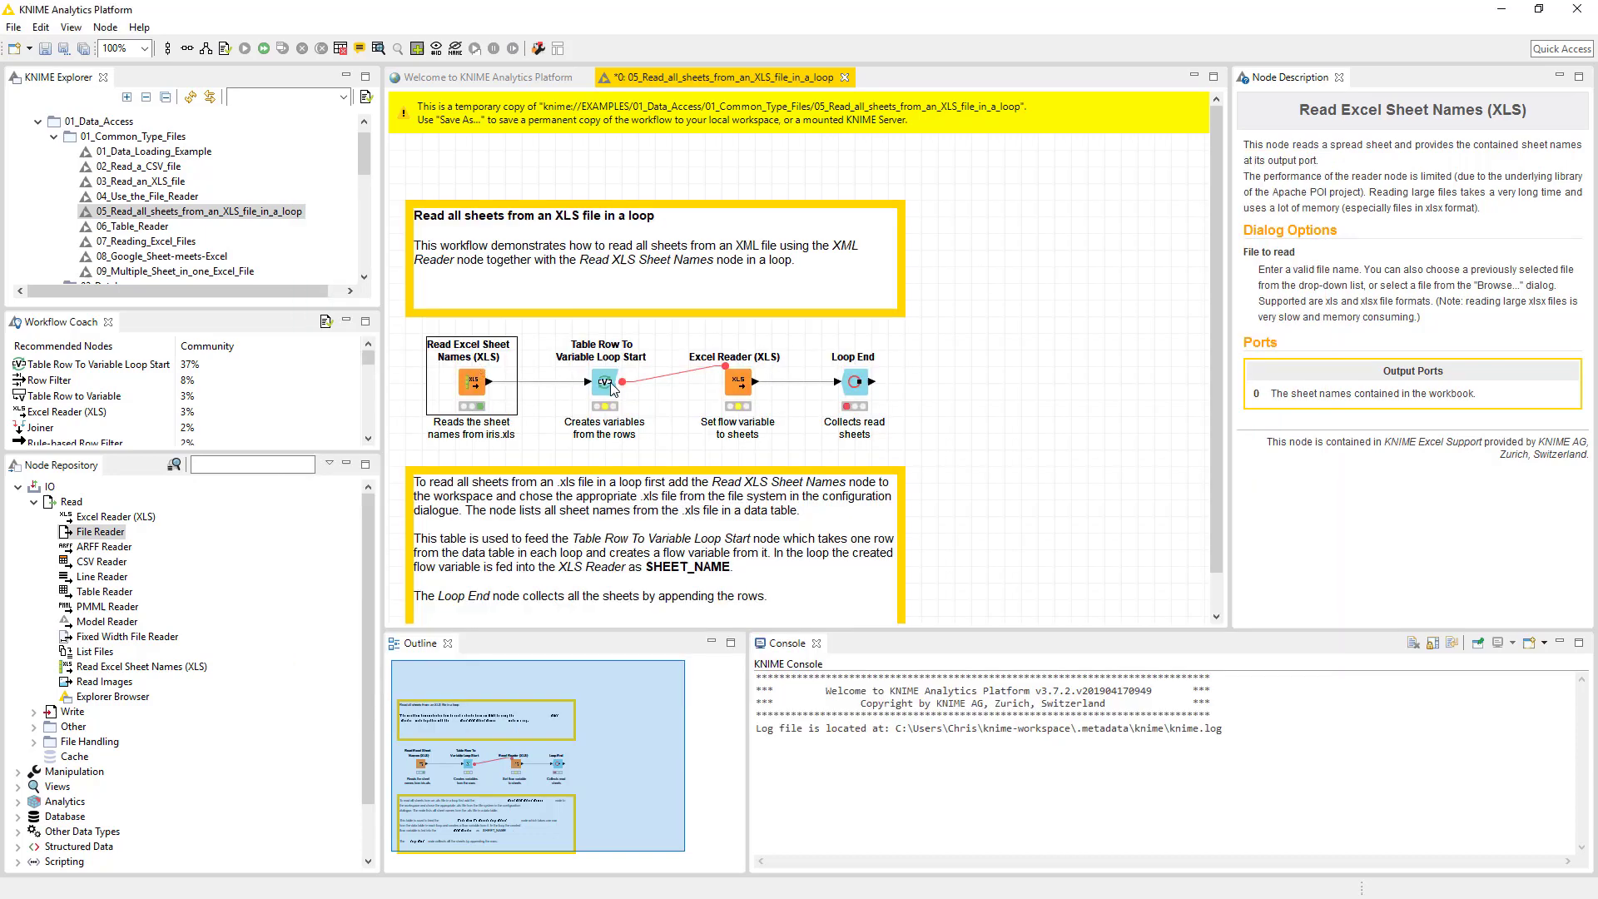
{"action": "mouse_move", "coordinate": [606, 383]}
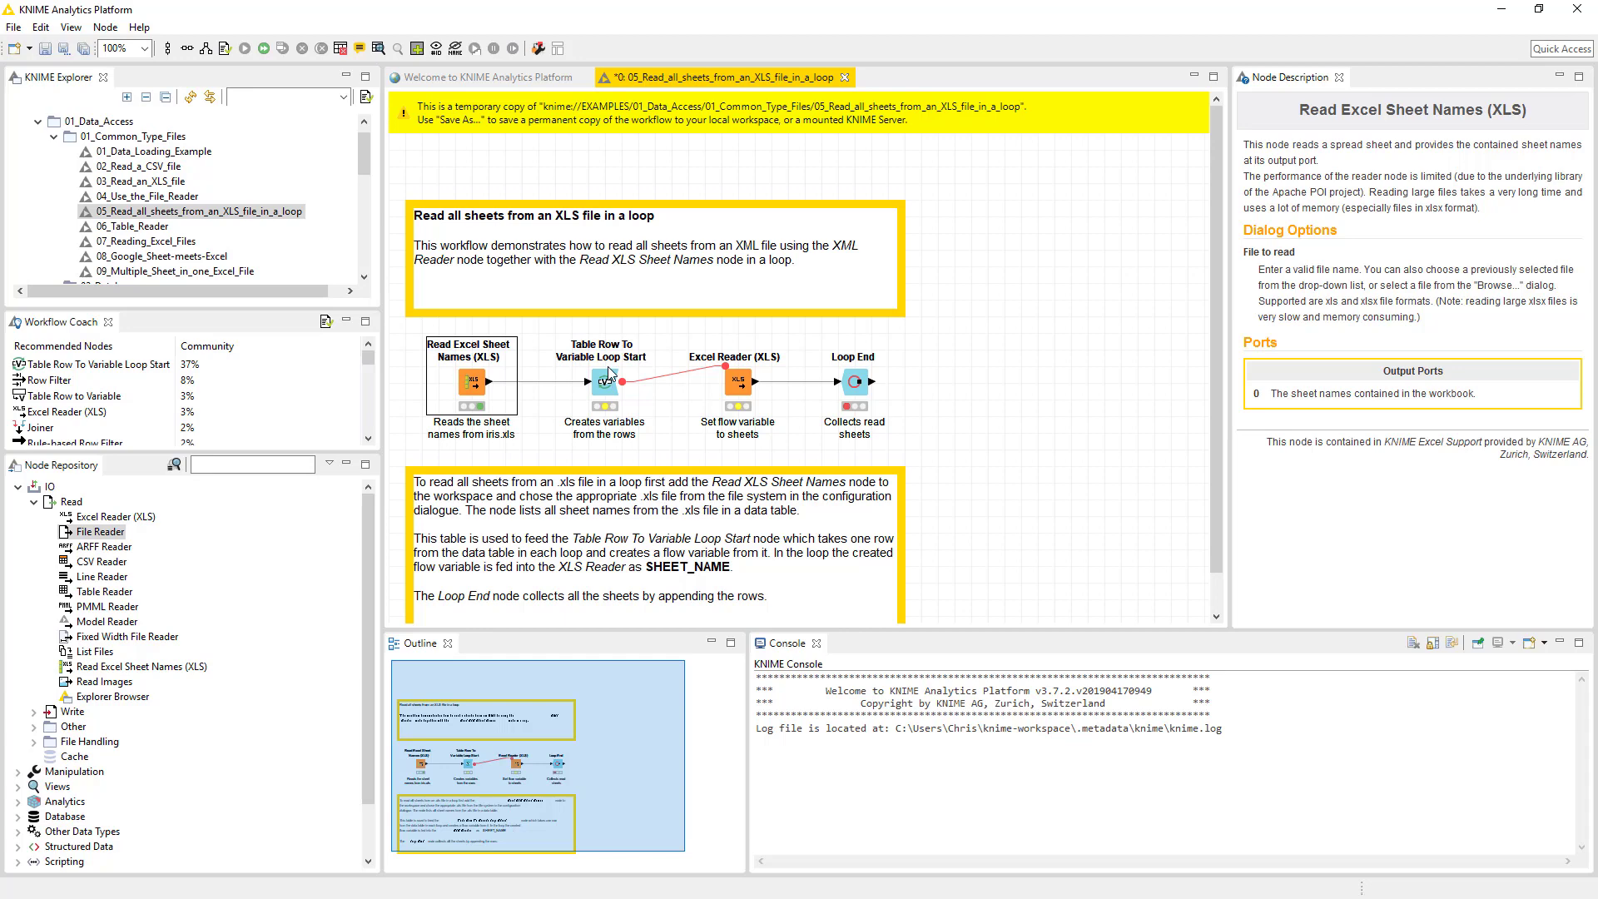
{"action": "left_click", "coordinate": [736, 379]}
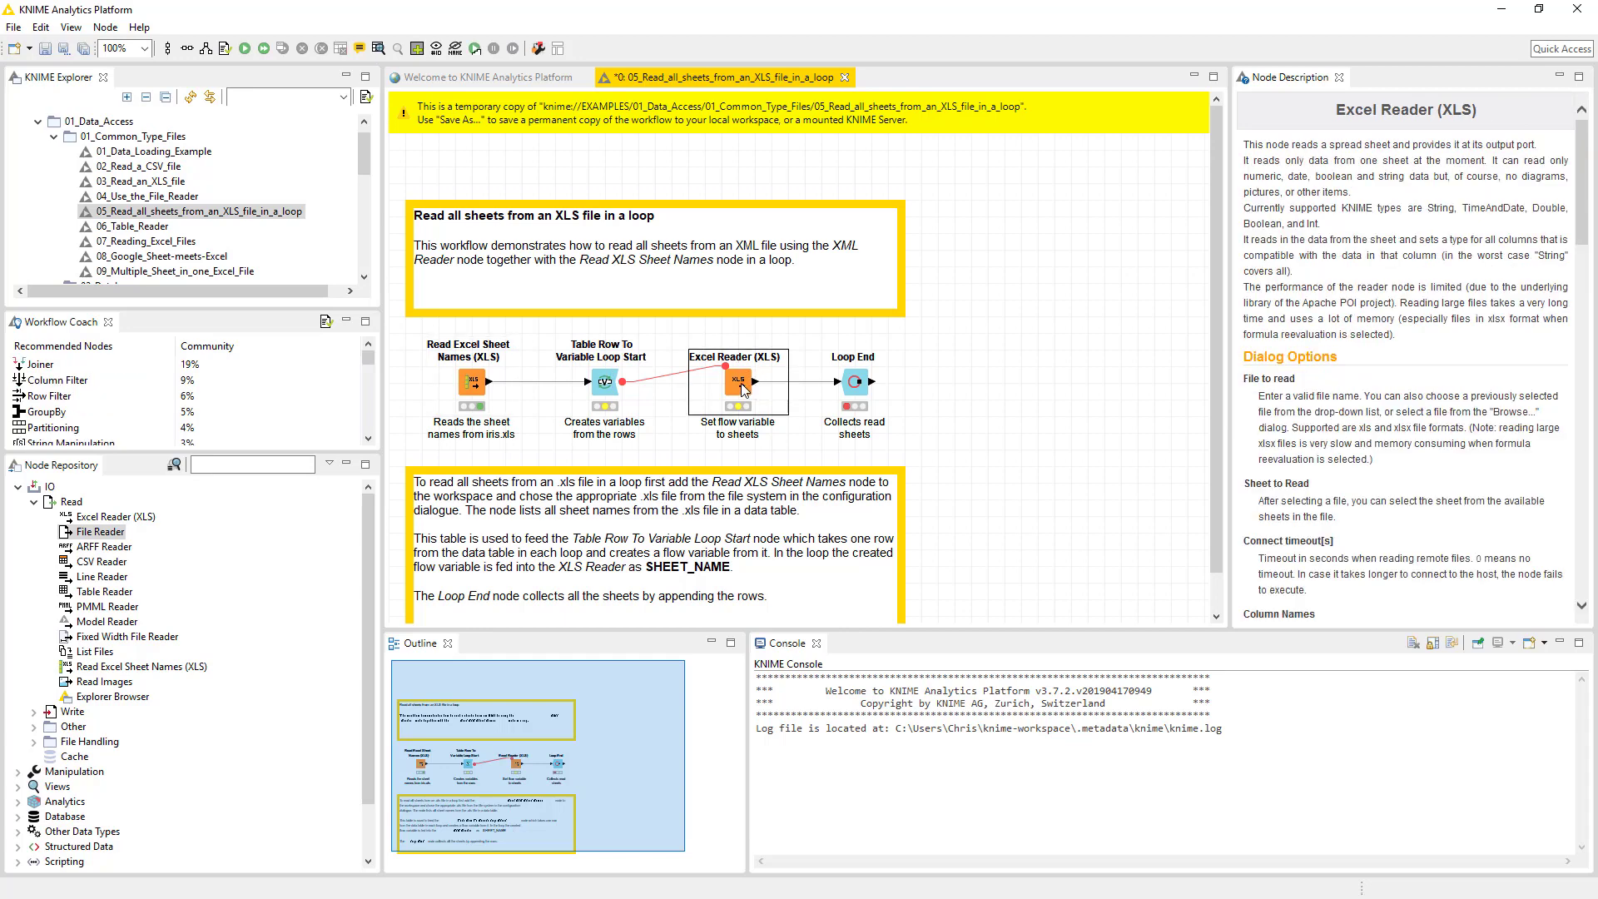
{"action": "right_click", "coordinate": [738, 383]}
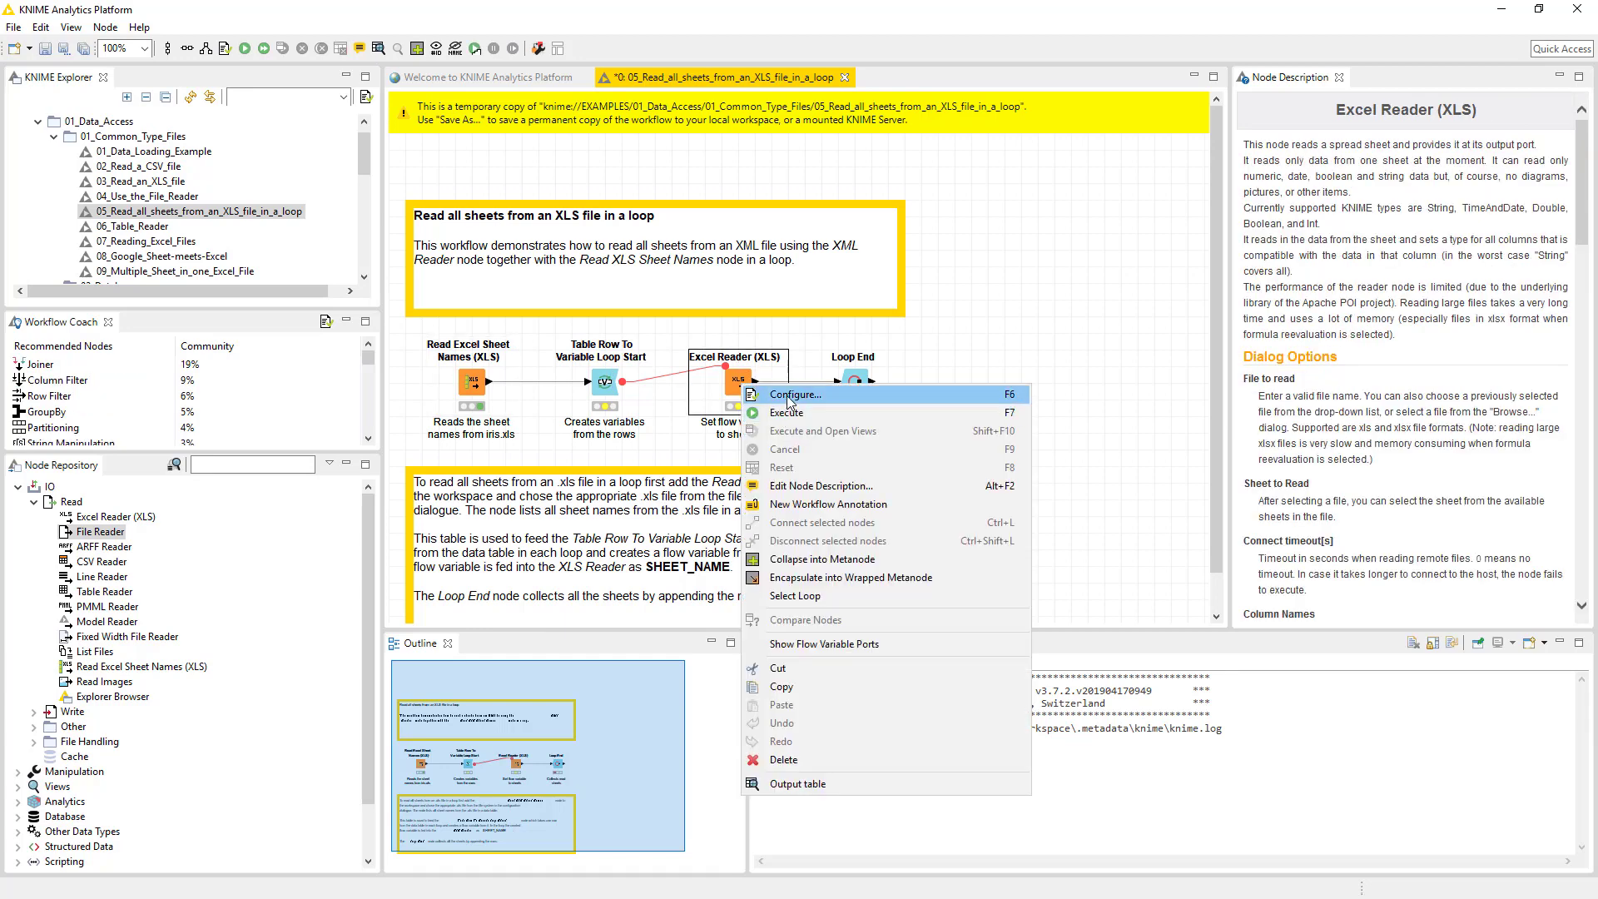
{"action": "left_click", "coordinate": [795, 394]}
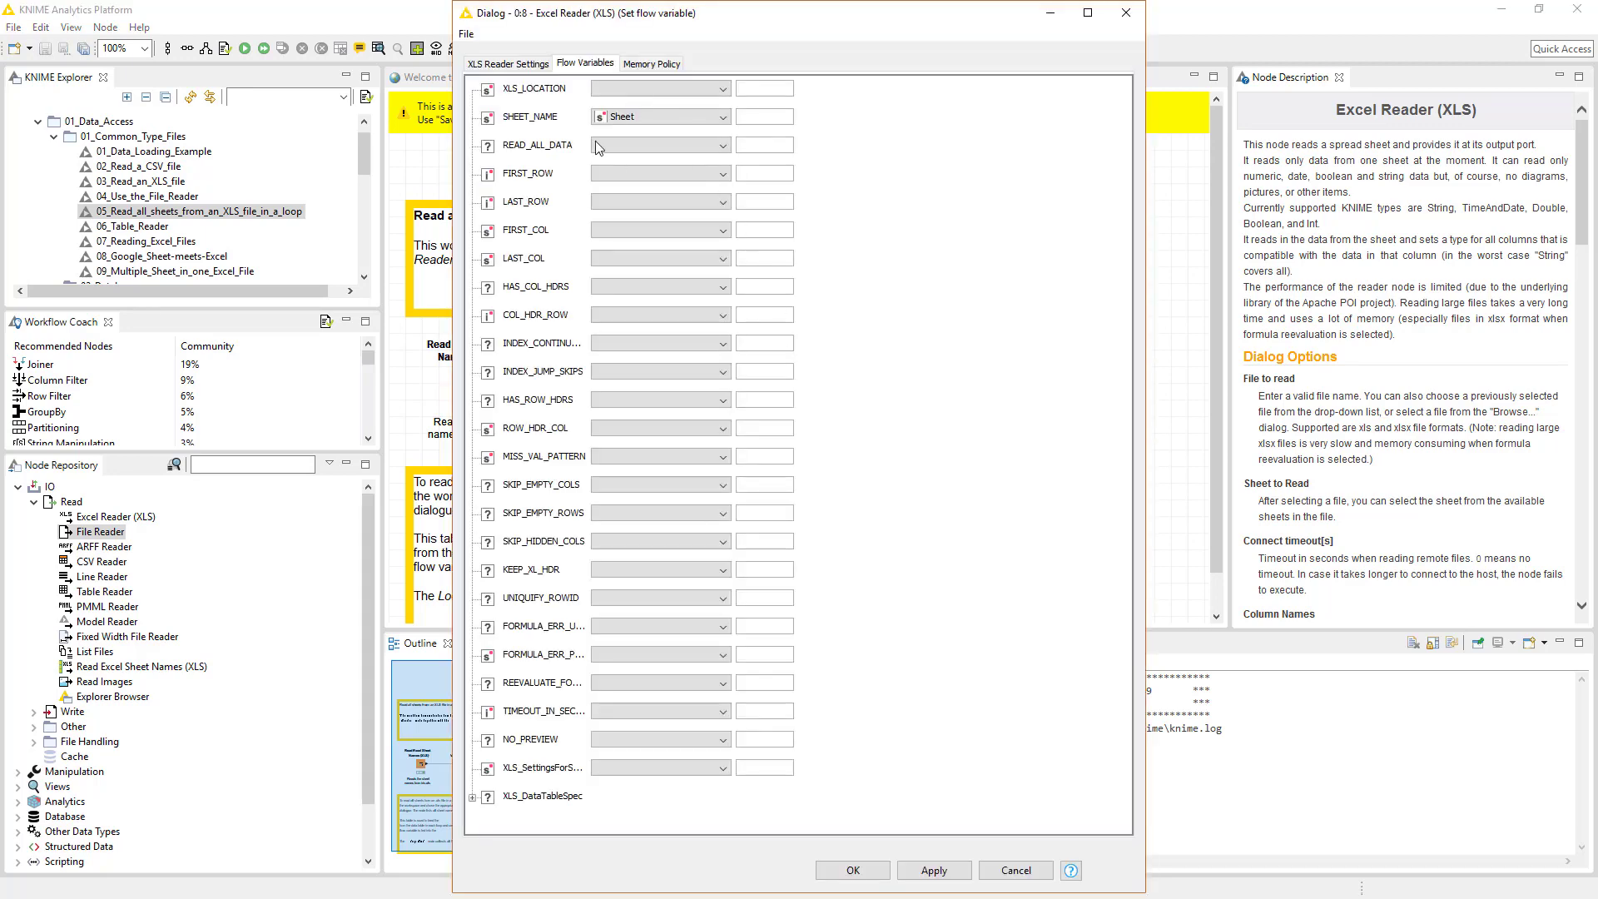
{"action": "mouse_move", "coordinate": [537, 127]}
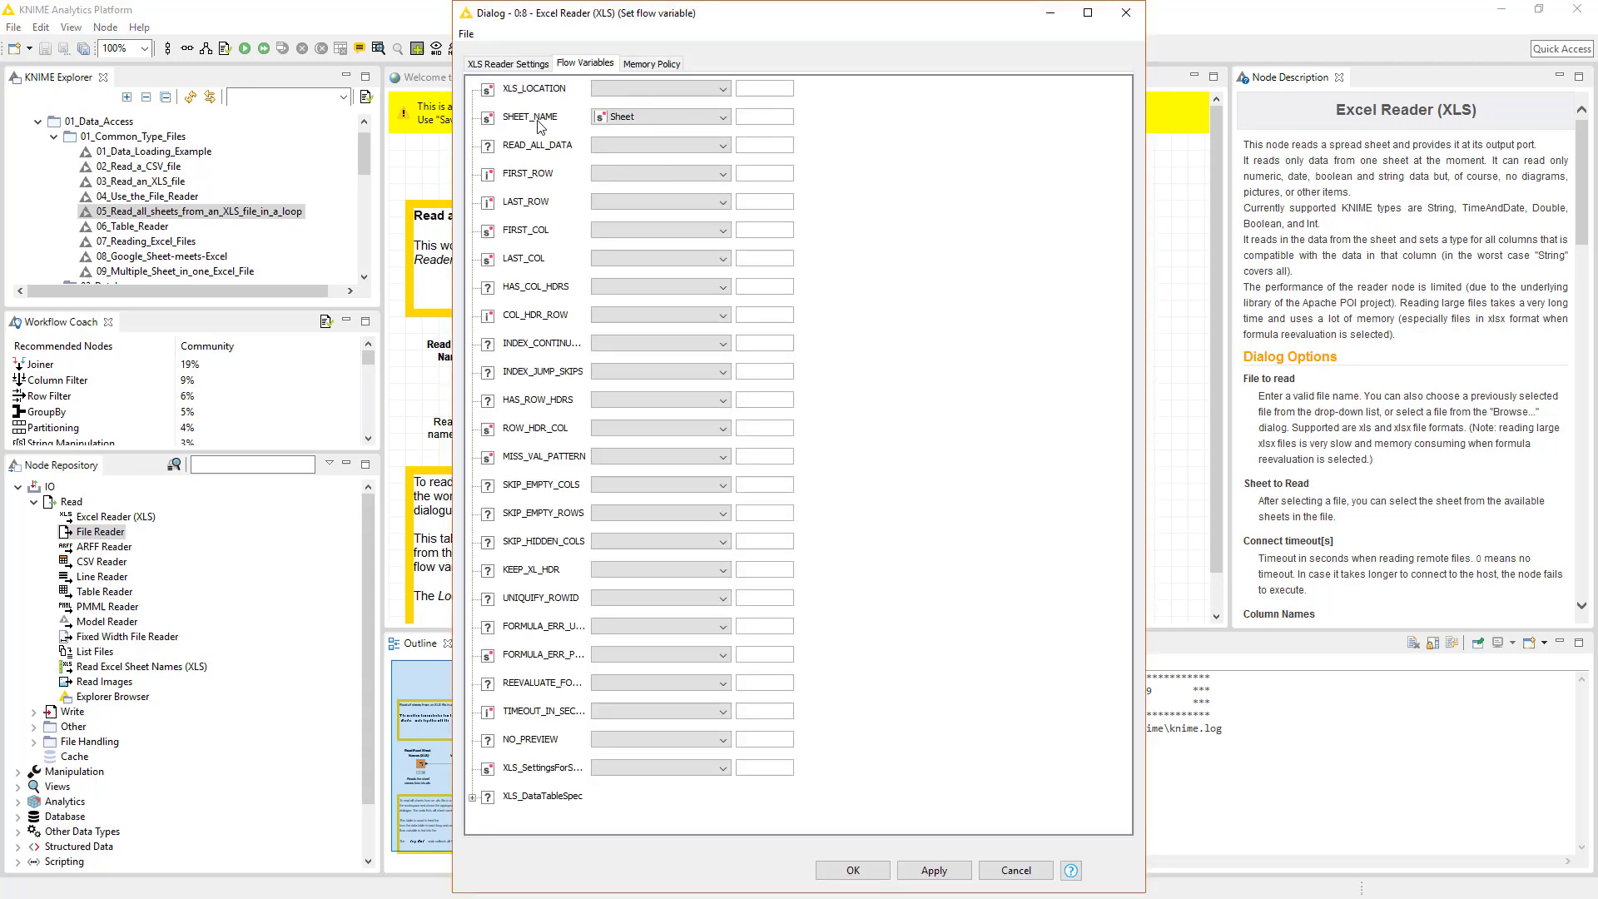
{"action": "left_click", "coordinate": [509, 63]}
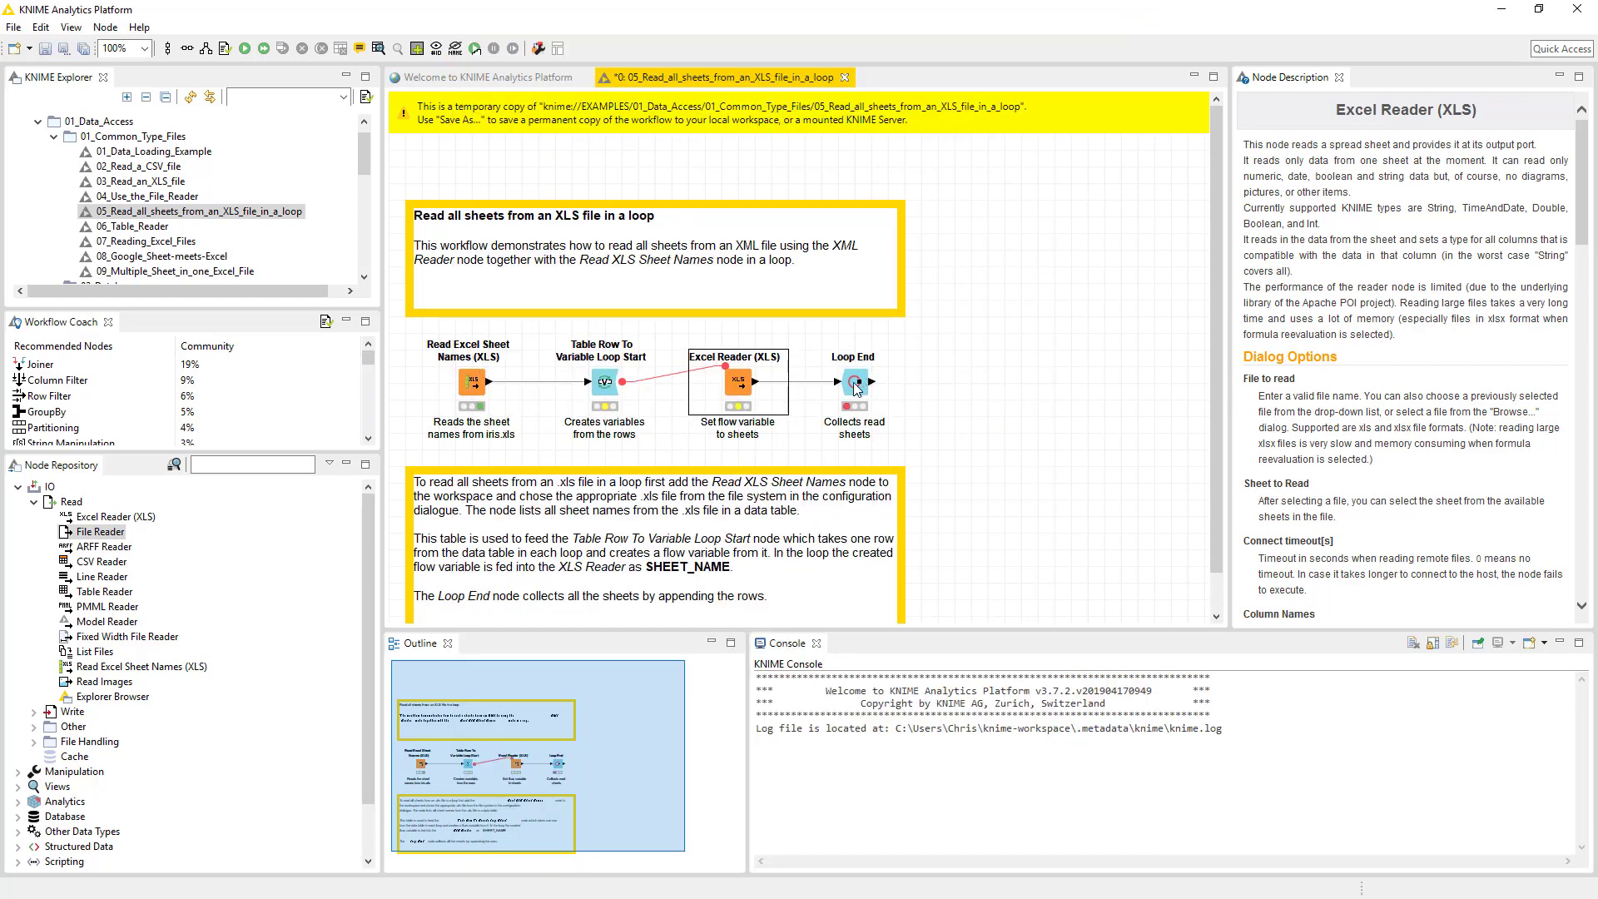
- Execute the Excel Reader (XLS) node together with the loop feeding it
{"action": "left_click", "coordinate": [852, 381]}
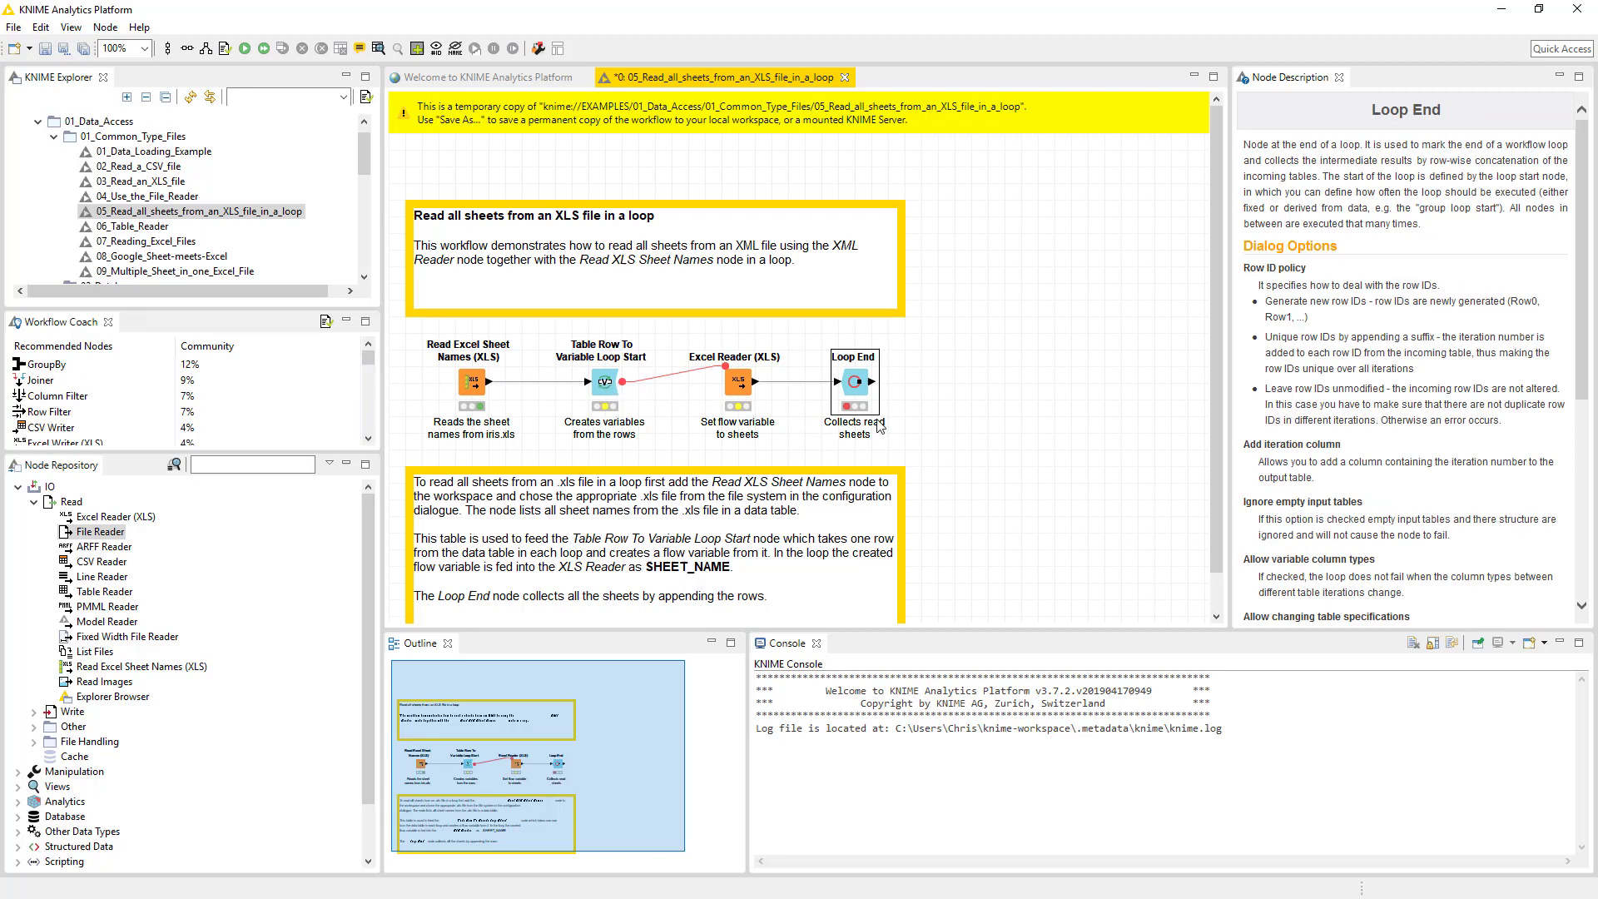
{"action": "left_click", "coordinate": [605, 380]}
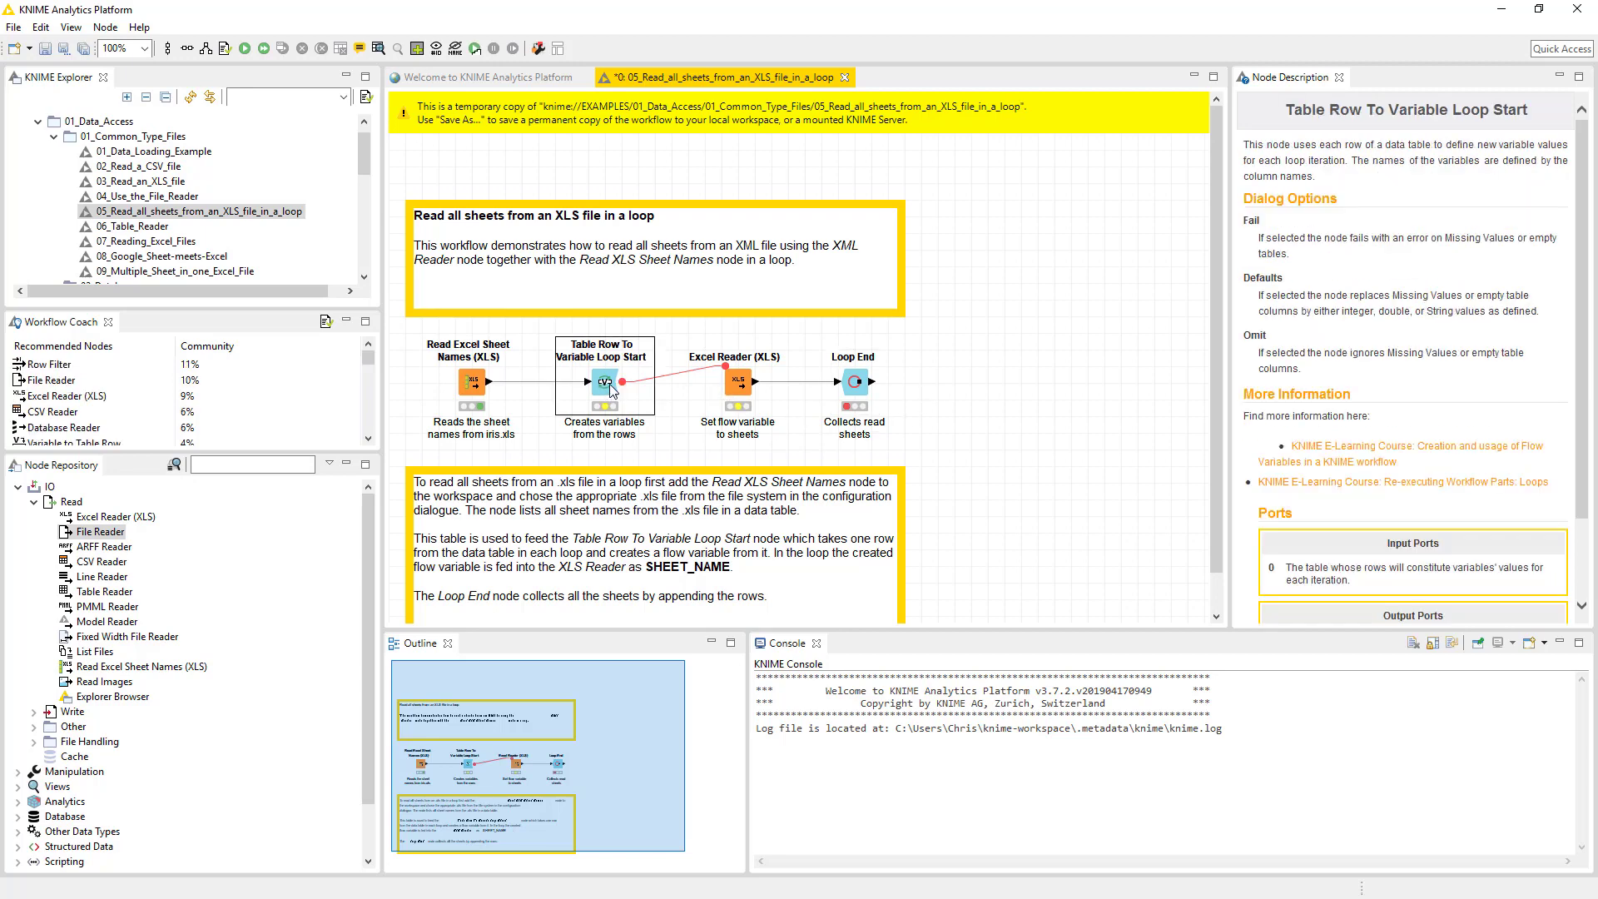
{"action": "right_click", "coordinate": [605, 382]}
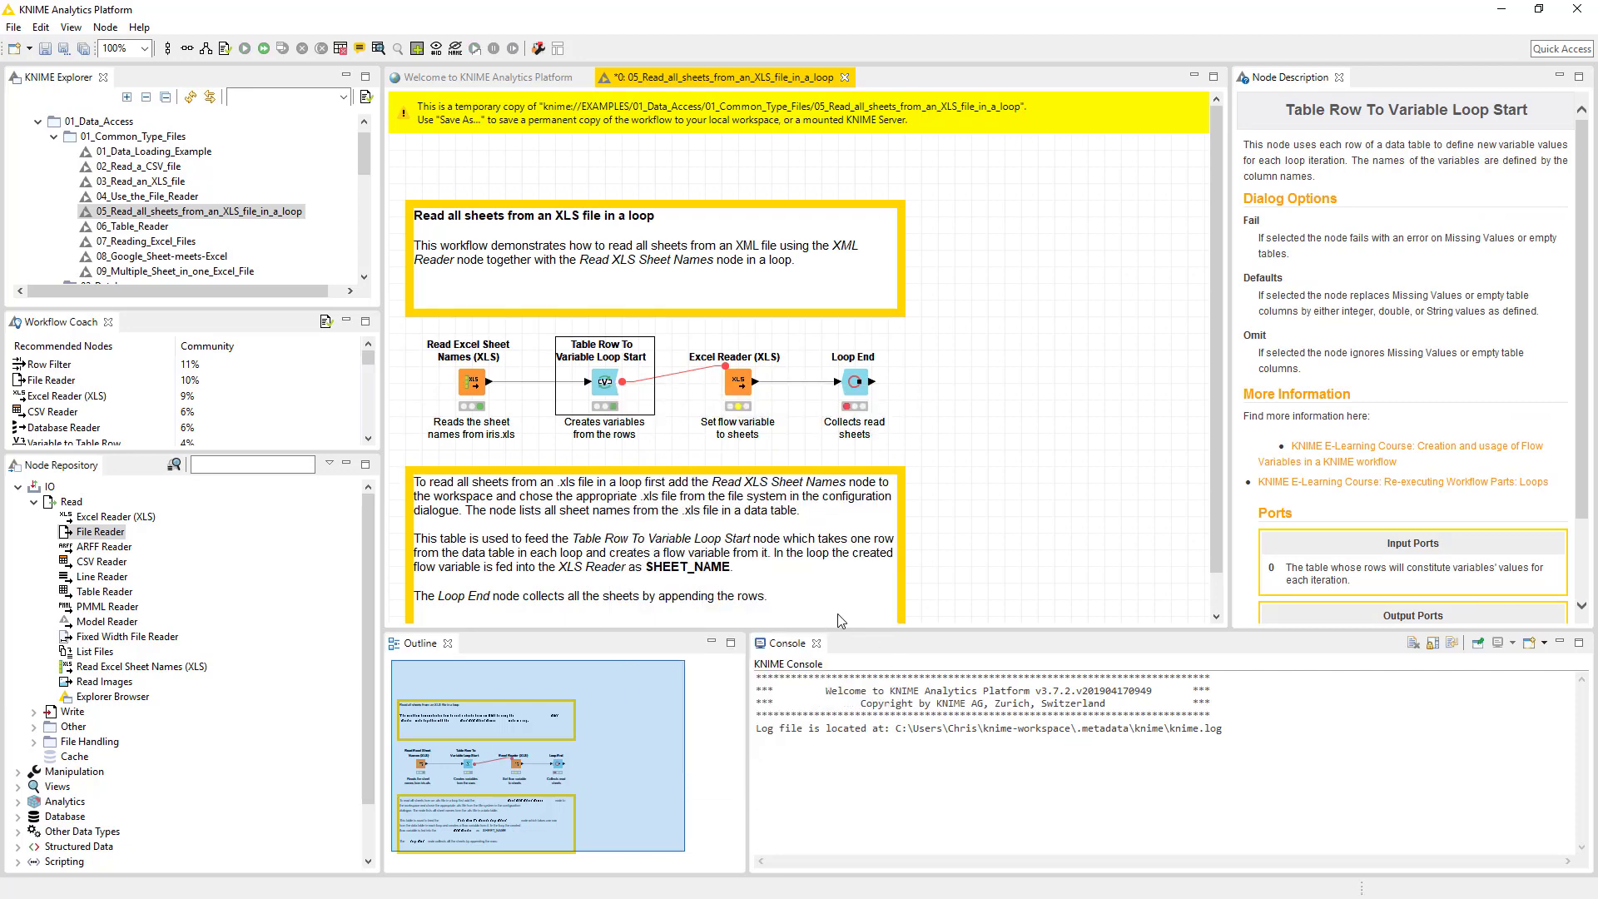
{"action": "right_click", "coordinate": [736, 382]}
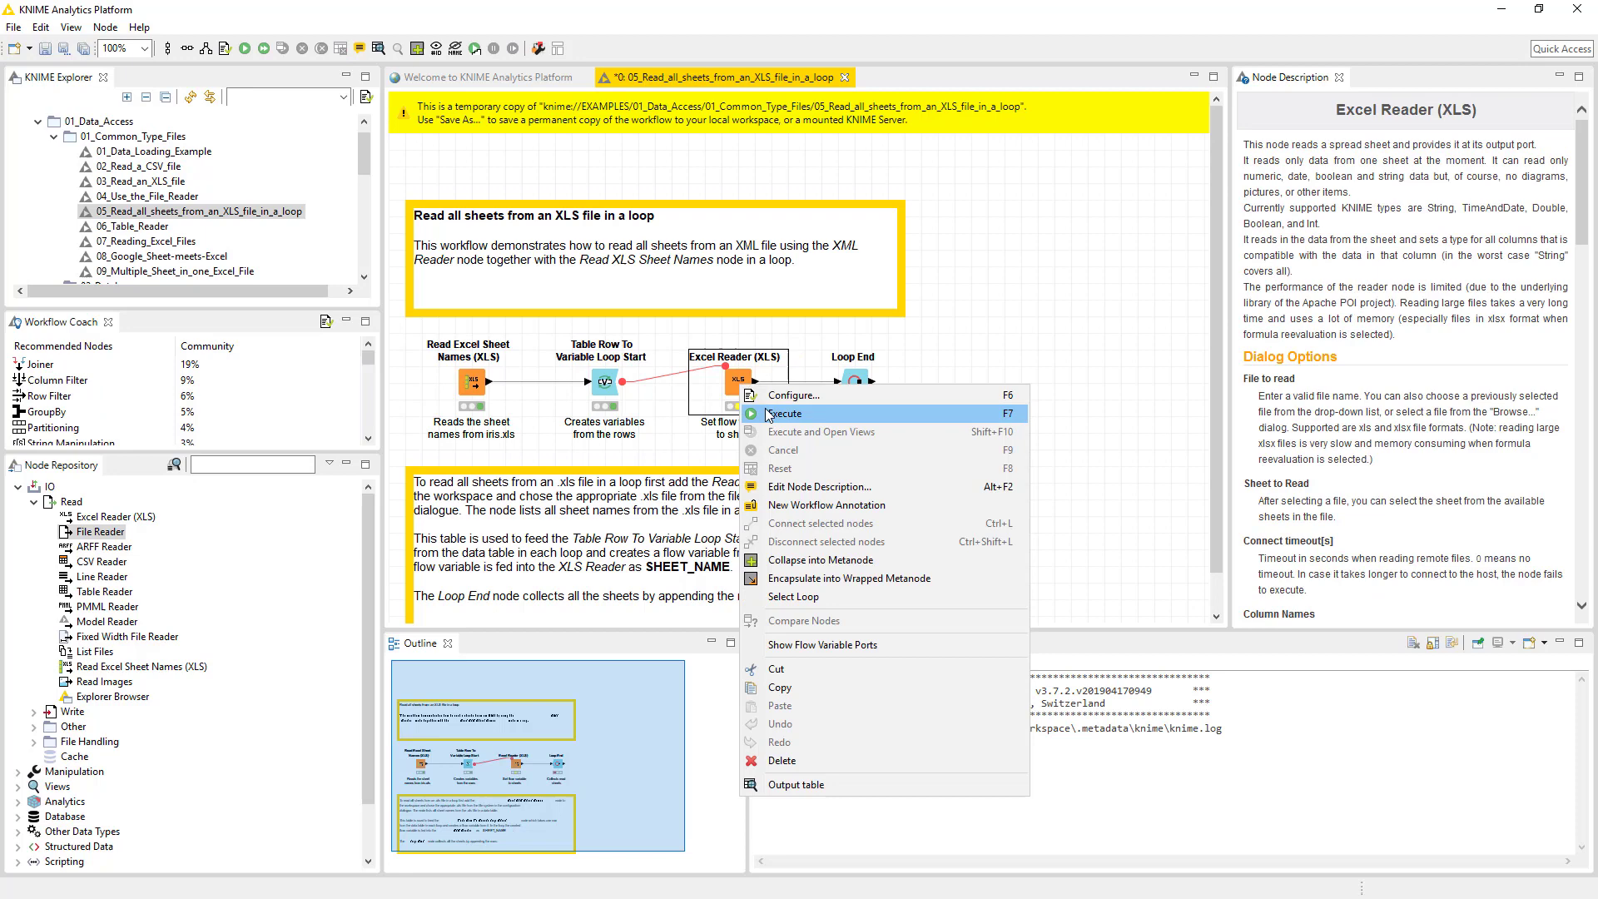
{"action": "mouse_move", "coordinate": [898, 421]}
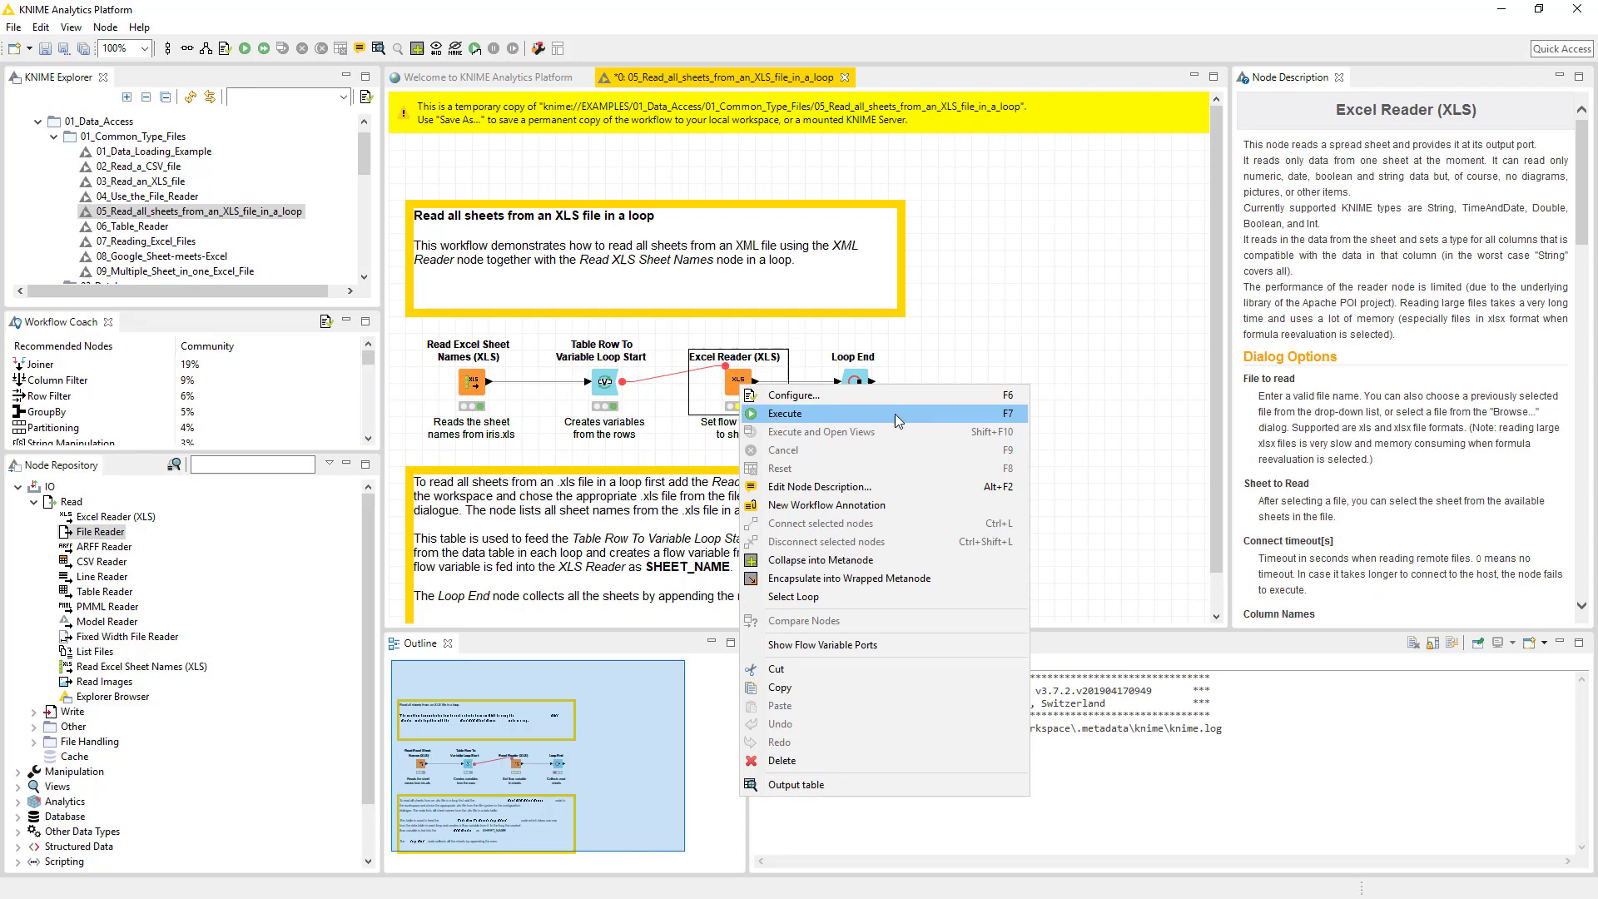
{"action": "left_click", "coordinate": [785, 413]}
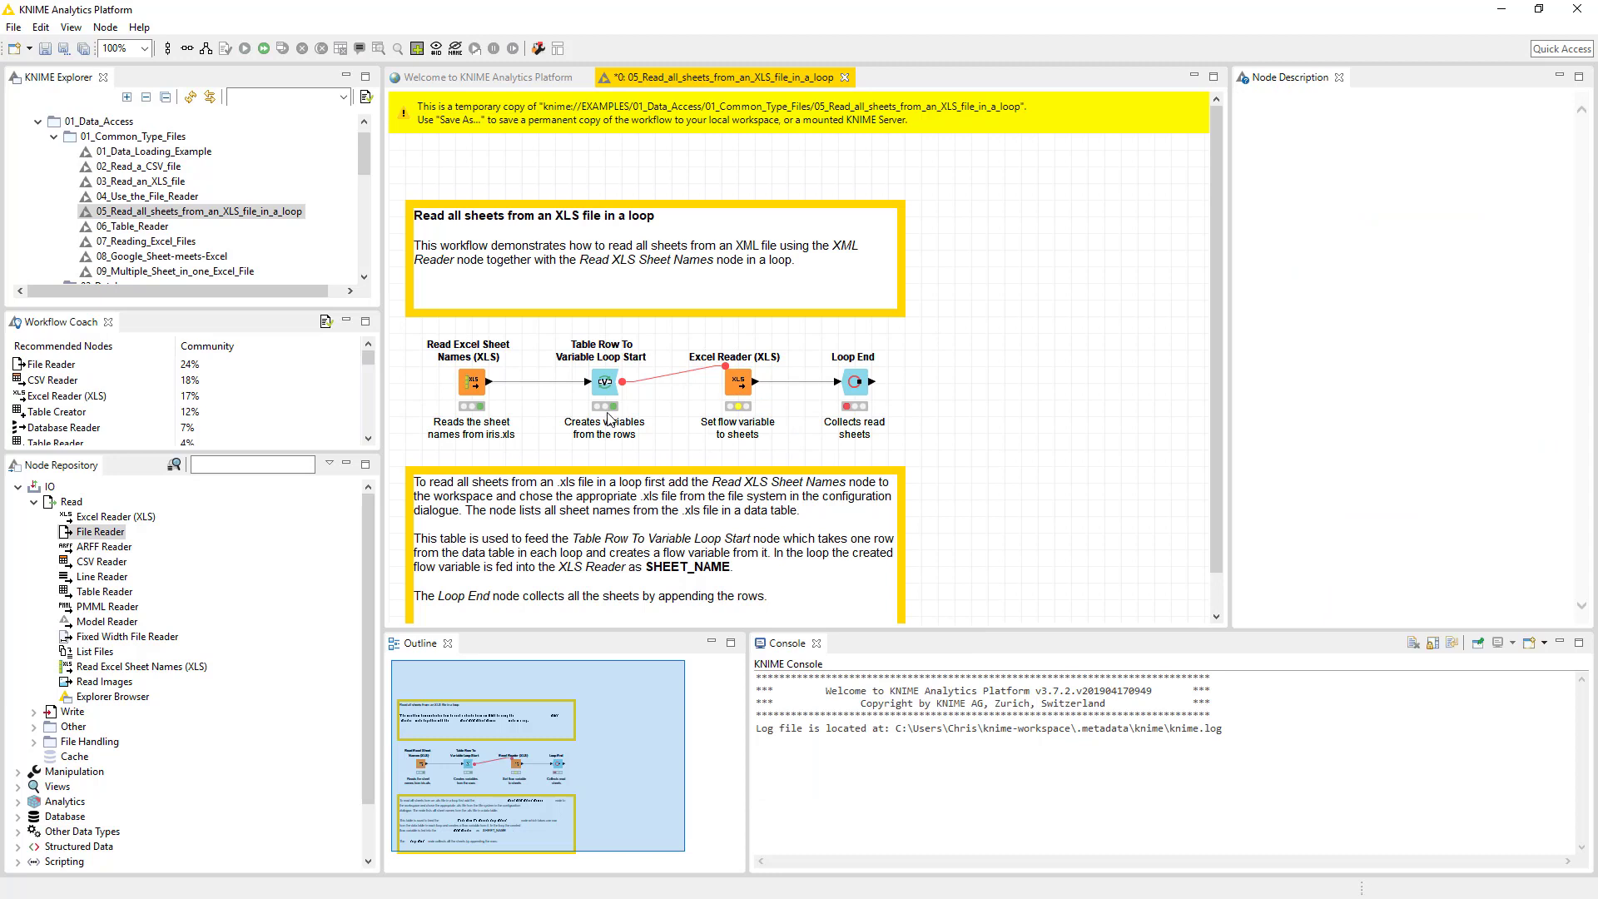
{"action": "mouse_move", "coordinate": [869, 381]}
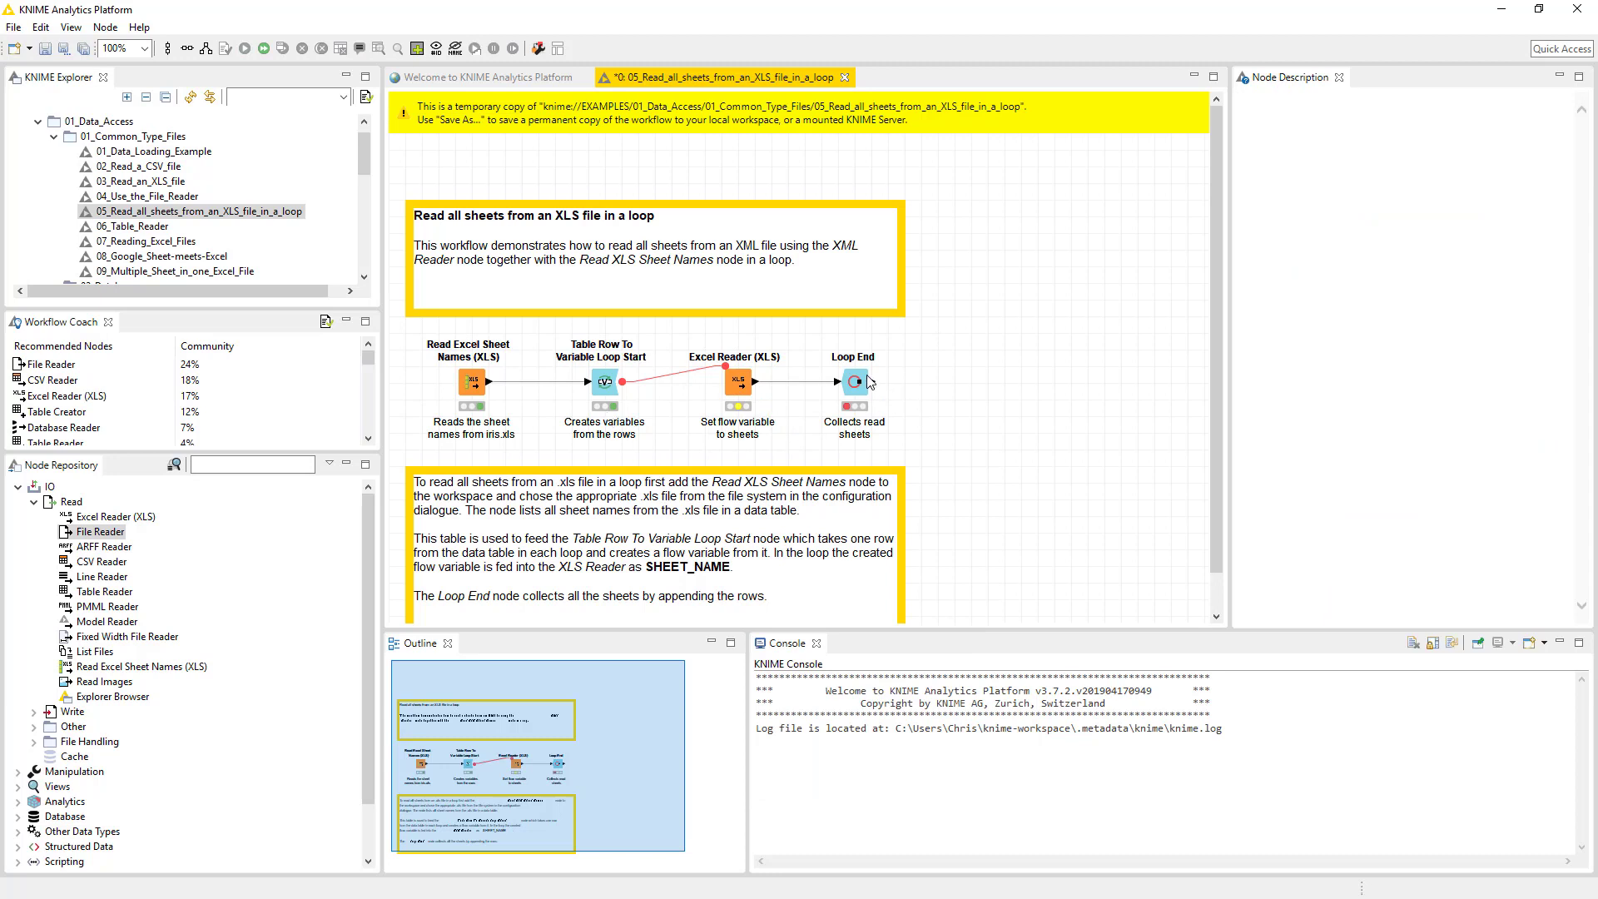
- Bring up the Loop End node's context menu
{"action": "left_click", "coordinate": [854, 381]}
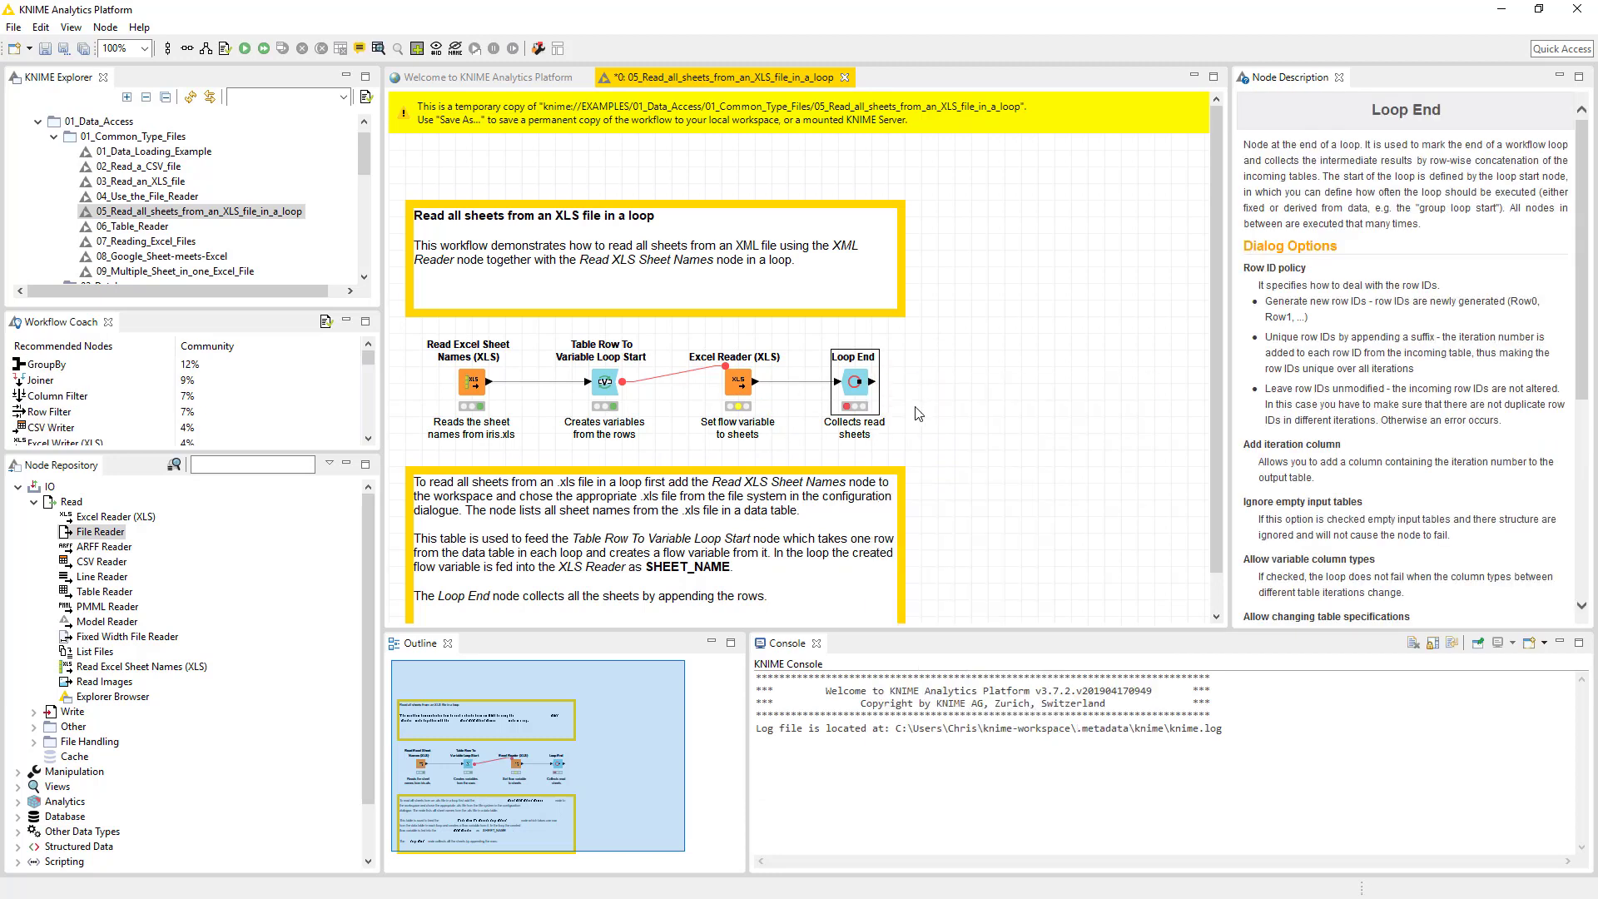
{"action": "right_click", "coordinate": [854, 385]}
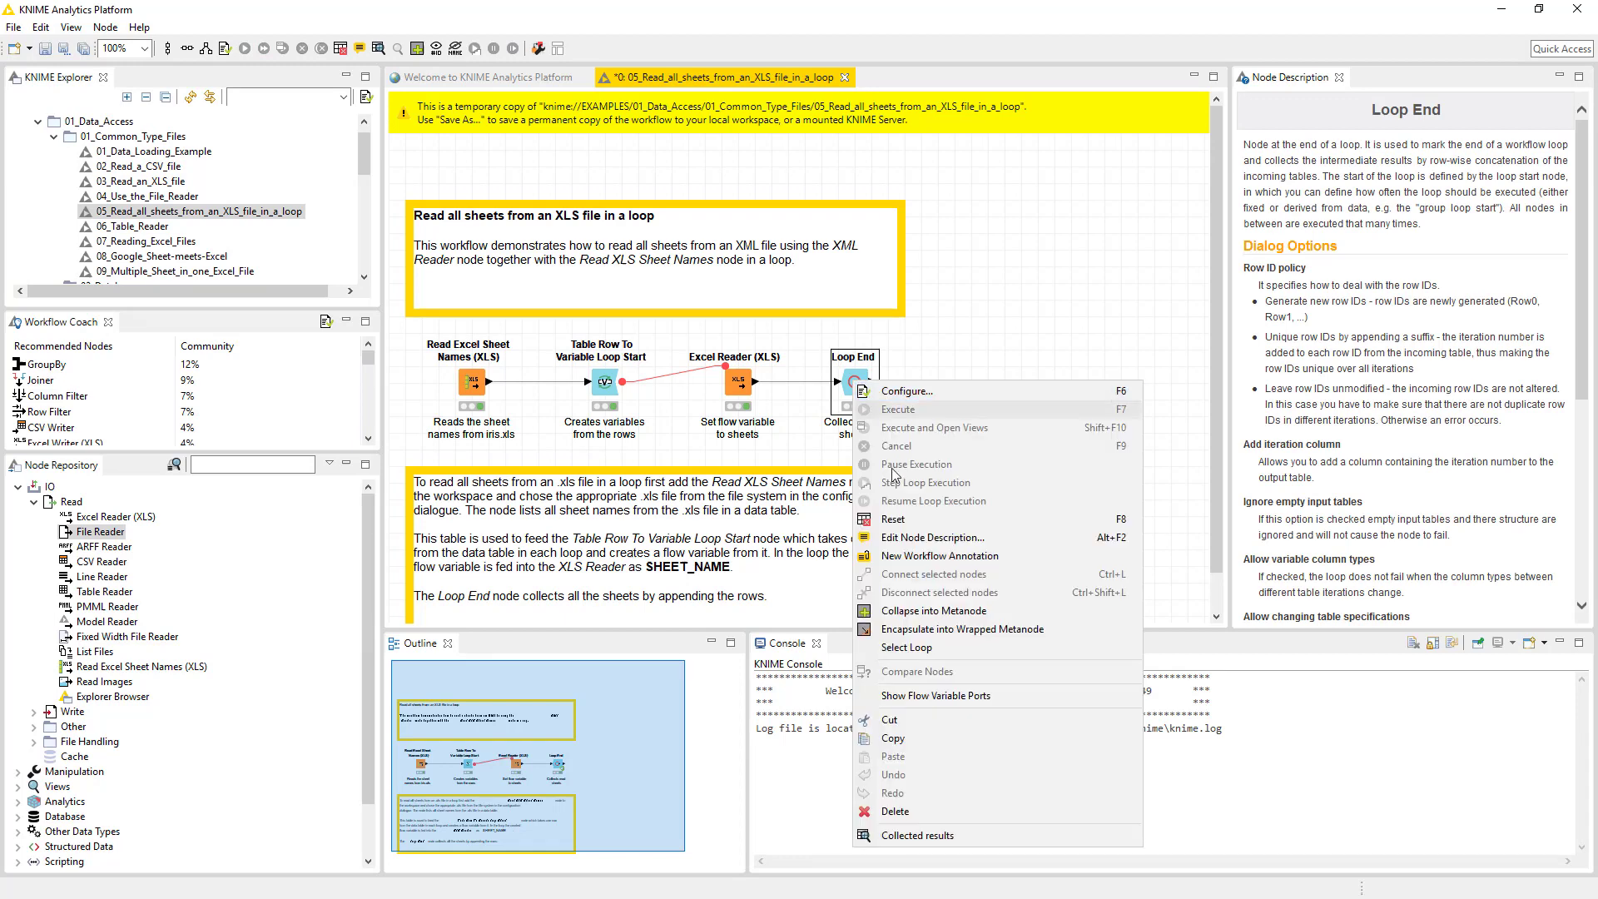
- Review the Loop End collected results, 150 iris rows over iterations 0 and 1, then close them
{"action": "left_click", "coordinate": [916, 834]}
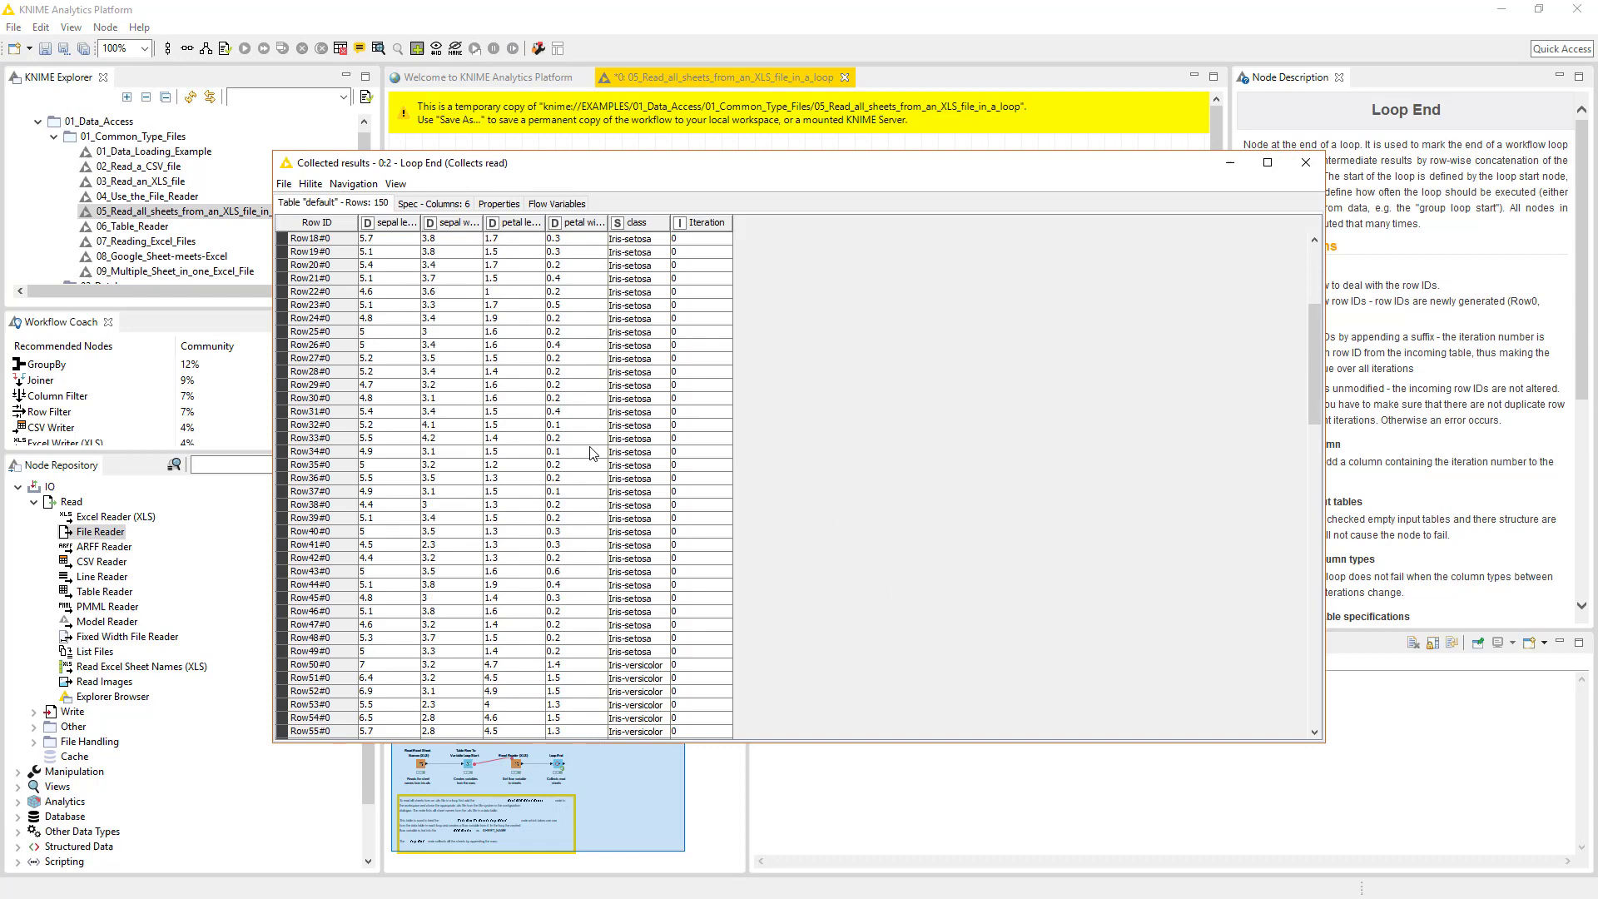
{"action": "scroll", "scroll_direction": "up", "scroll_amount": 3}
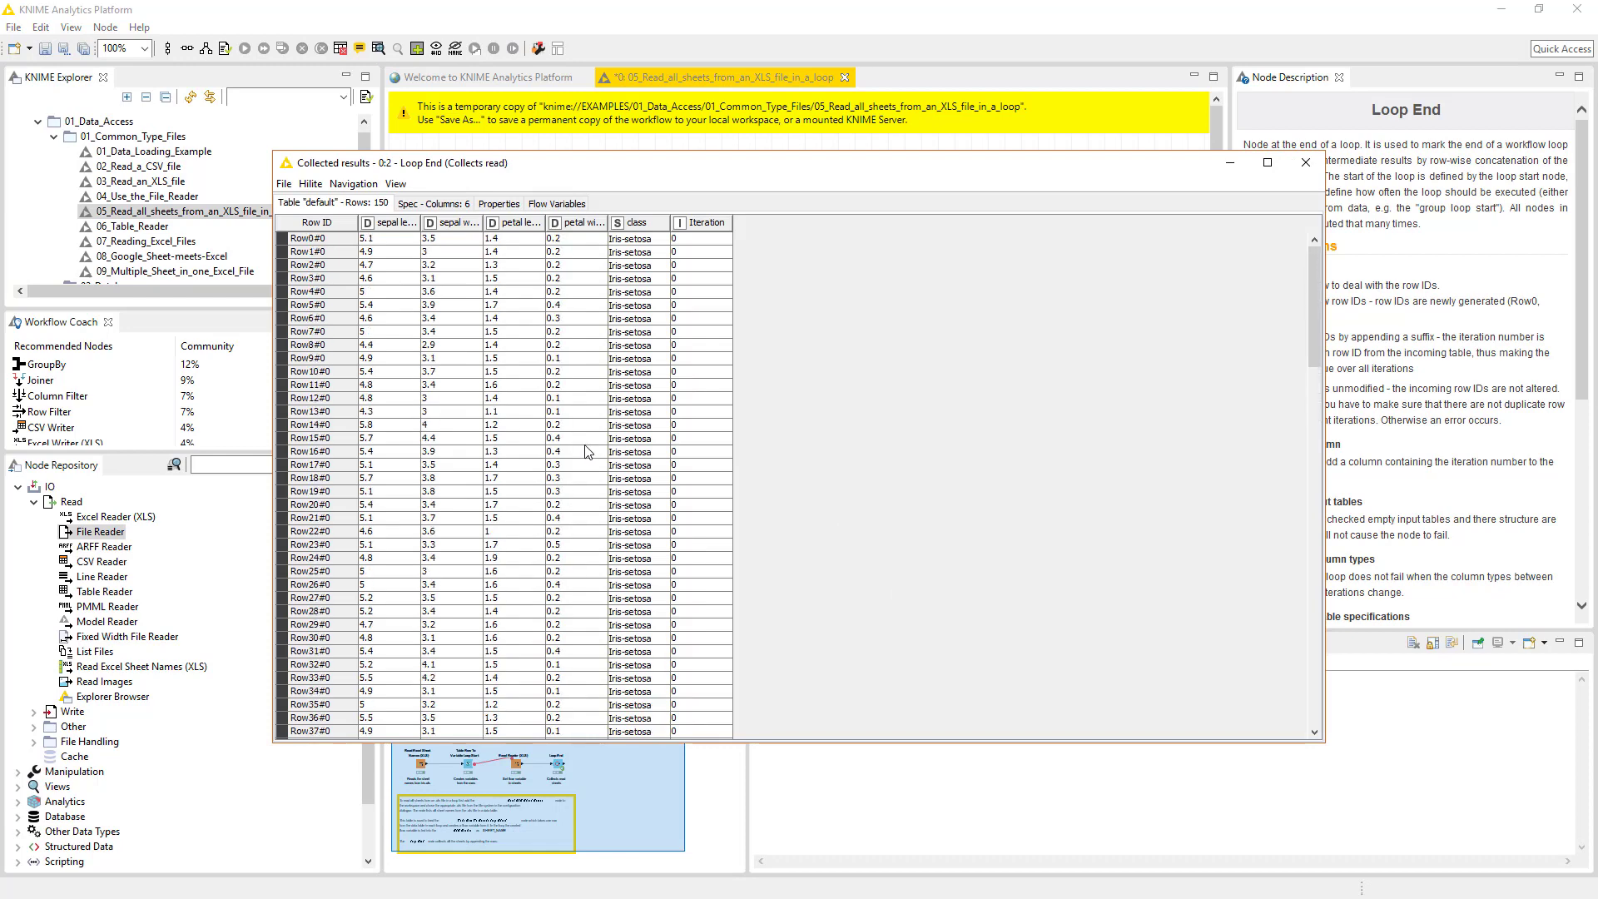
{"action": "scroll", "scroll_direction": "down", "scroll_amount": 3}
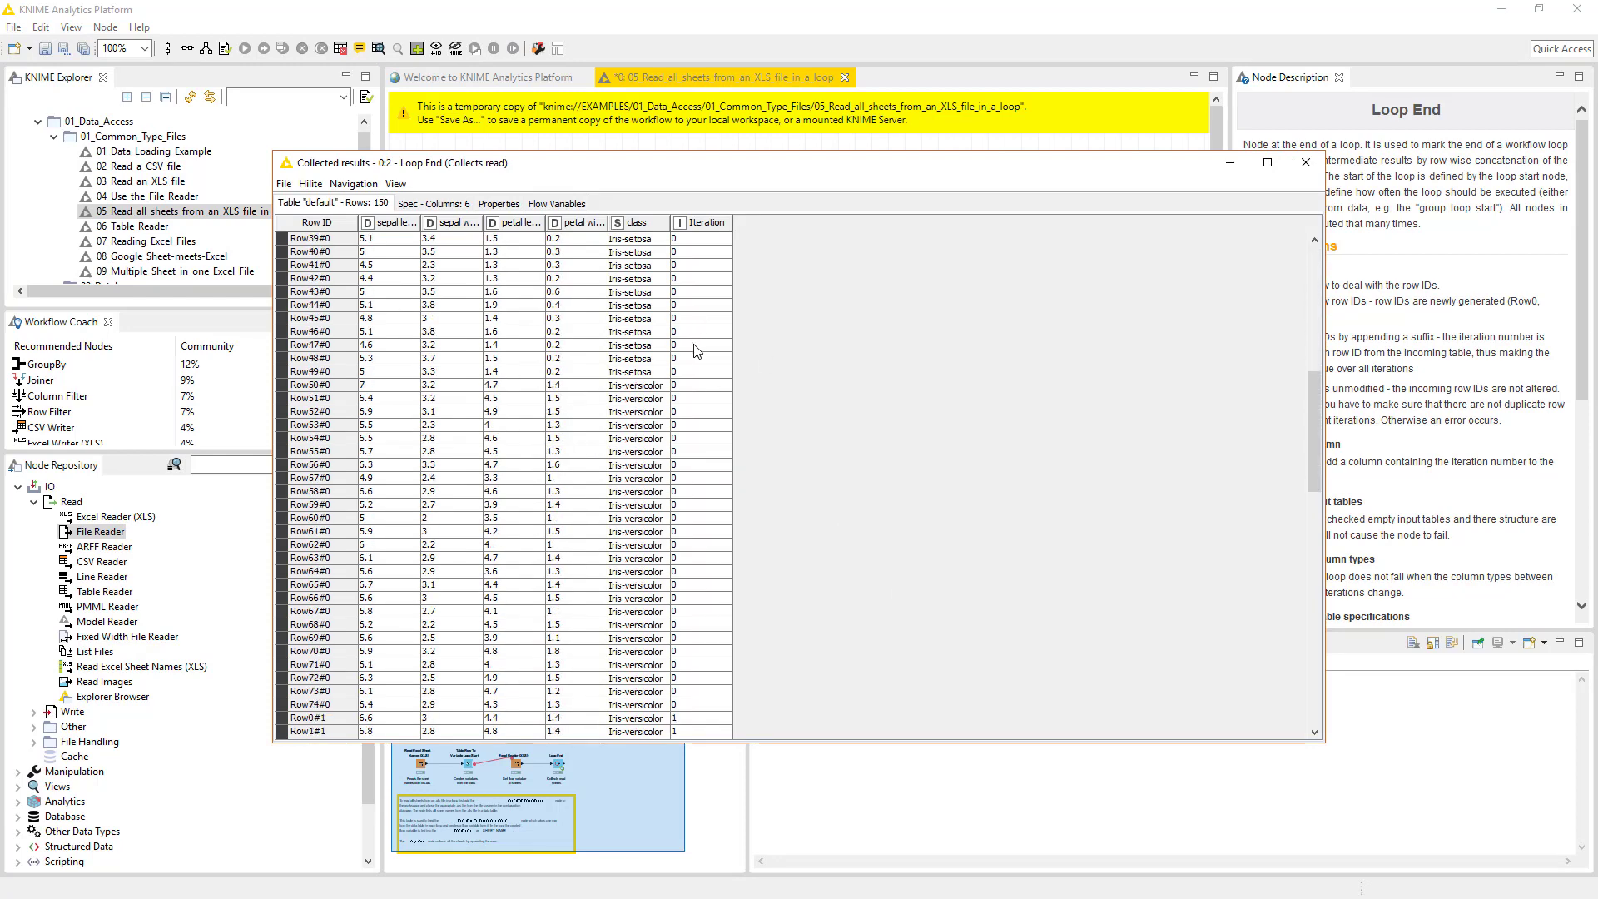
{"action": "scroll", "scroll_direction": "down", "scroll_amount": 3}
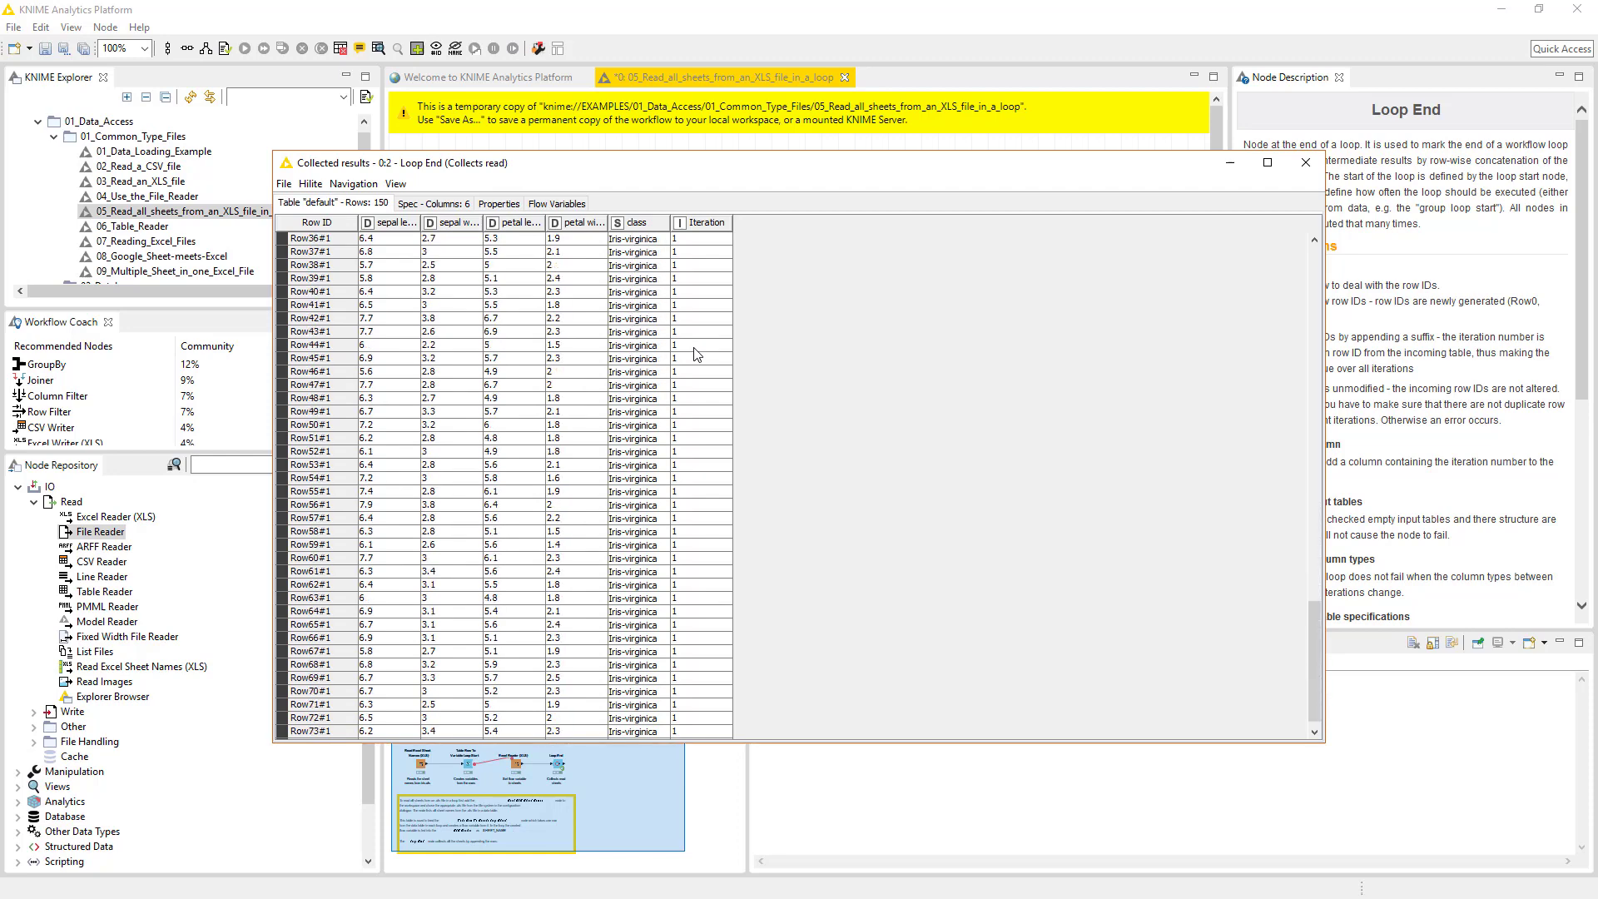
{"action": "scroll", "scroll_direction": "up", "scroll_amount": 3}
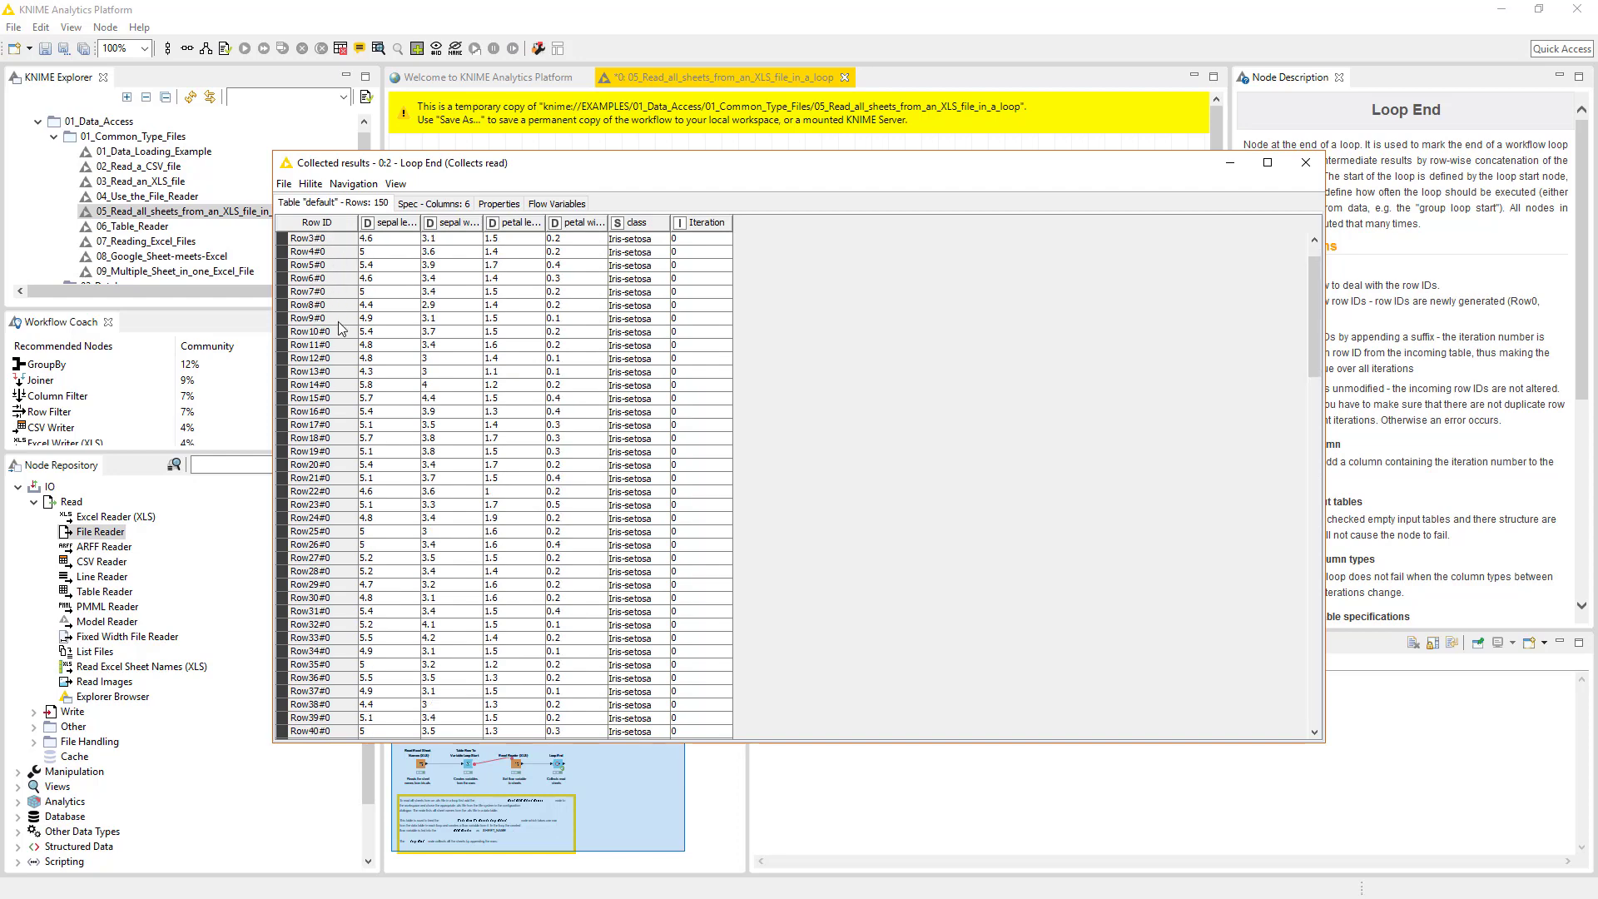
{"action": "scroll", "scroll_direction": "down", "scroll_amount": 3}
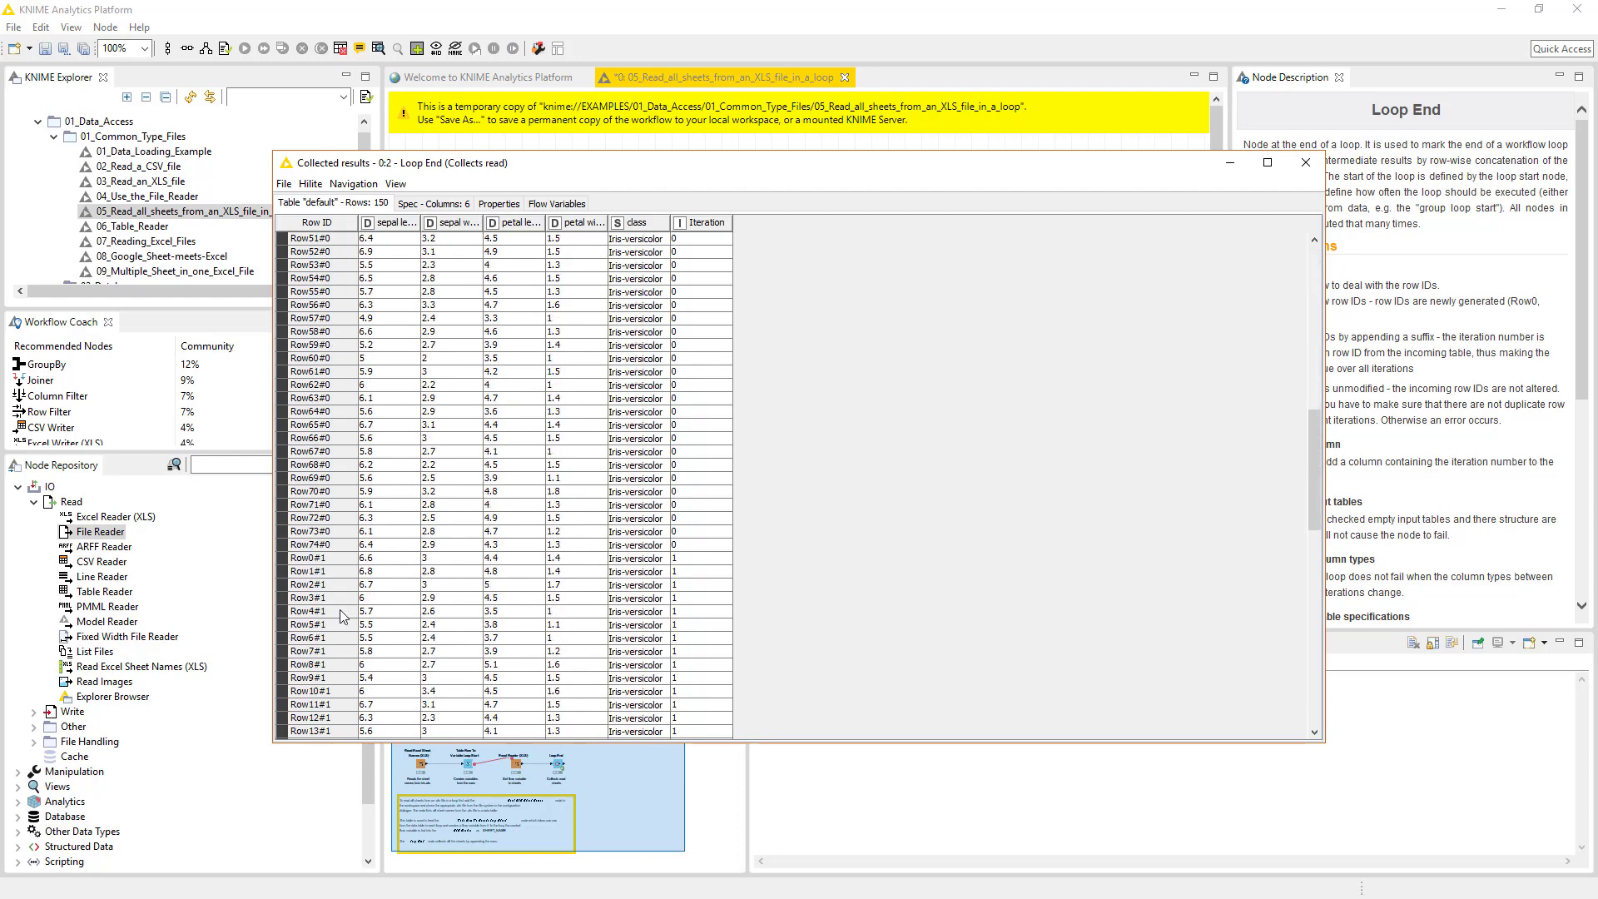
{"action": "scroll", "scroll_direction": "down", "scroll_amount": 3}
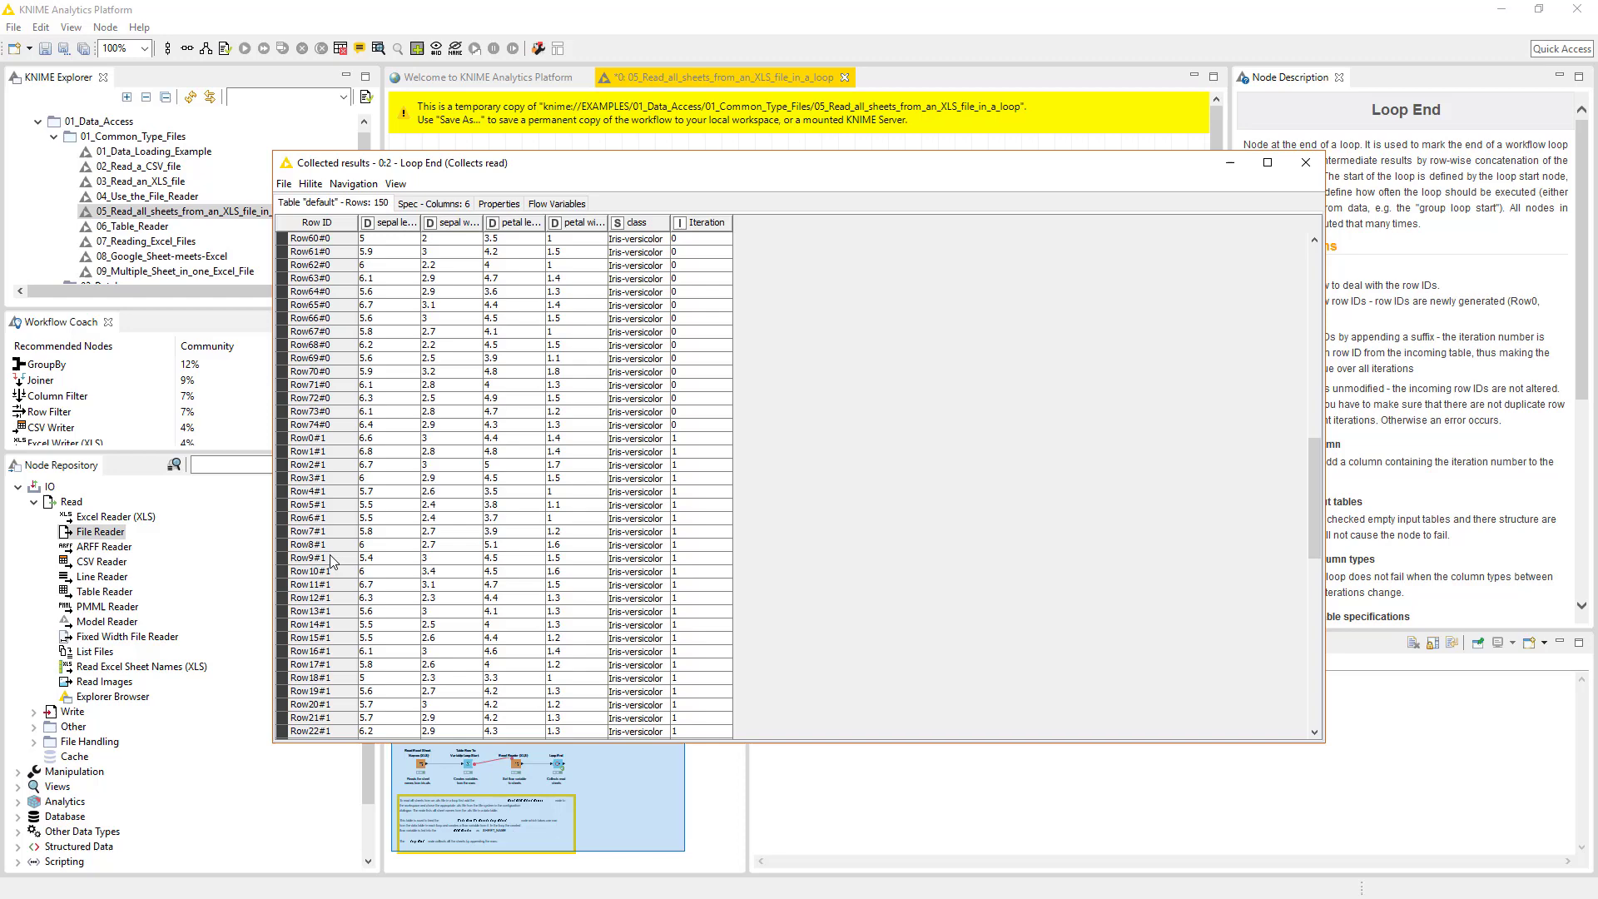
{"action": "scroll", "scroll_direction": "down", "scroll_amount": 3}
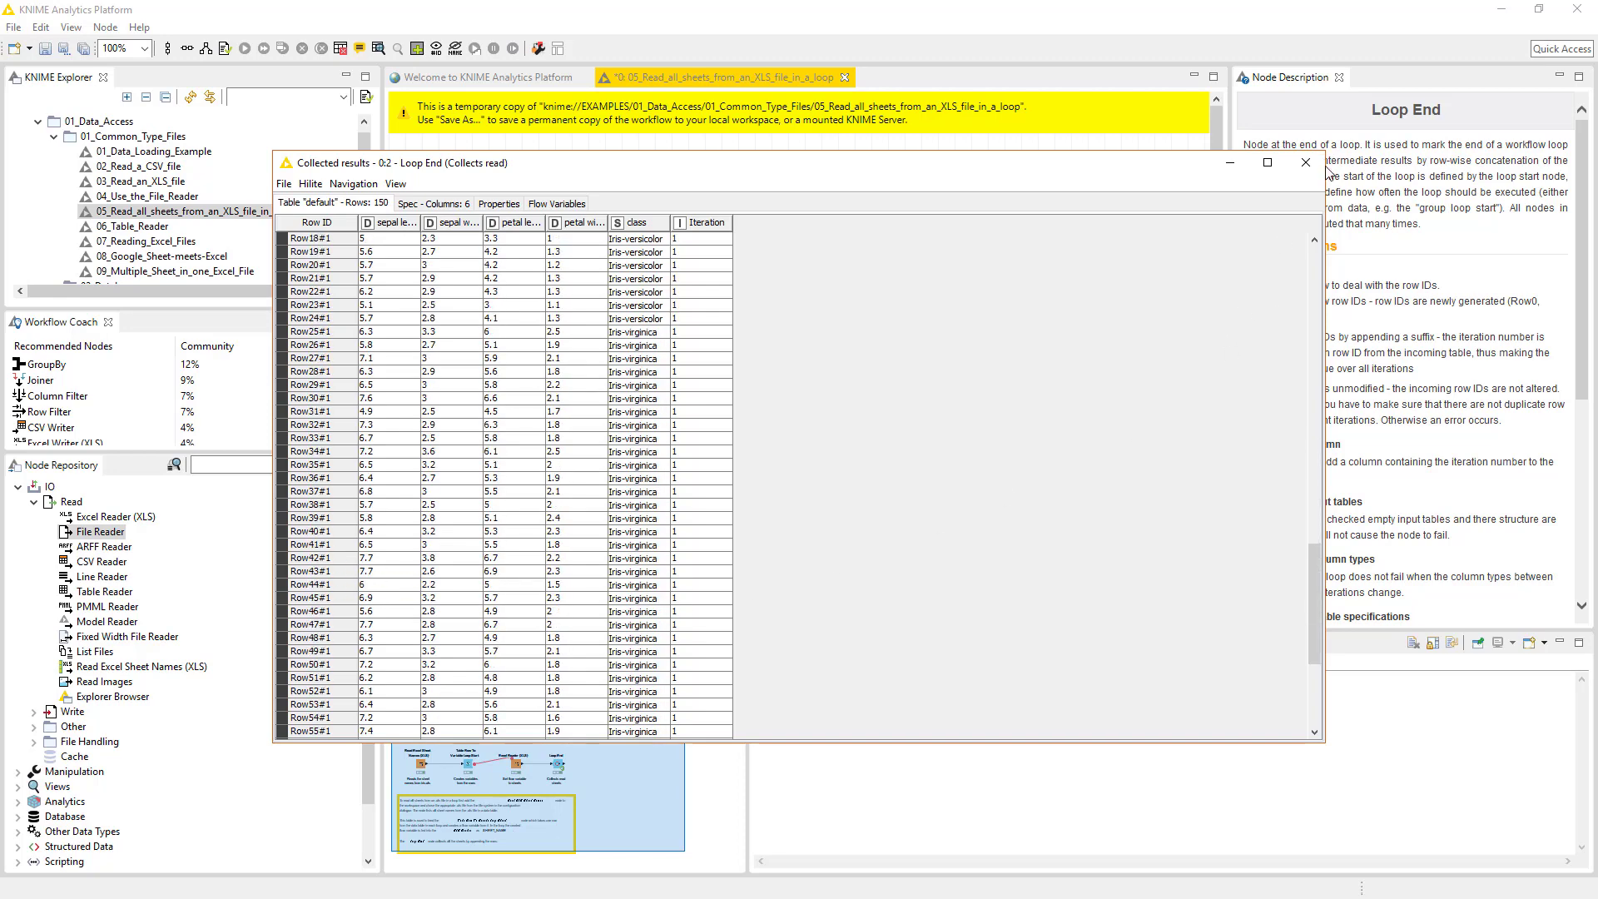
{"action": "left_click", "coordinate": [1304, 163]}
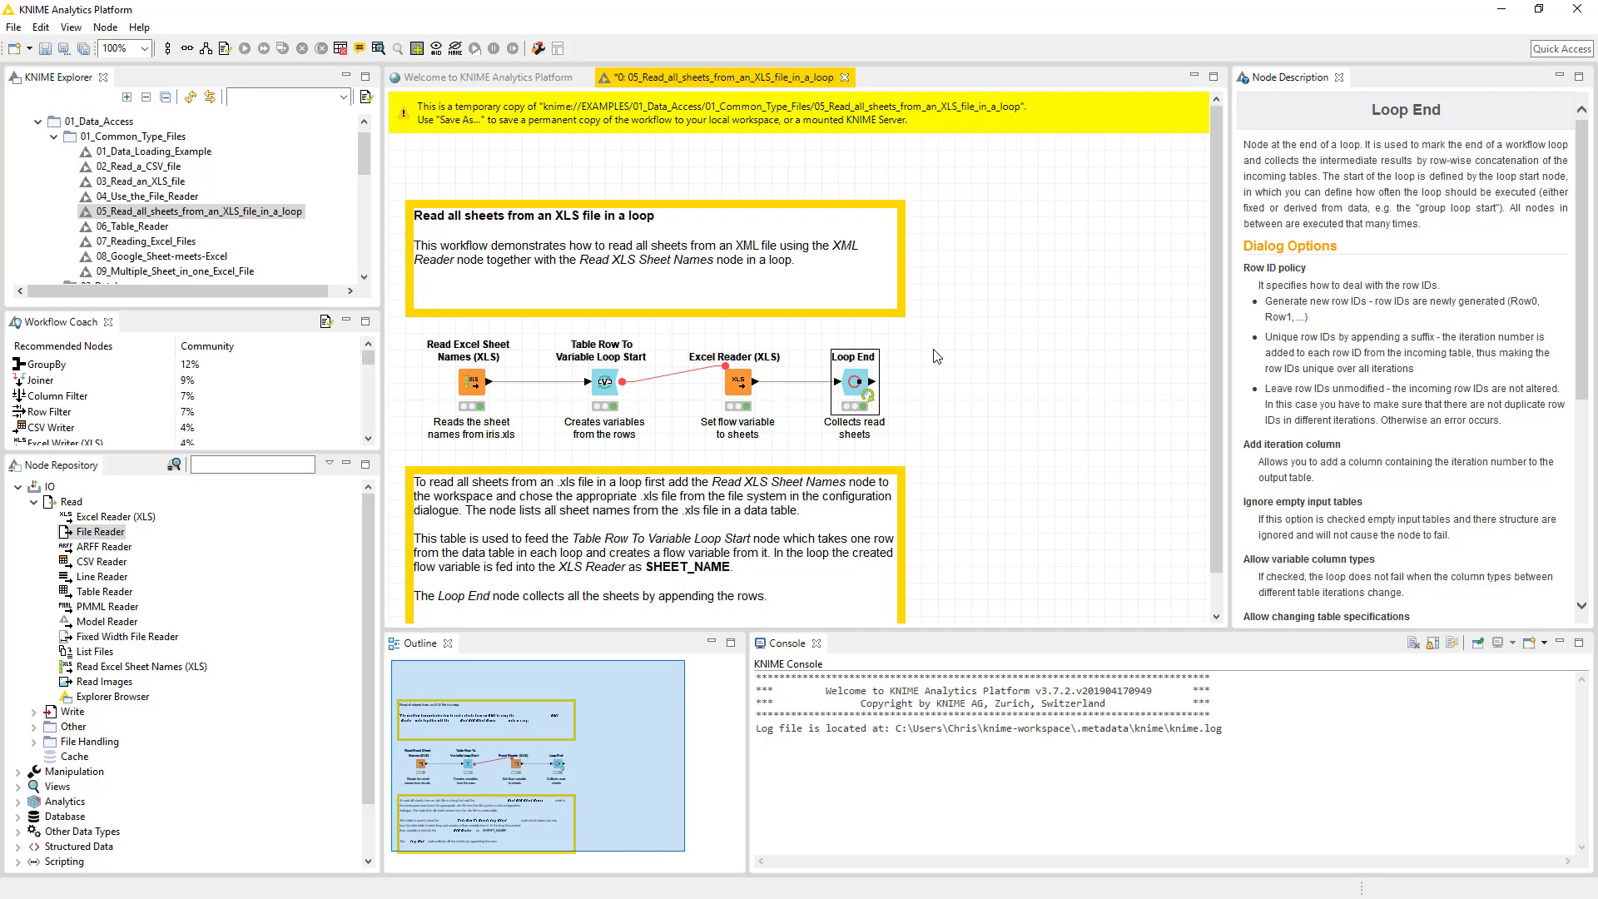
{"action": "mouse_move", "coordinate": [749, 335]}
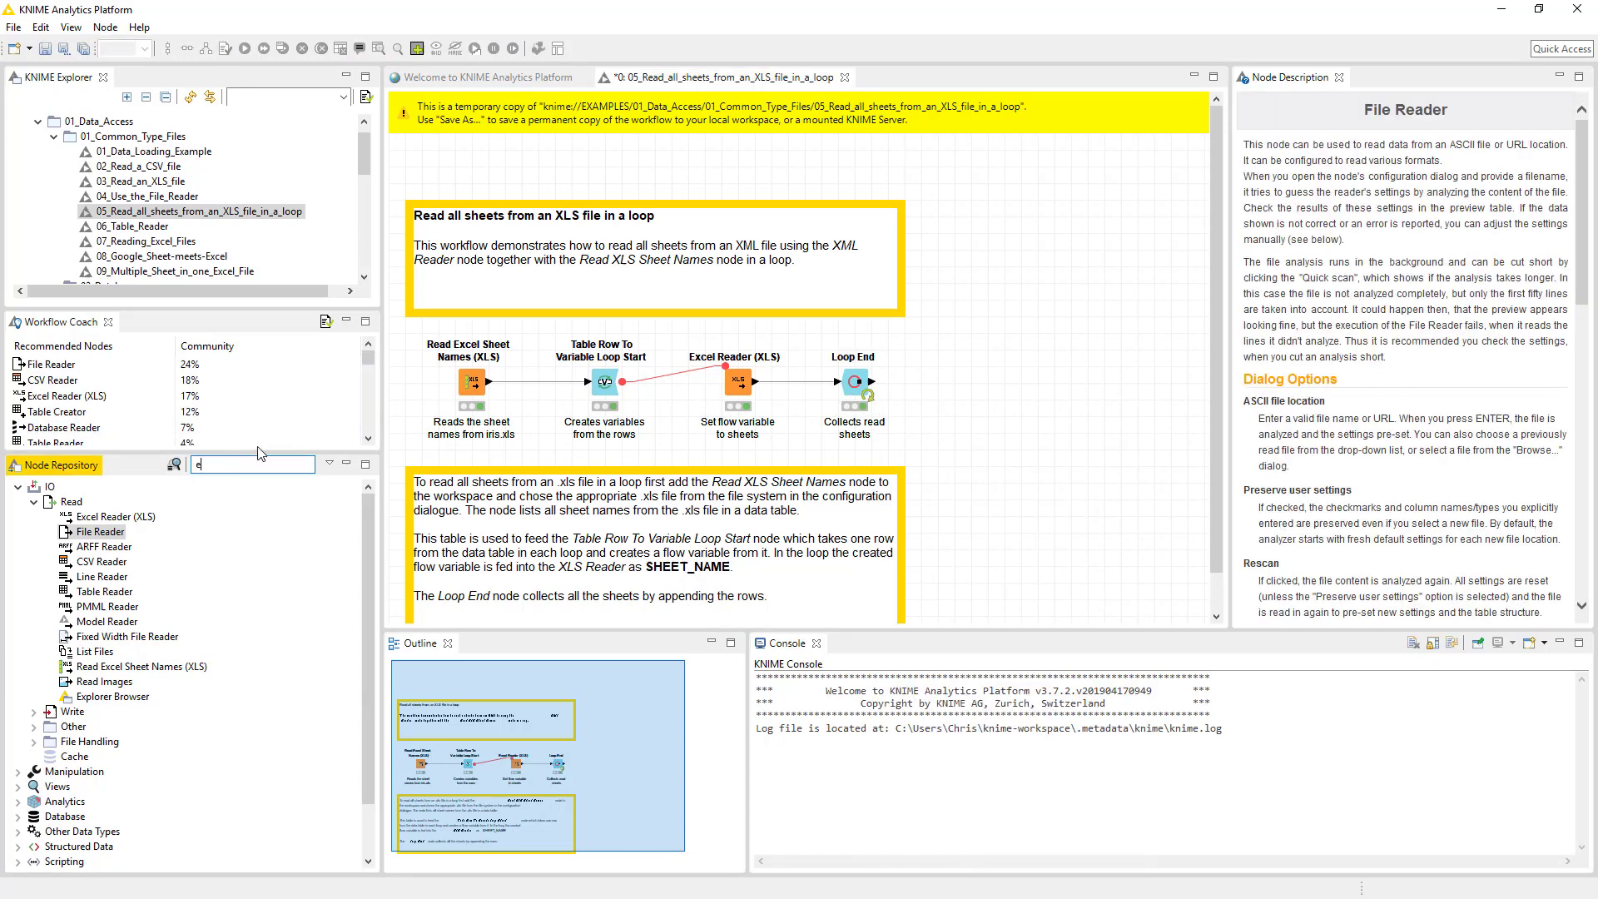
- Search 'exc' and add an Excel Sheet Appender (XLS) node after Loop End
{"action": "type", "text": "excl"}
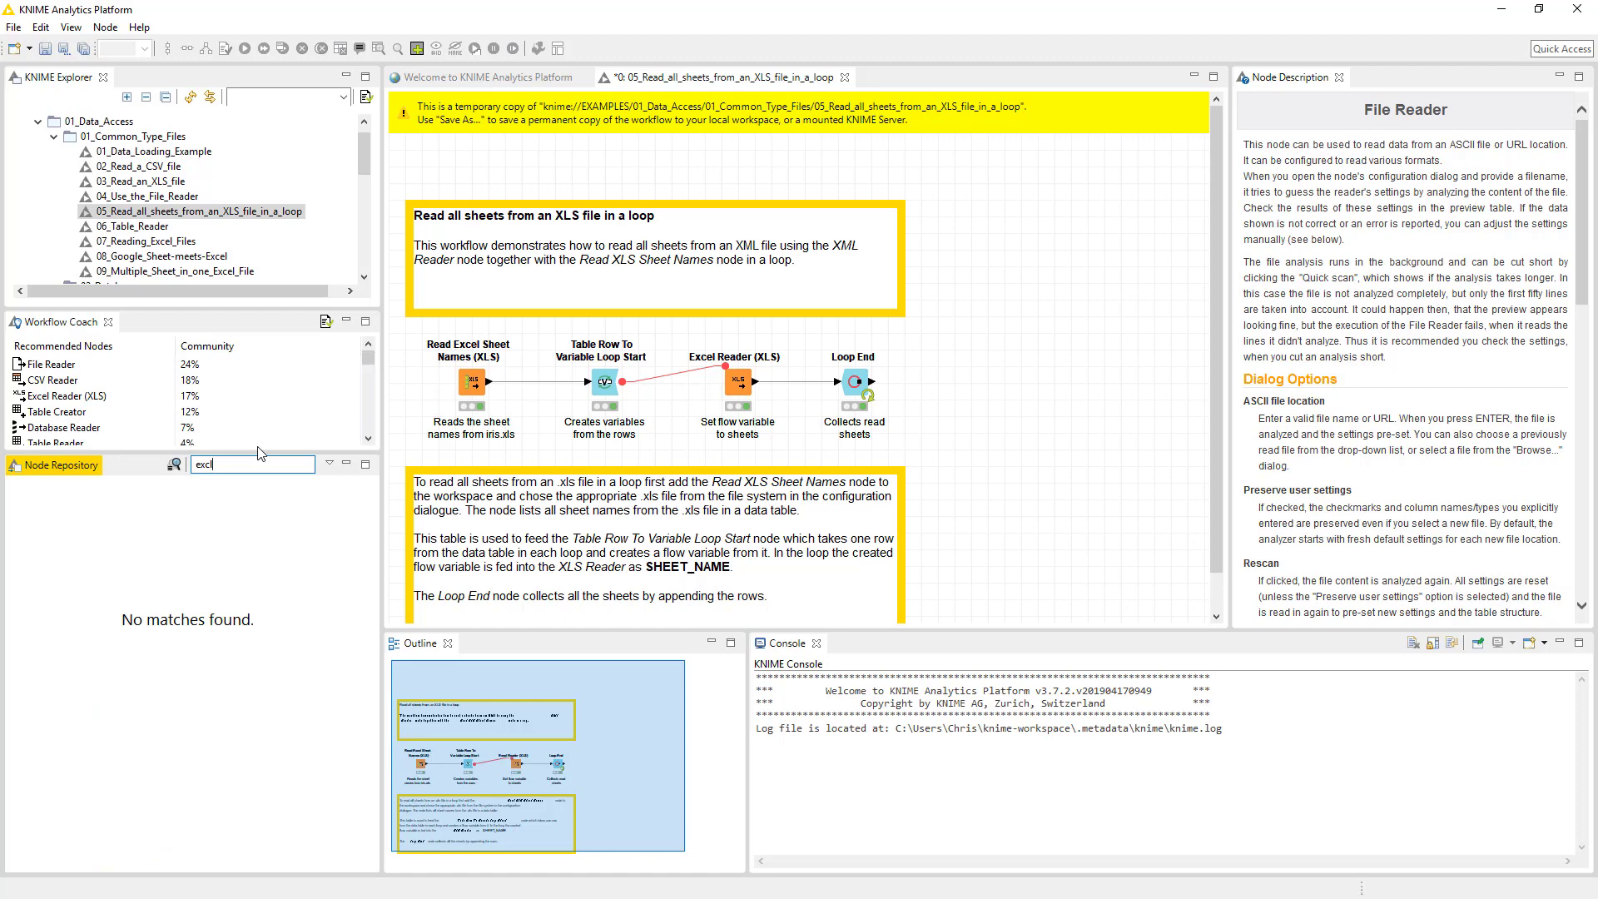
{"action": "key", "text": "BackSpace"}
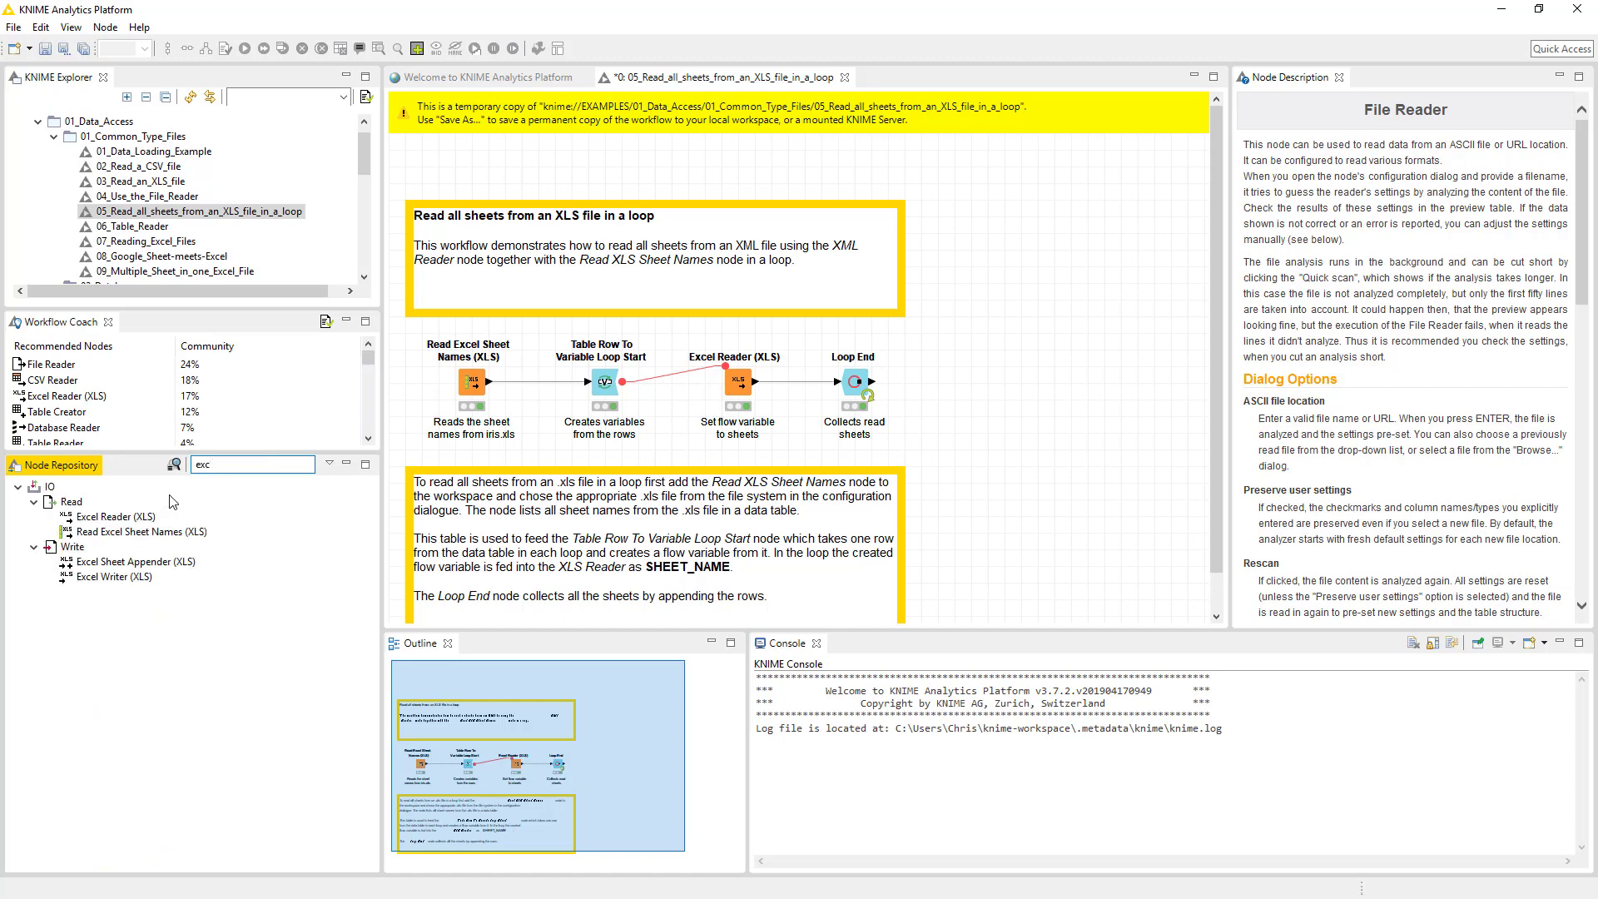
{"action": "left_click", "coordinate": [135, 561]}
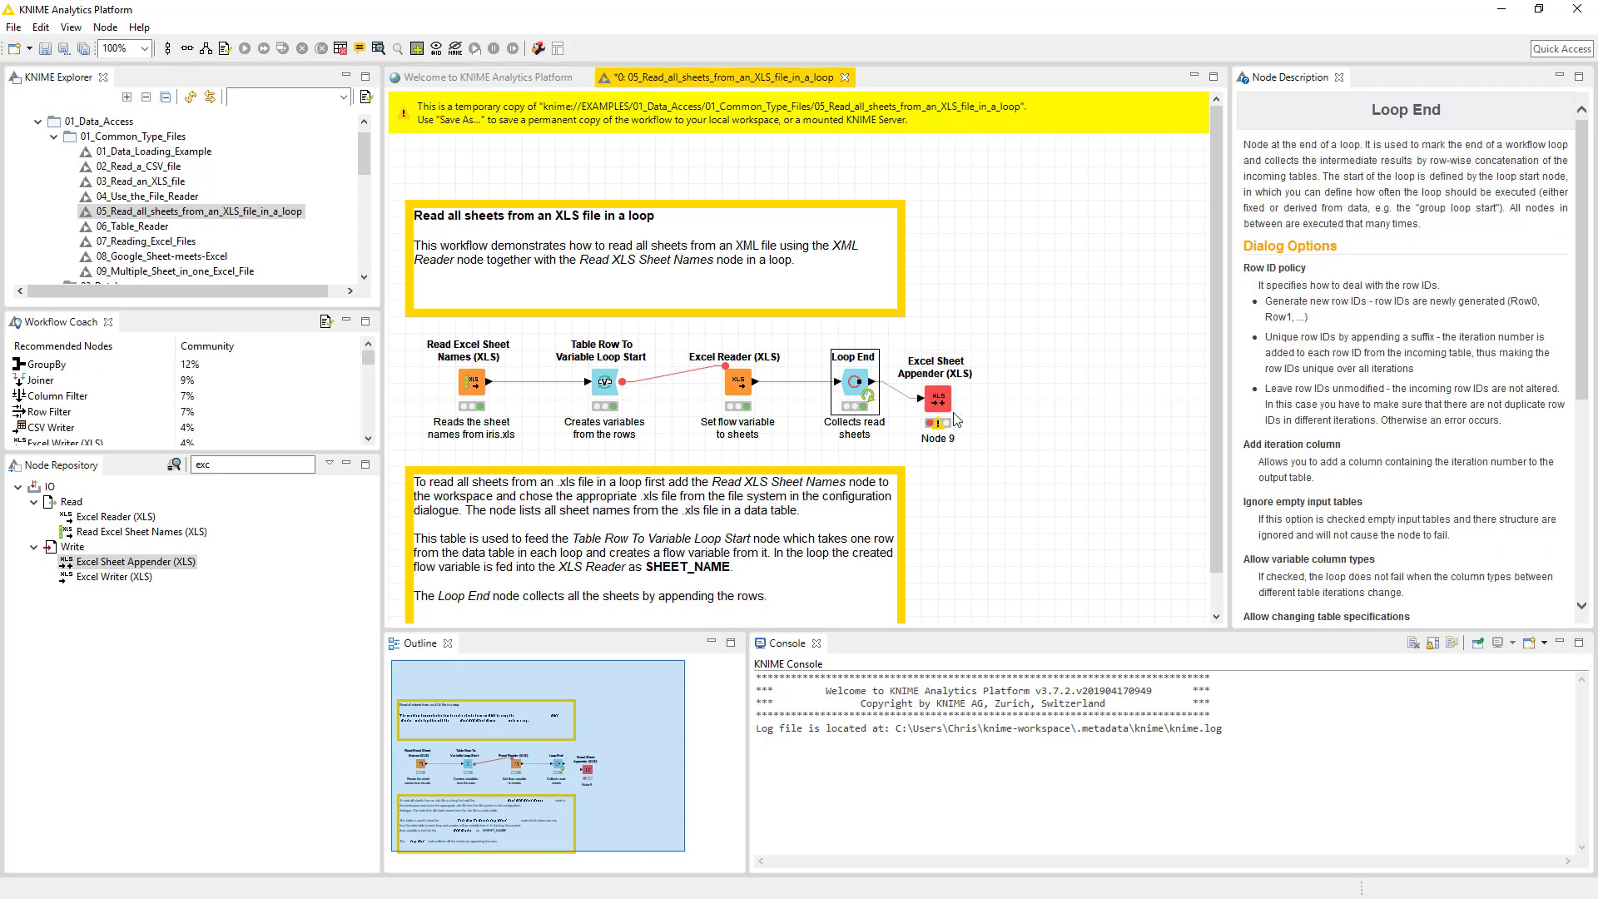
{"action": "right_click", "coordinate": [934, 398]}
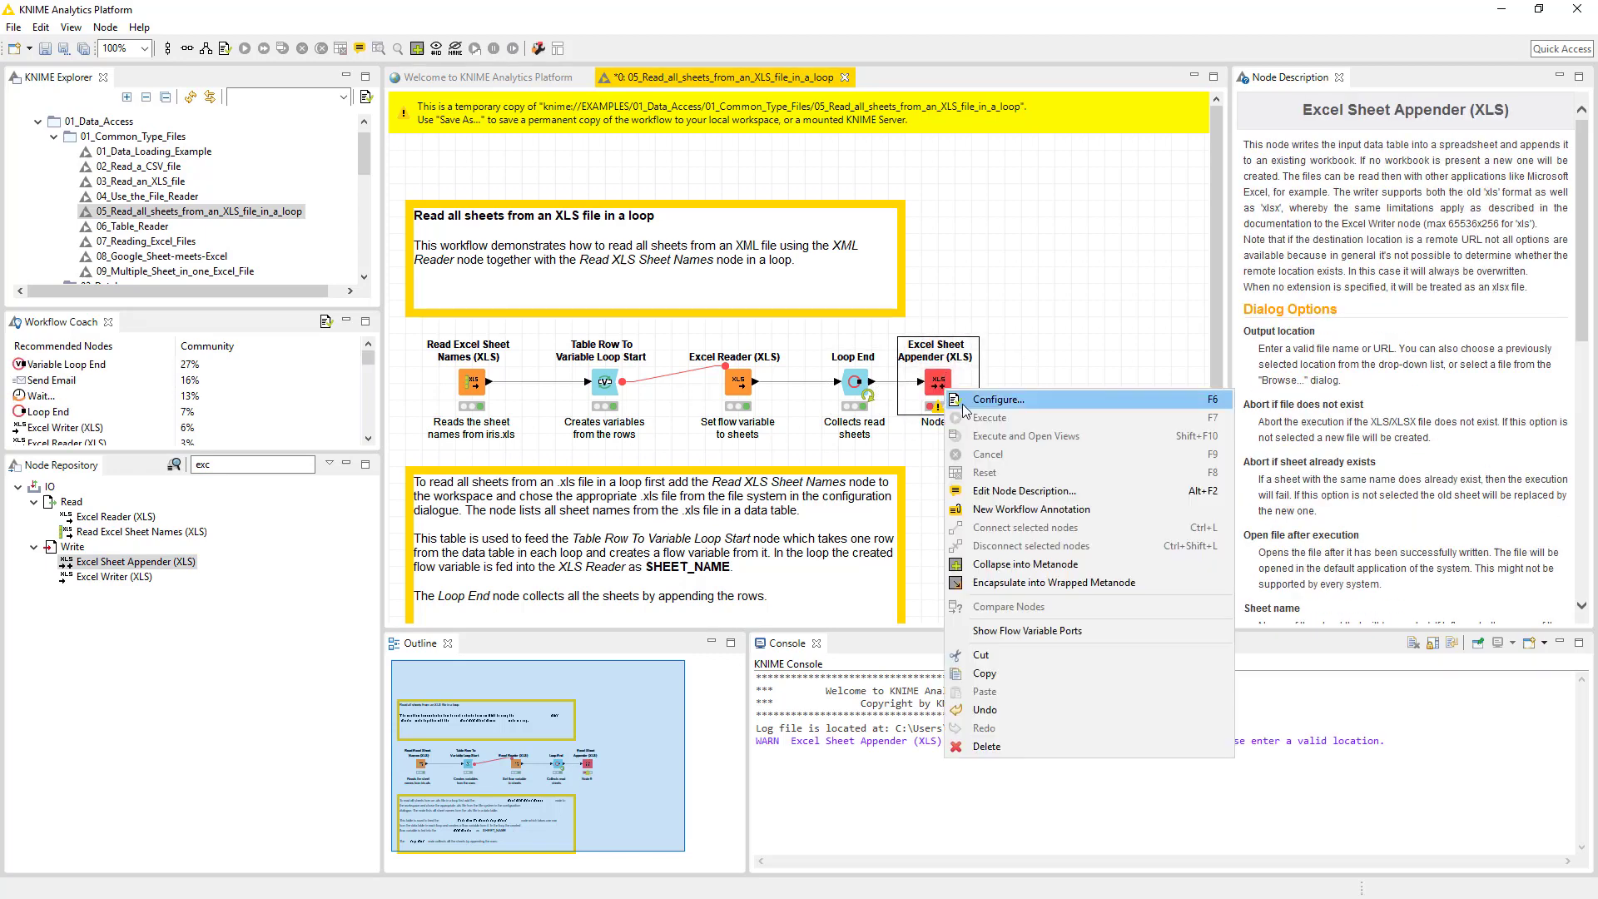
{"action": "left_click", "coordinate": [997, 398]}
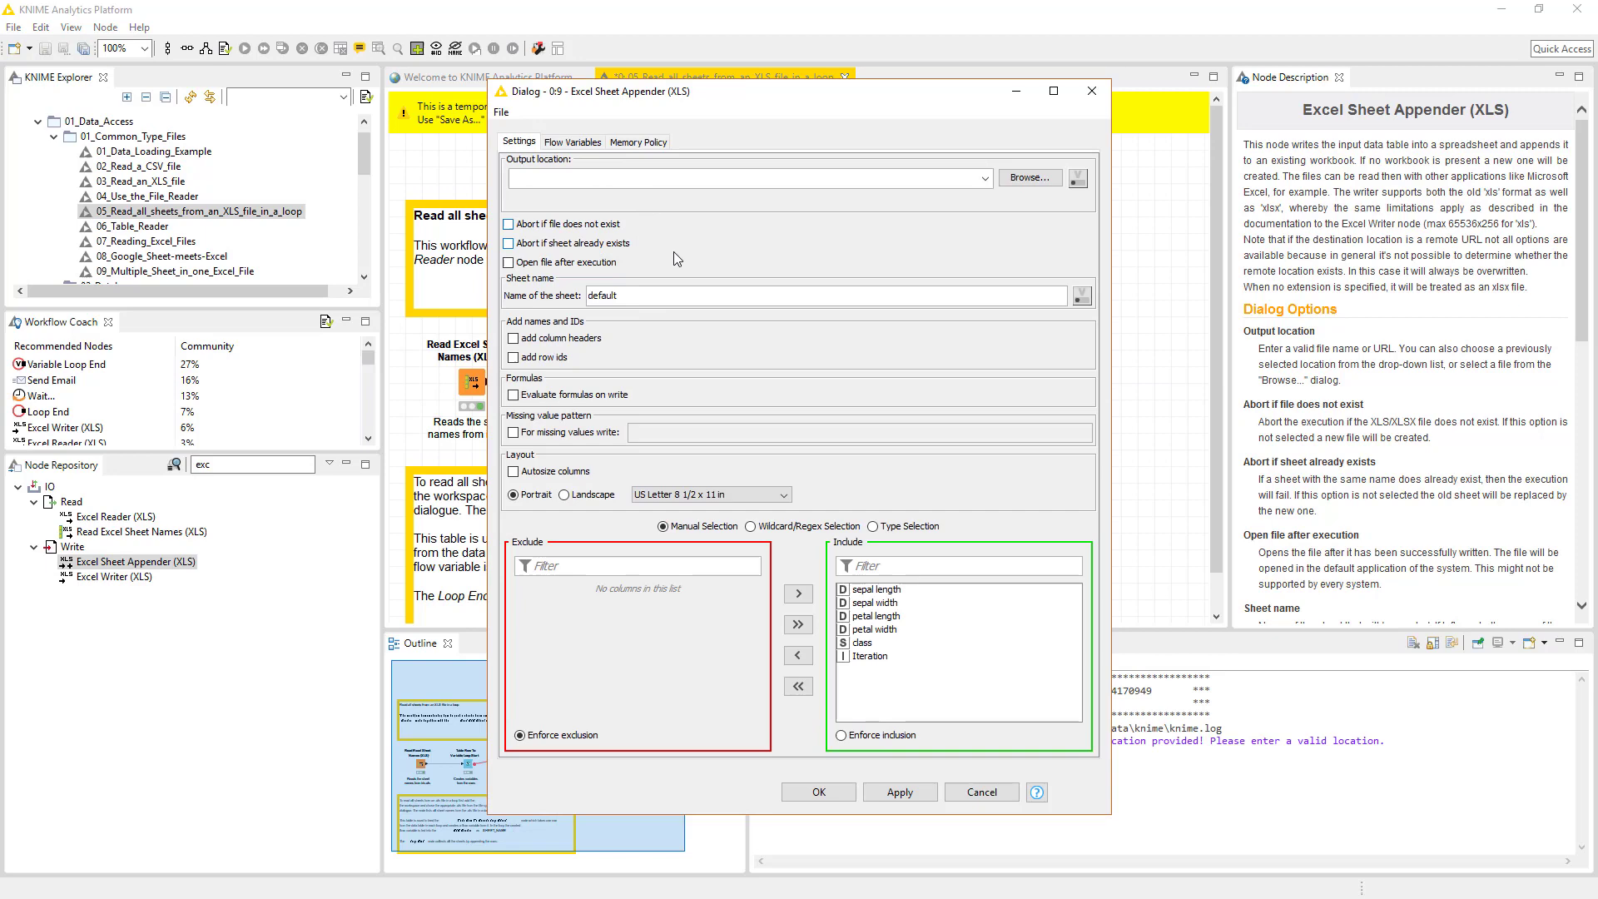
{"action": "mouse_move", "coordinate": [799, 592]}
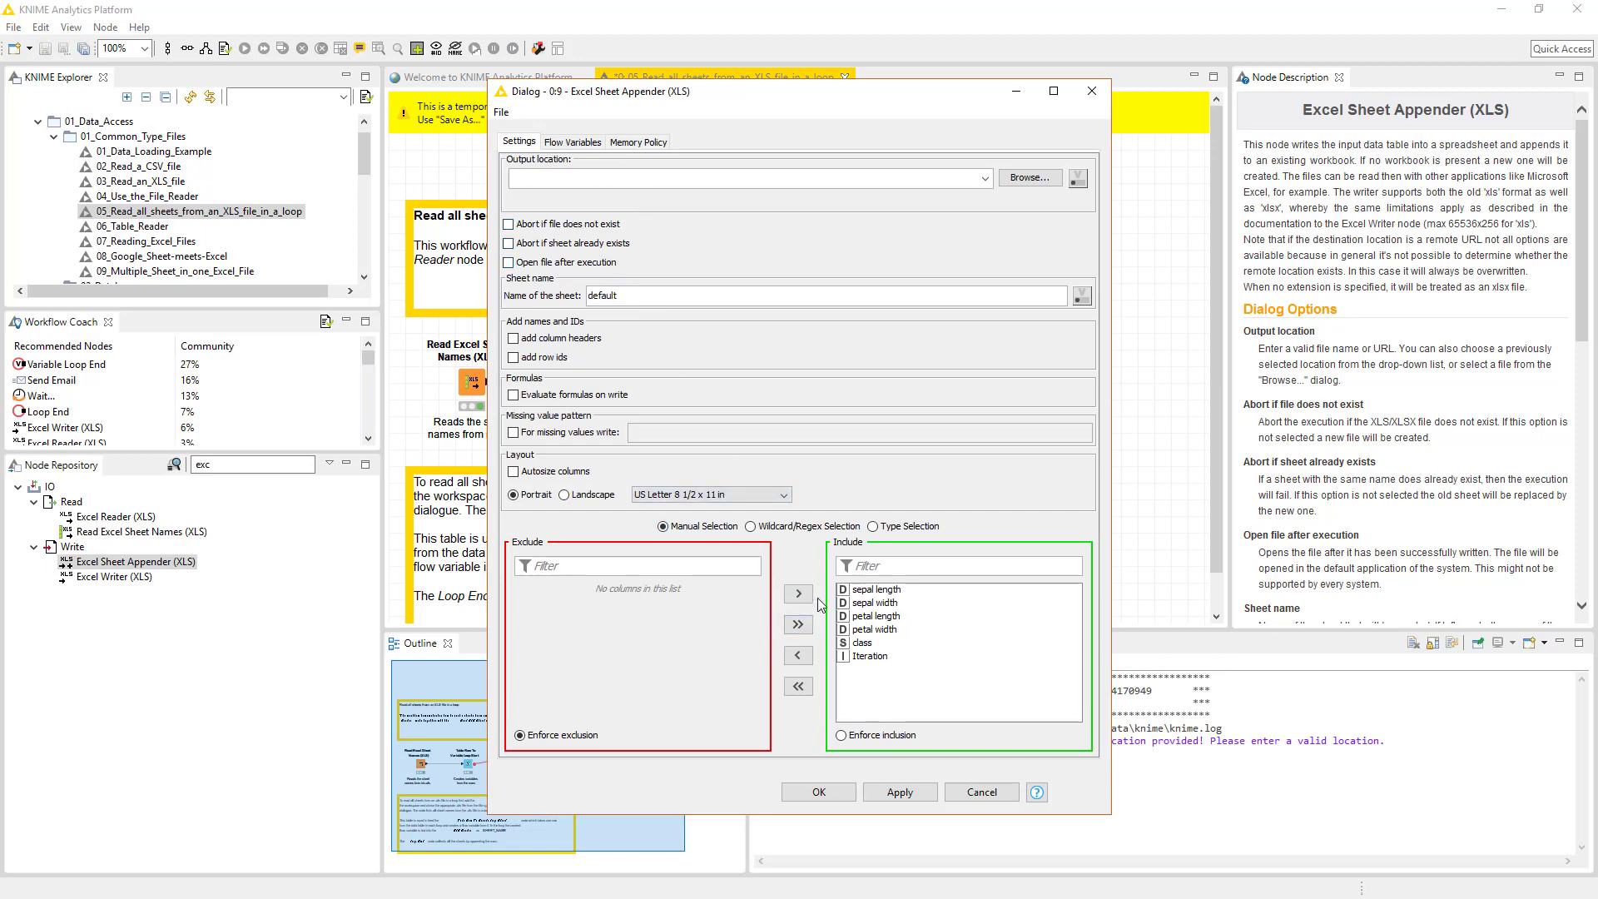
{"action": "left_click", "coordinate": [979, 792]}
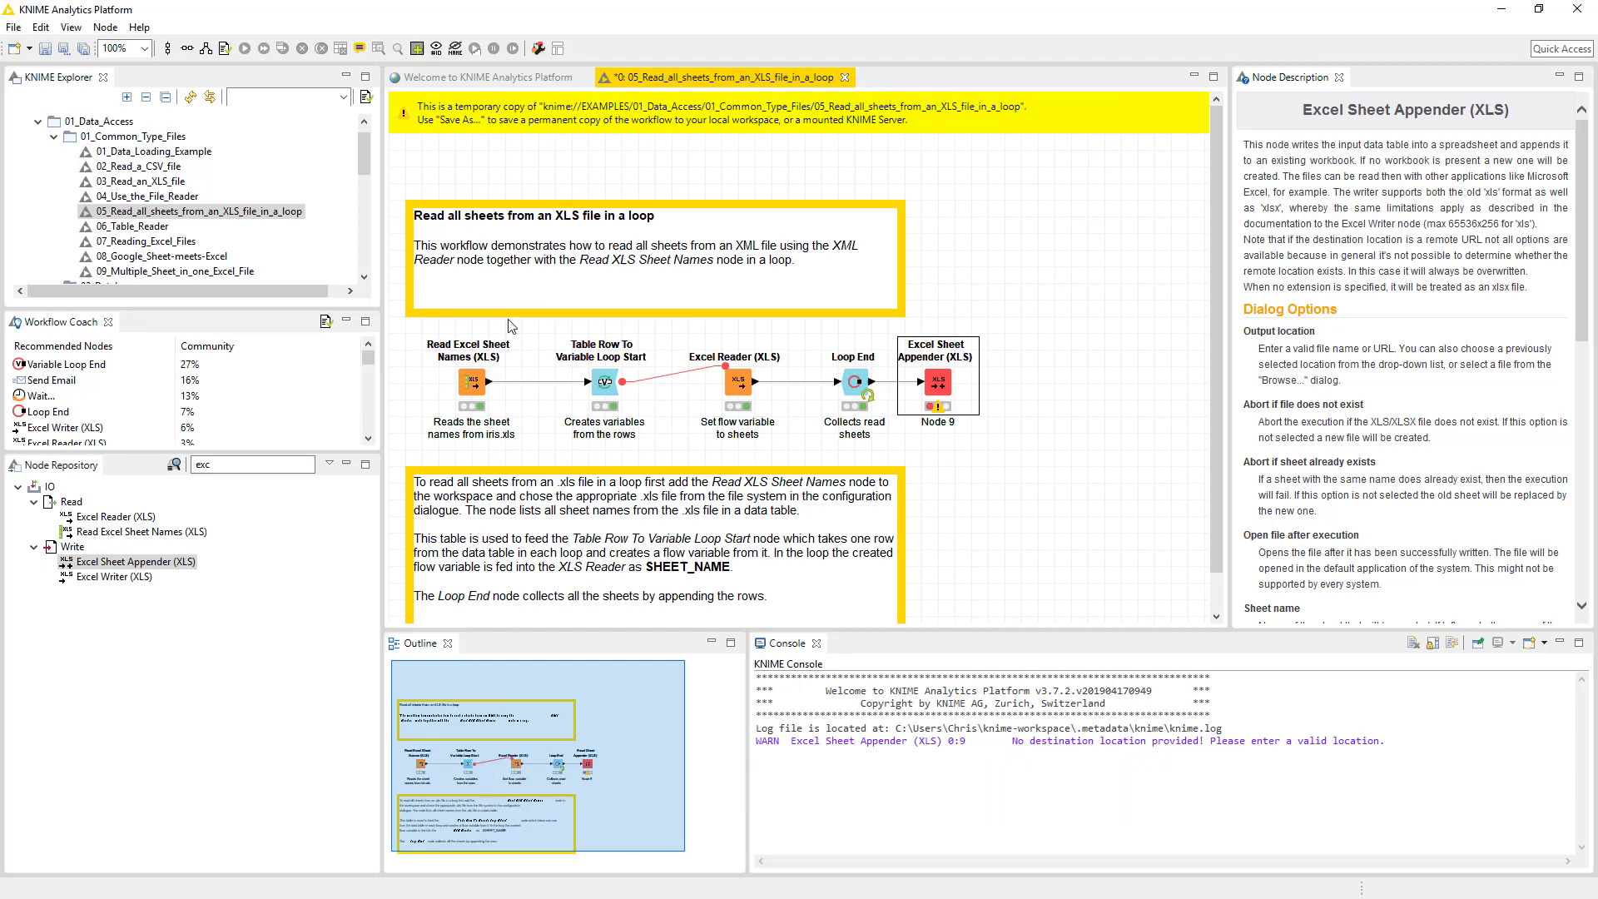
{"action": "mouse_move", "coordinate": [477, 385]}
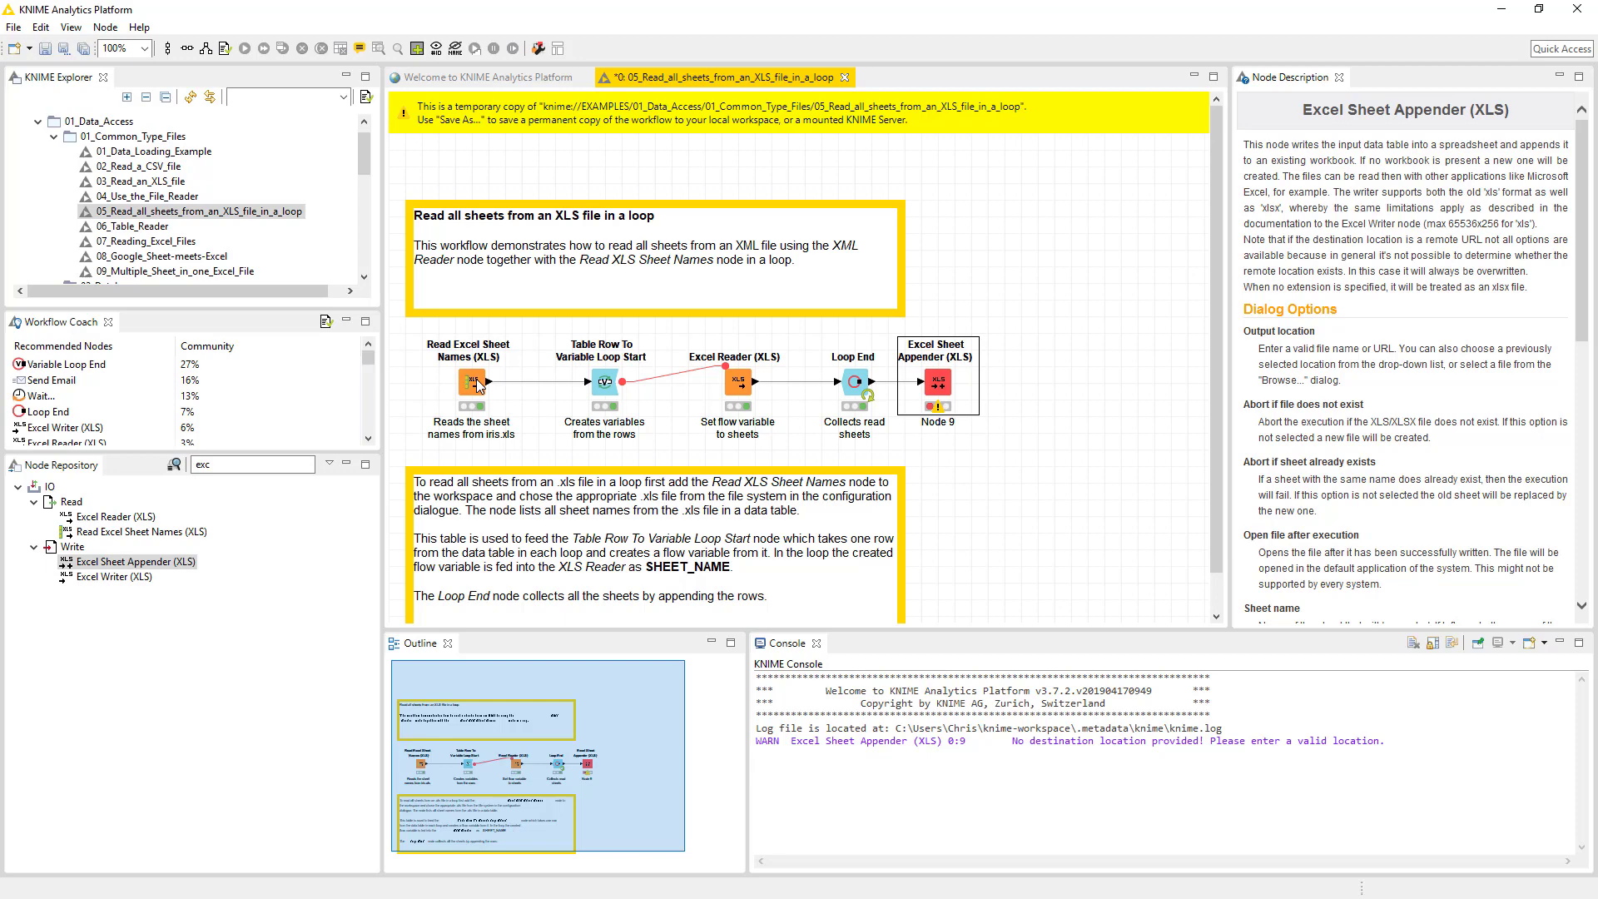
{"action": "mouse_move", "coordinate": [790, 428]}
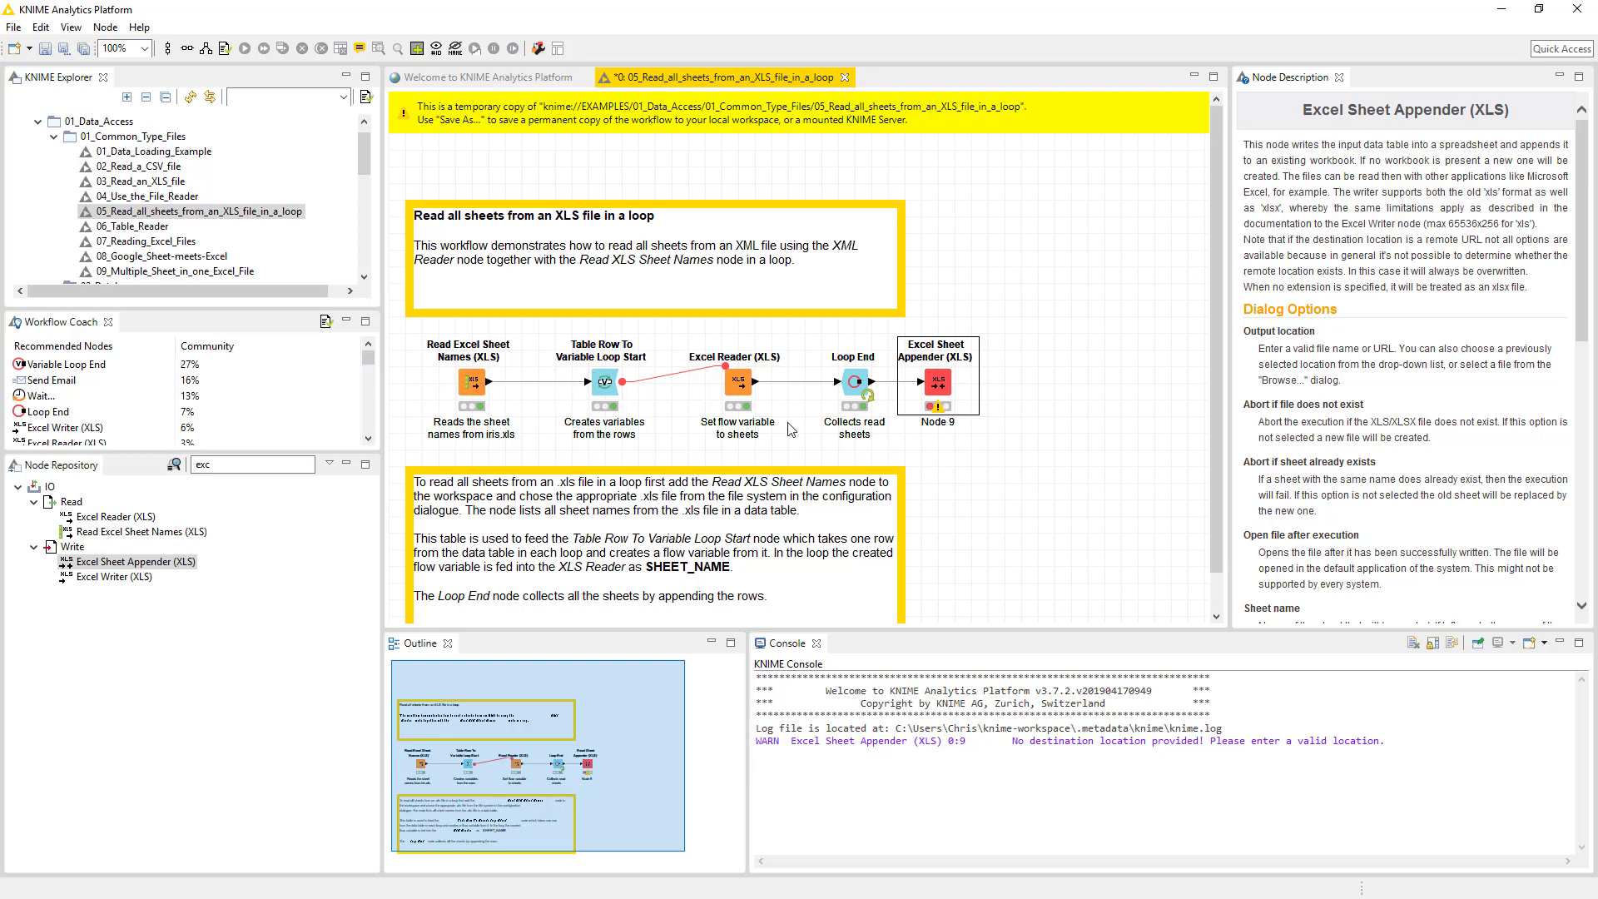
{"action": "mouse_move", "coordinate": [794, 401]}
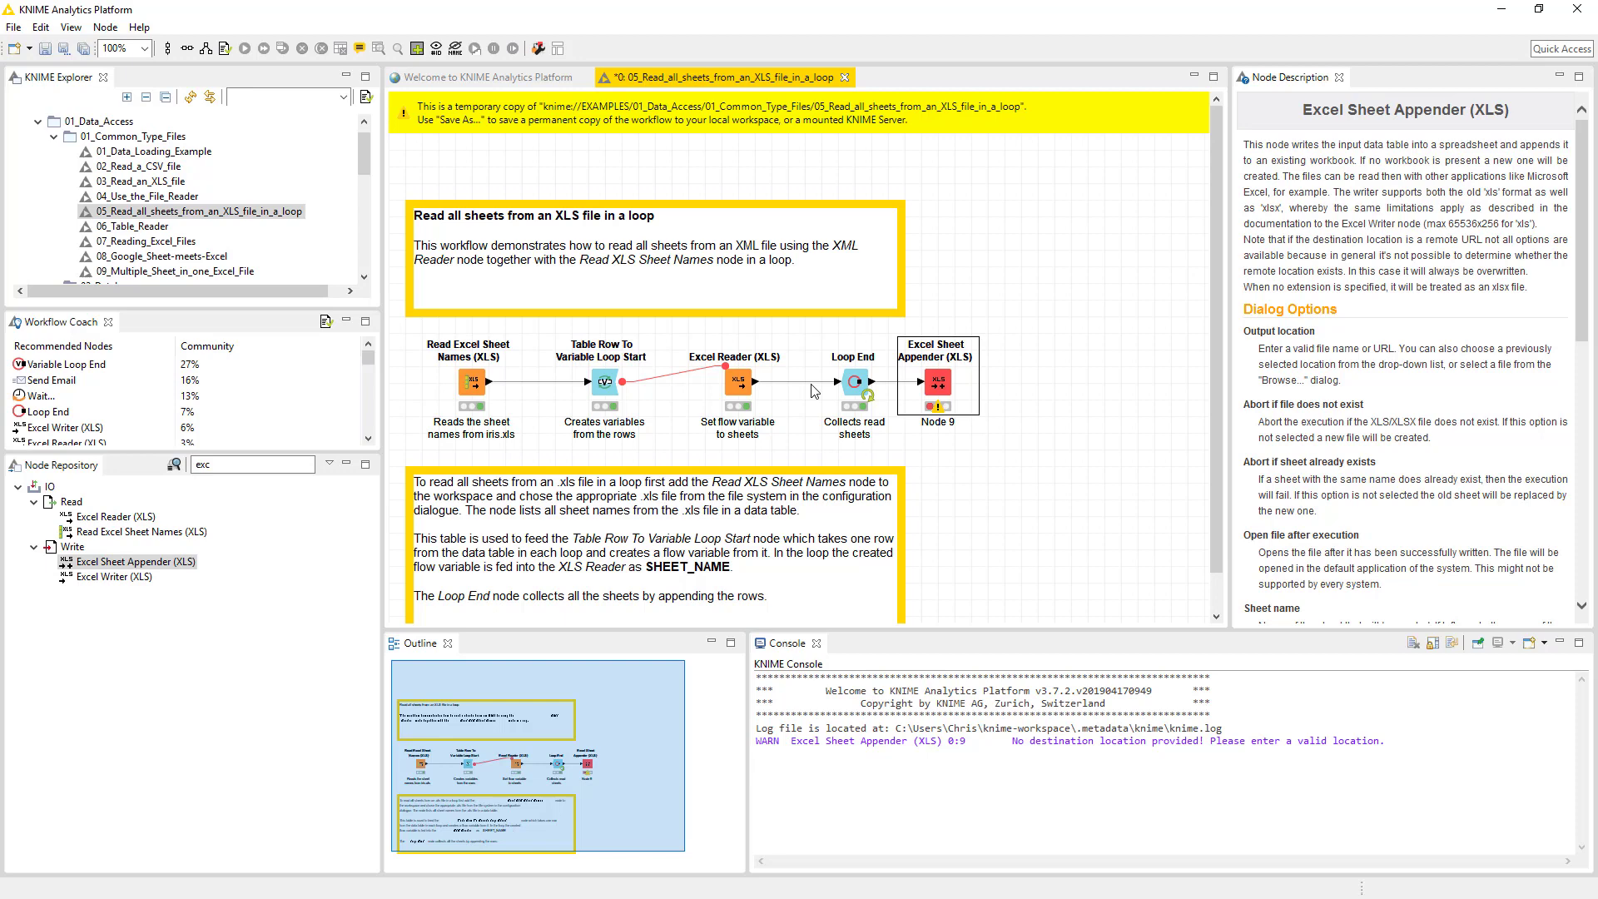
{"action": "mouse_move", "coordinate": [732, 401]}
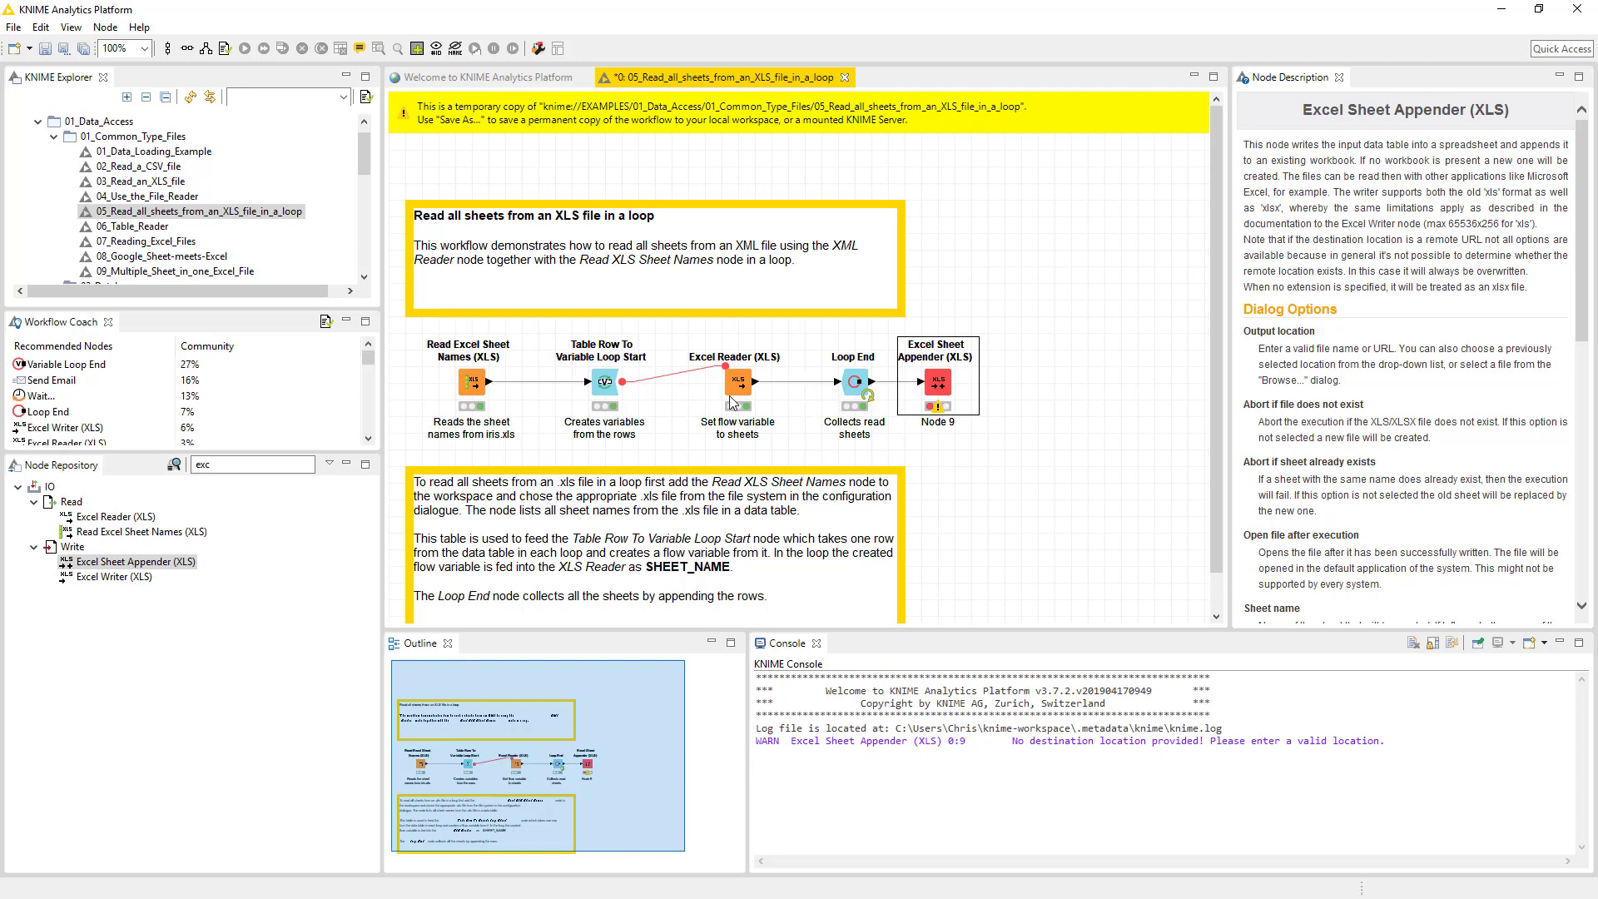
{"action": "mouse_move", "coordinate": [1004, 387]}
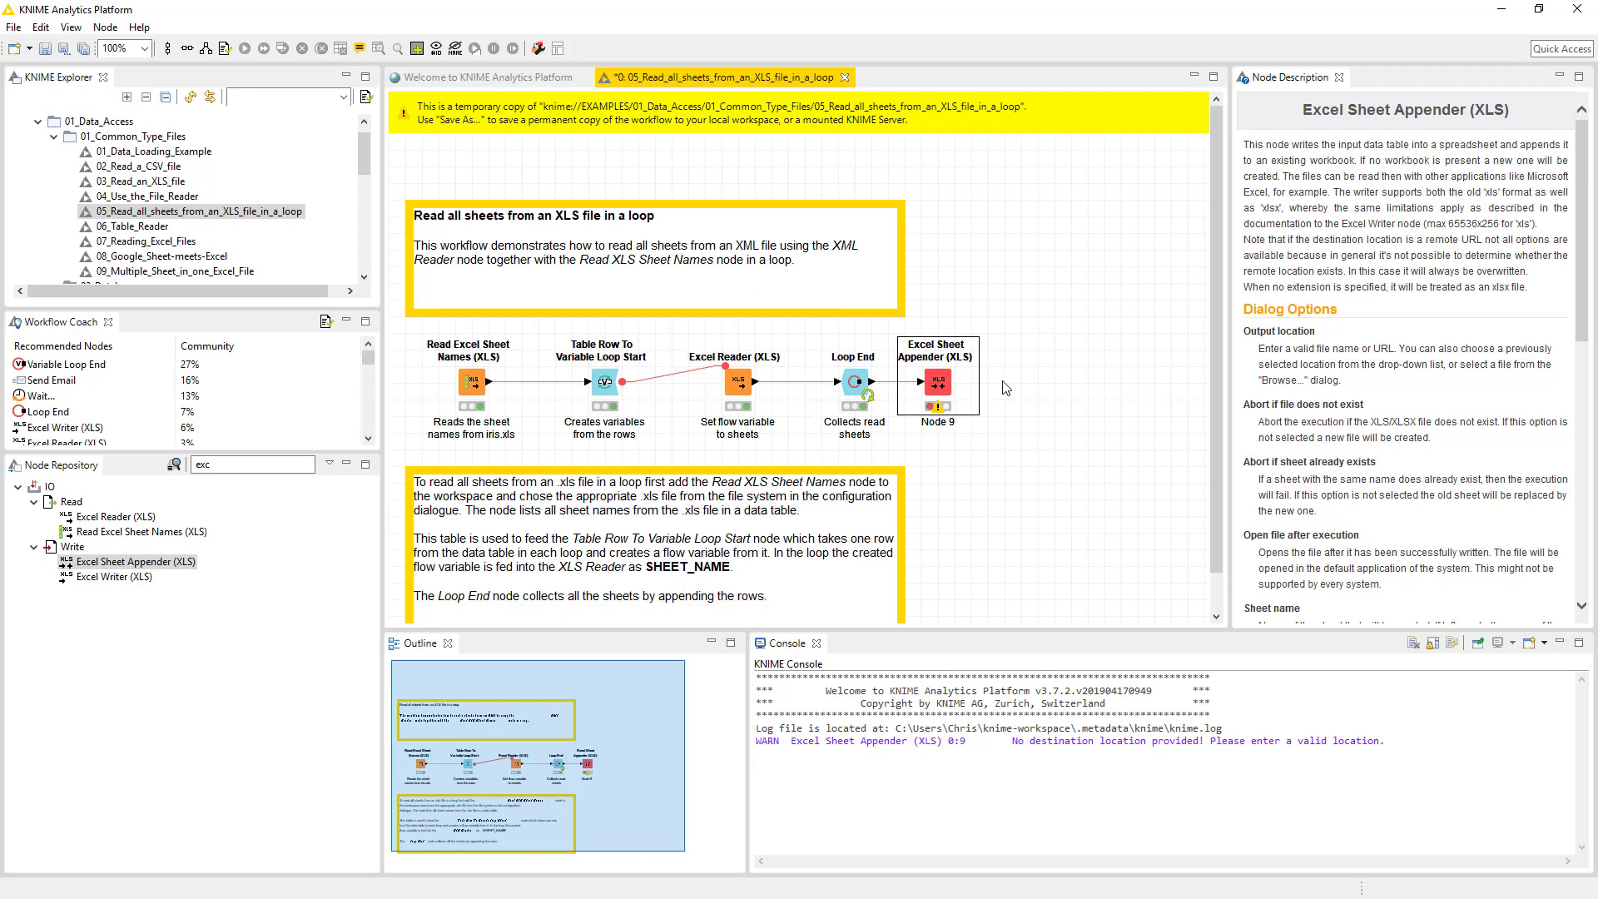